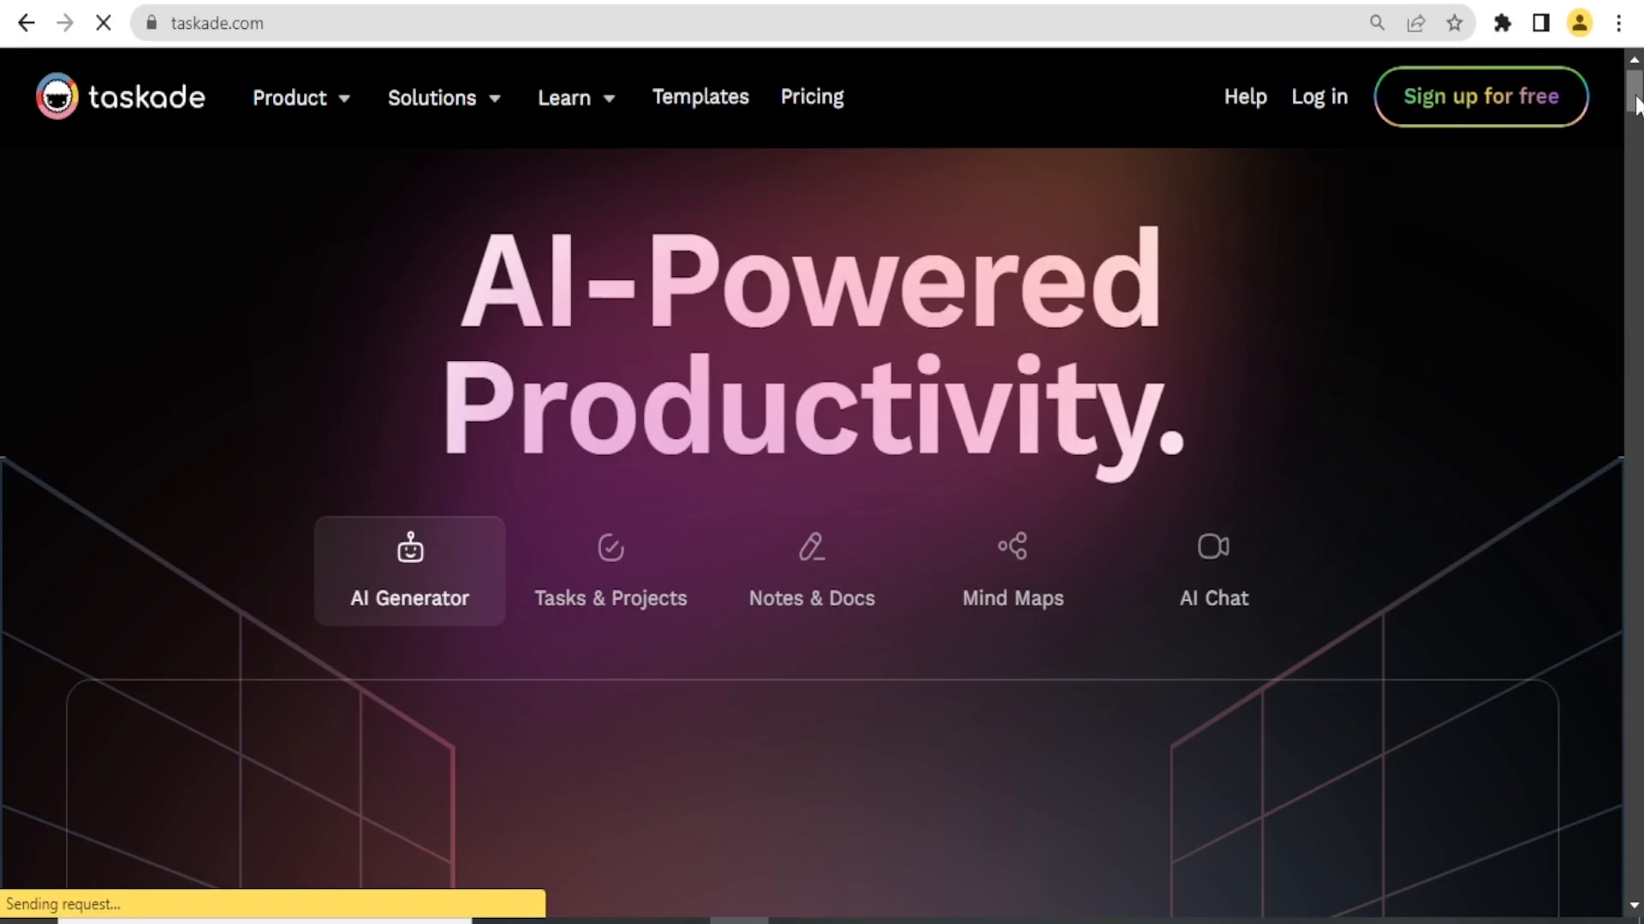
scroll("down", 3)
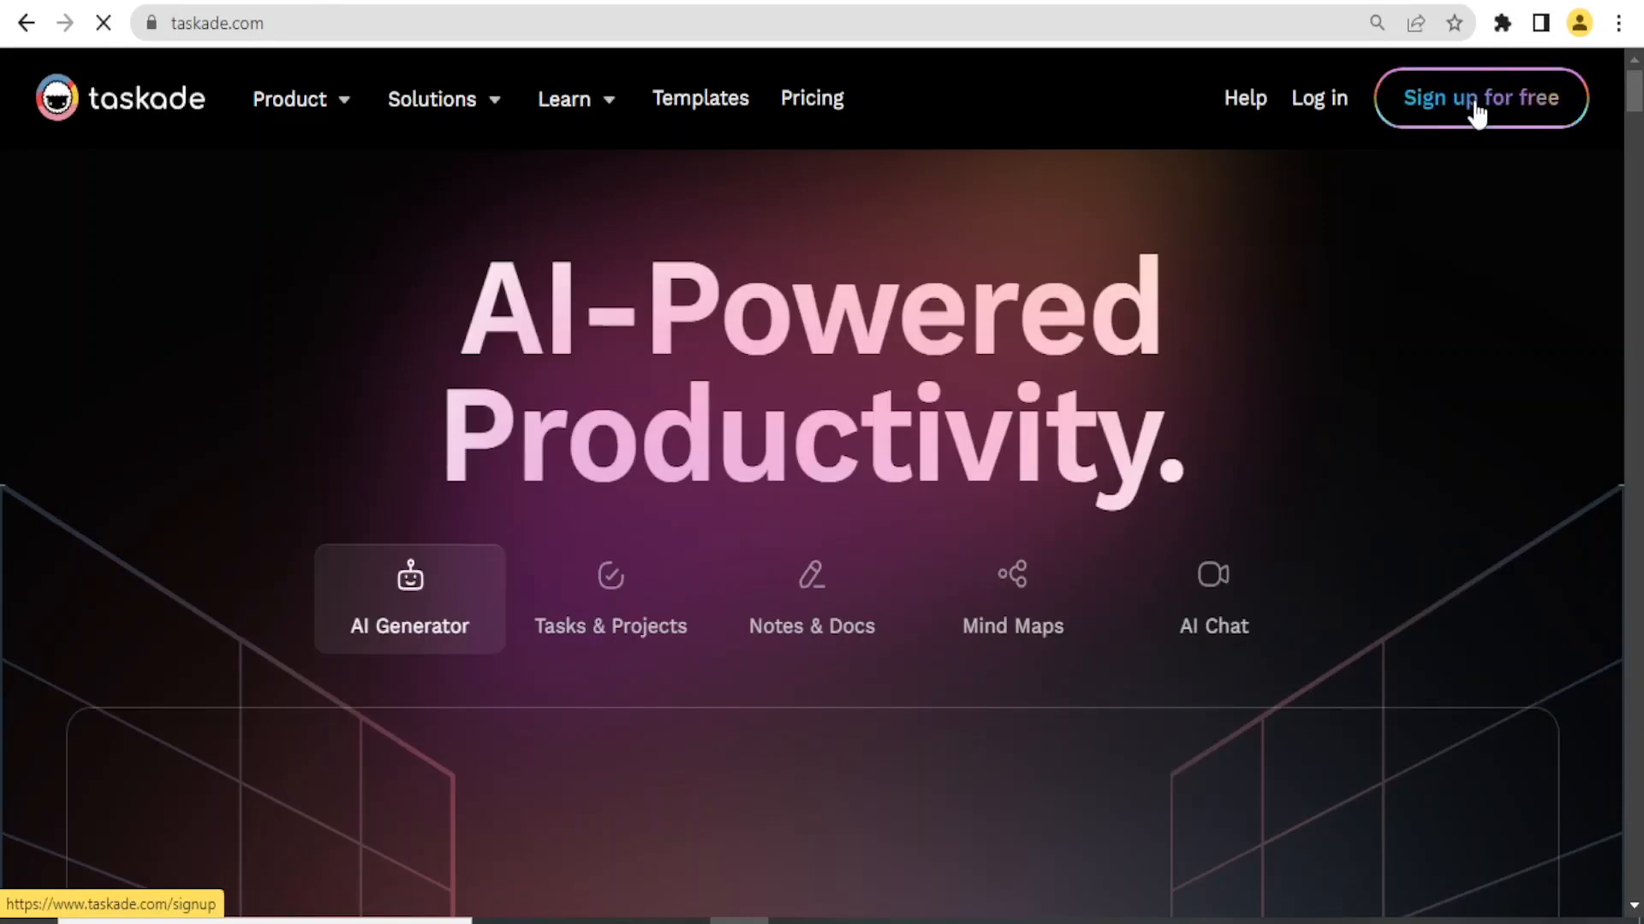
left_click(1480, 97)
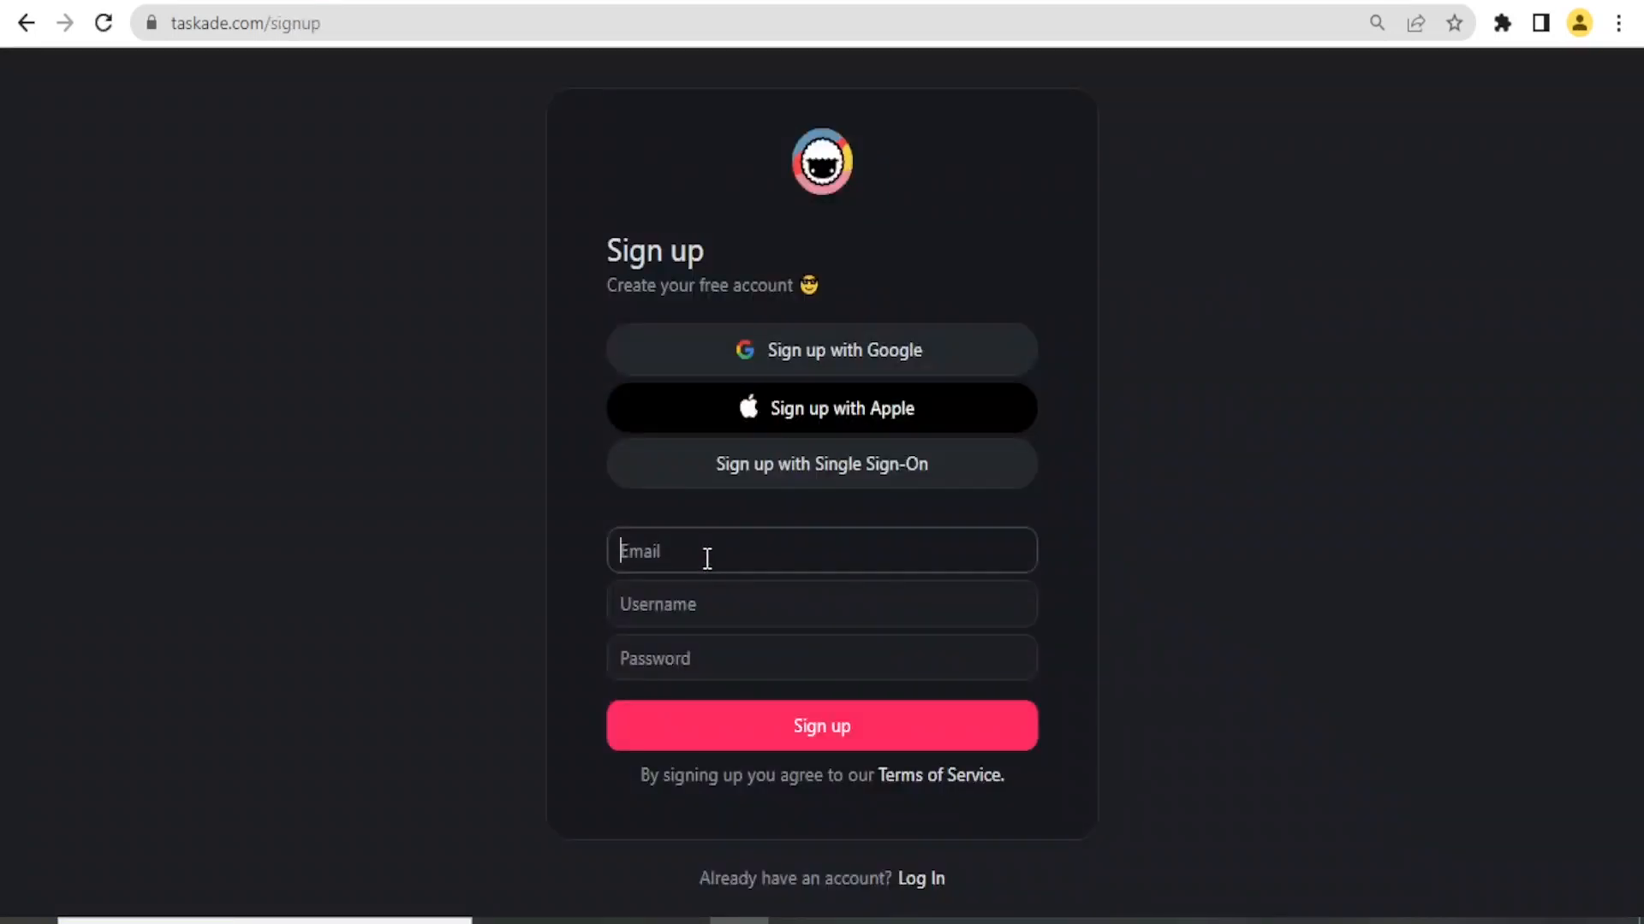
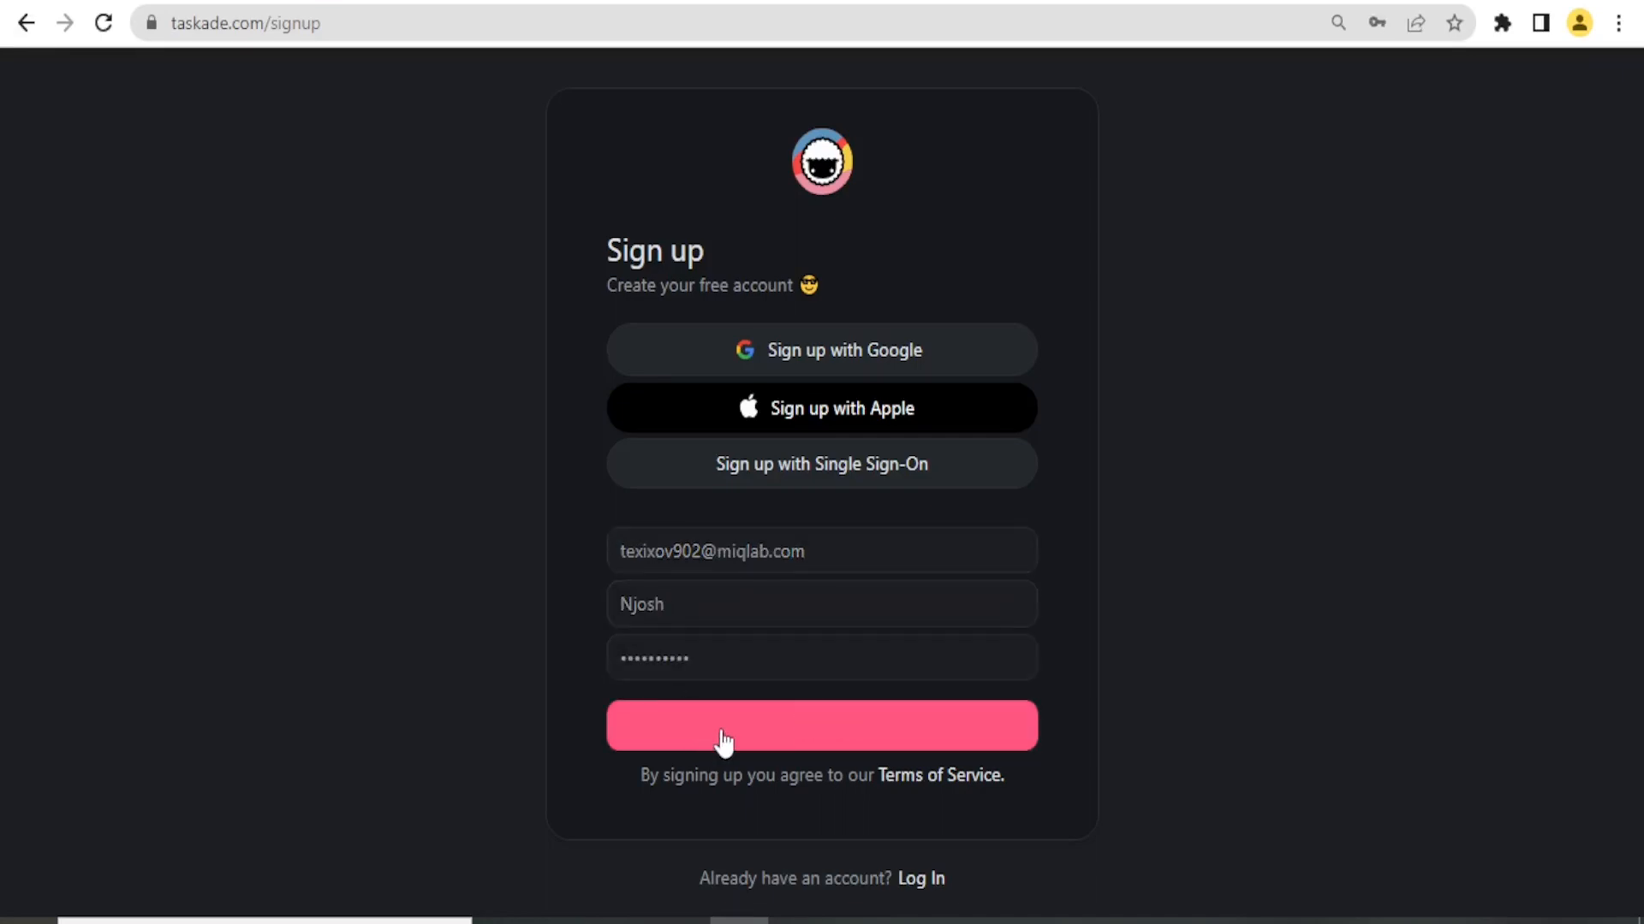
left_click(821, 724)
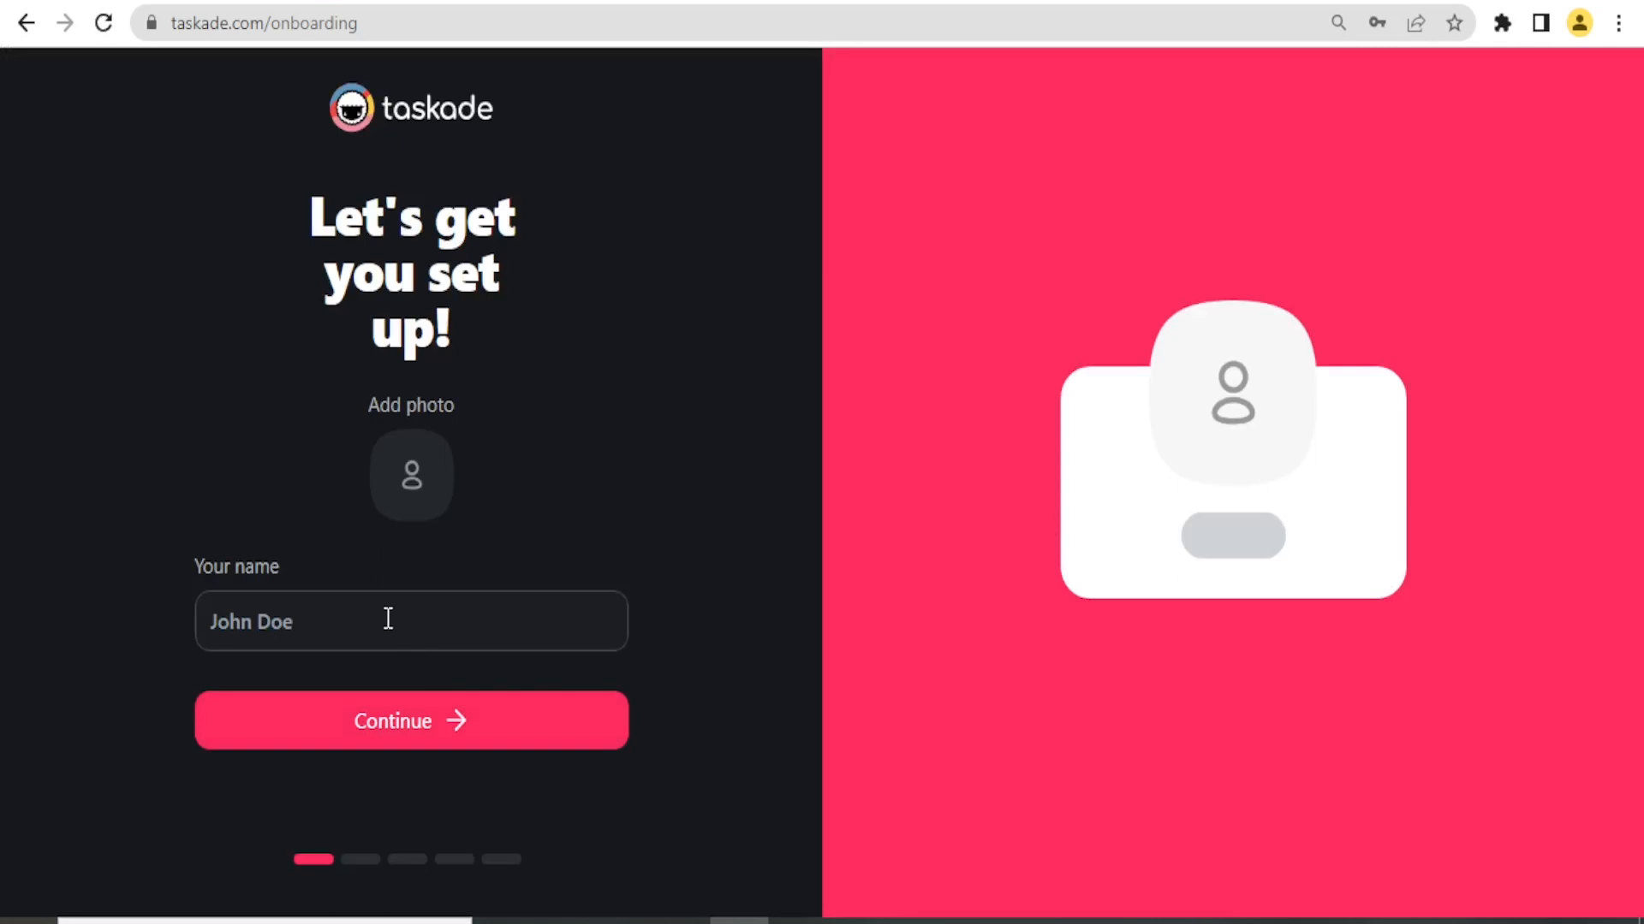
- Finish onboarding, block notifications, and browse Recent, My Tasks, Calendar and Starred
left_click(411, 721)
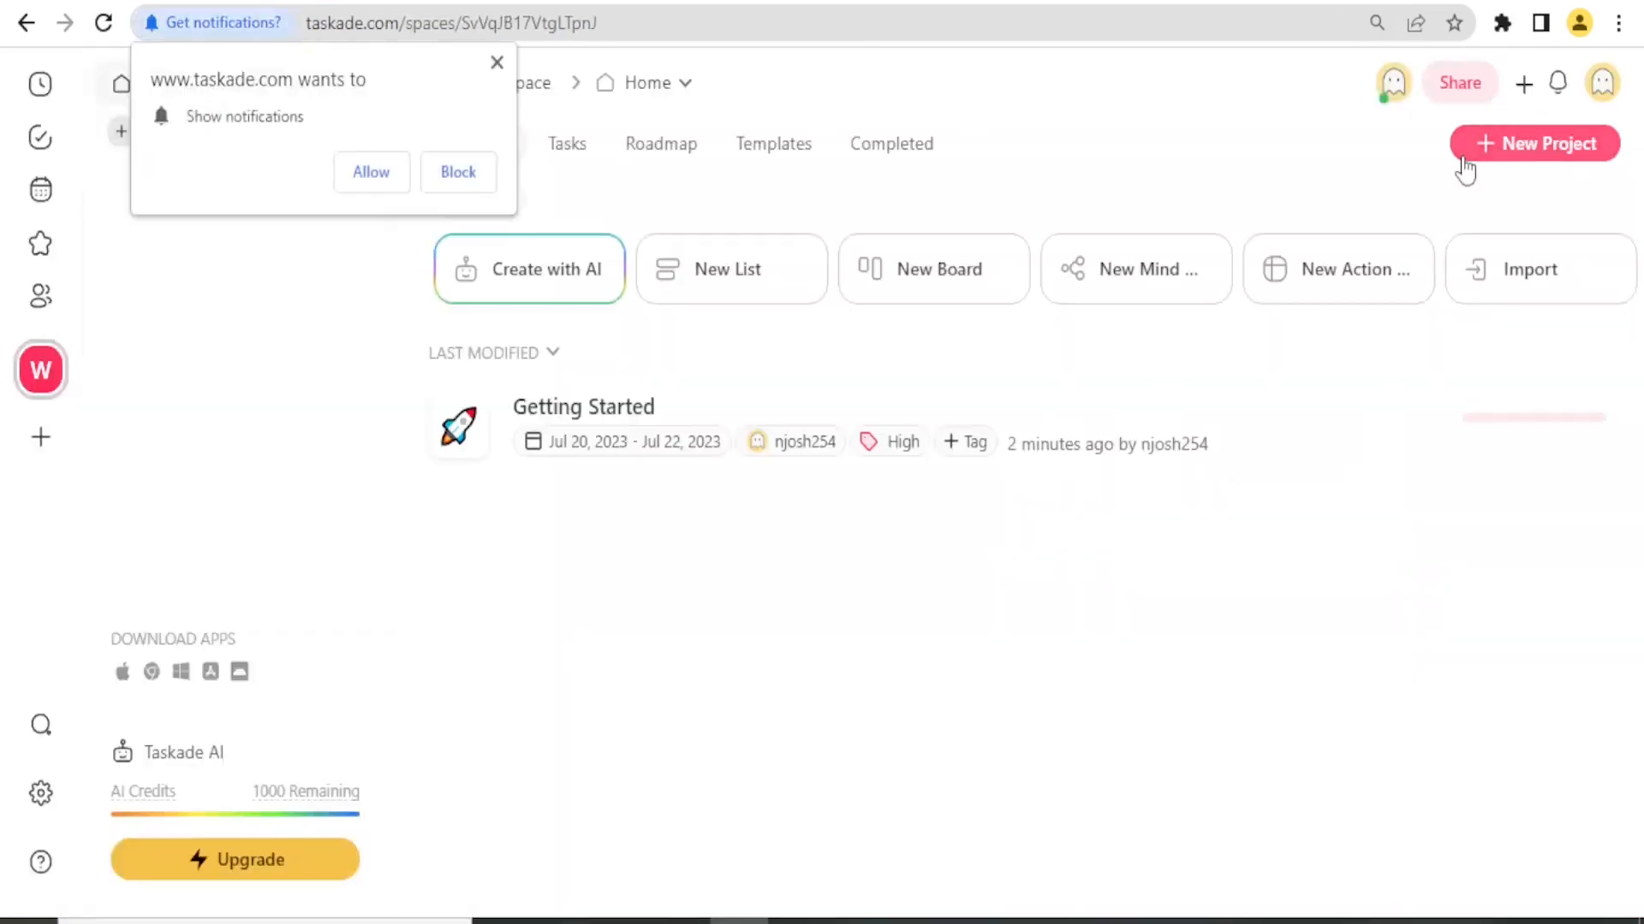
left_click(457, 172)
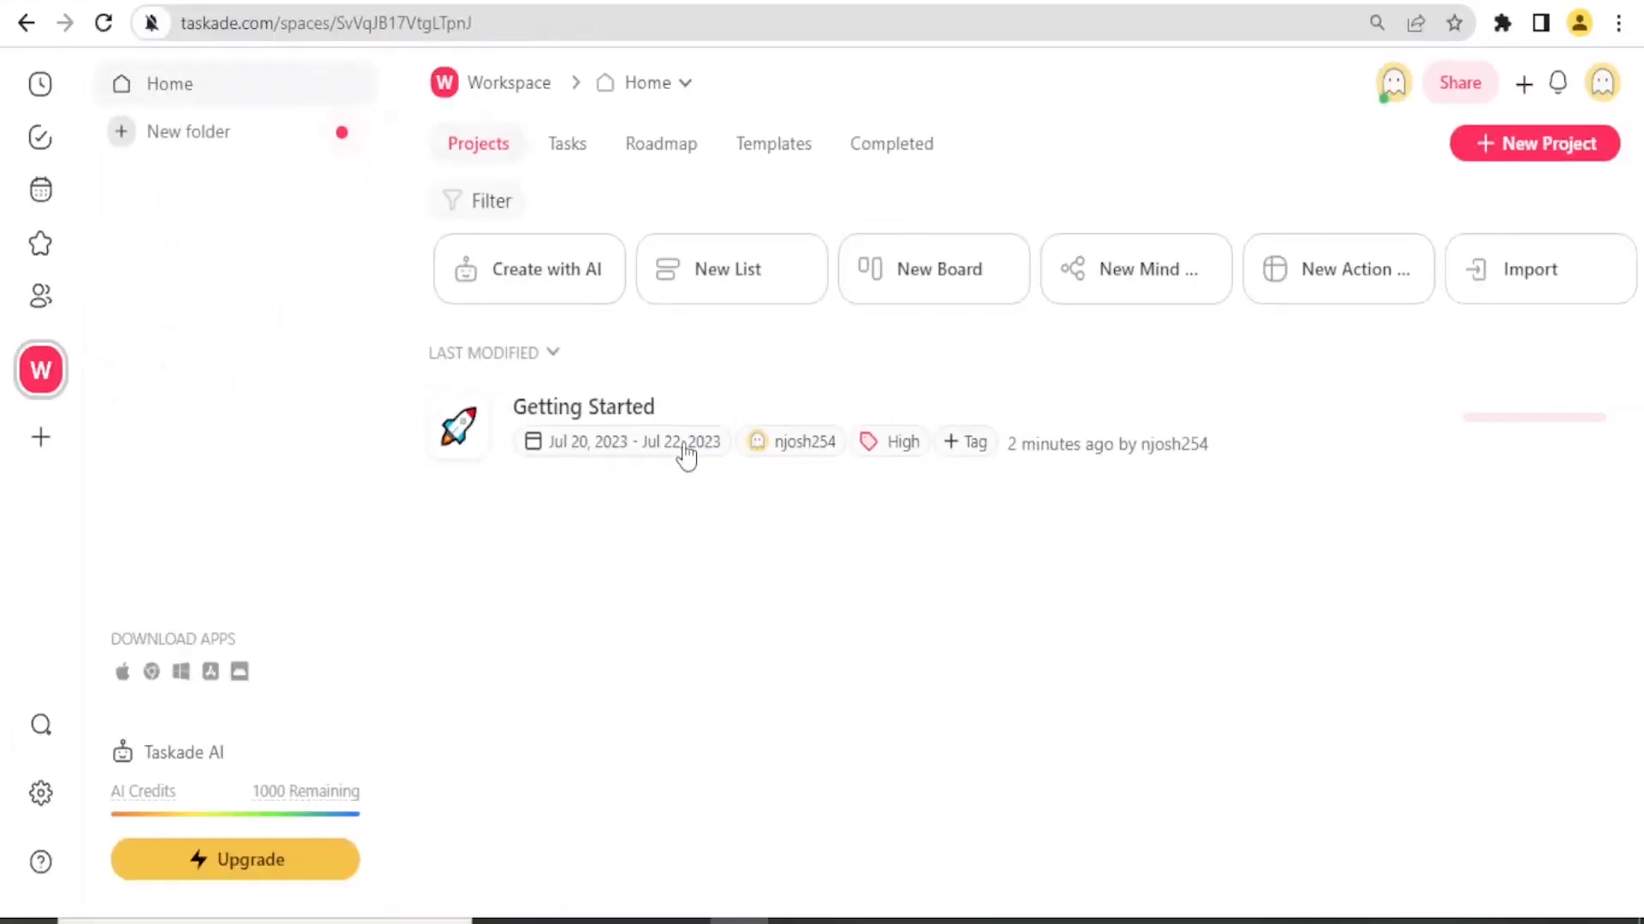
mouse_move(501, 512)
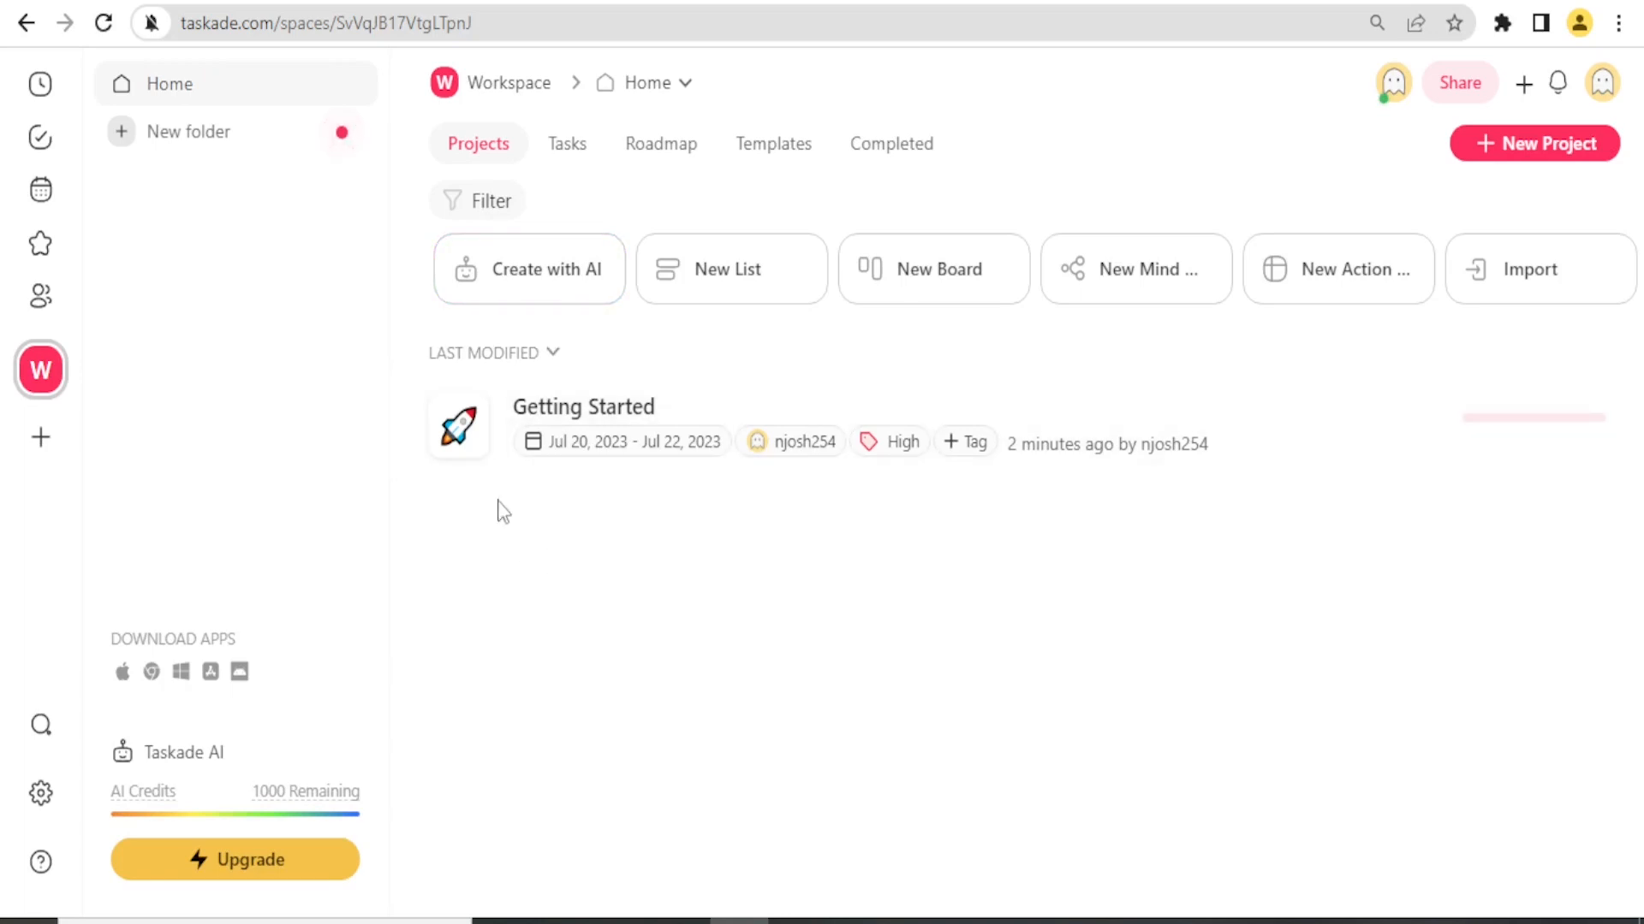
mouse_move(41, 84)
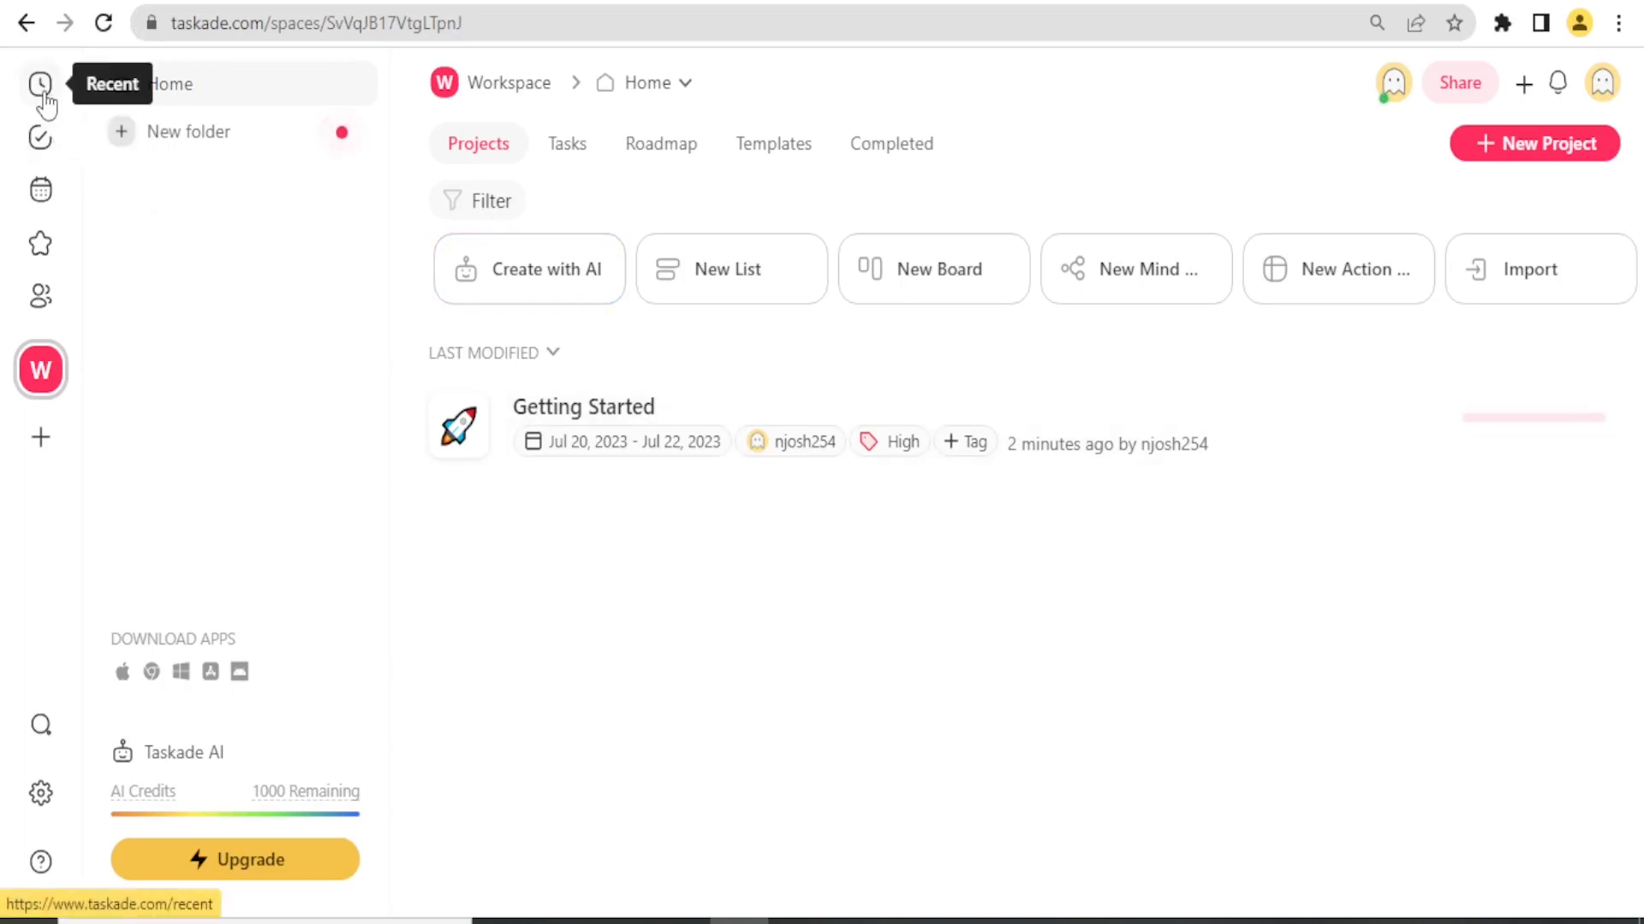
left_click(40, 83)
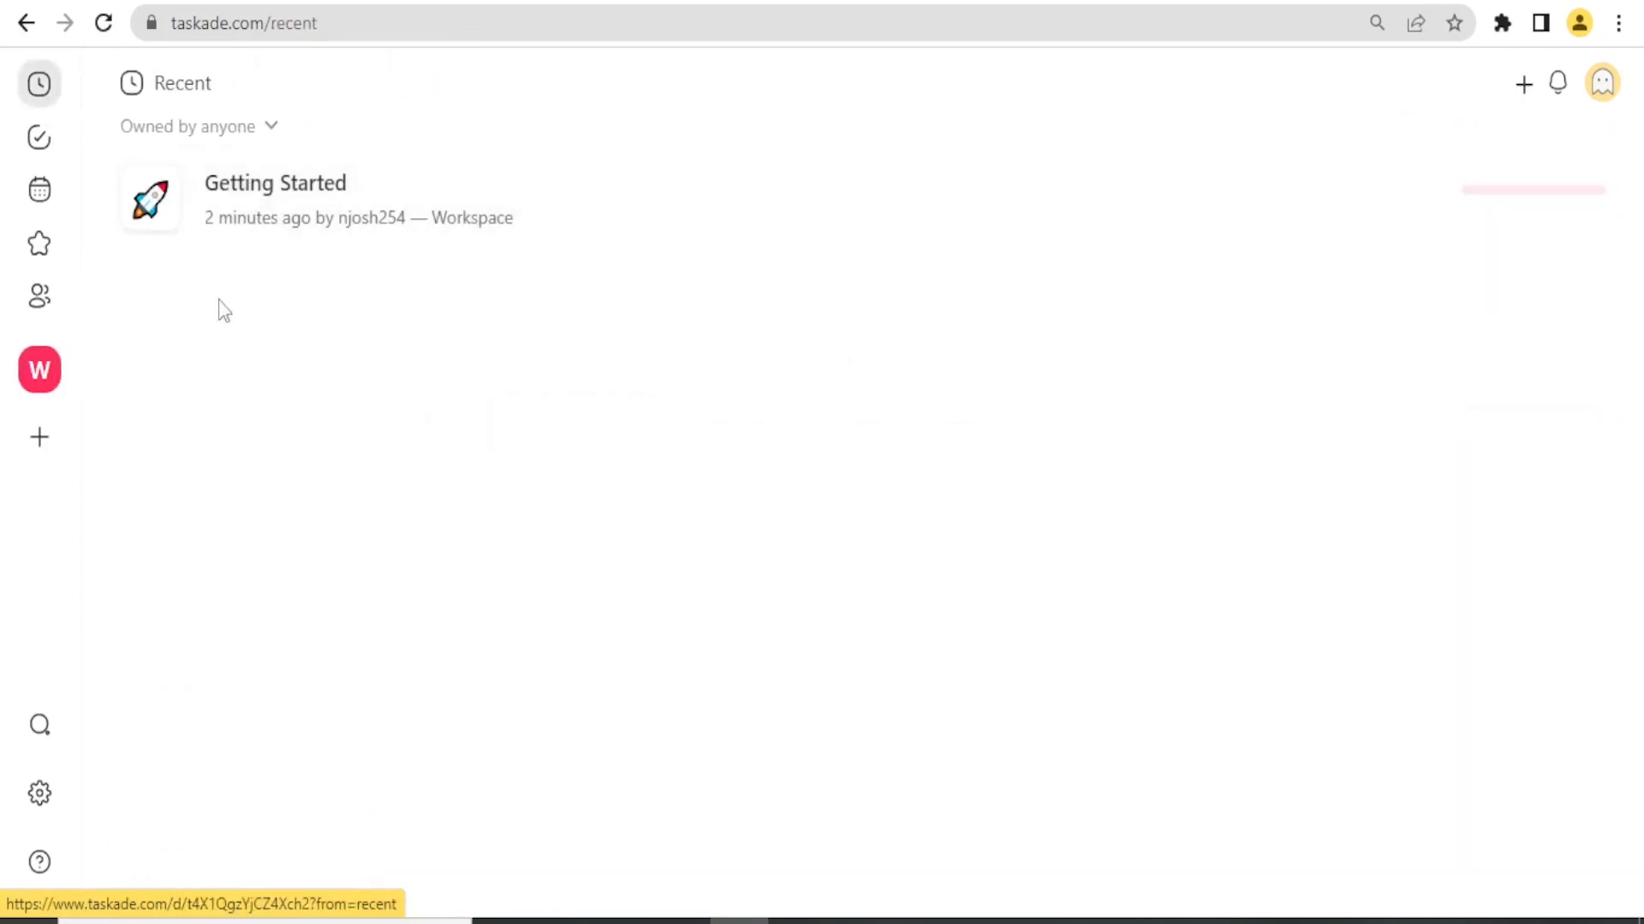
mouse_move(38, 137)
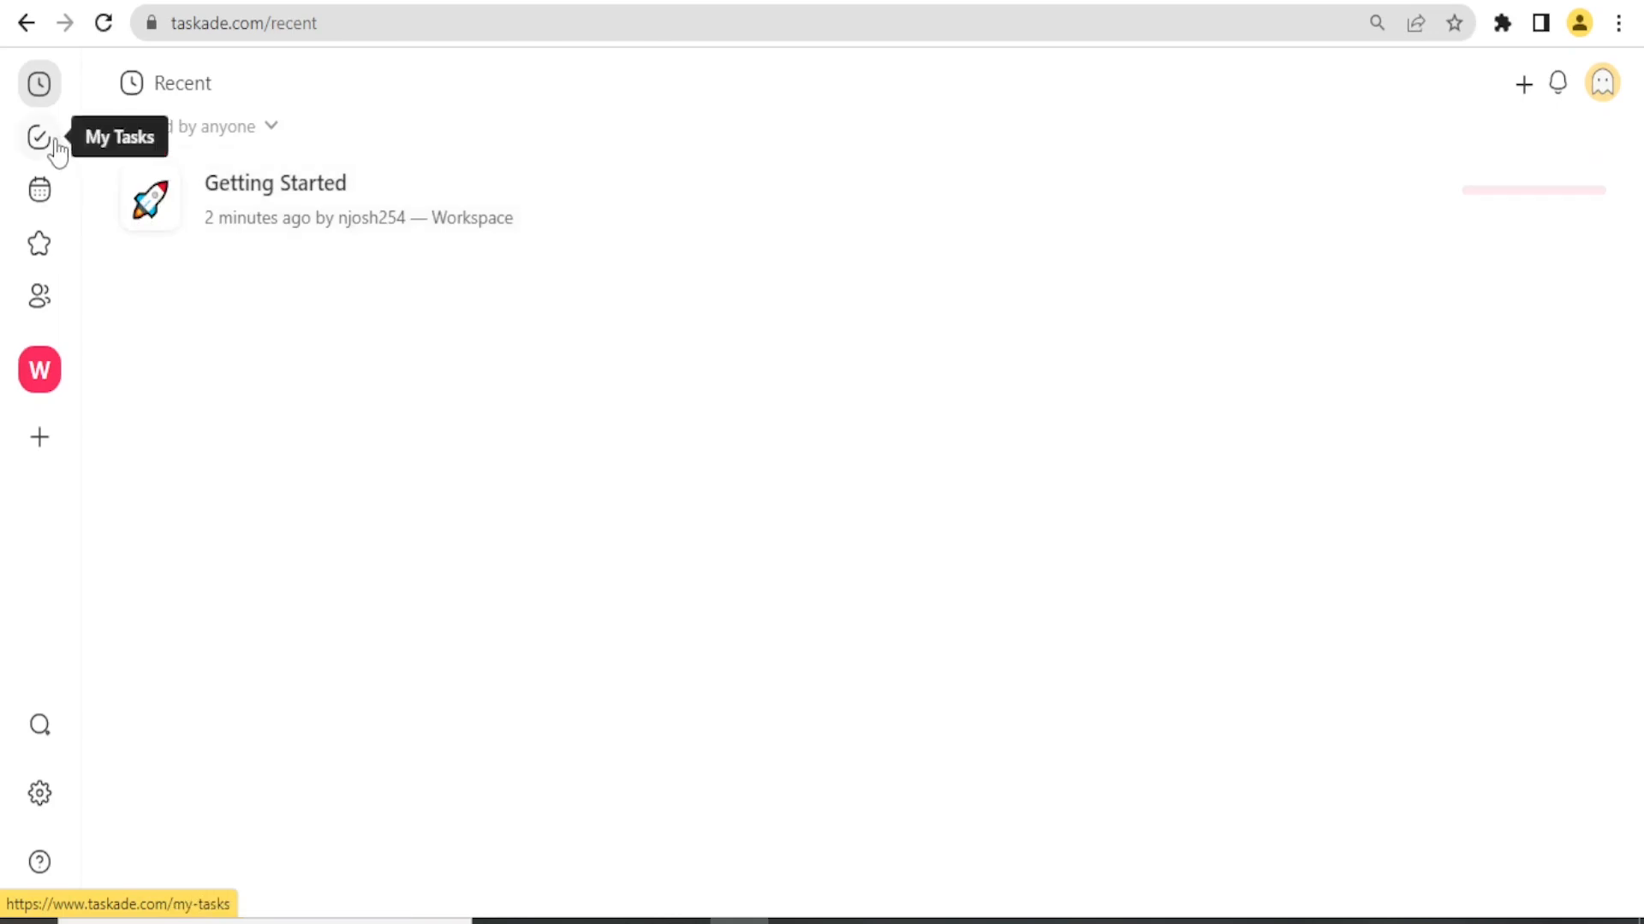
left_click(41, 137)
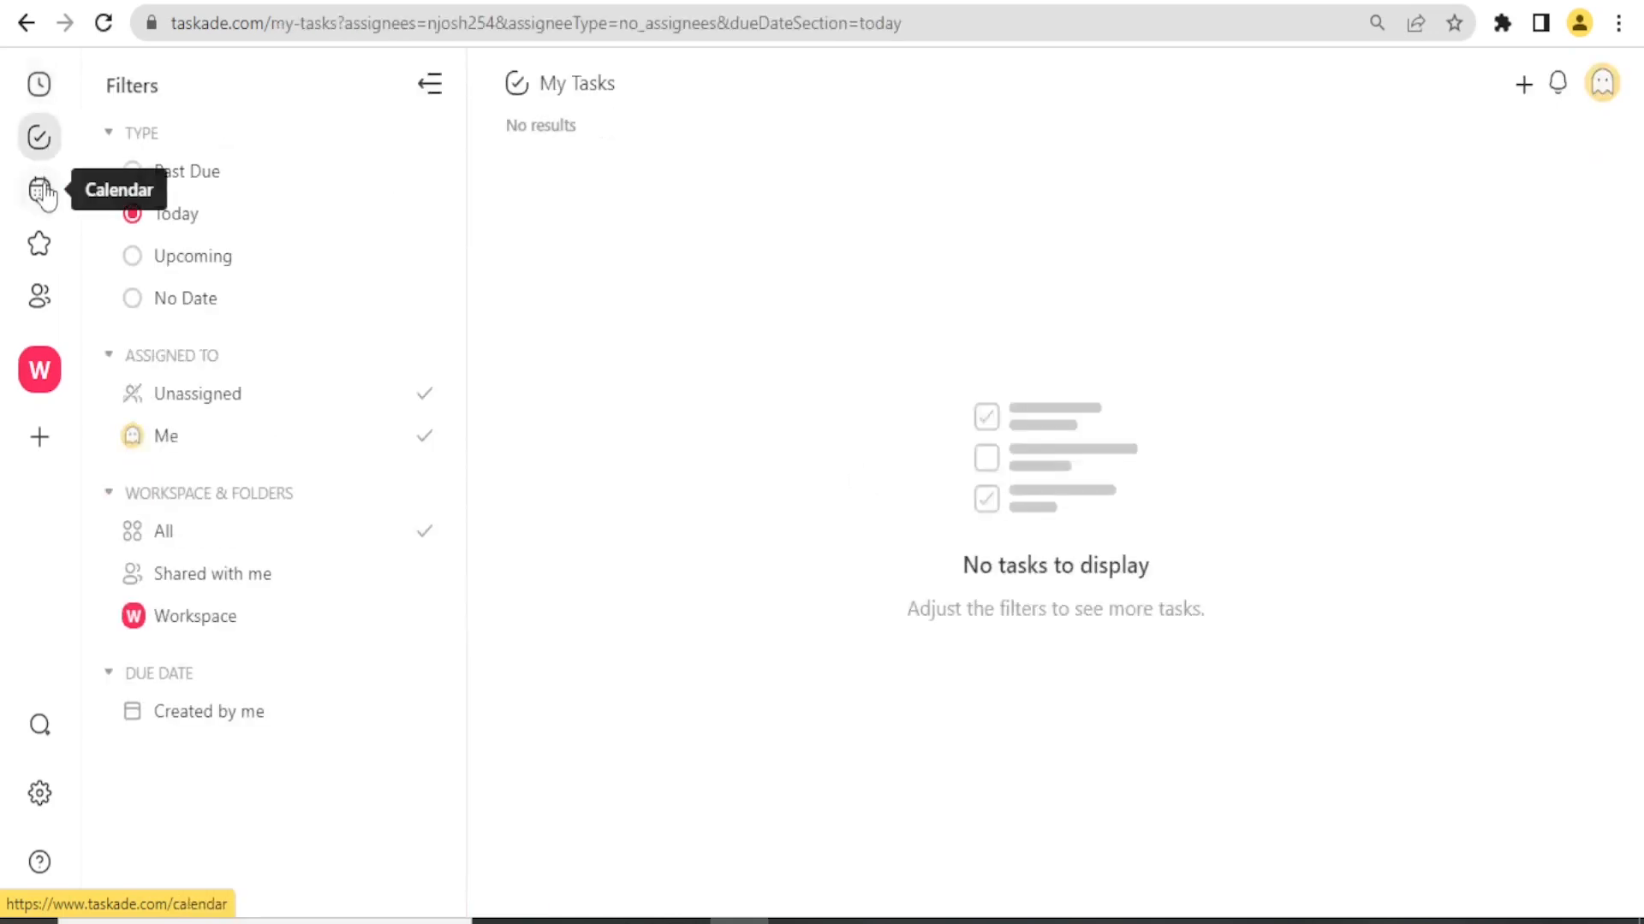
left_click(38, 190)
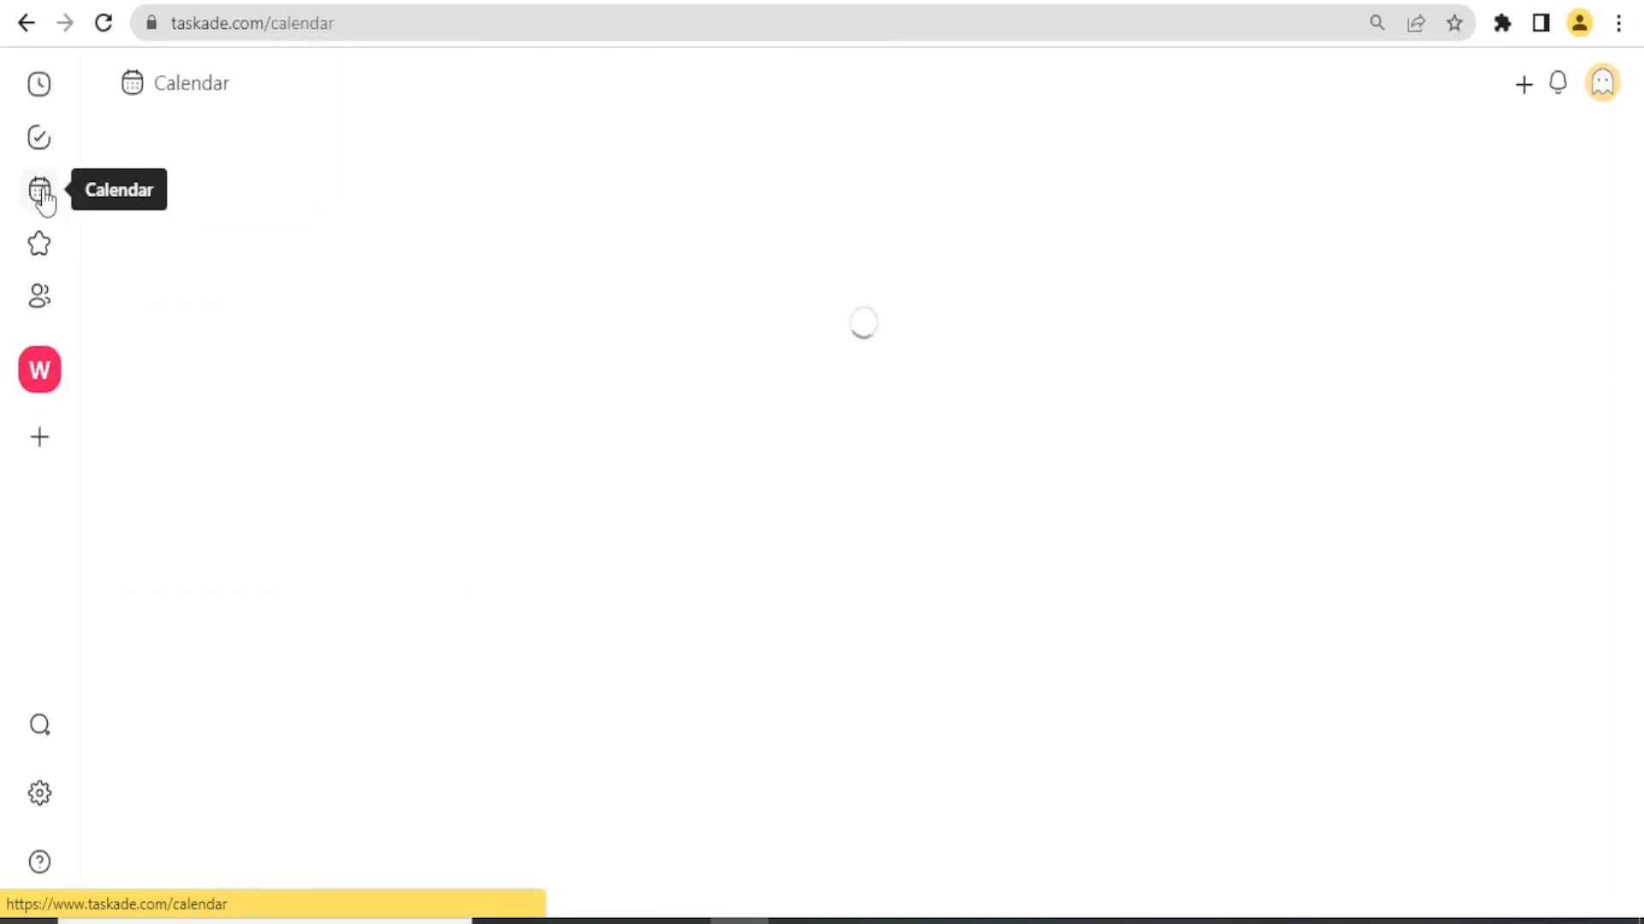
left_click(40, 190)
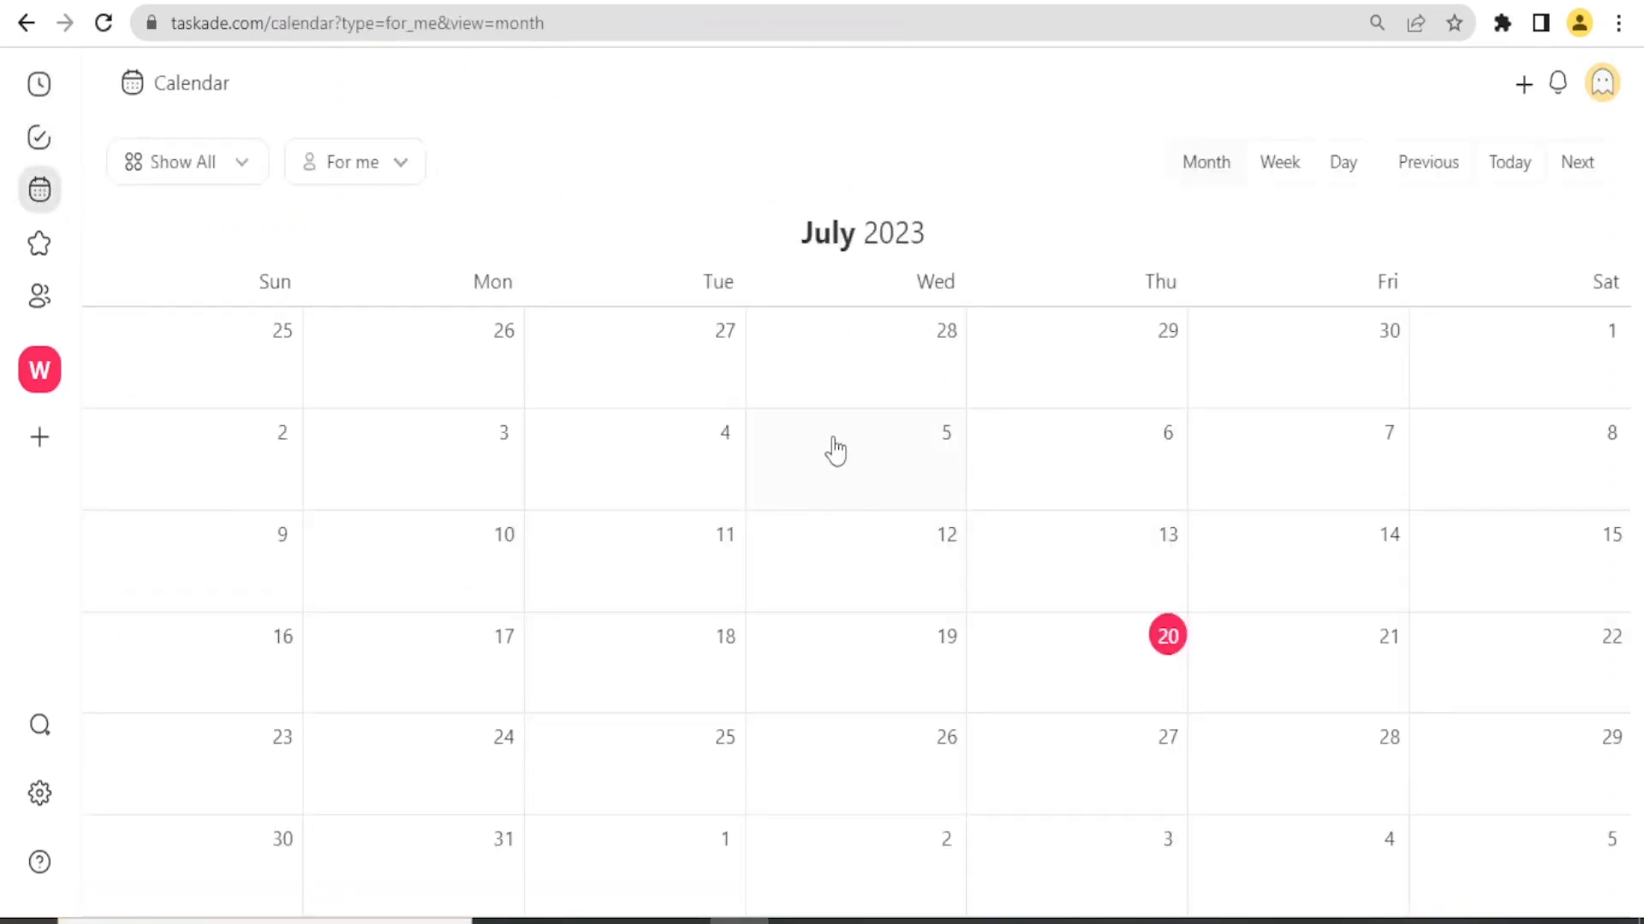
left_click(39, 242)
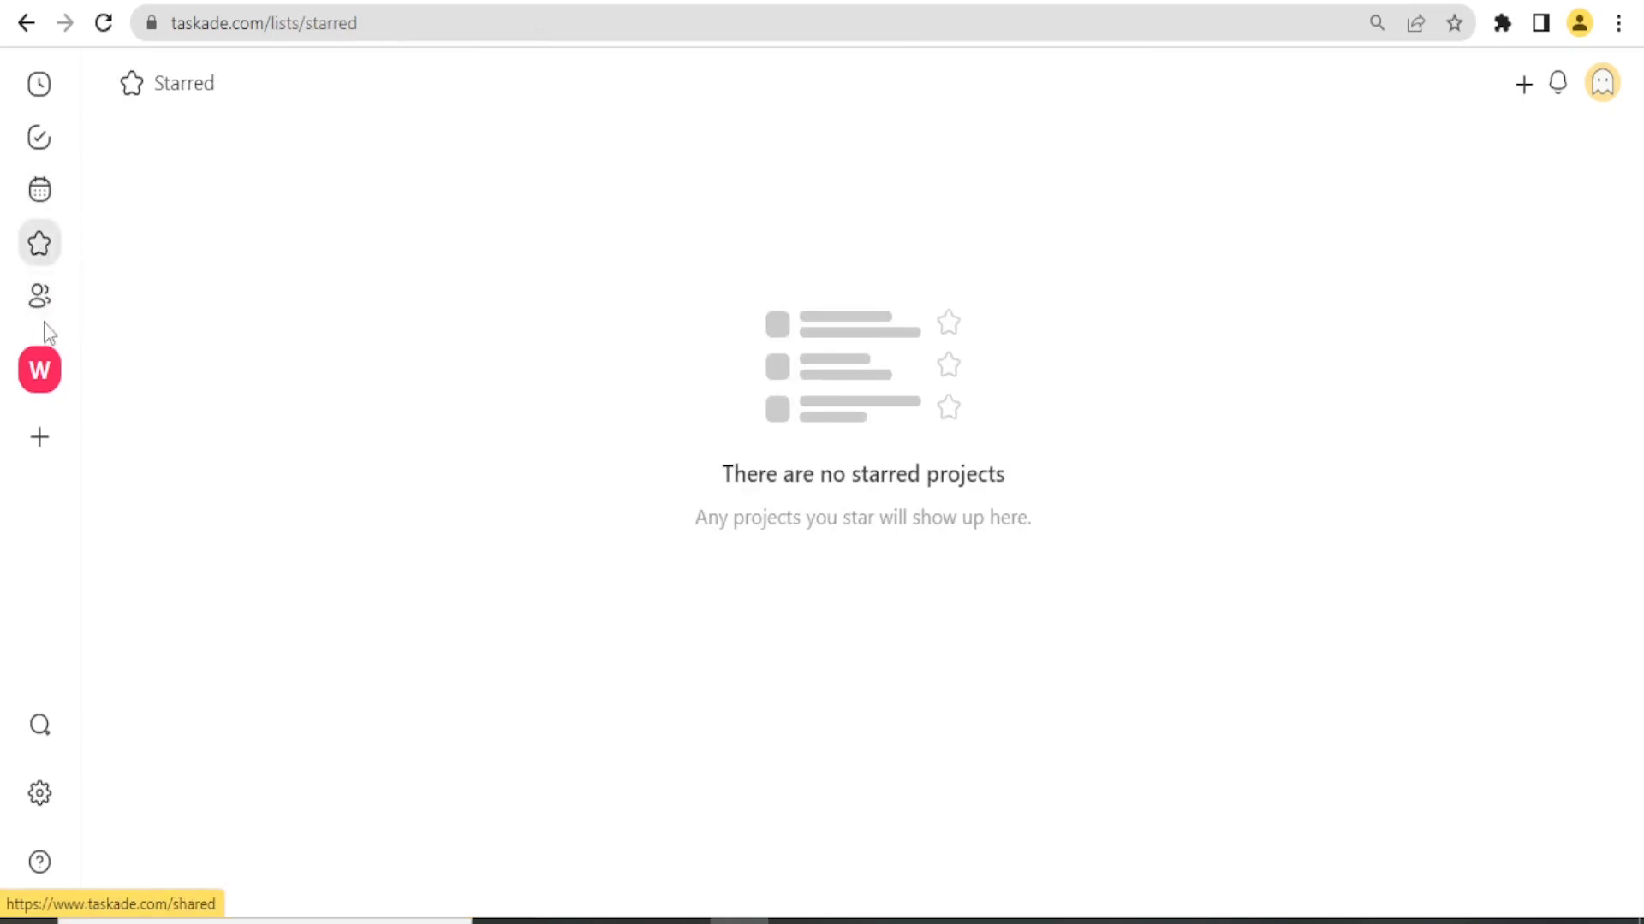
mouse_move(40, 296)
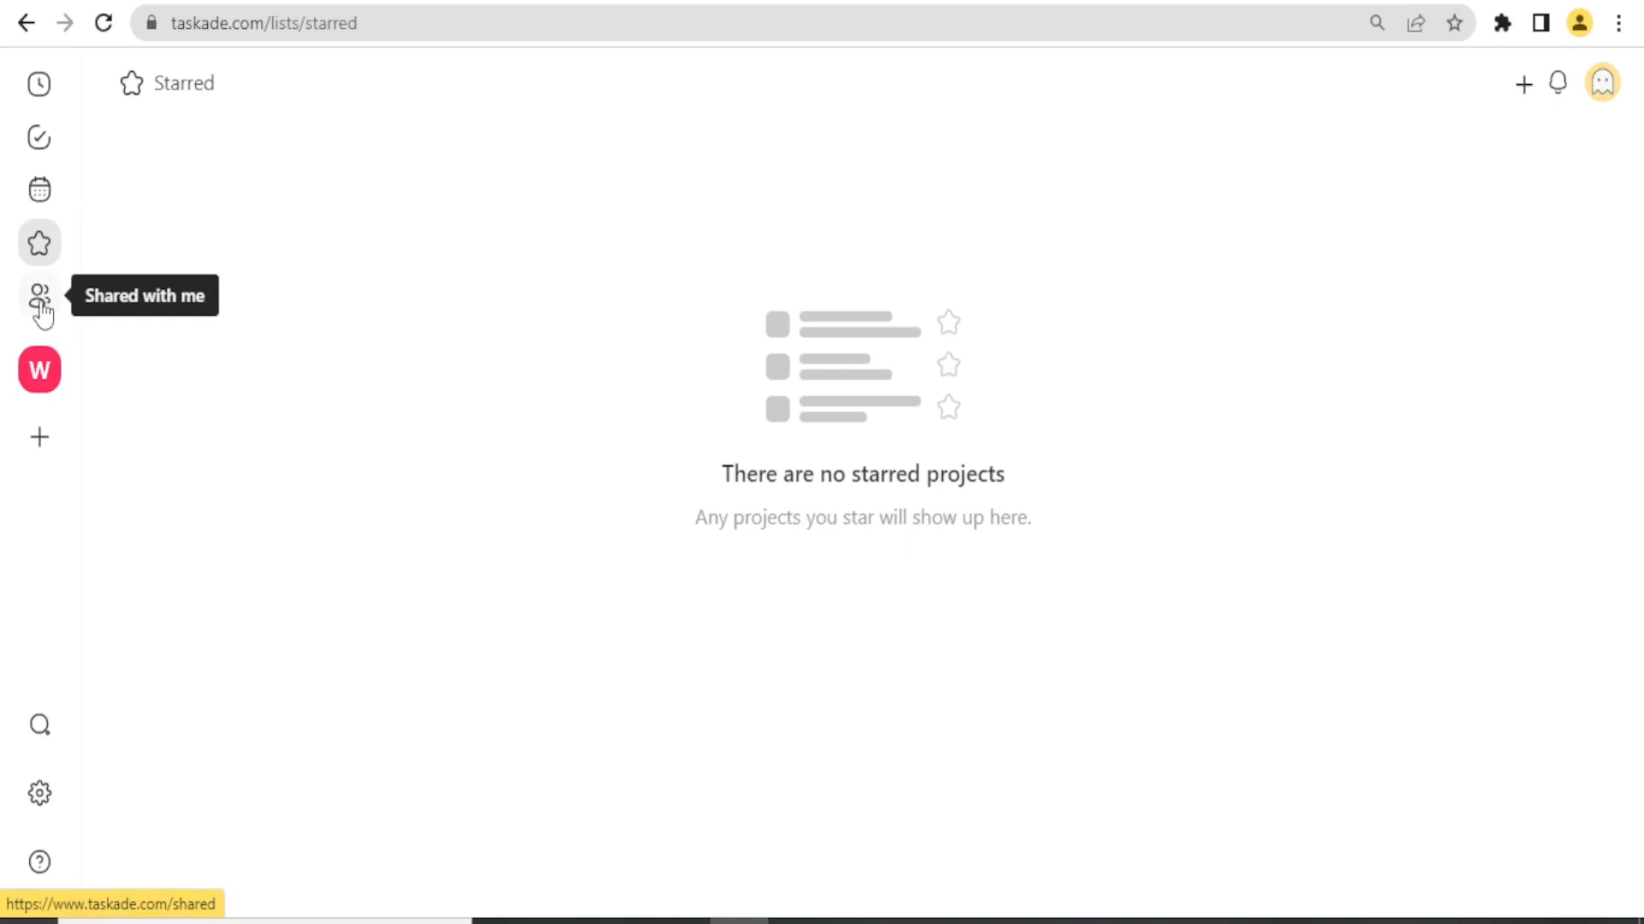
mouse_move(40, 369)
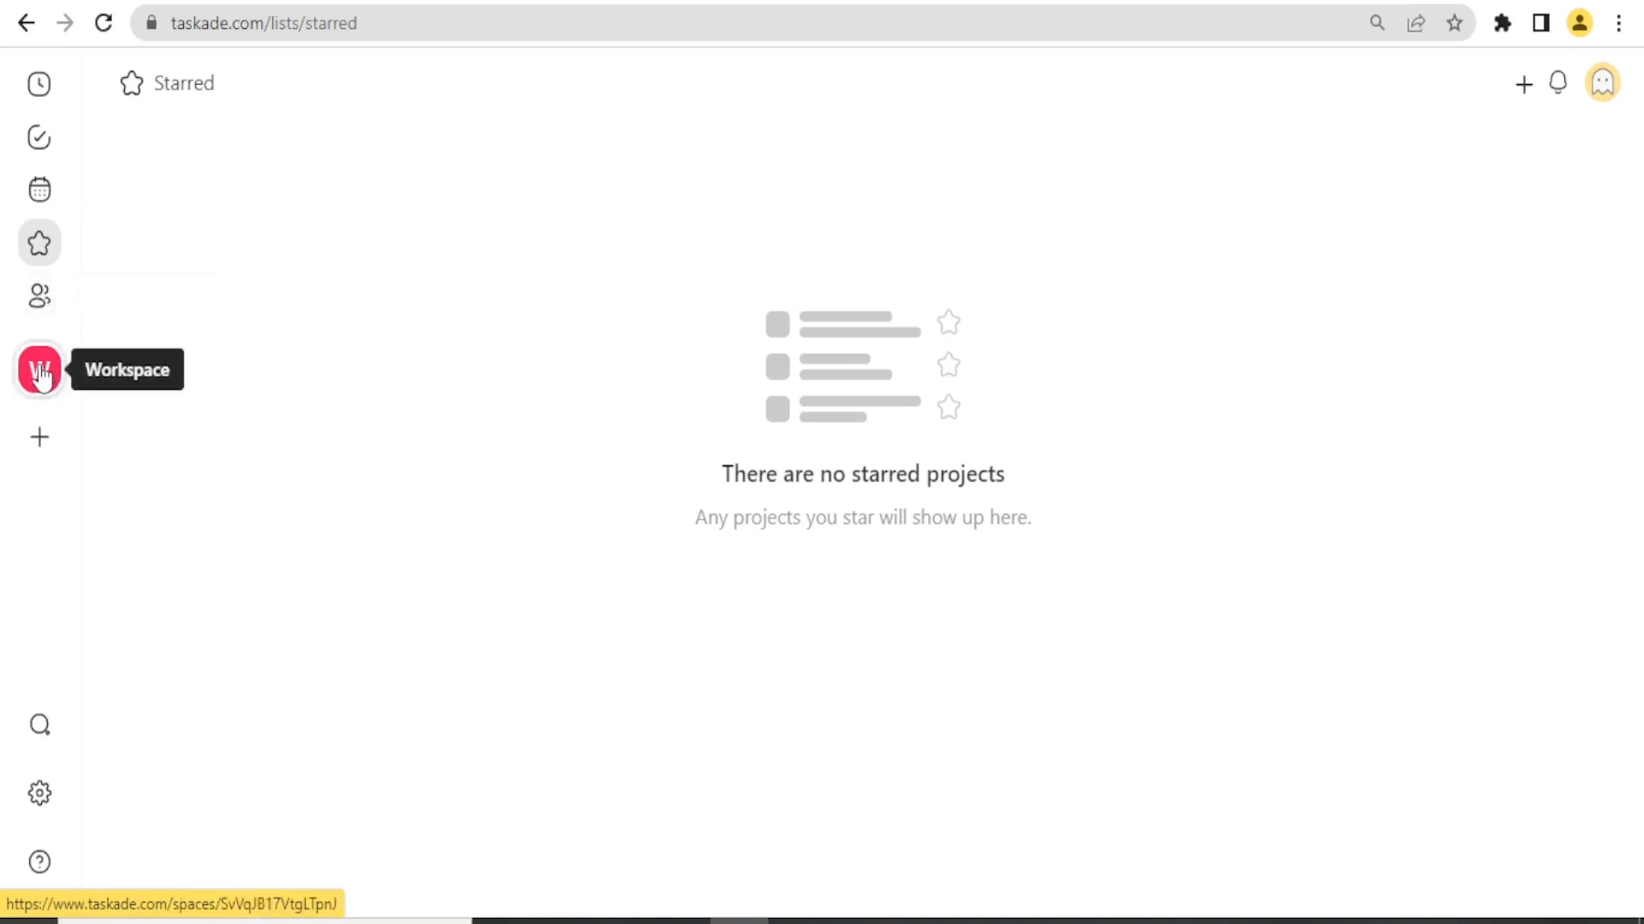
mouse_move(65, 364)
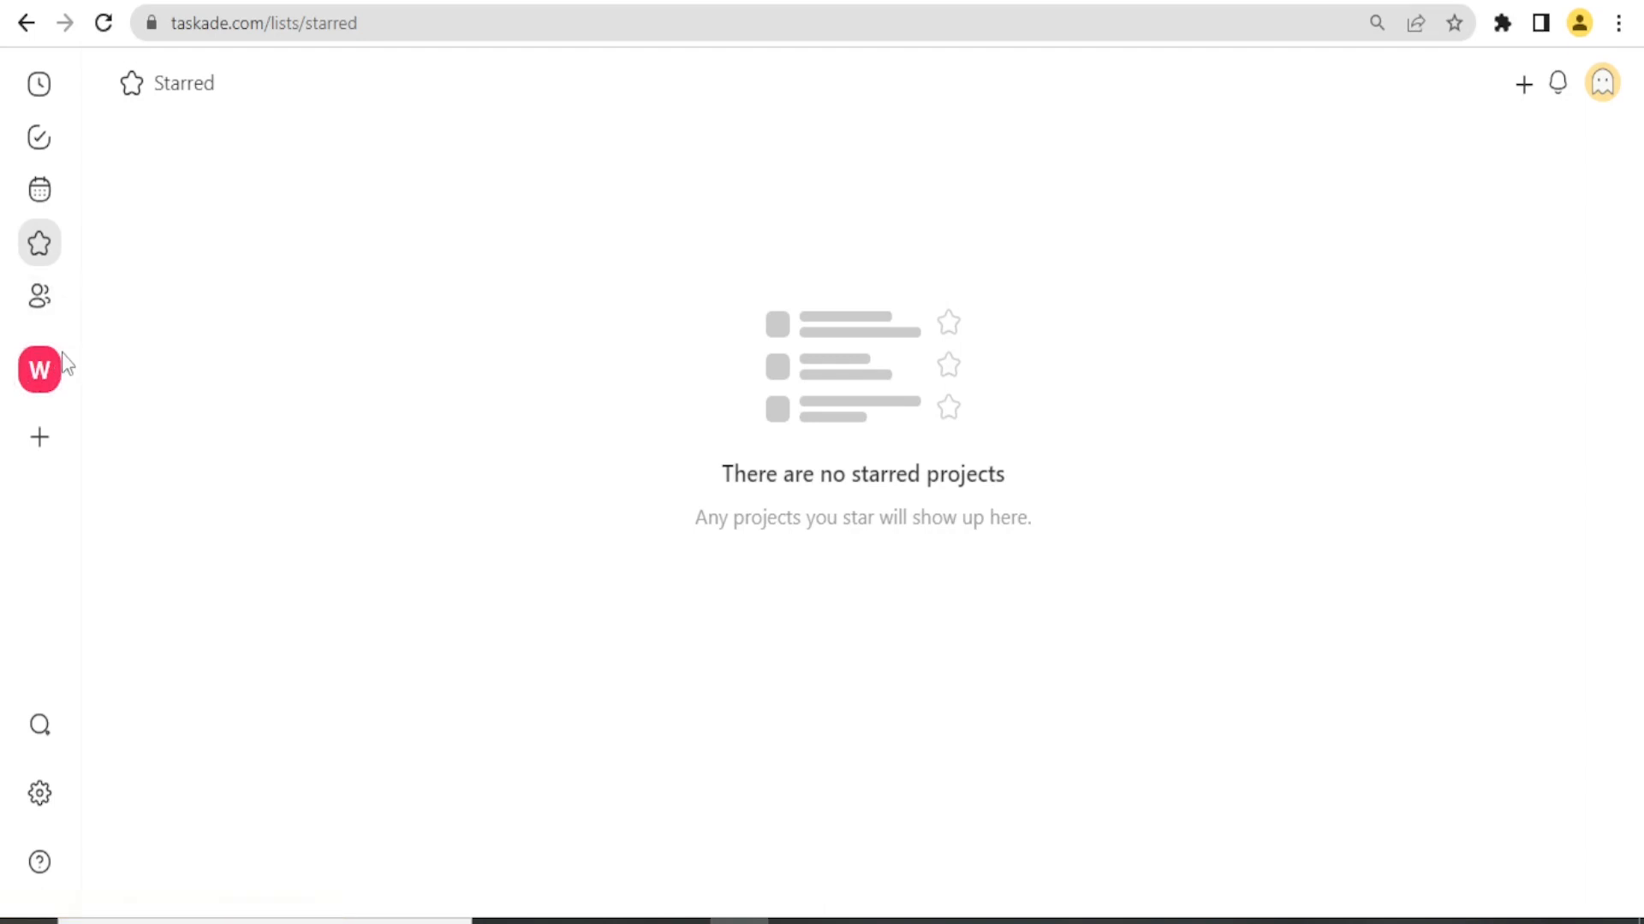
mouse_move(40, 369)
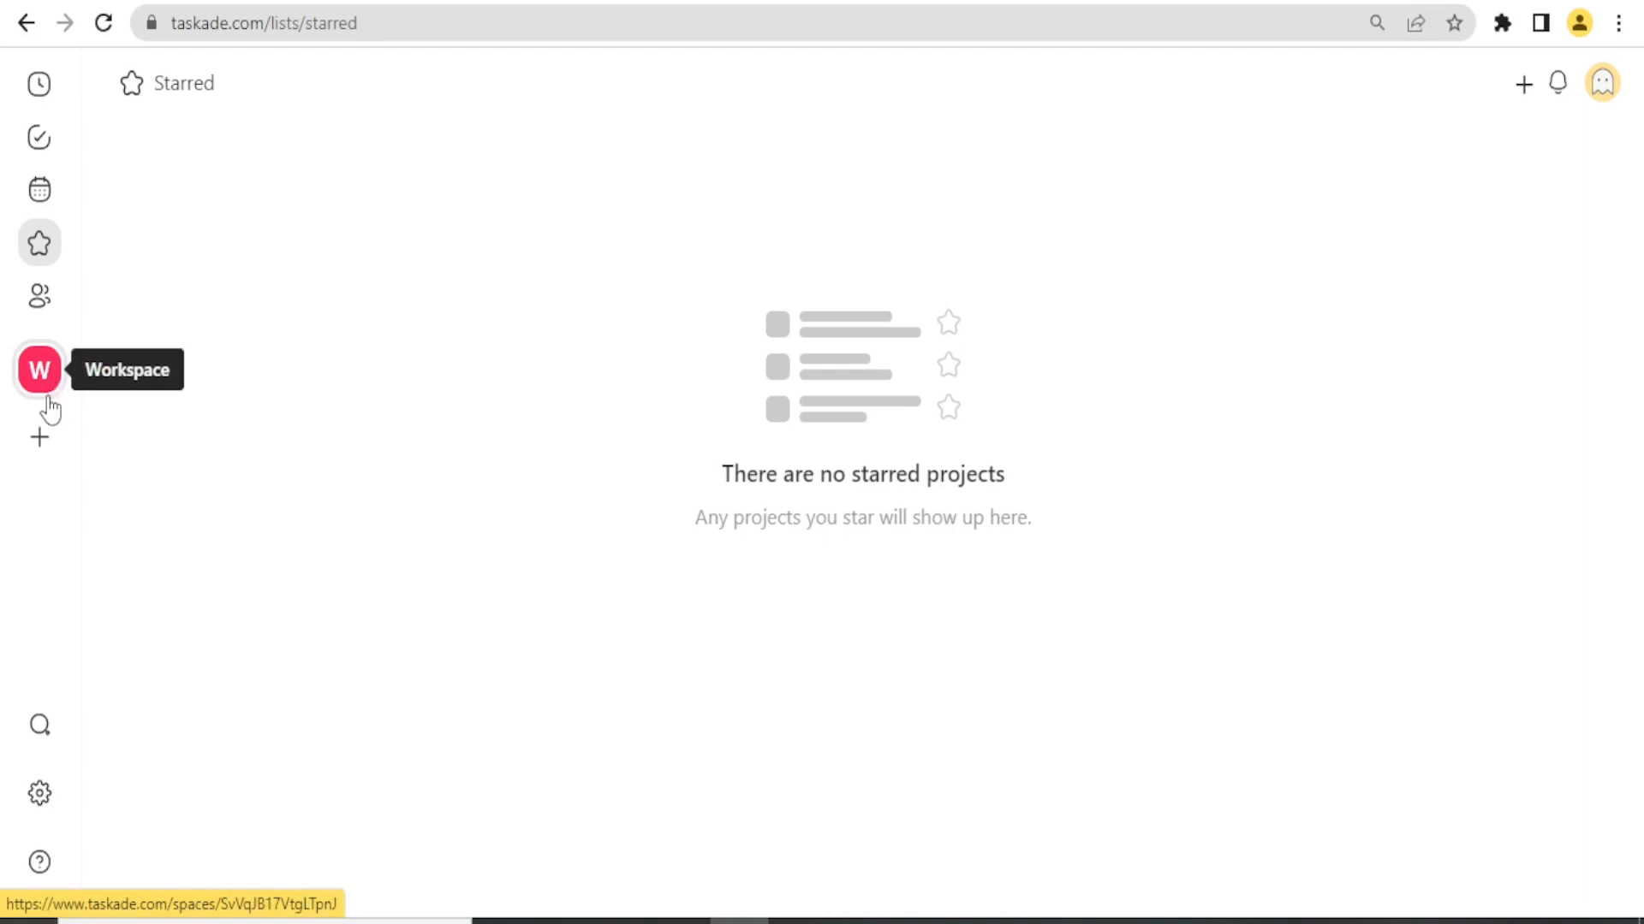
left_click(39, 84)
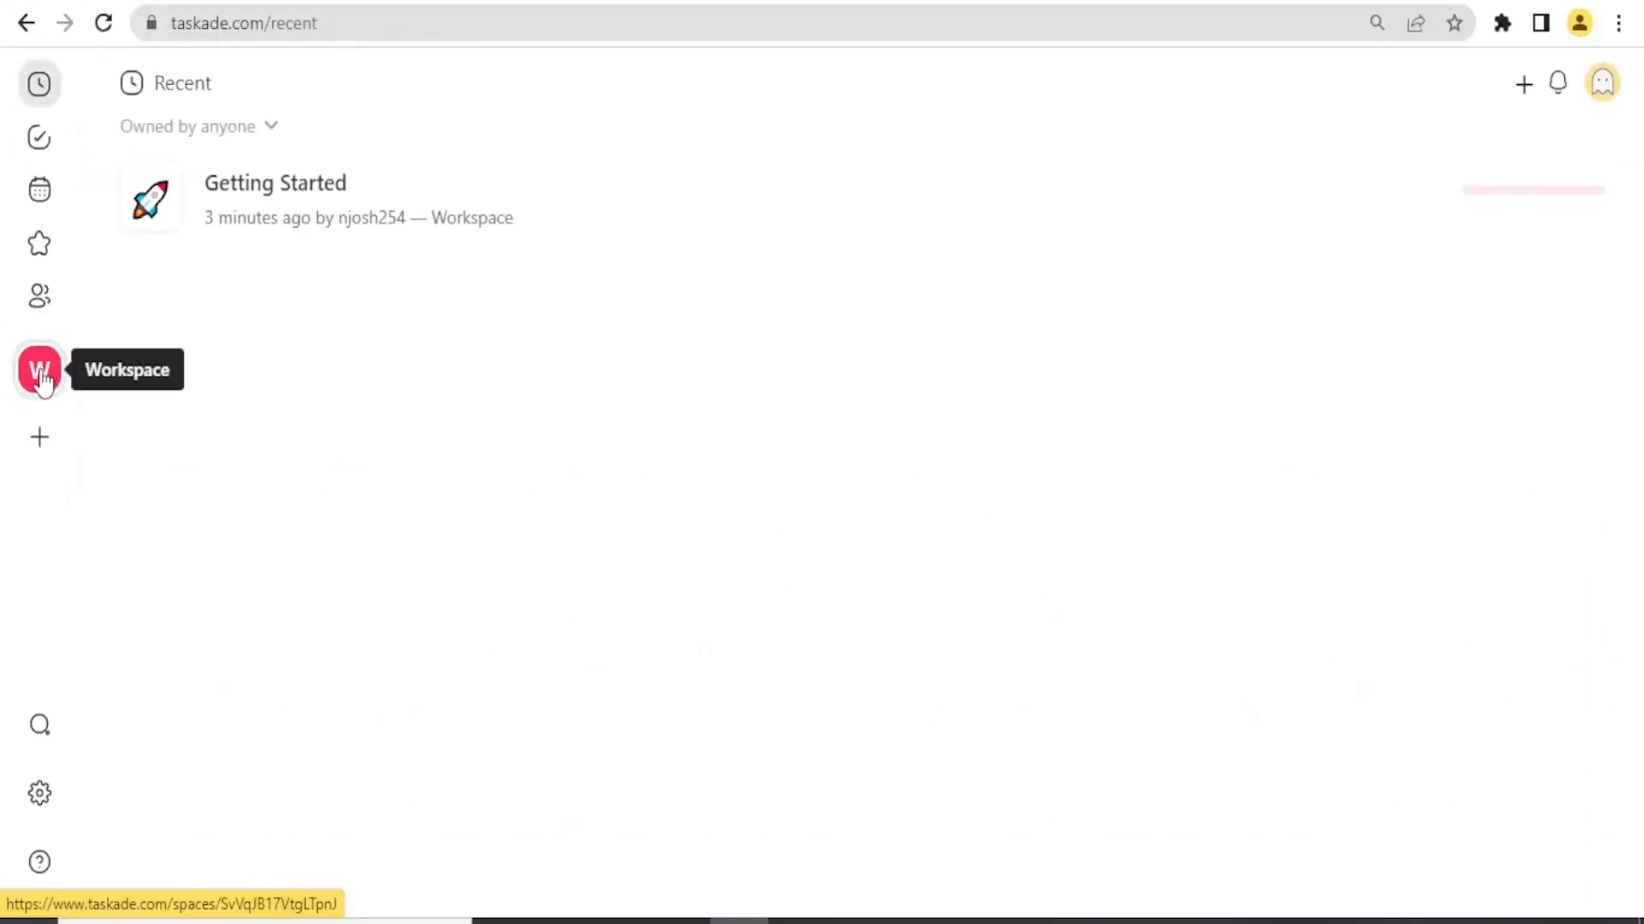
- Review the workspace's Projects and Completed tabs, then bring up new-project options
left_click(40, 370)
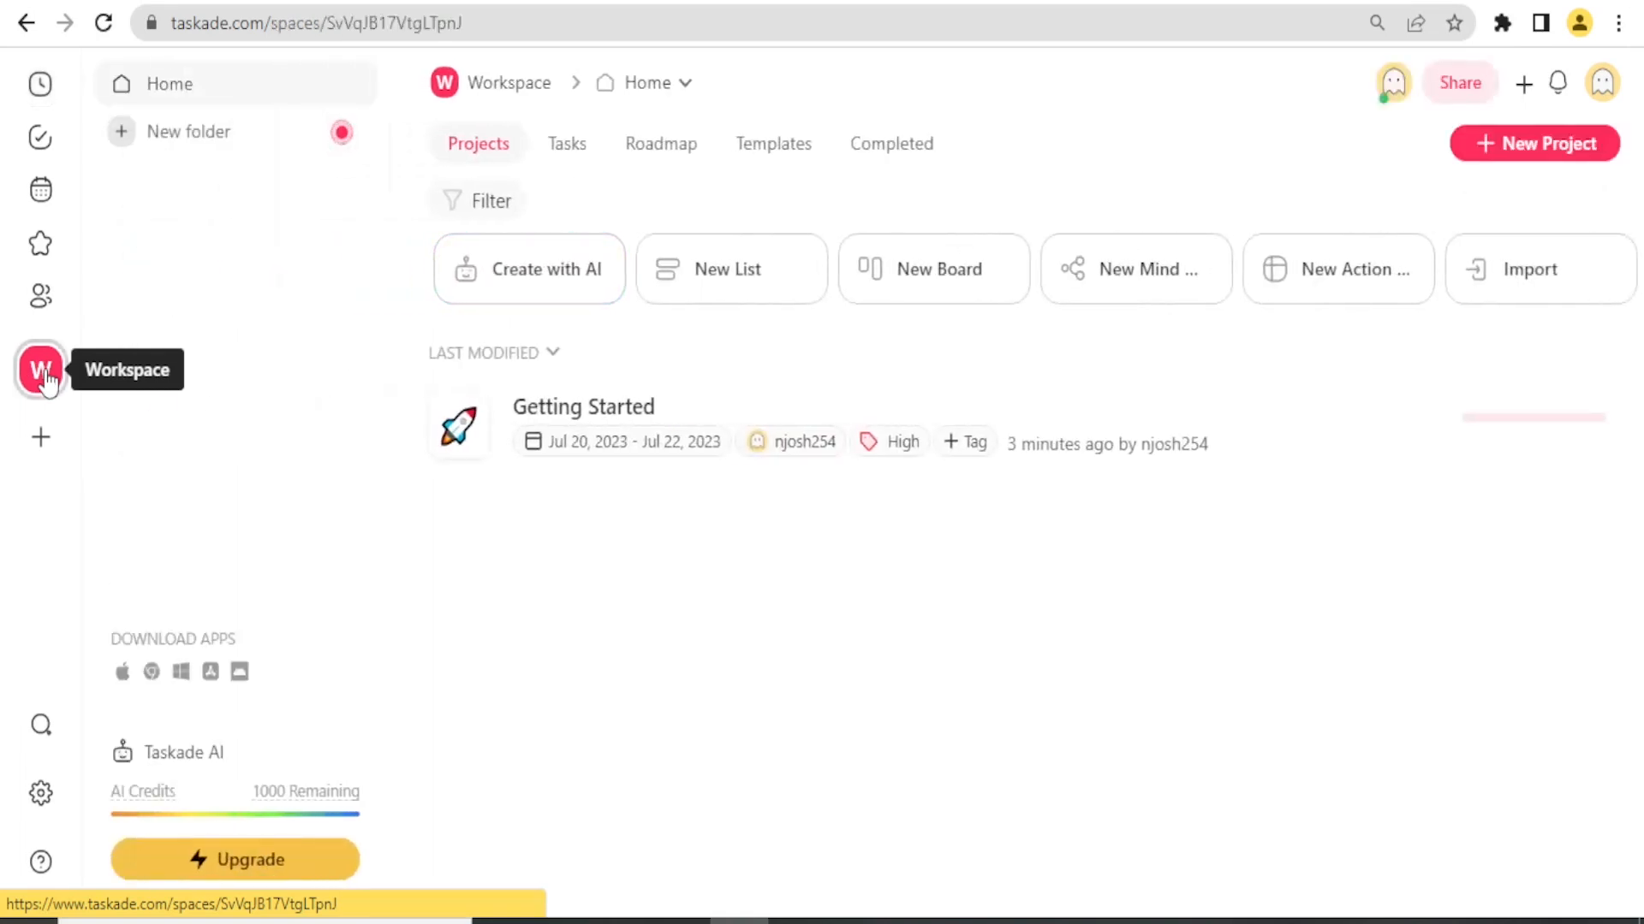
mouse_move(497, 163)
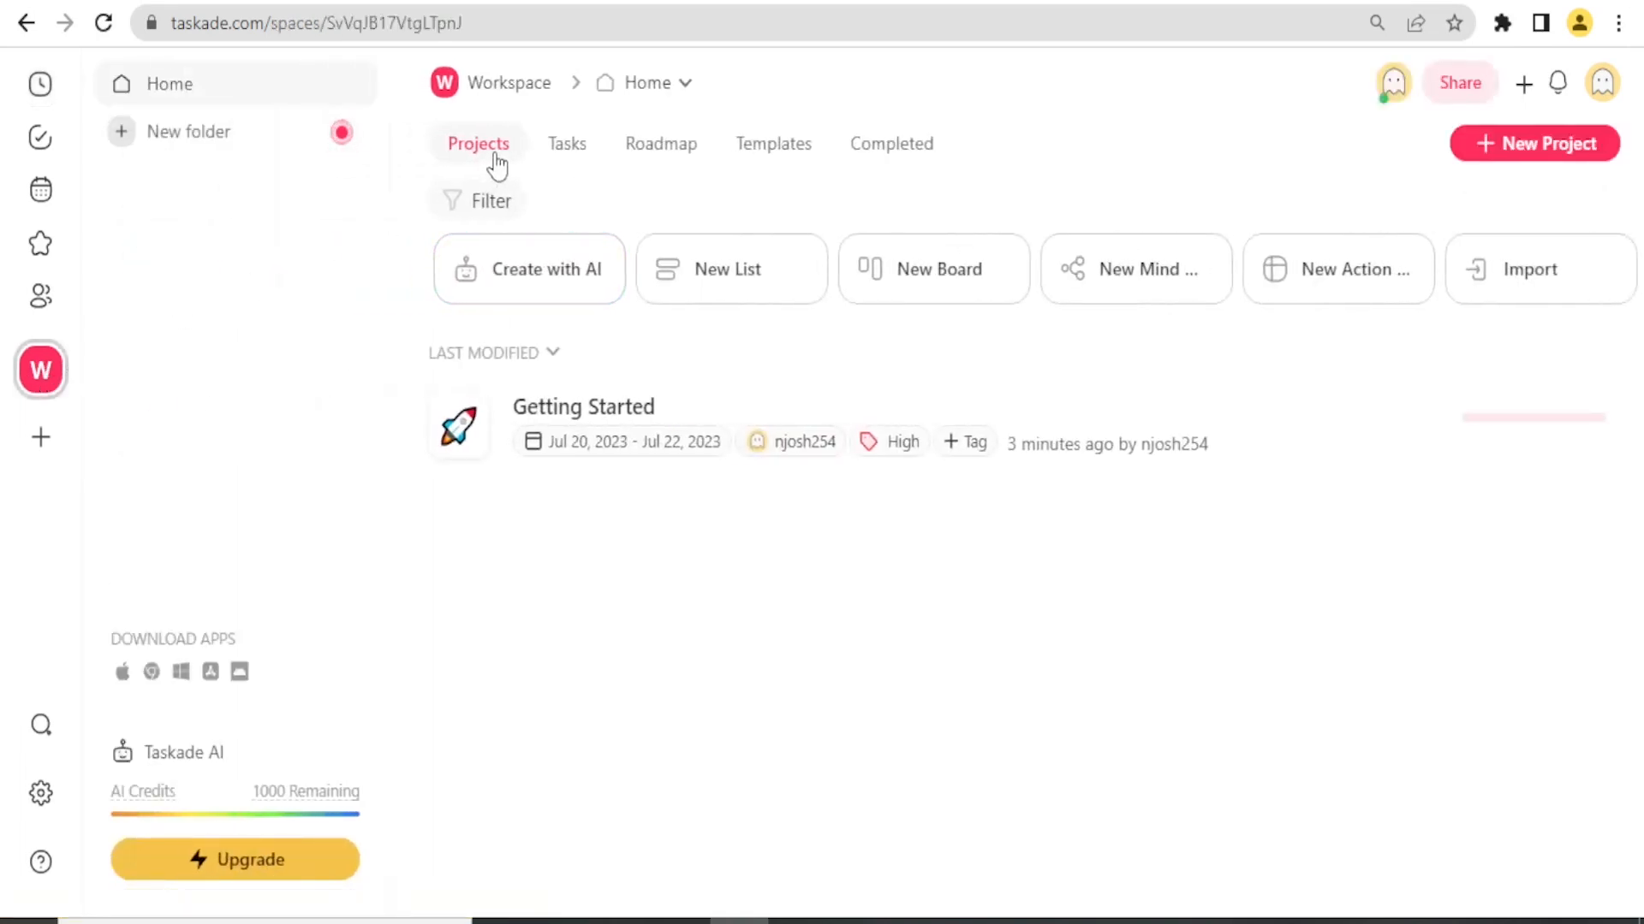
mouse_move(660, 144)
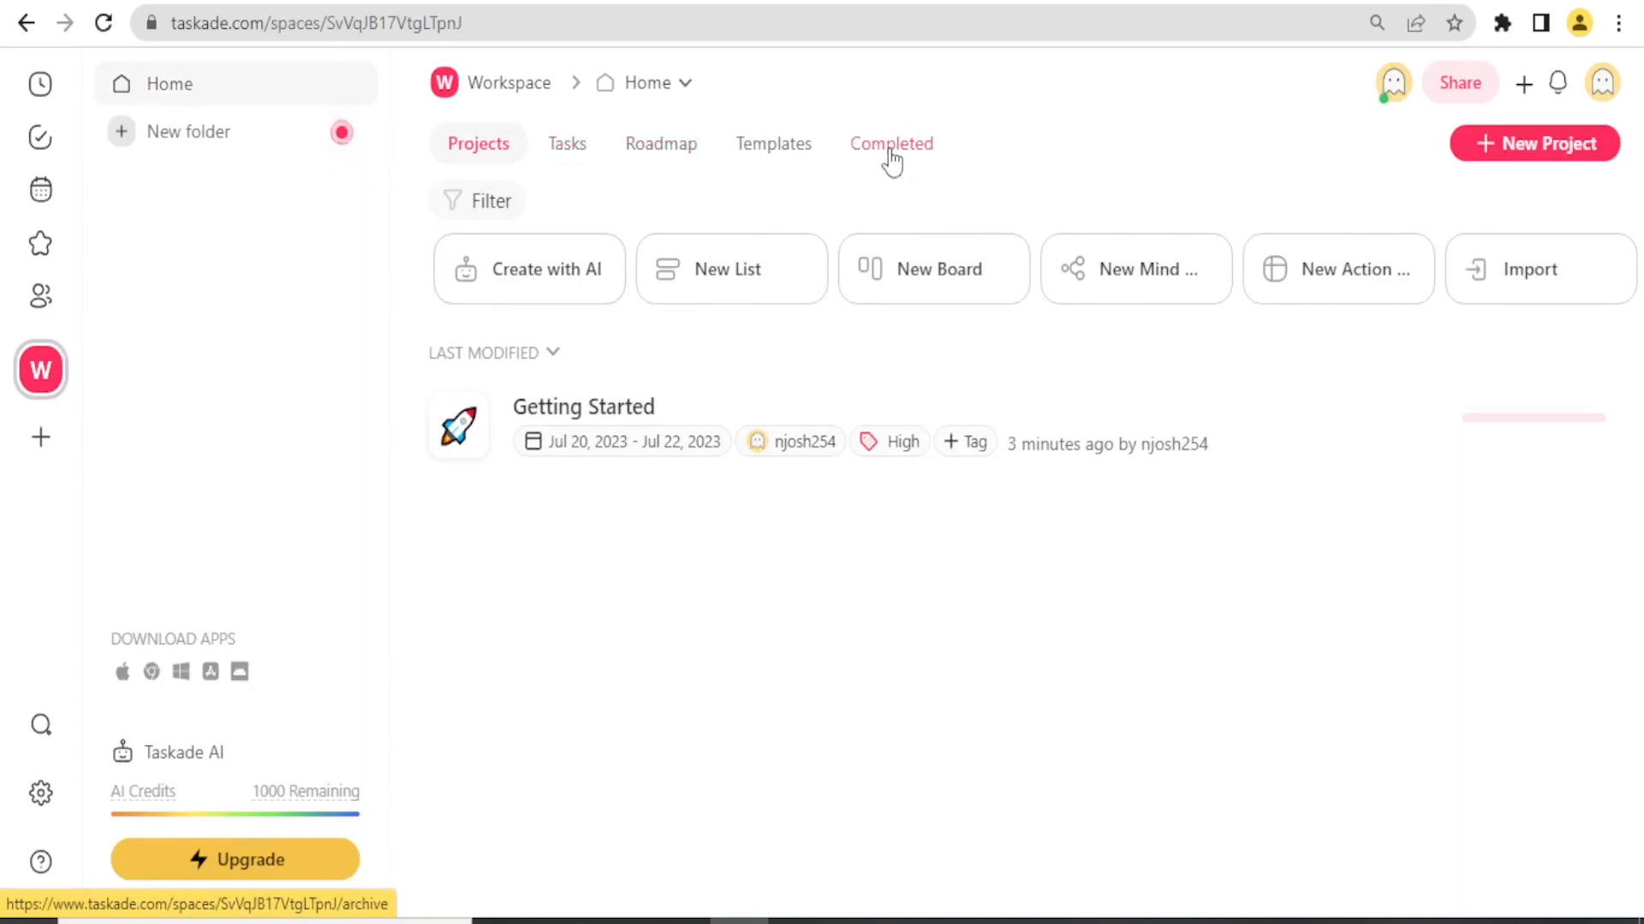
left_click(477, 144)
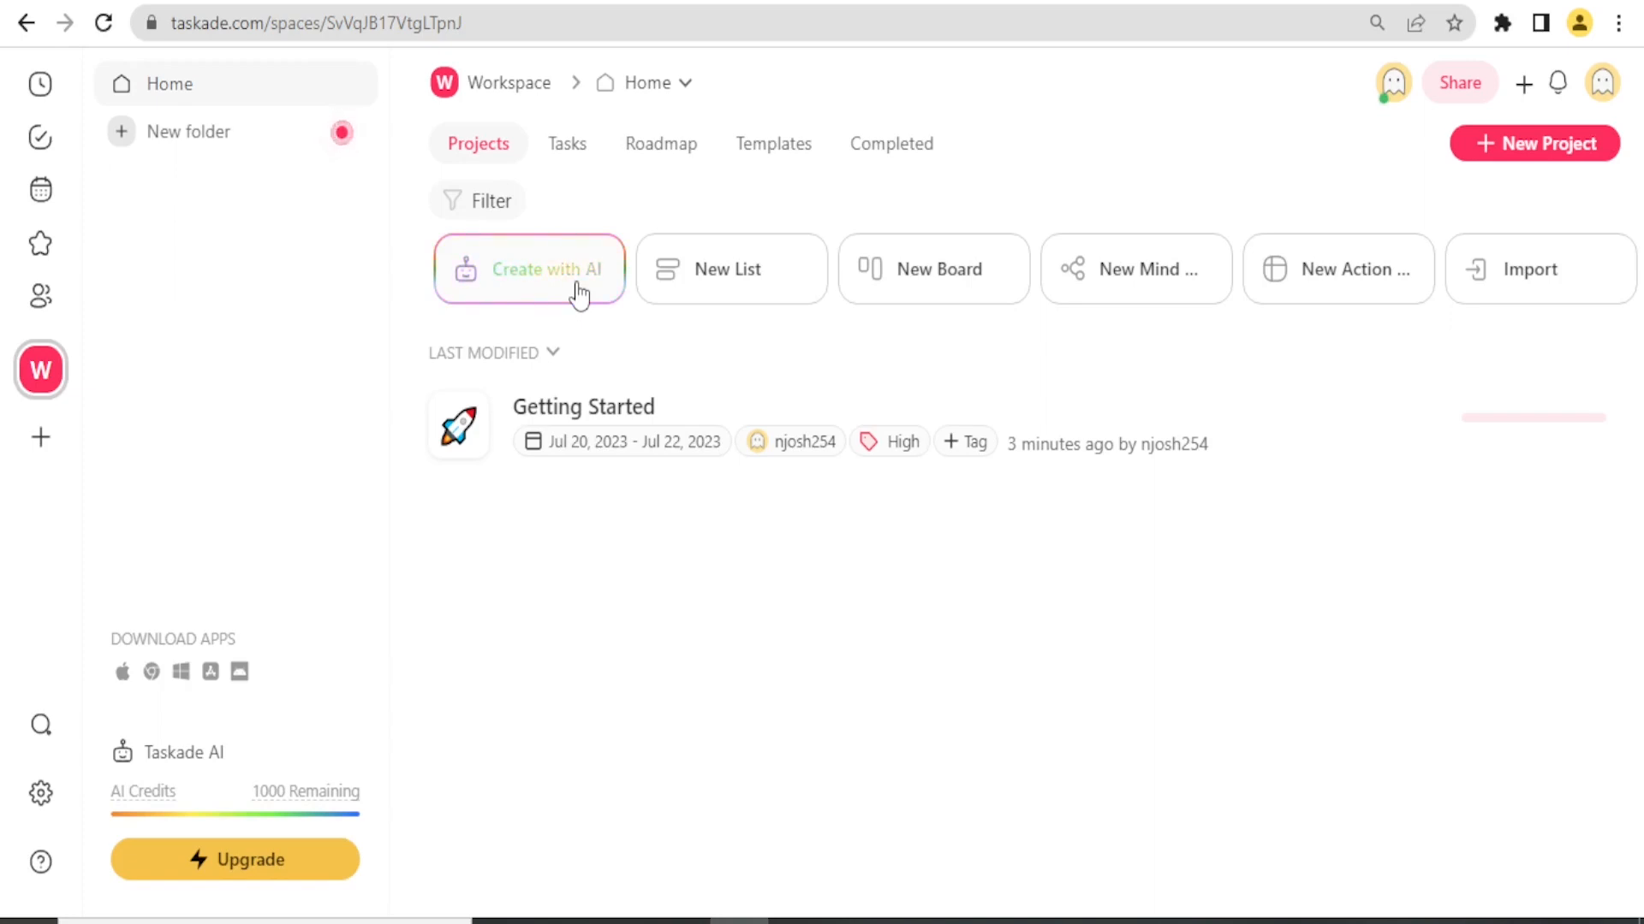
mouse_move(925, 270)
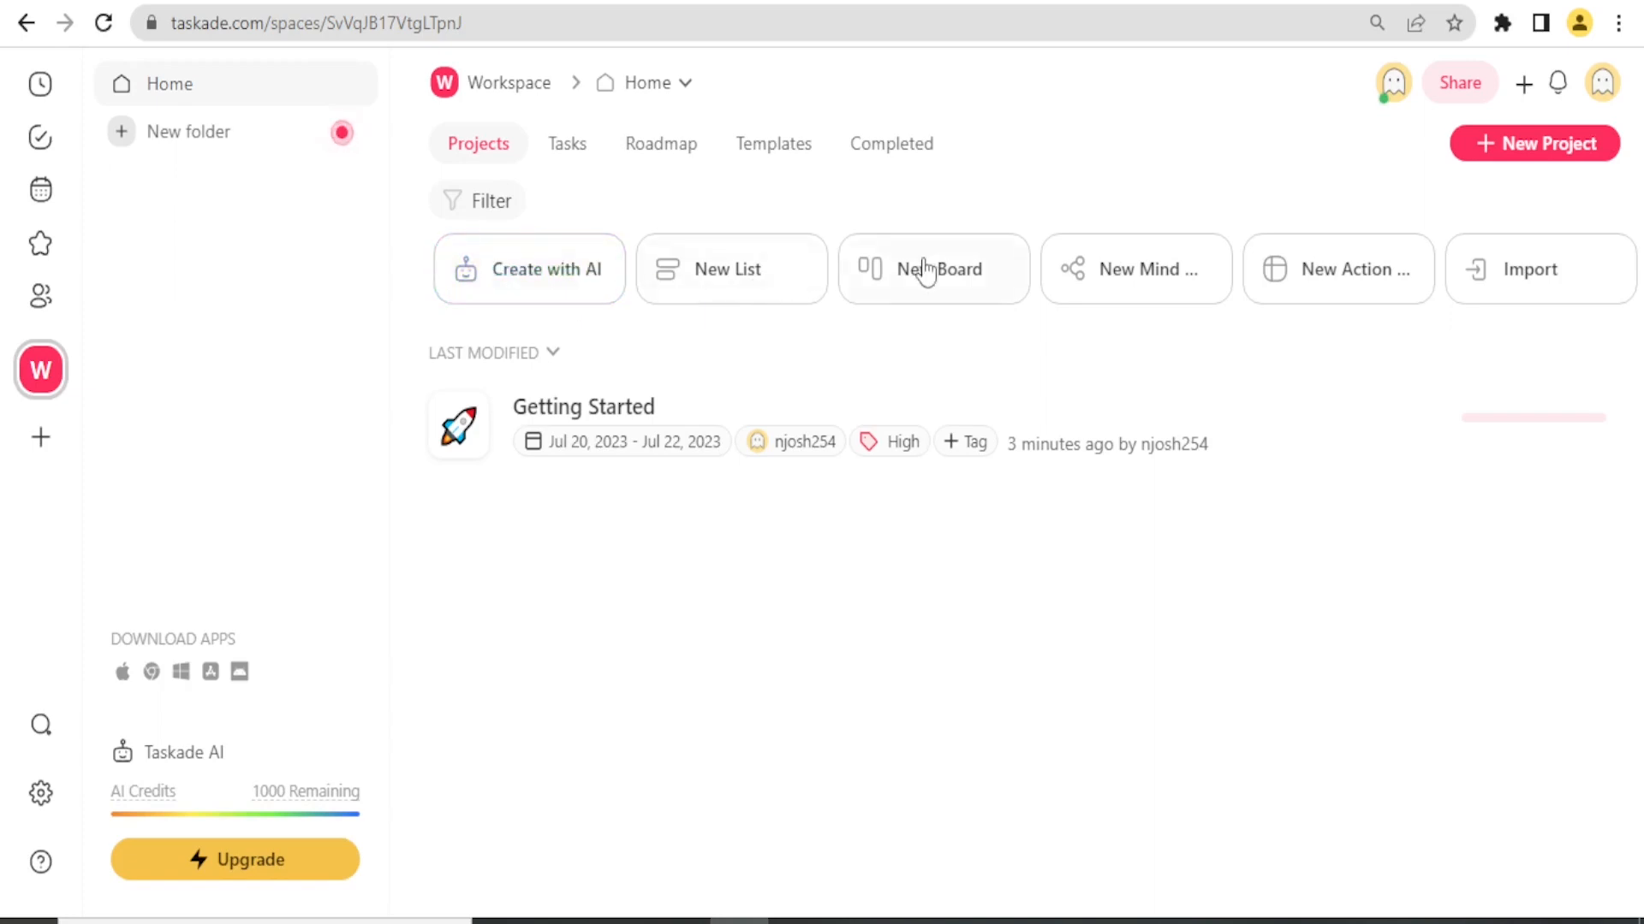
mouse_move(1120, 291)
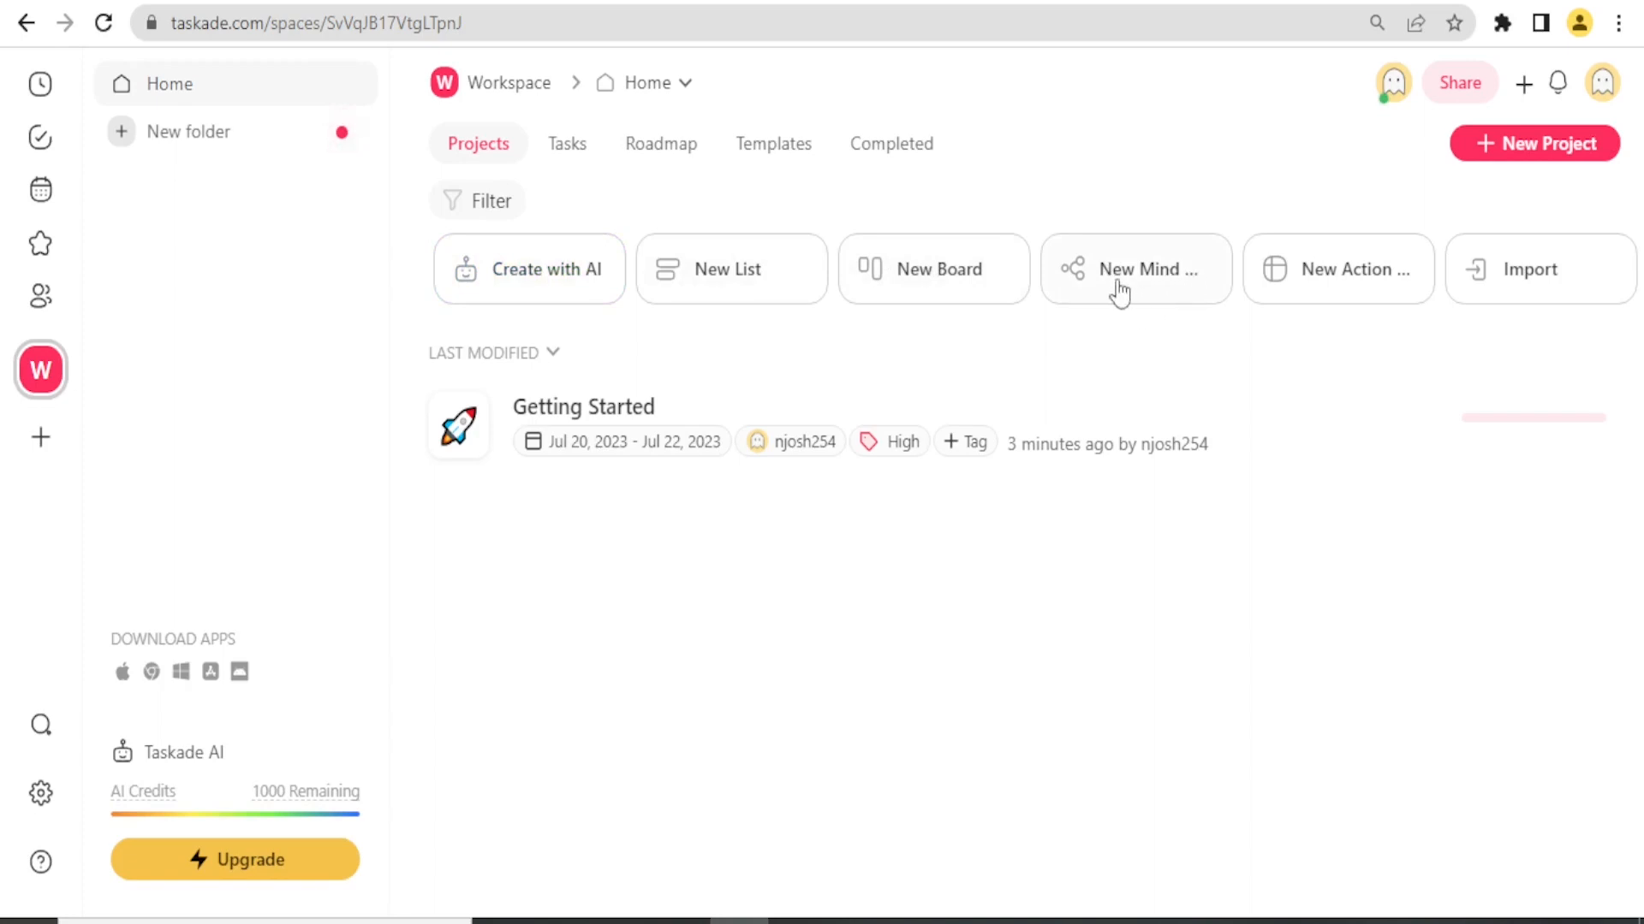
mouse_move(1497, 237)
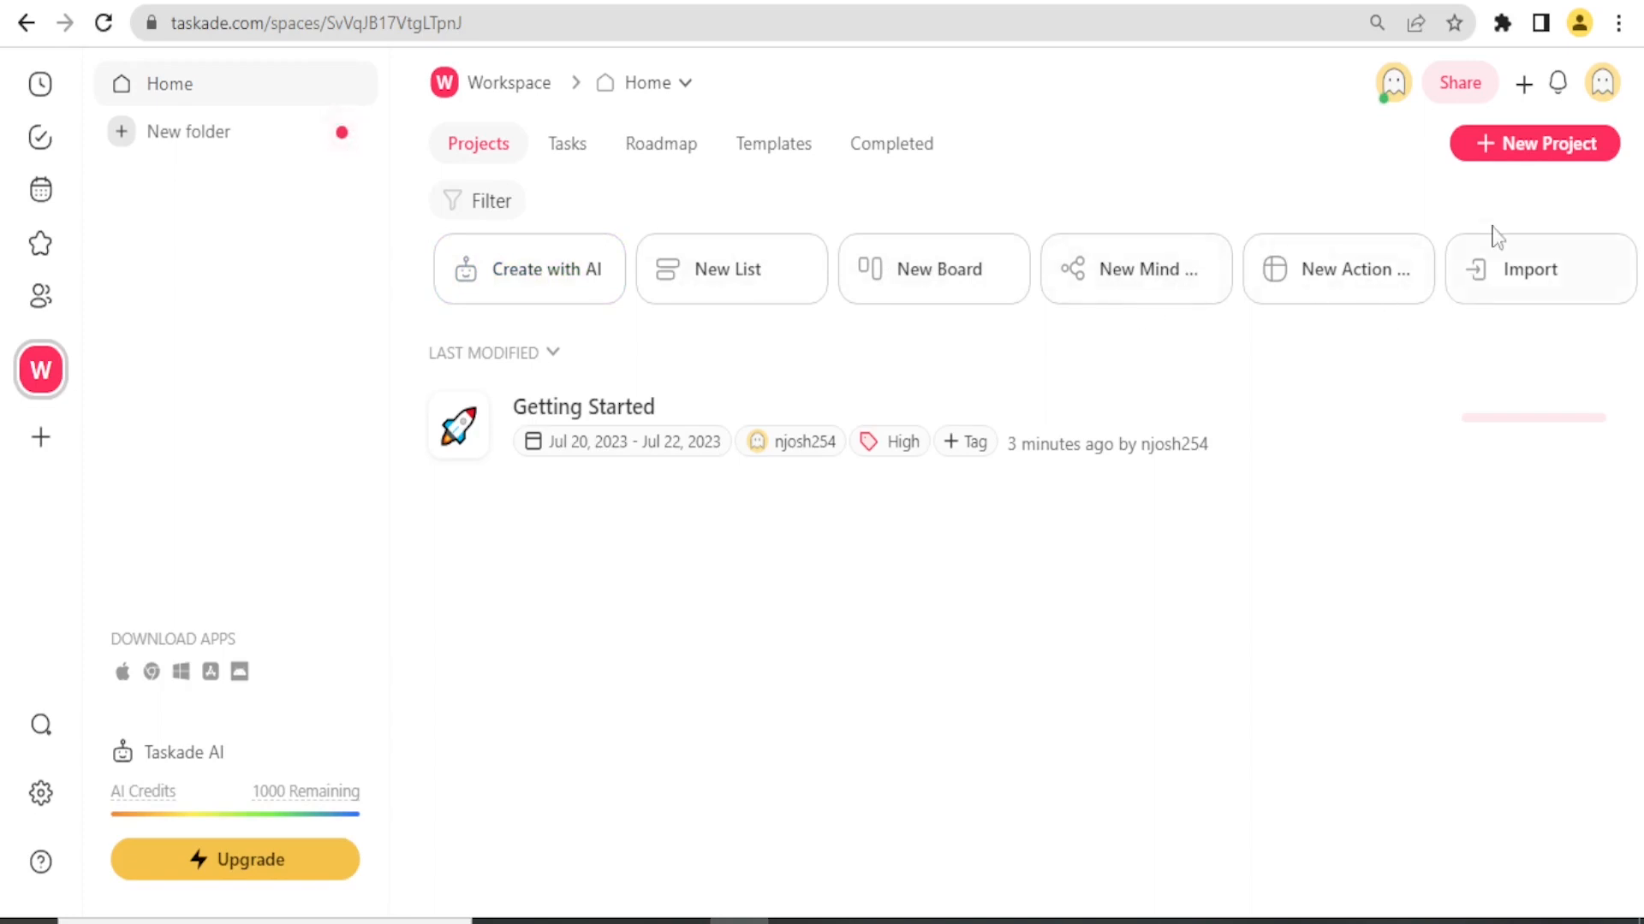
left_click(1534, 144)
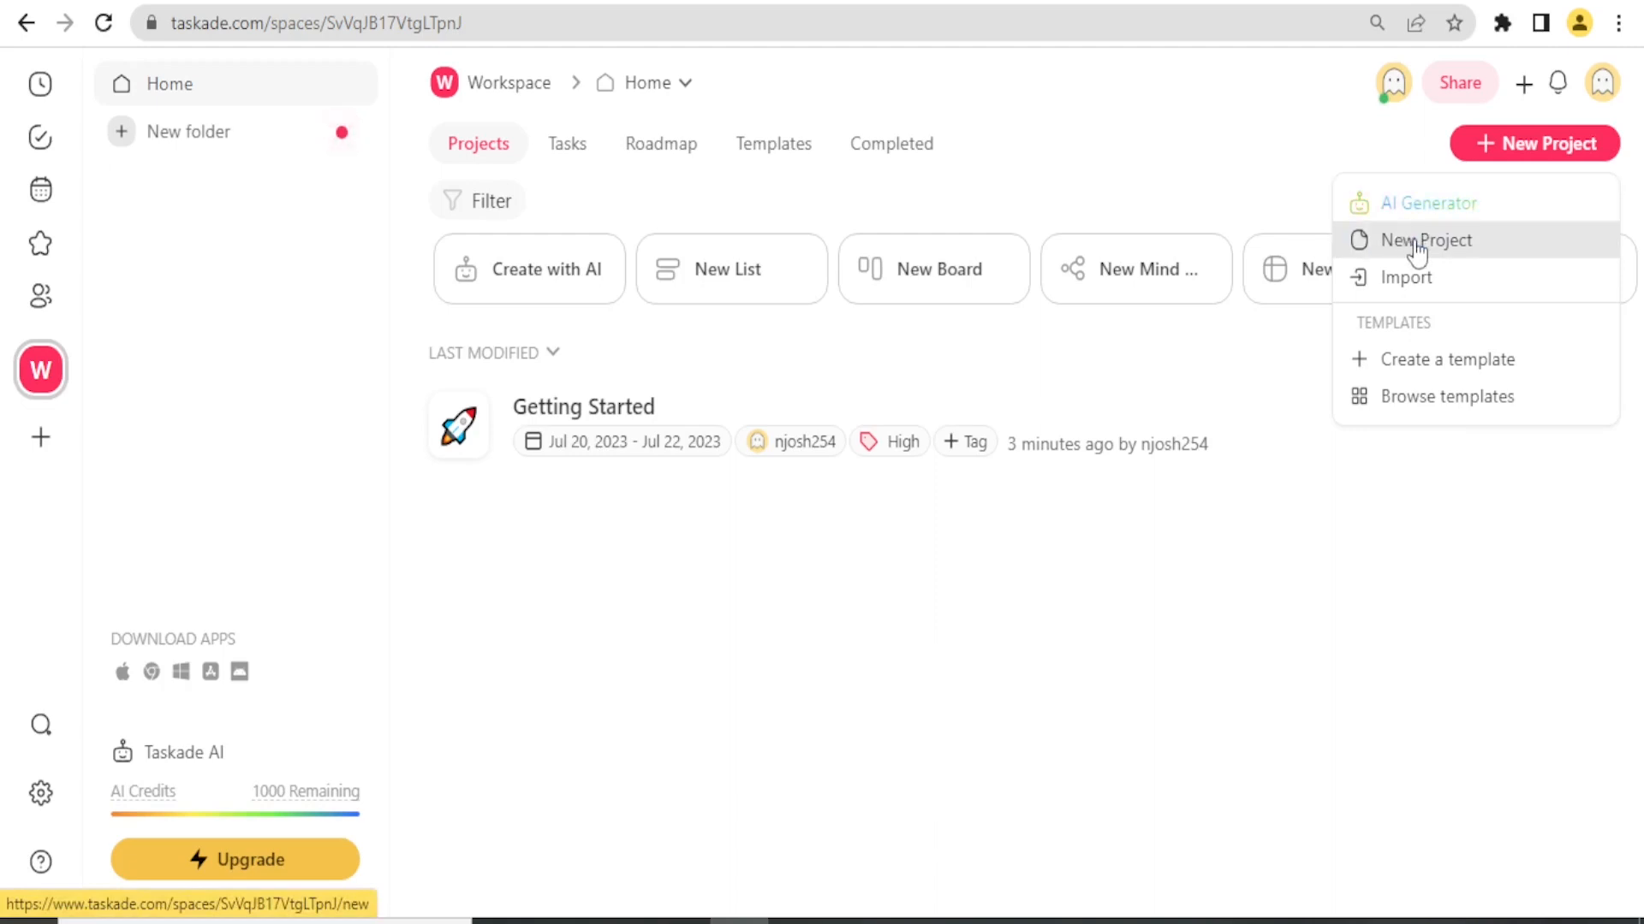
- Create a blank project named 'Photoshoot'
left_click(1425, 240)
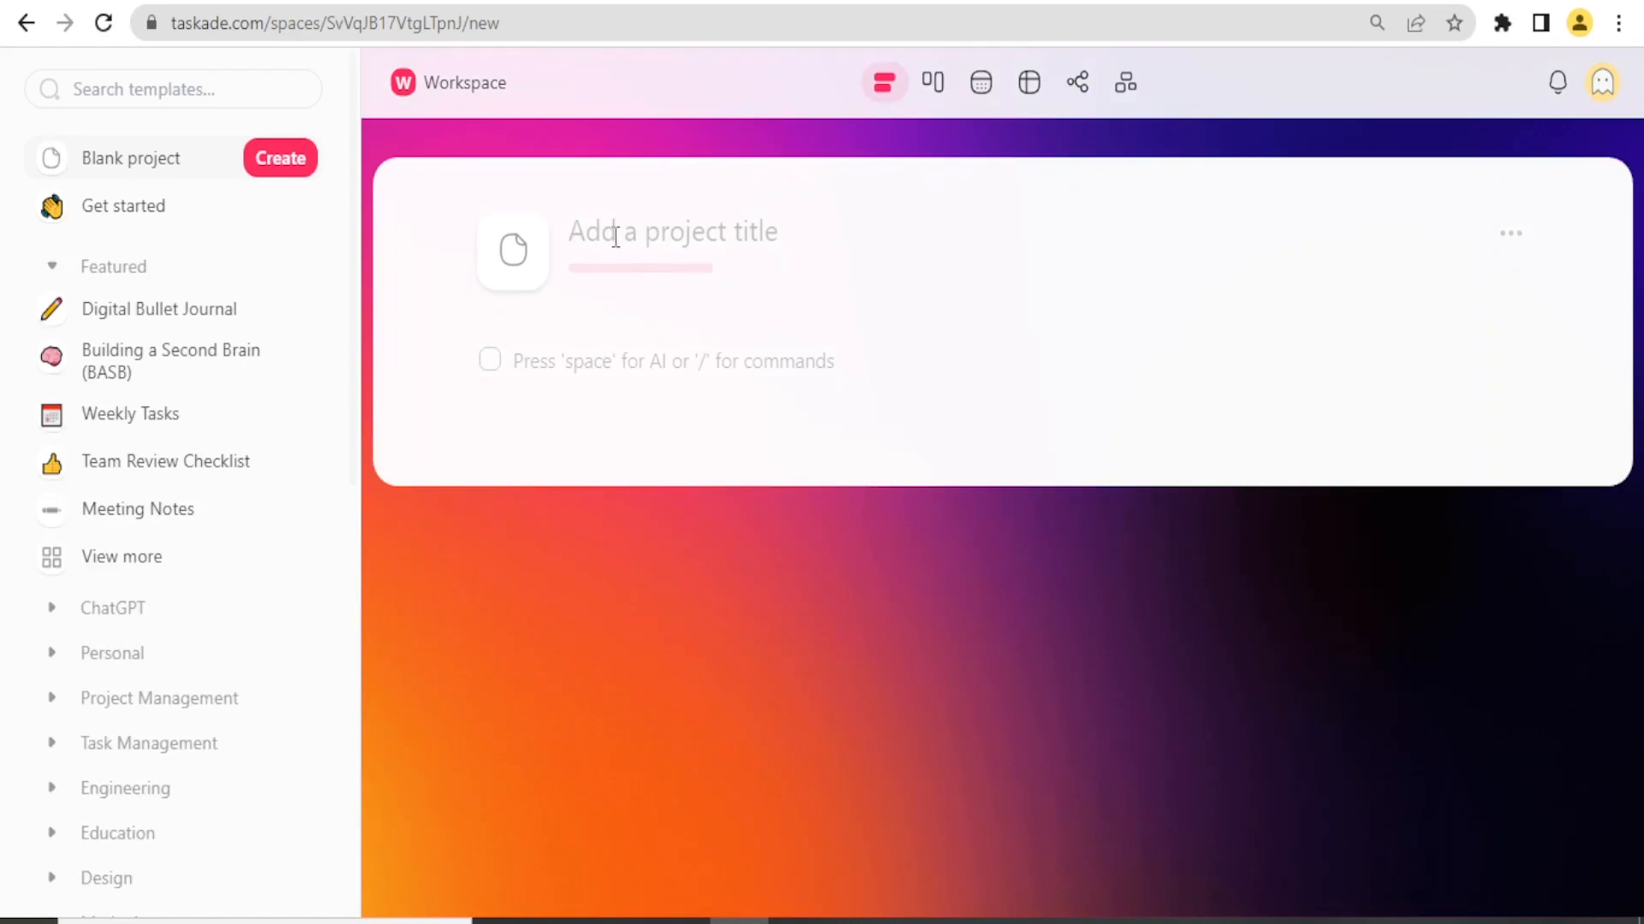
type("P")
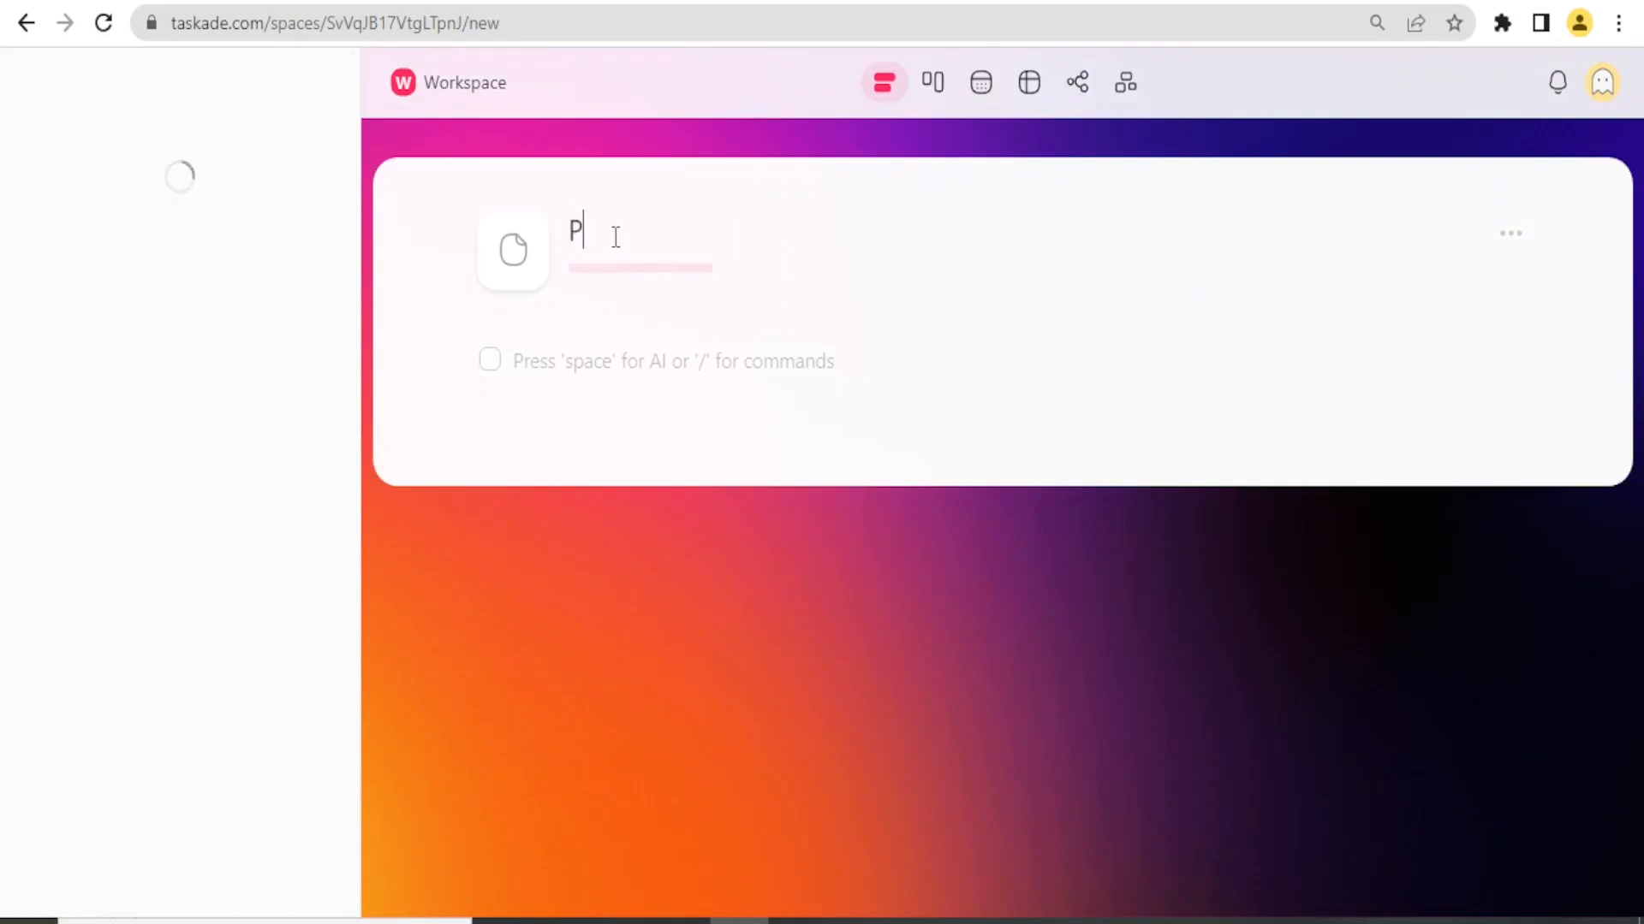
type("hotoshoot")
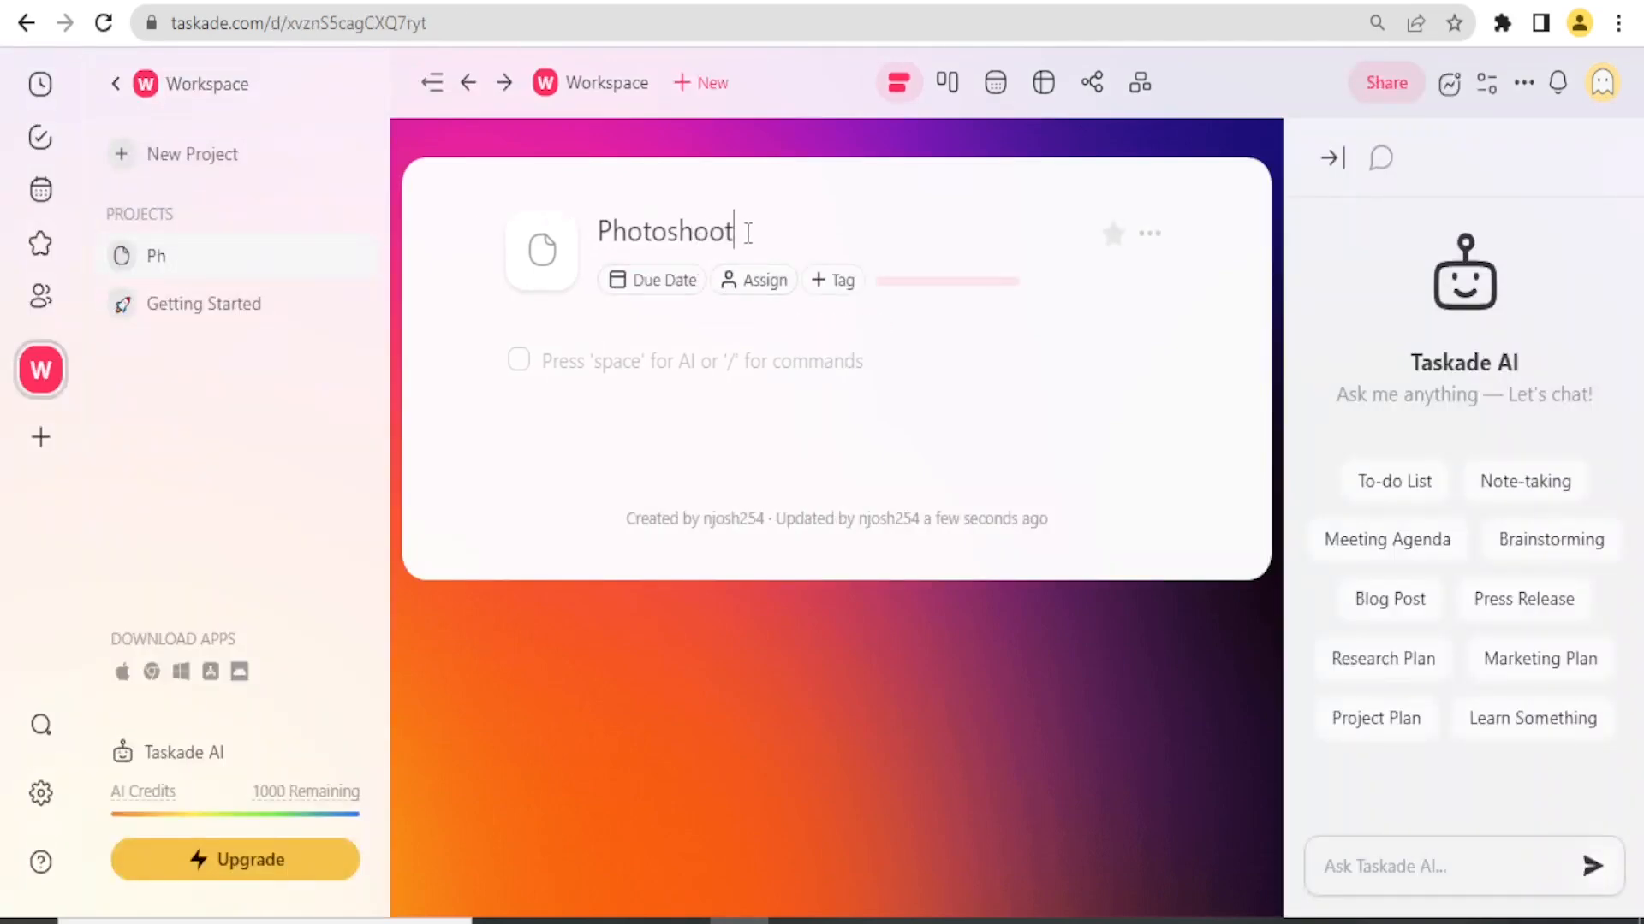
left_click(753, 280)
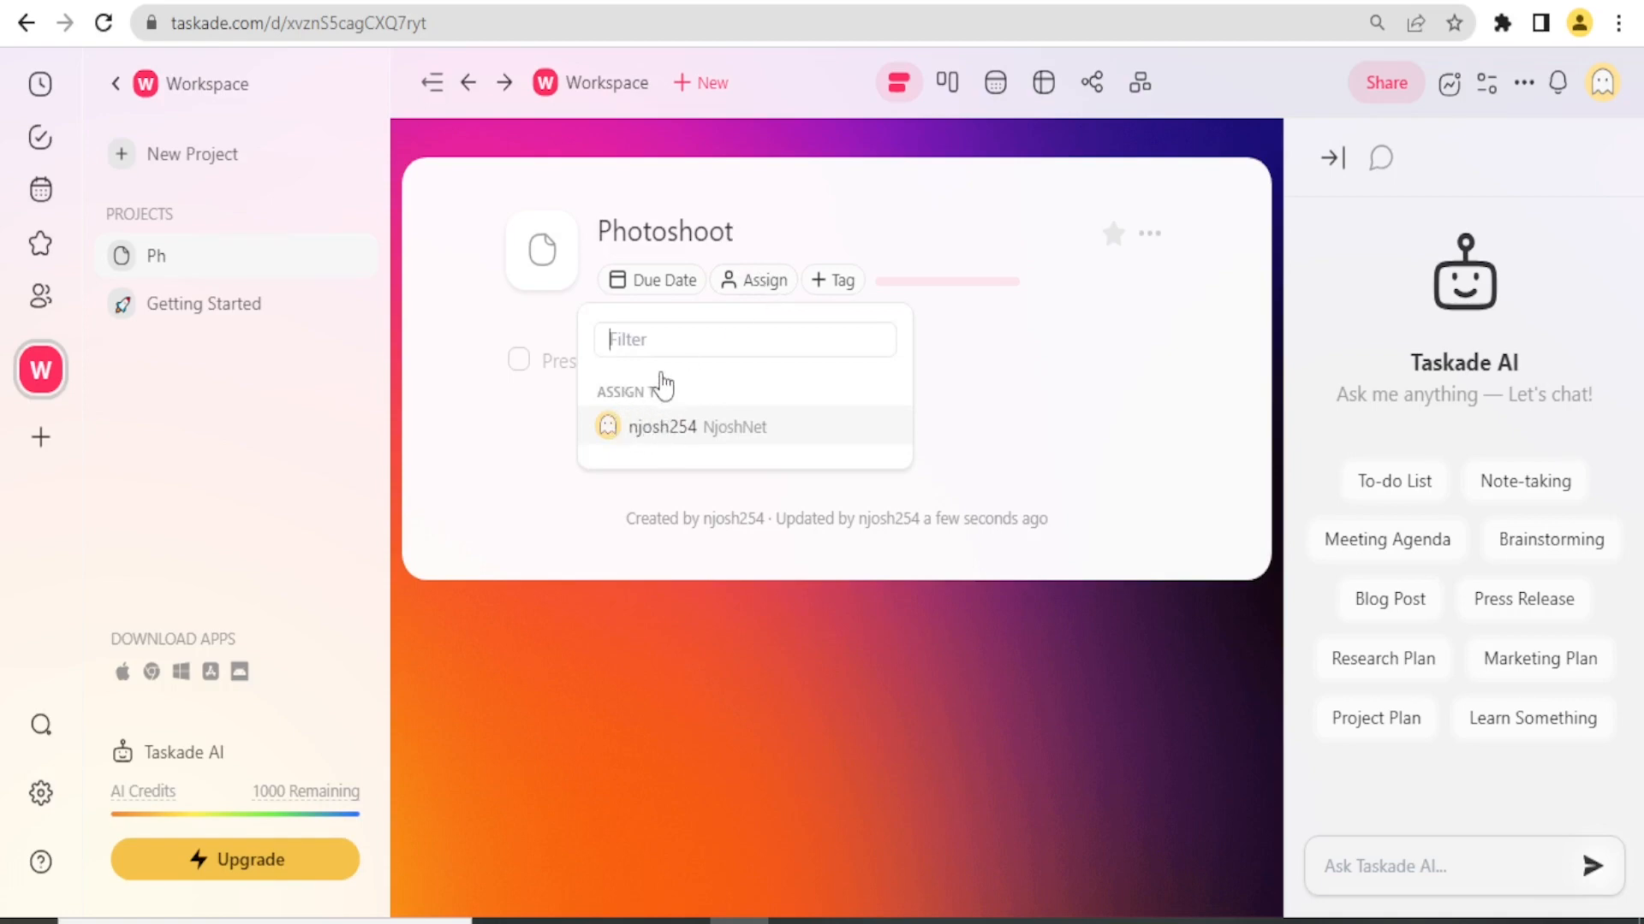
left_click(681, 426)
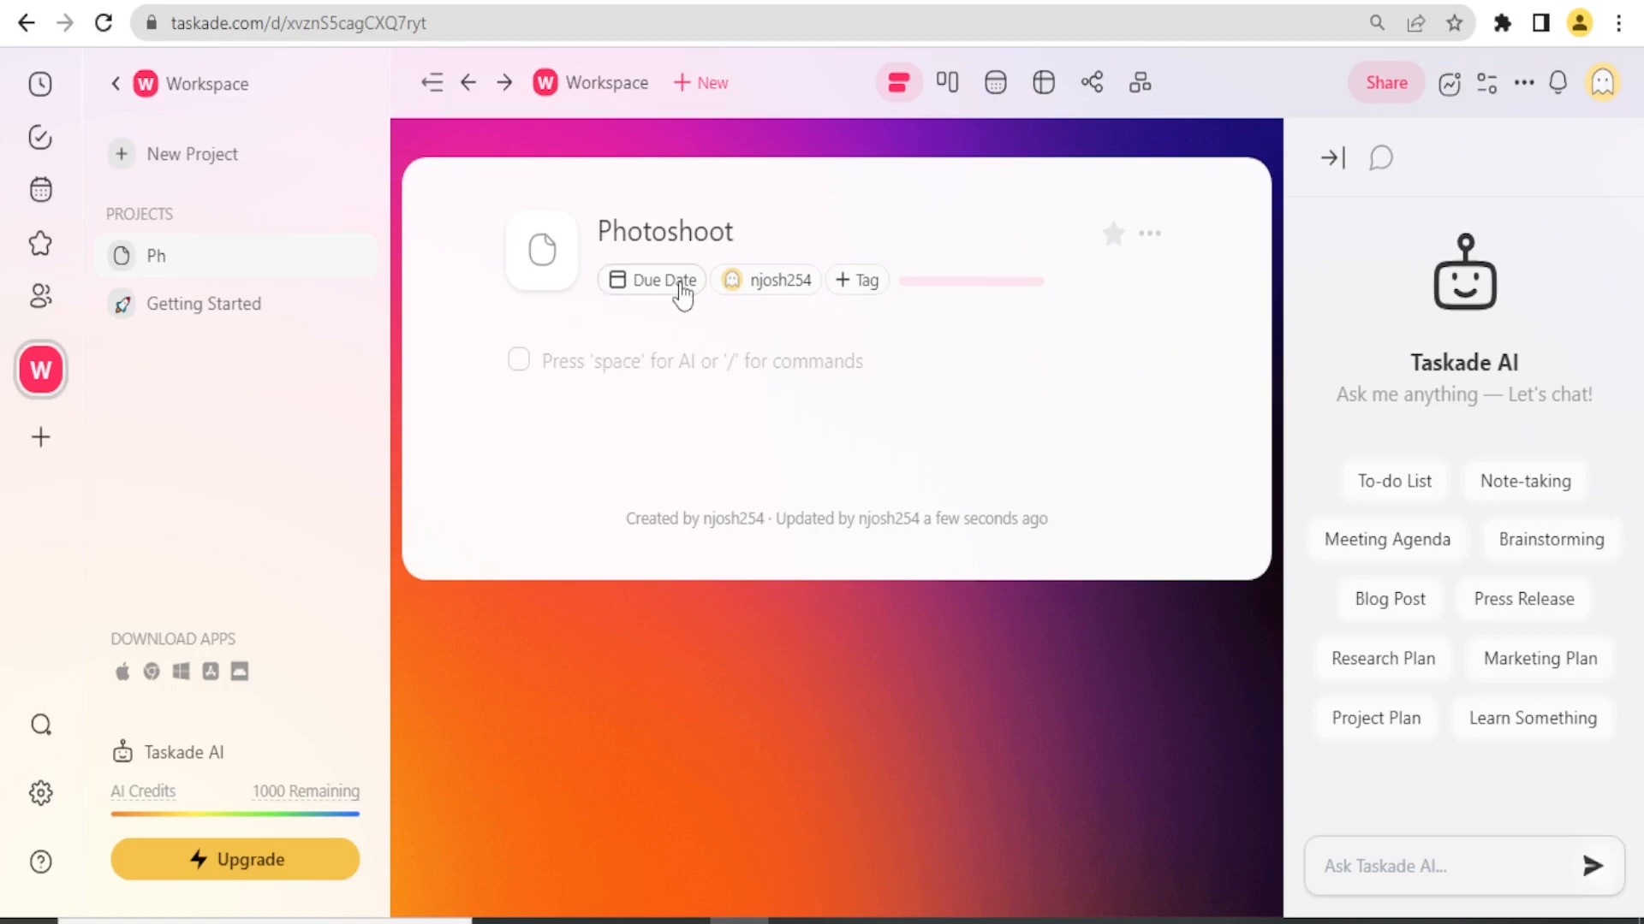
left_click(650, 280)
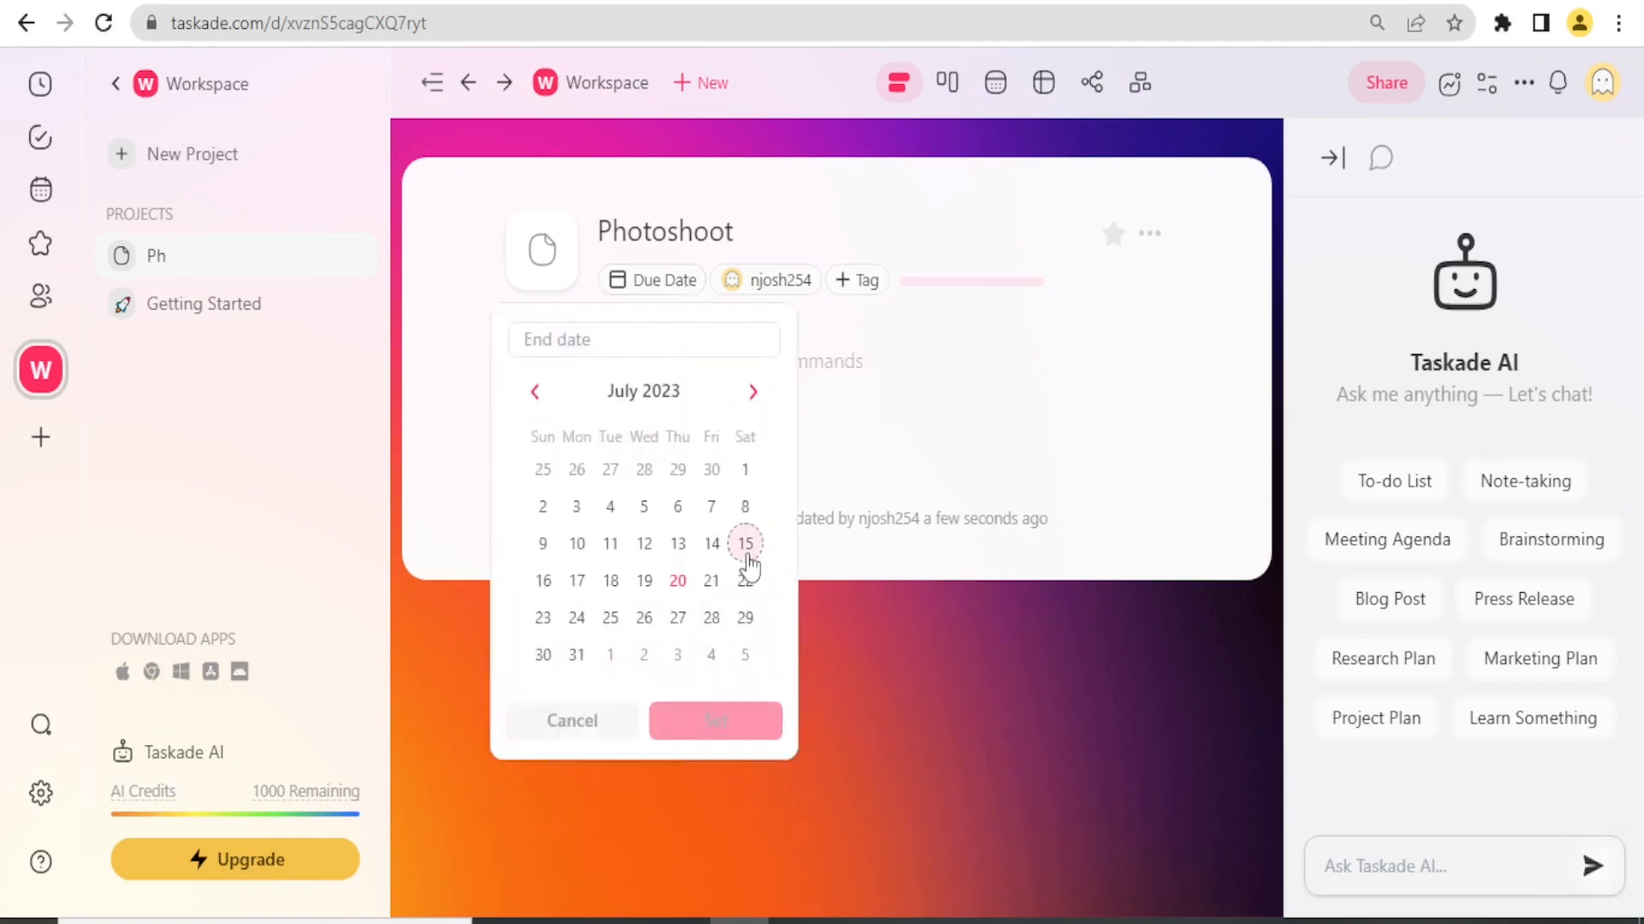
left_click(711, 621)
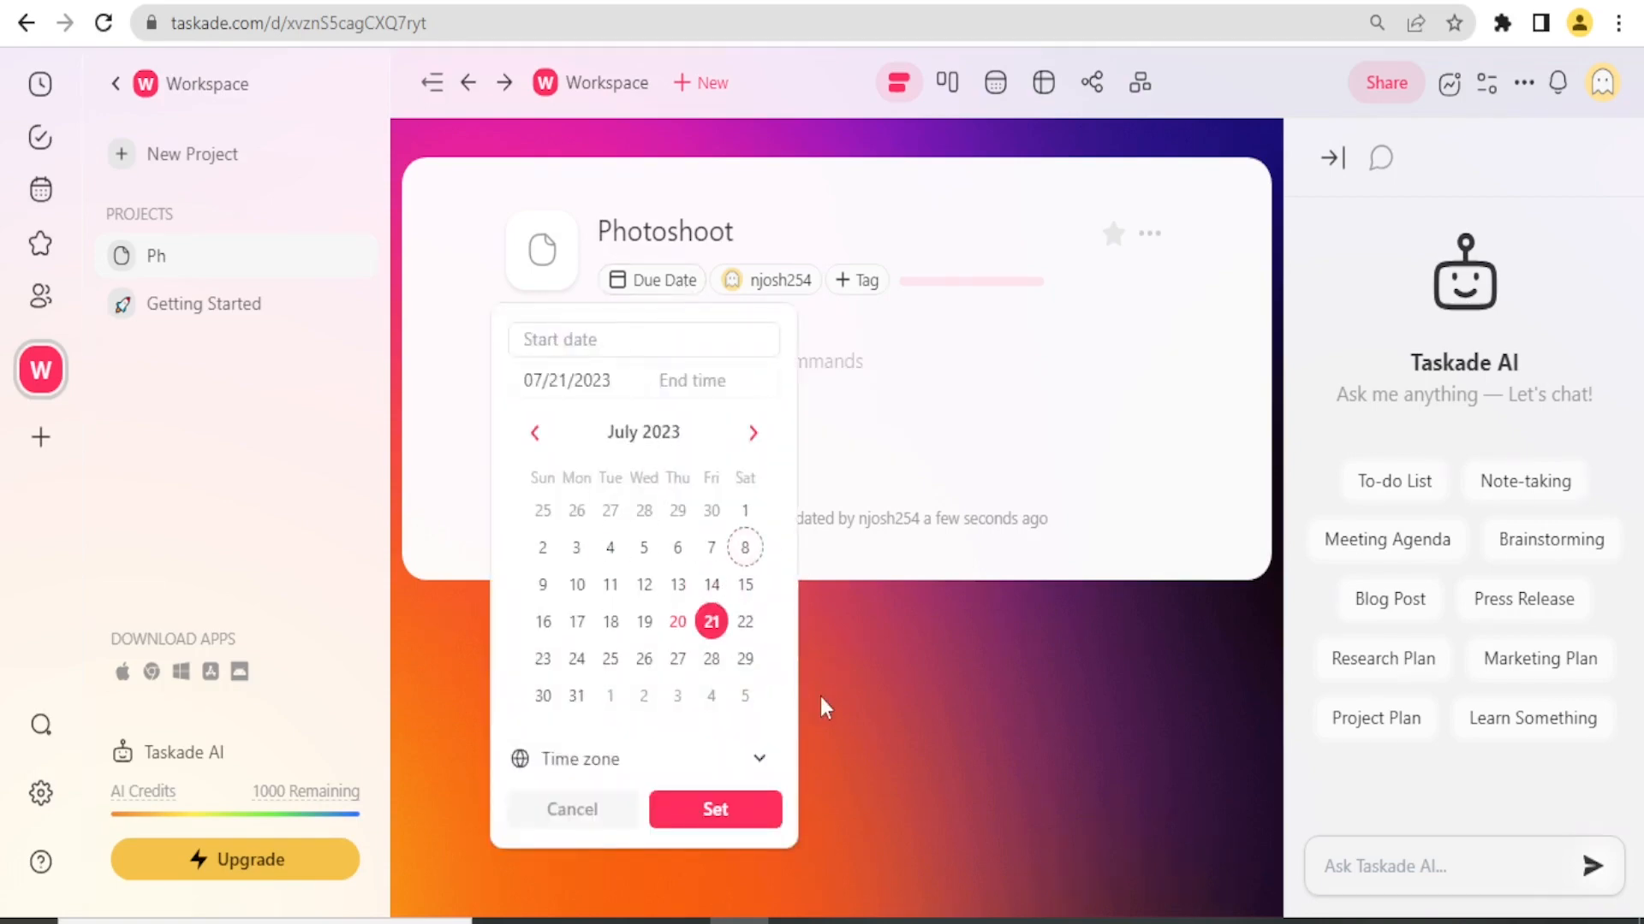
left_click(715, 809)
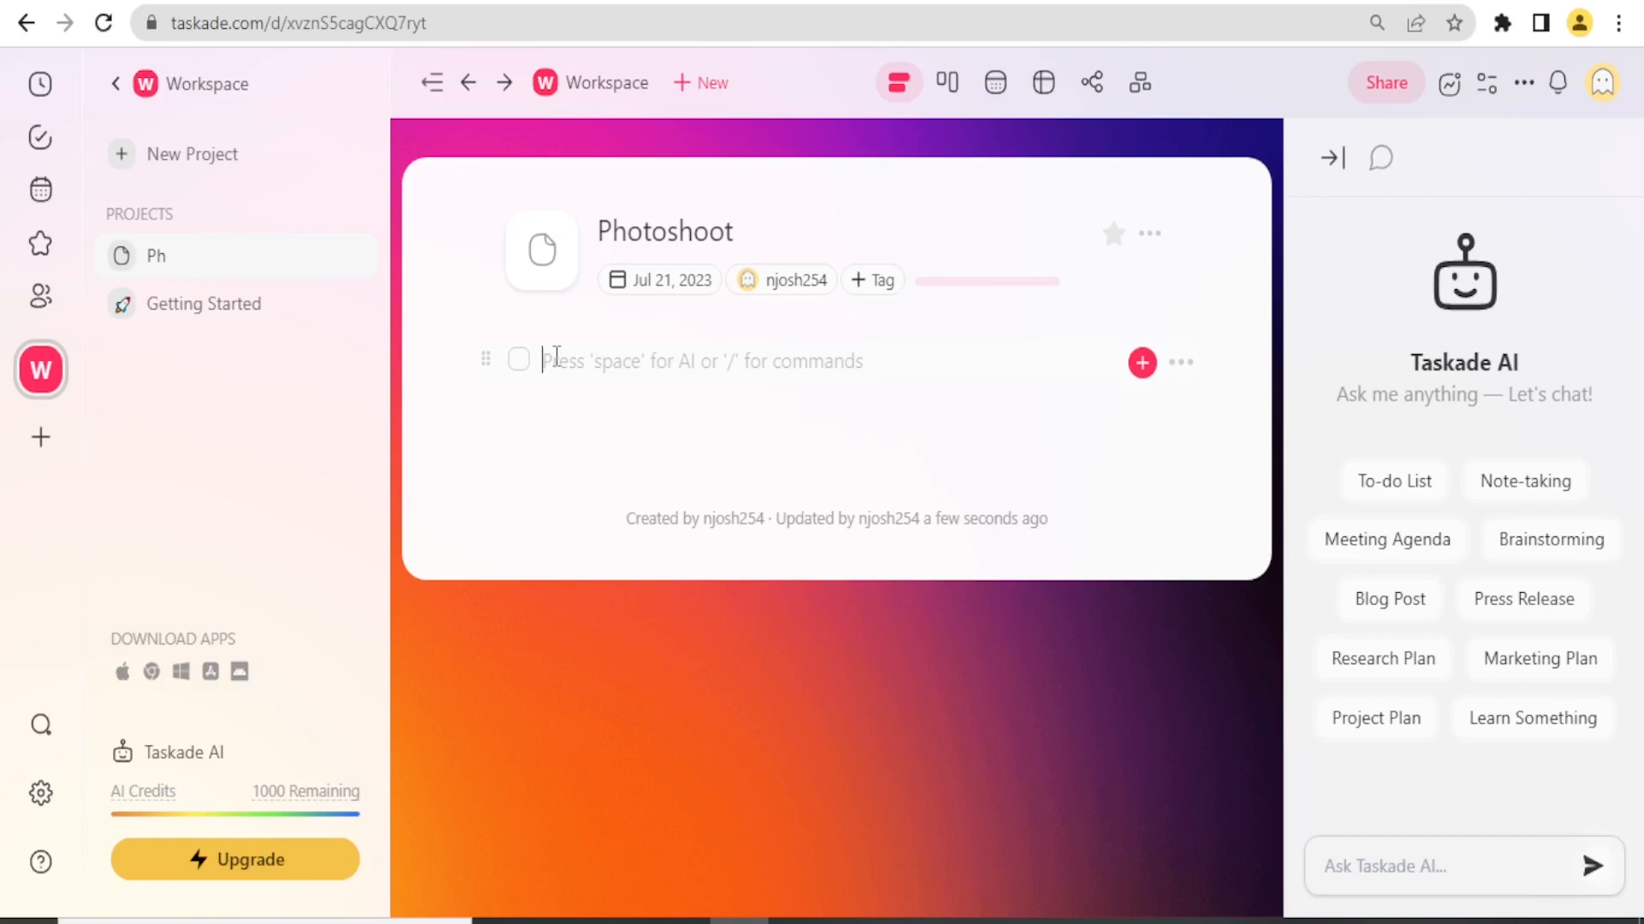
- Rename the project 'How to do Photoshoot' and choose AI Outline from the / commands
type("/")
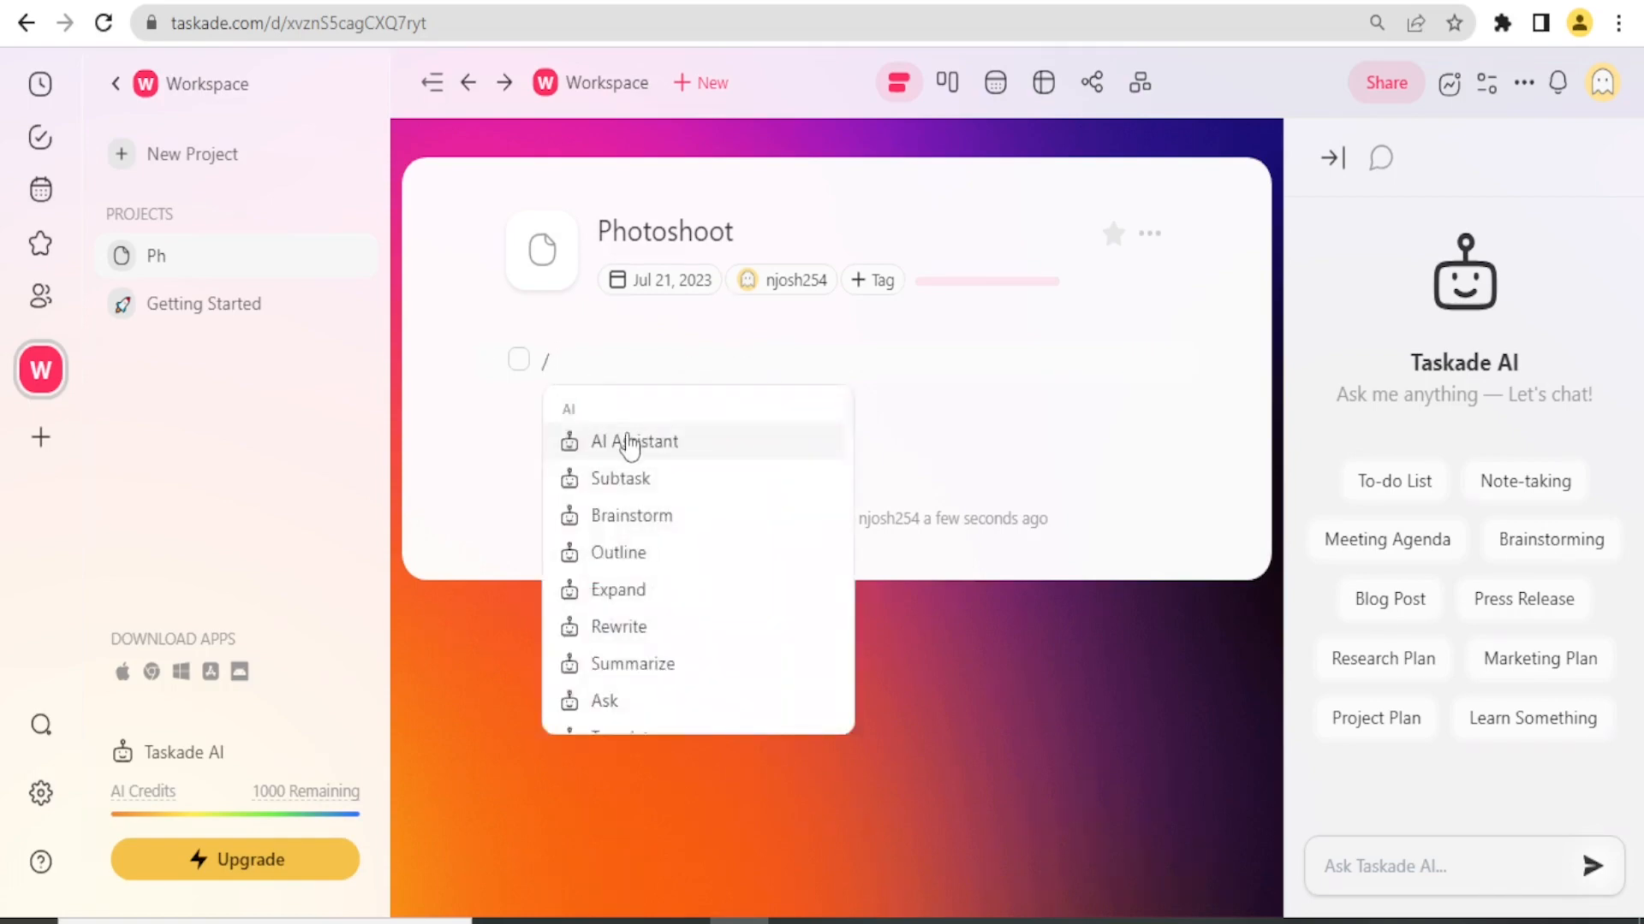
mouse_move(624, 478)
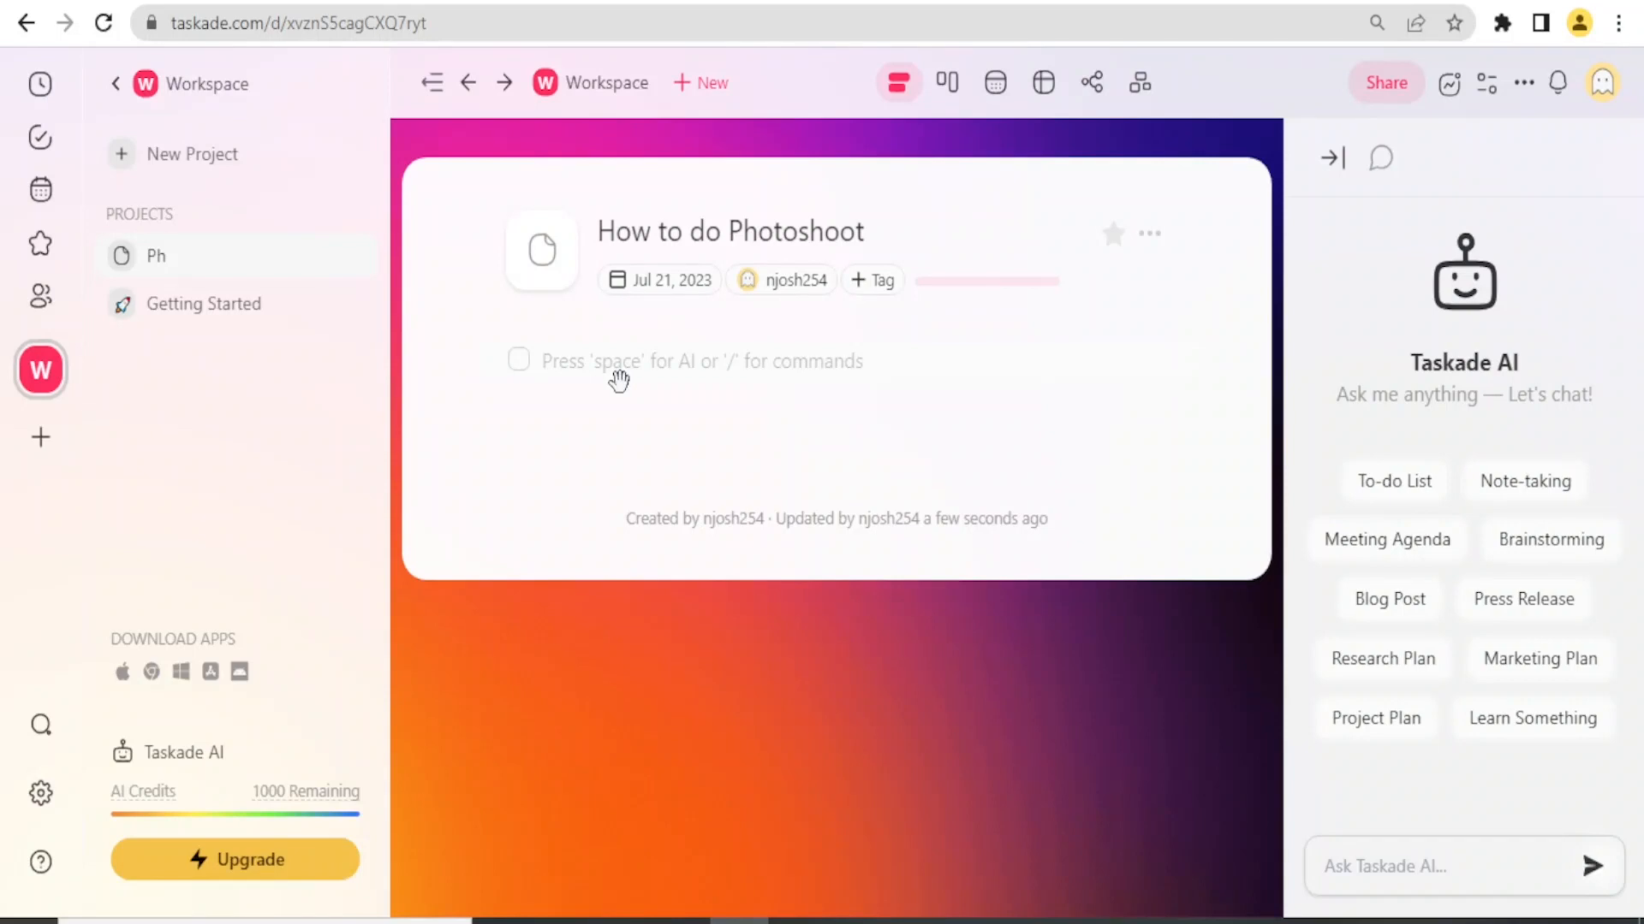
type("/")
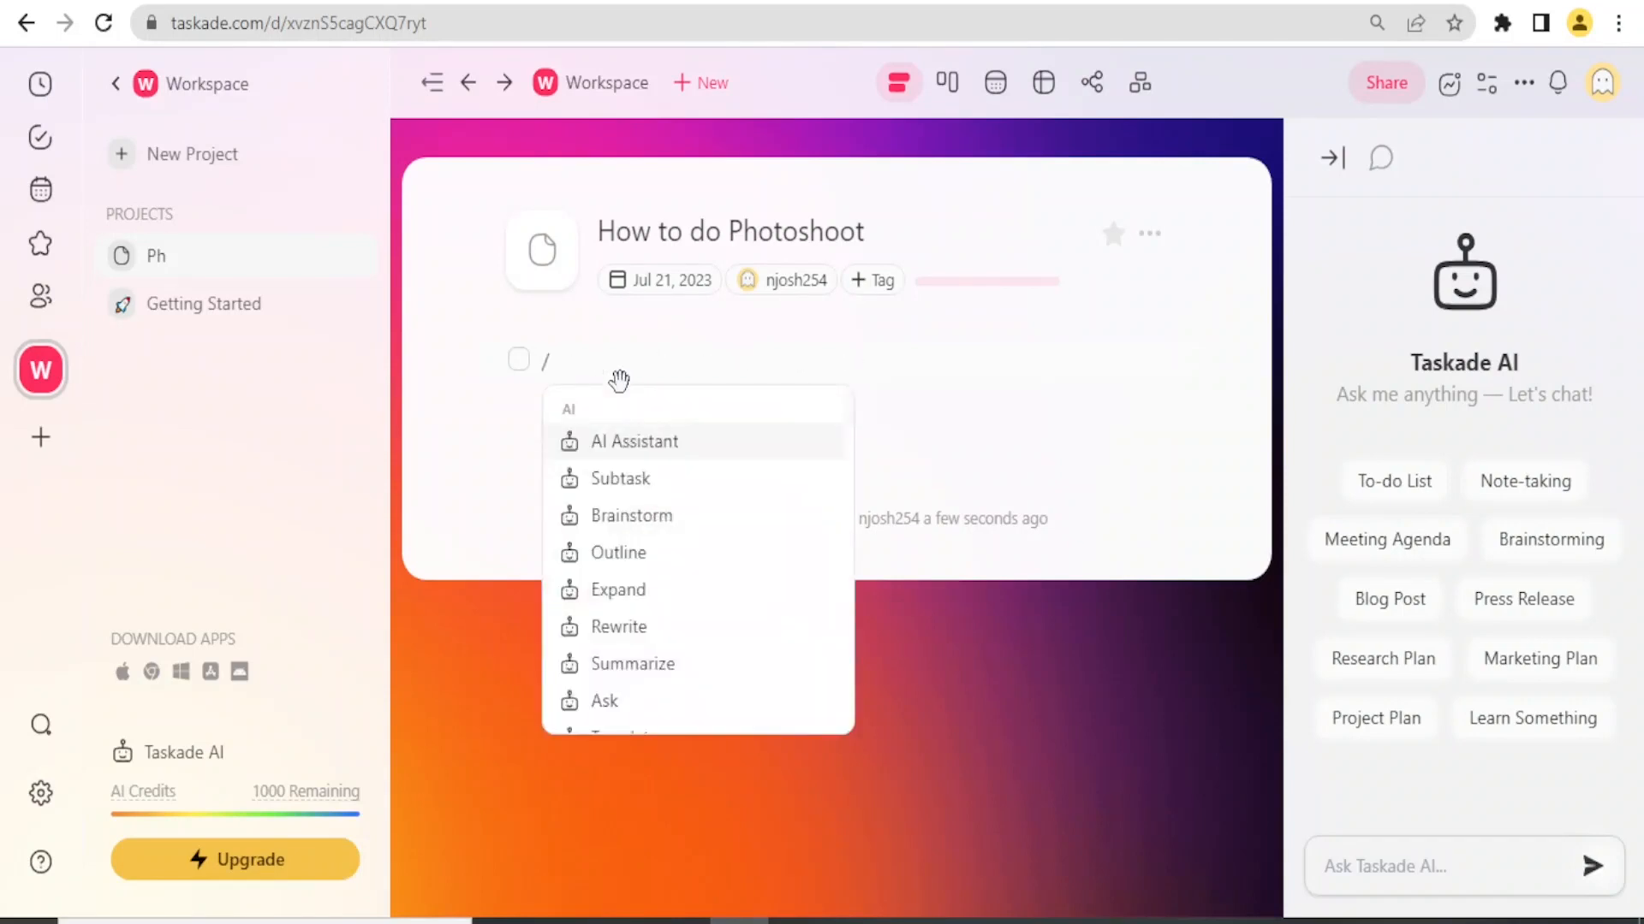
mouse_move(640, 462)
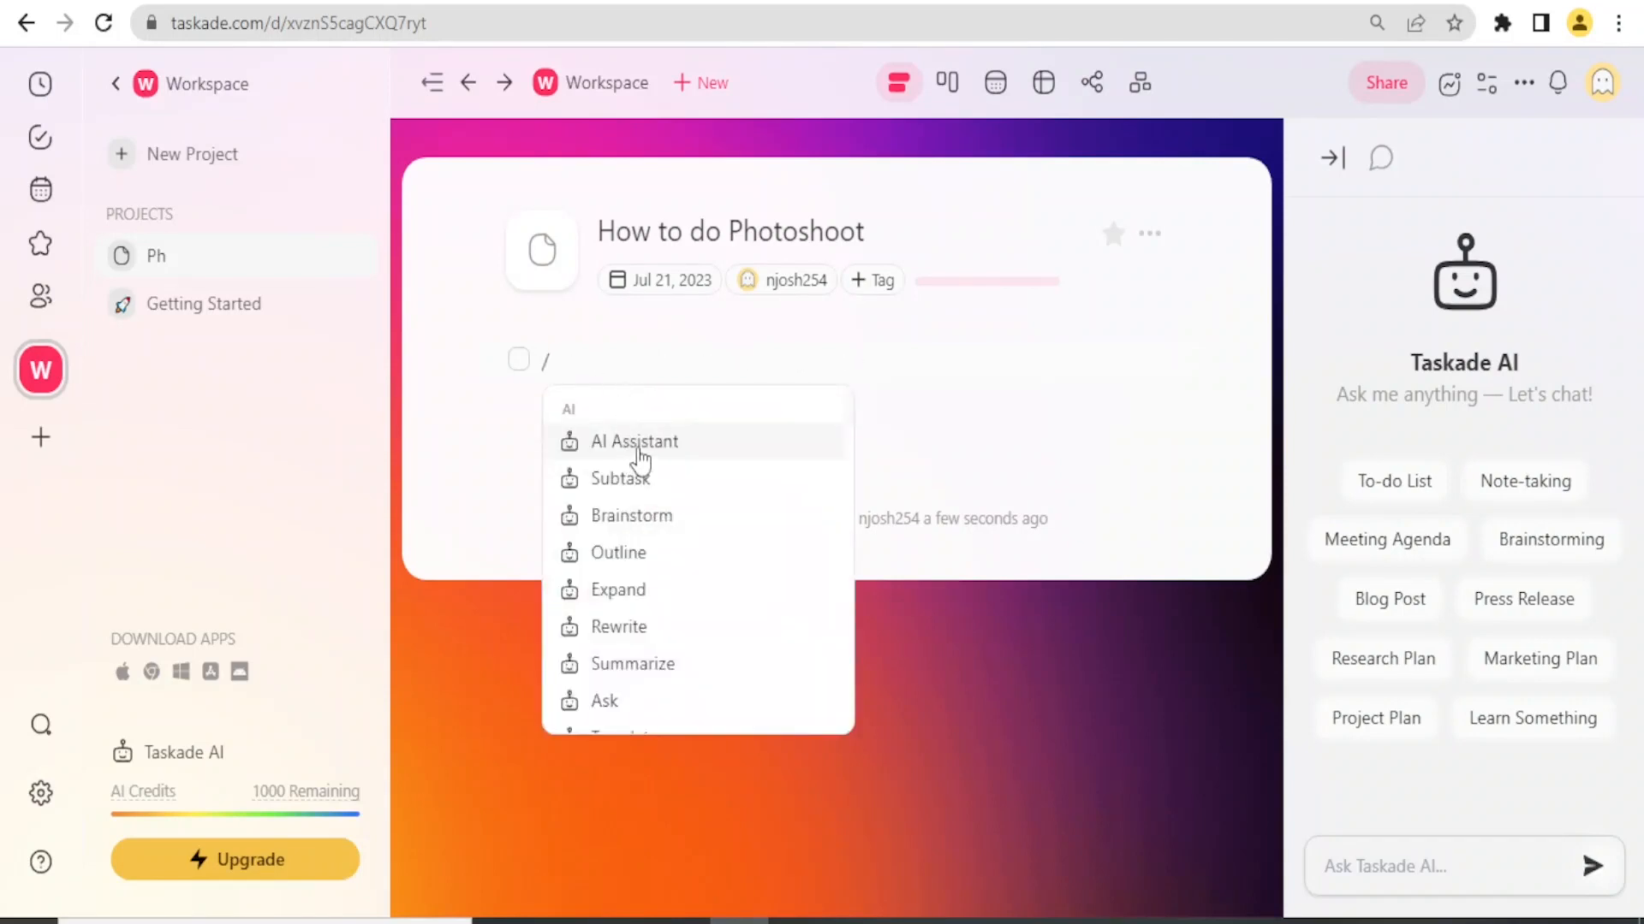
mouse_move(640, 477)
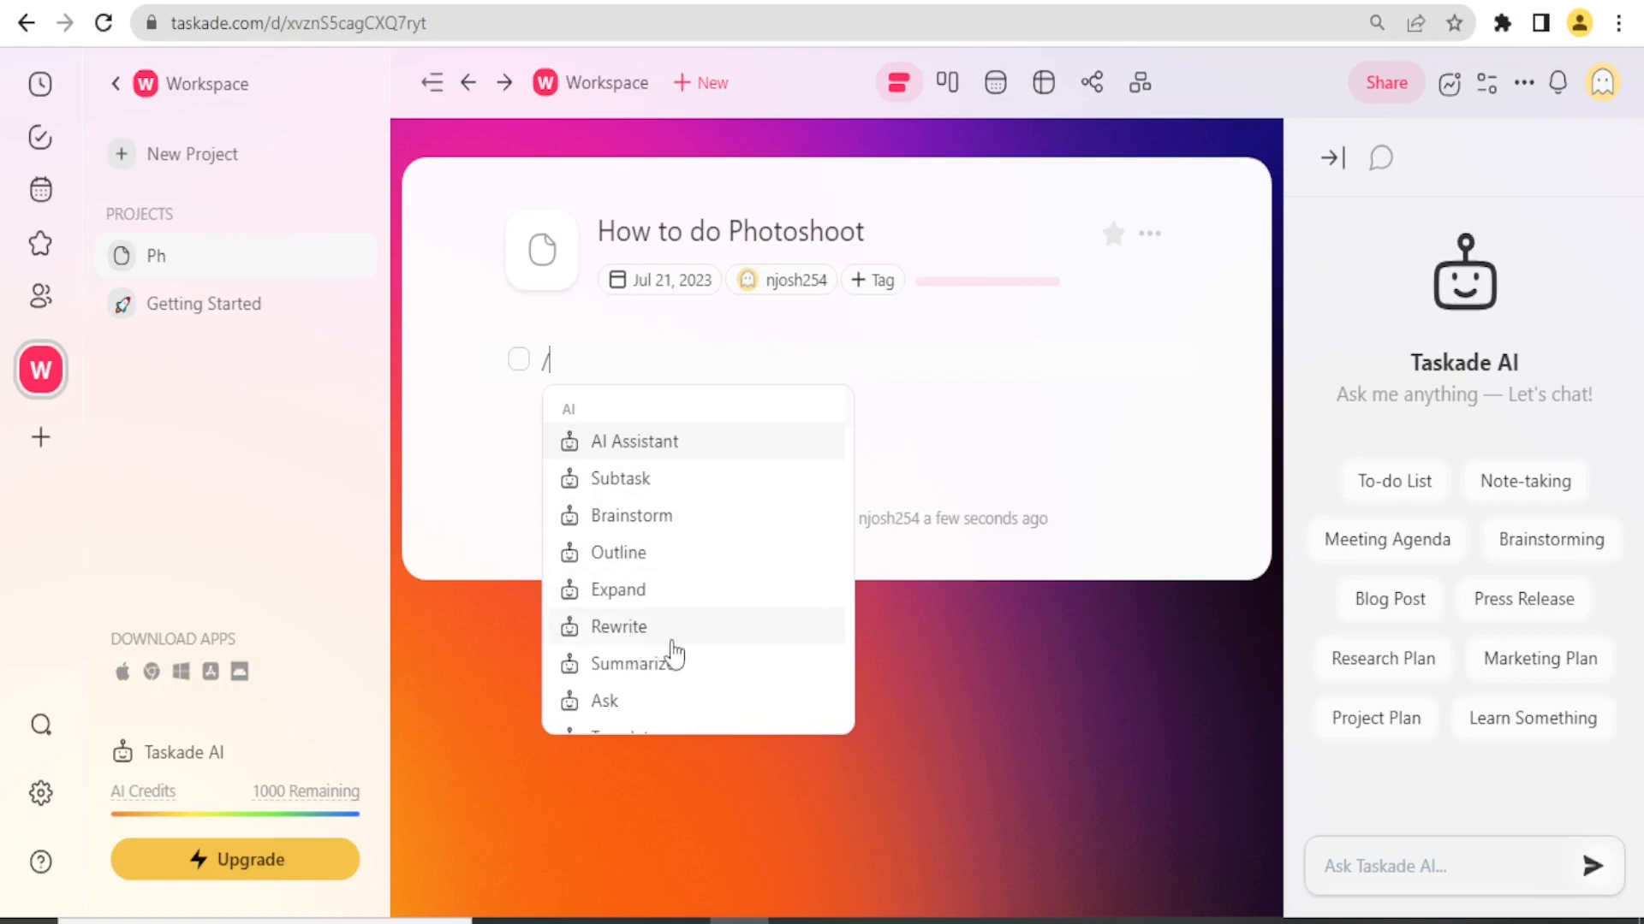
mouse_move(646, 676)
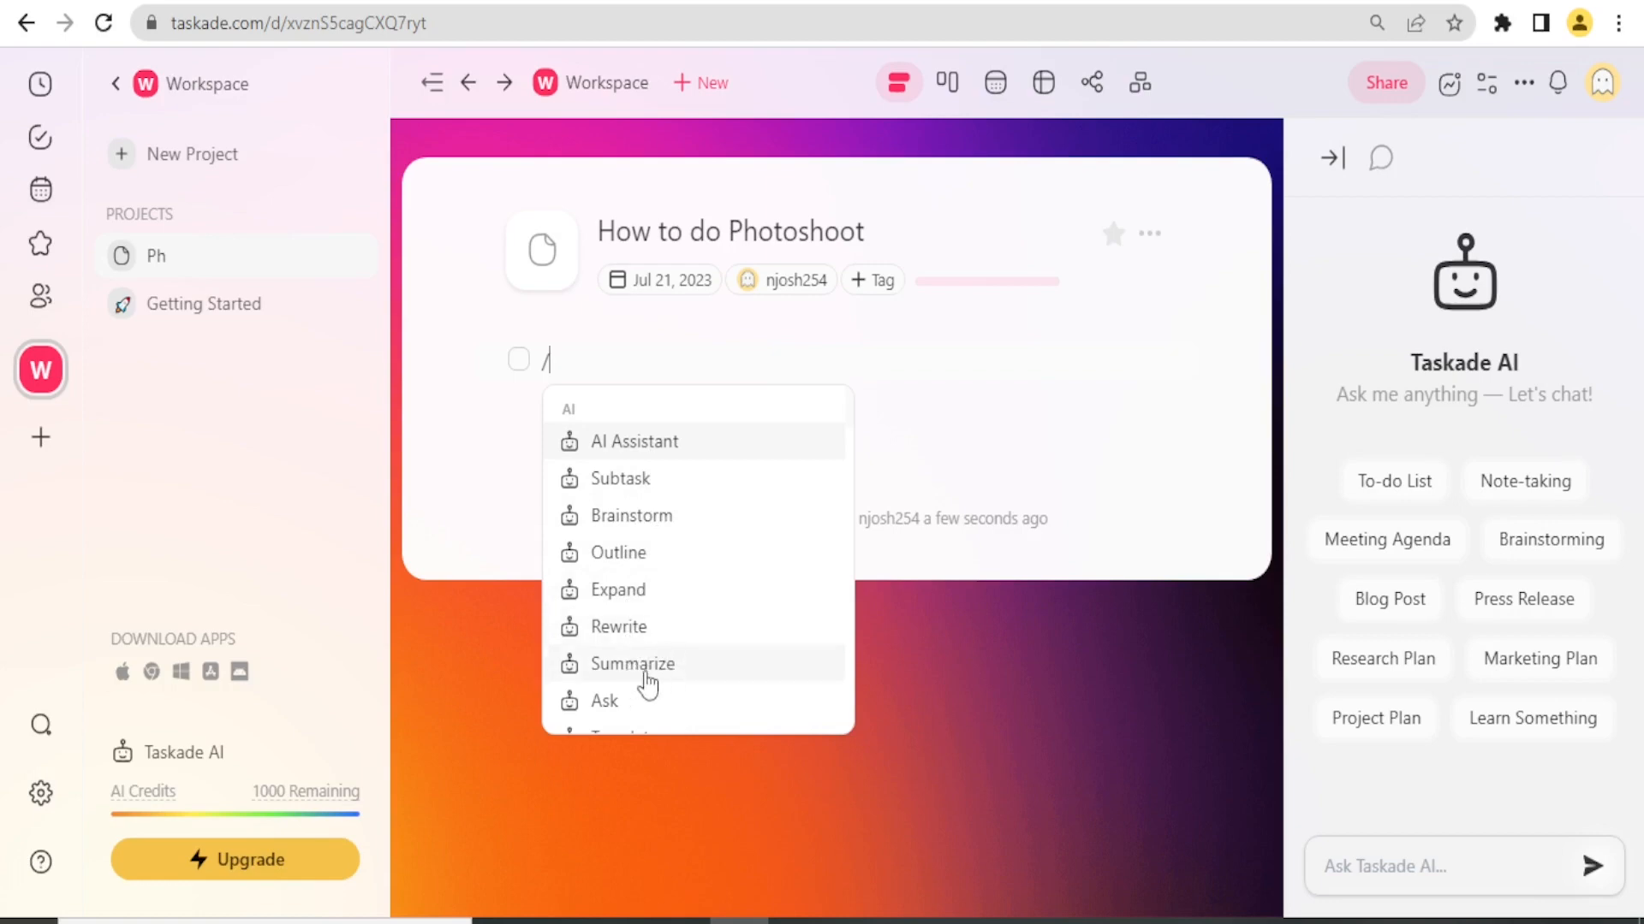
mouse_move(629, 493)
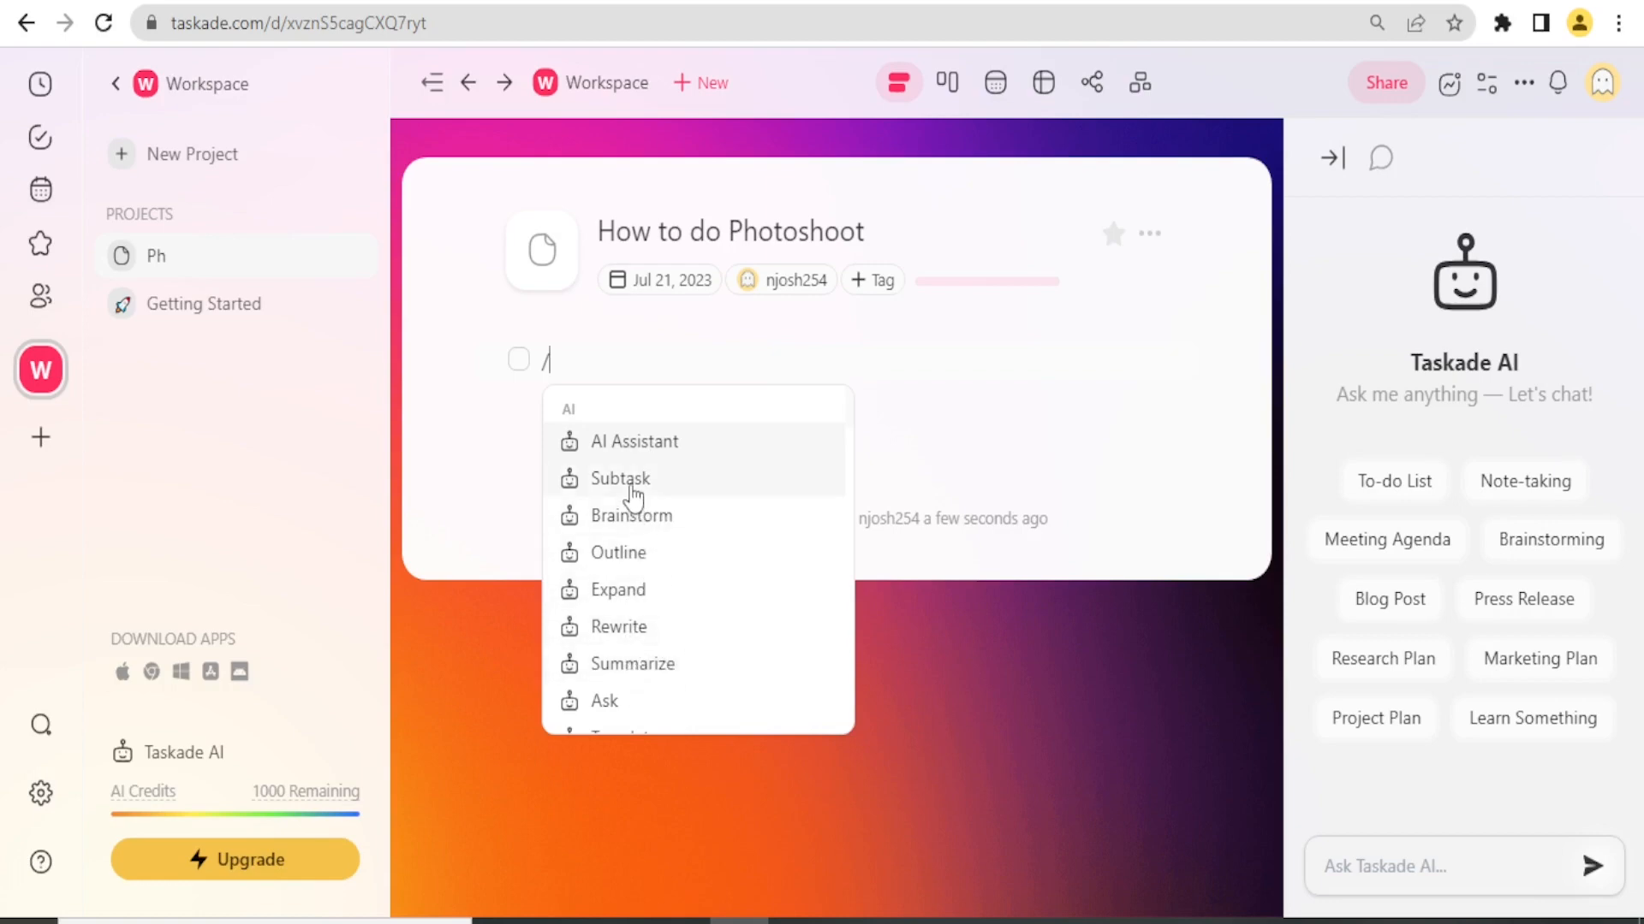
mouse_move(639, 559)
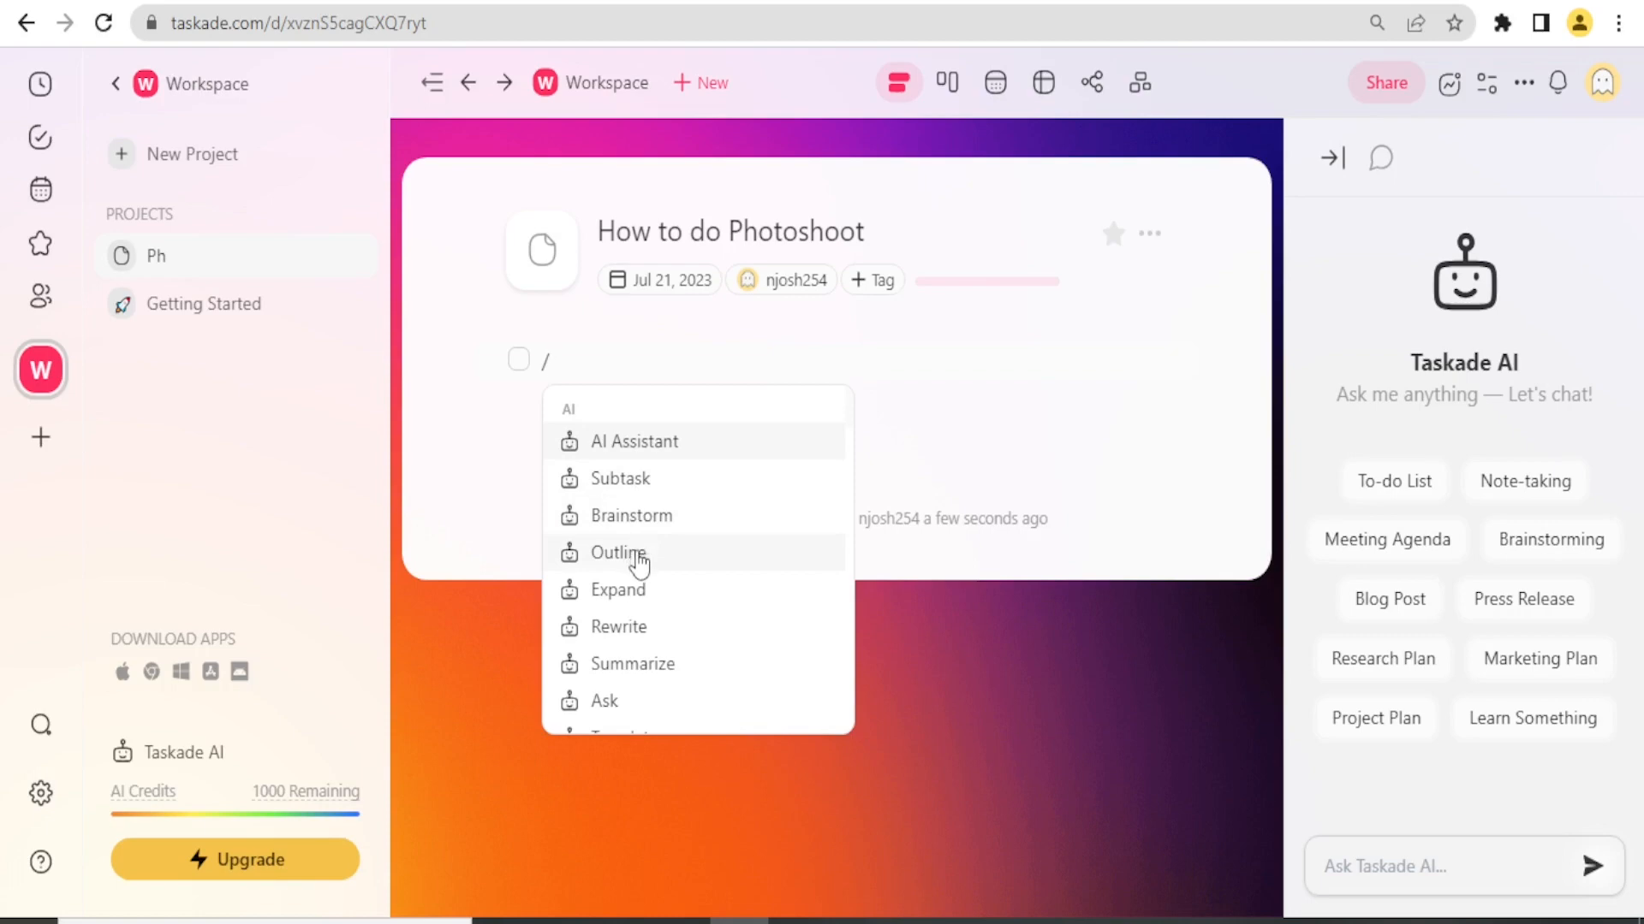
left_click(634, 442)
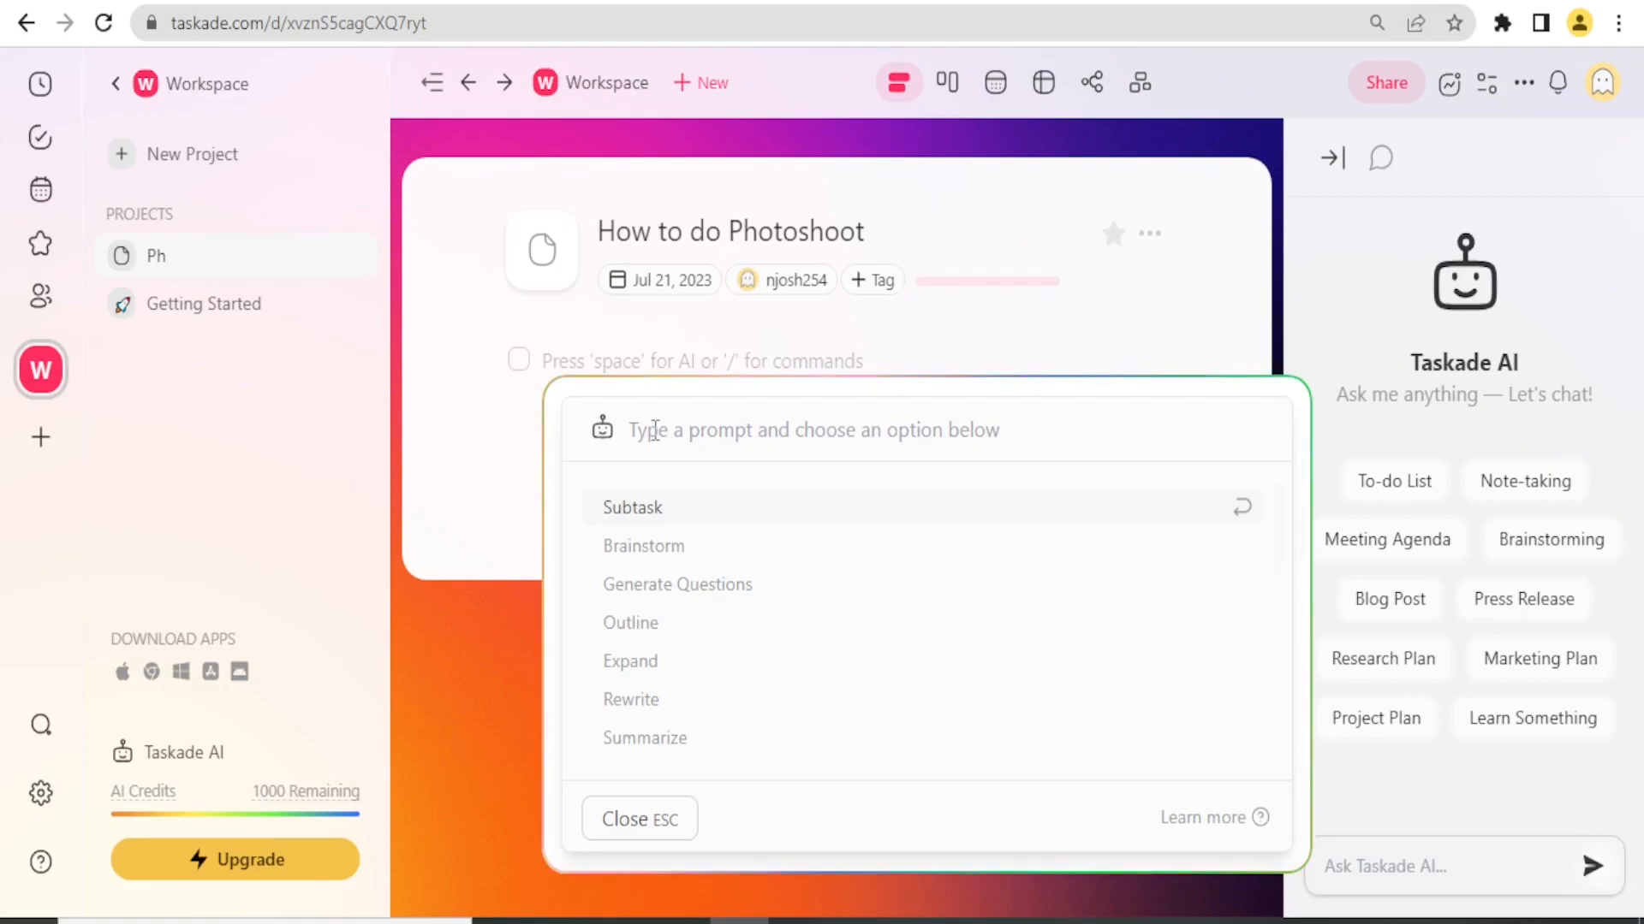
- Enter 'Doing a photoshoot' as the AI prompt, fixing the misspelled ending
type("Doing a photoshhot")
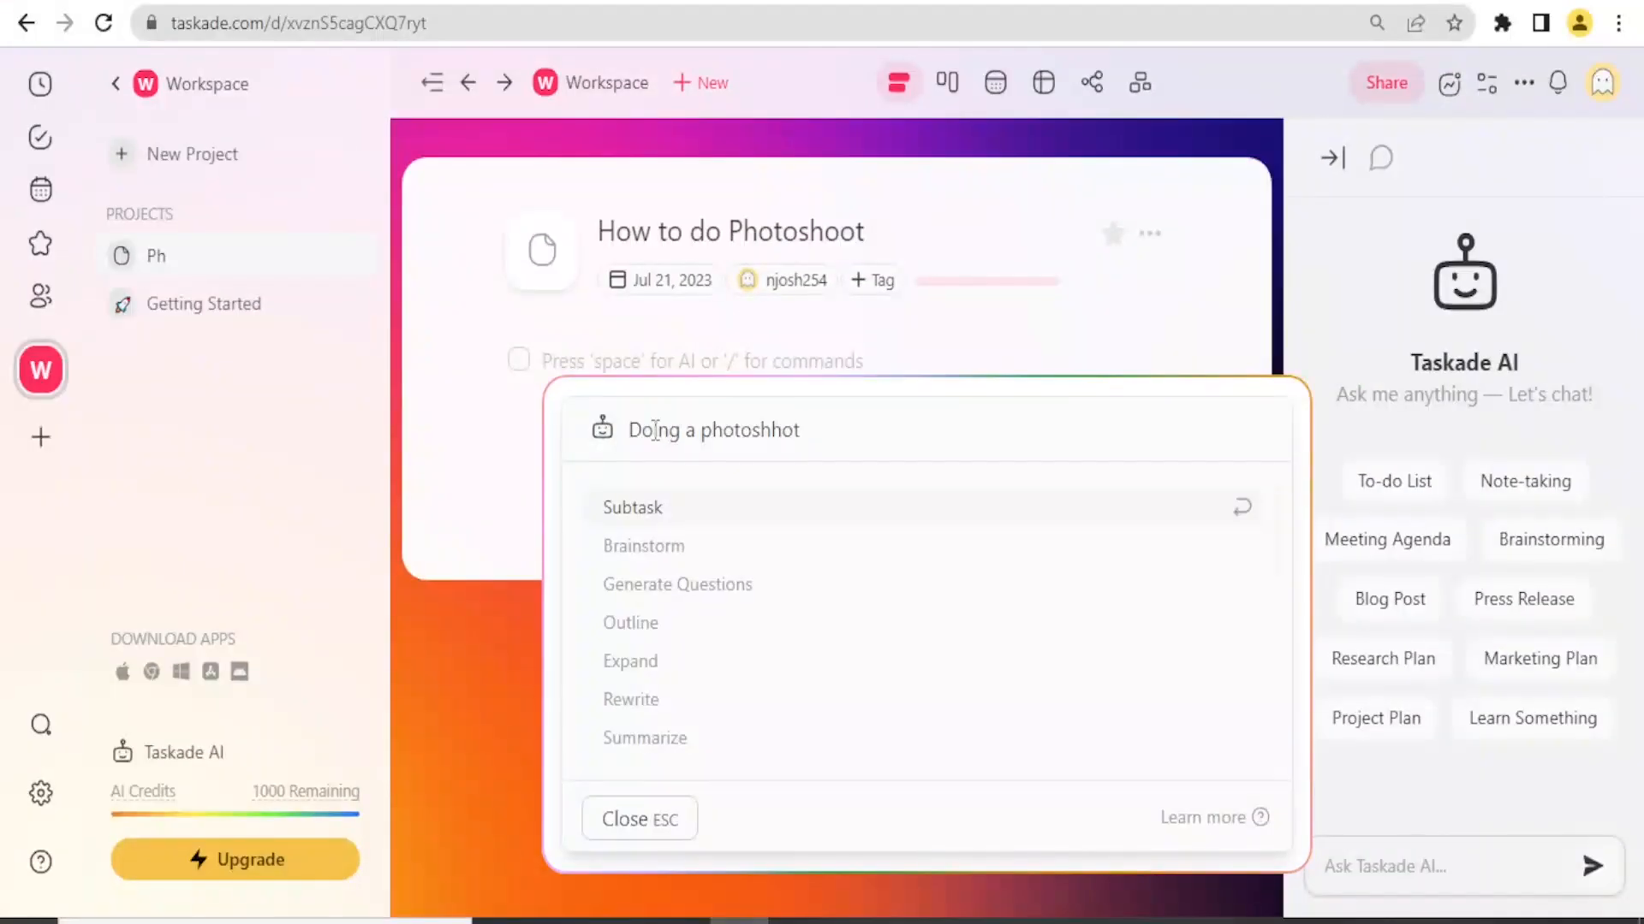
key("Backspace")
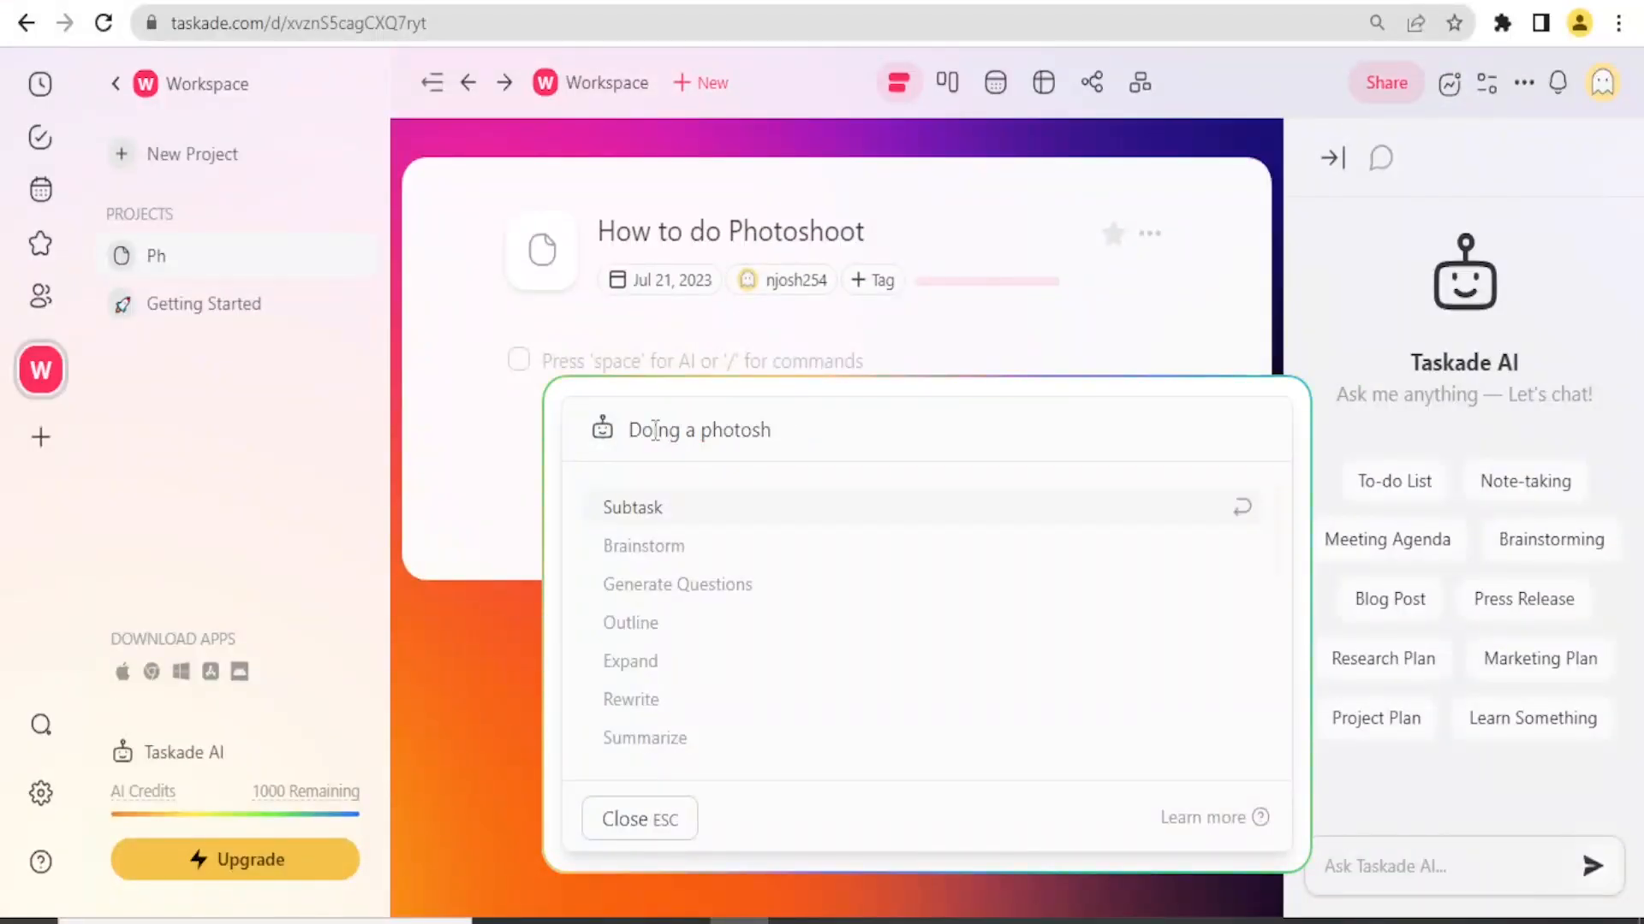
type("oot")
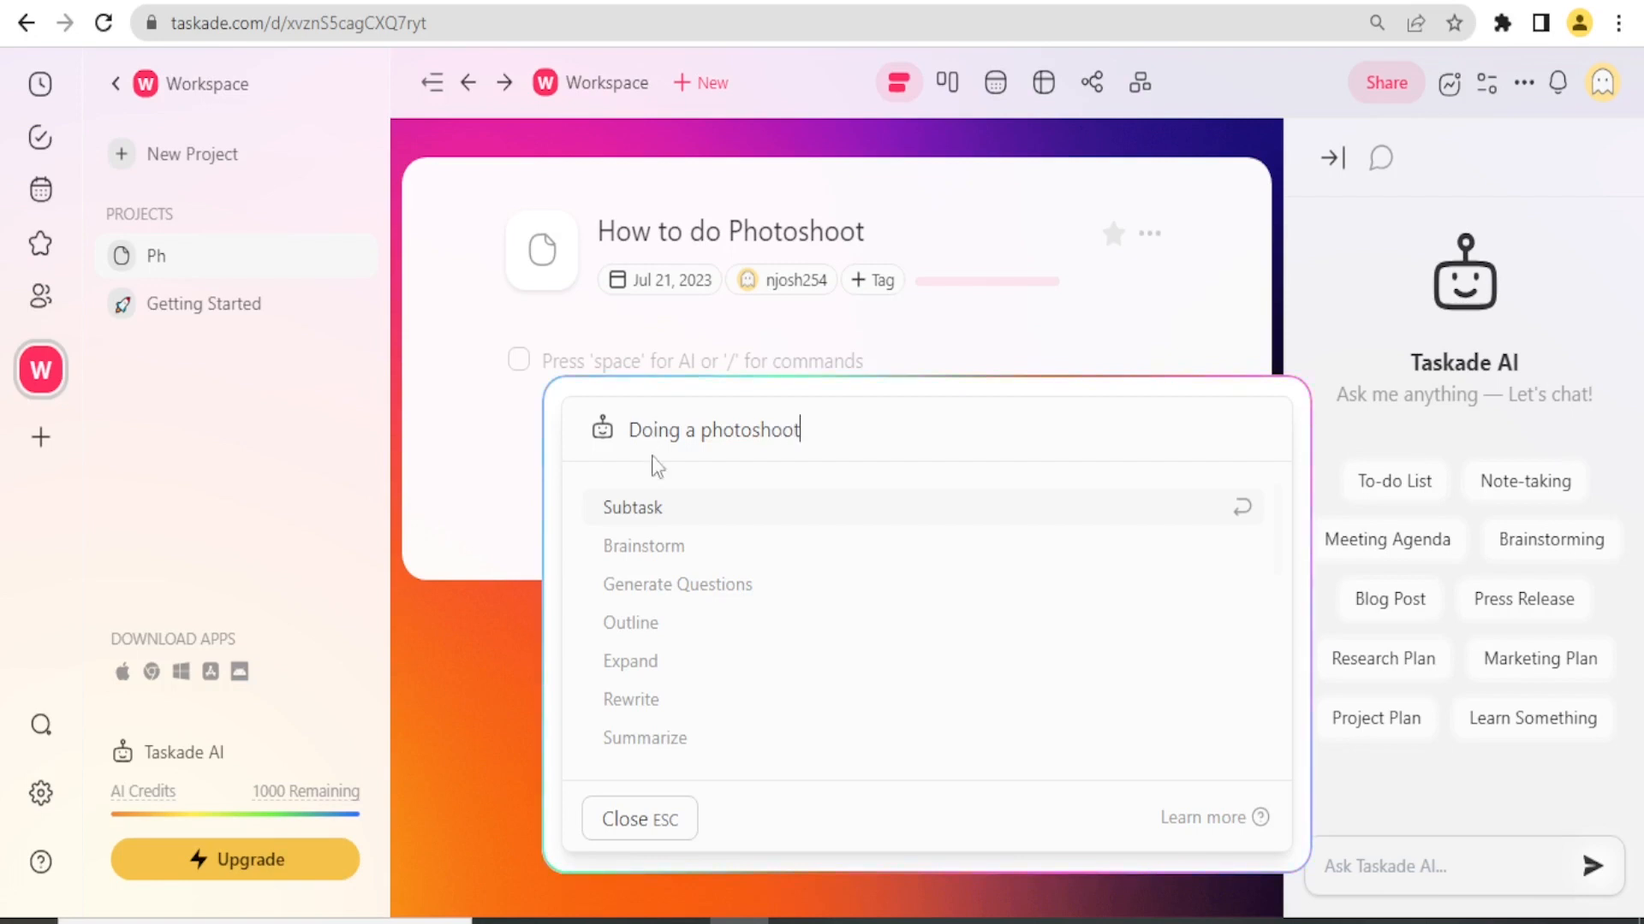
- Generate the 'Doing a photoshoot' outline with AI and scroll through the results
left_click(630, 622)
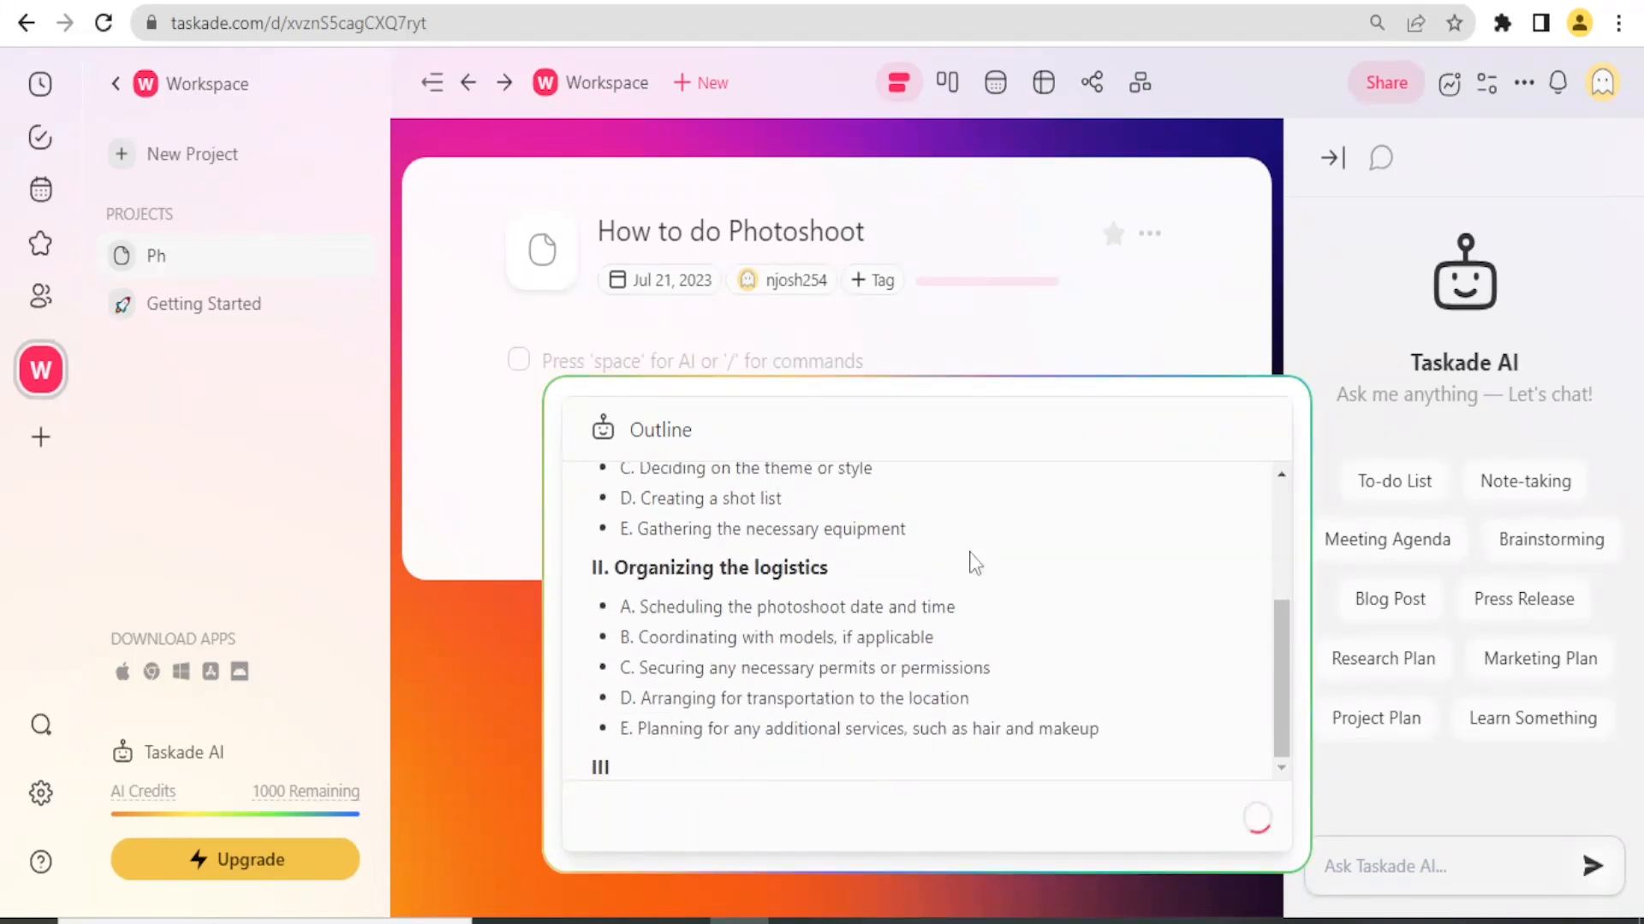
scroll("down", 3)
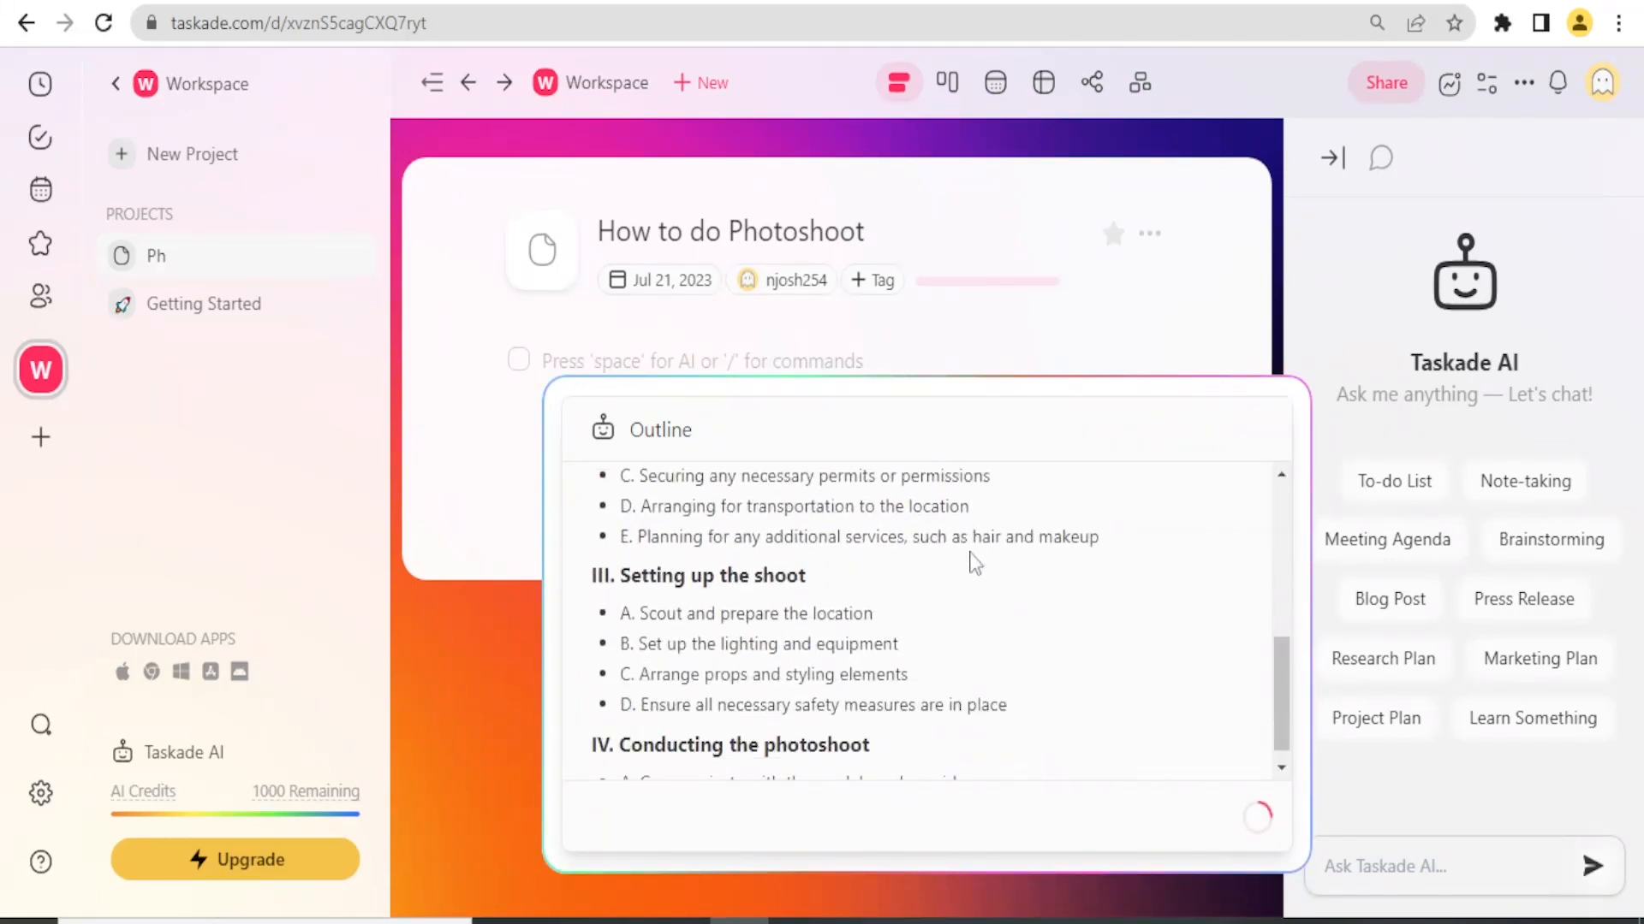
scroll("down", 3)
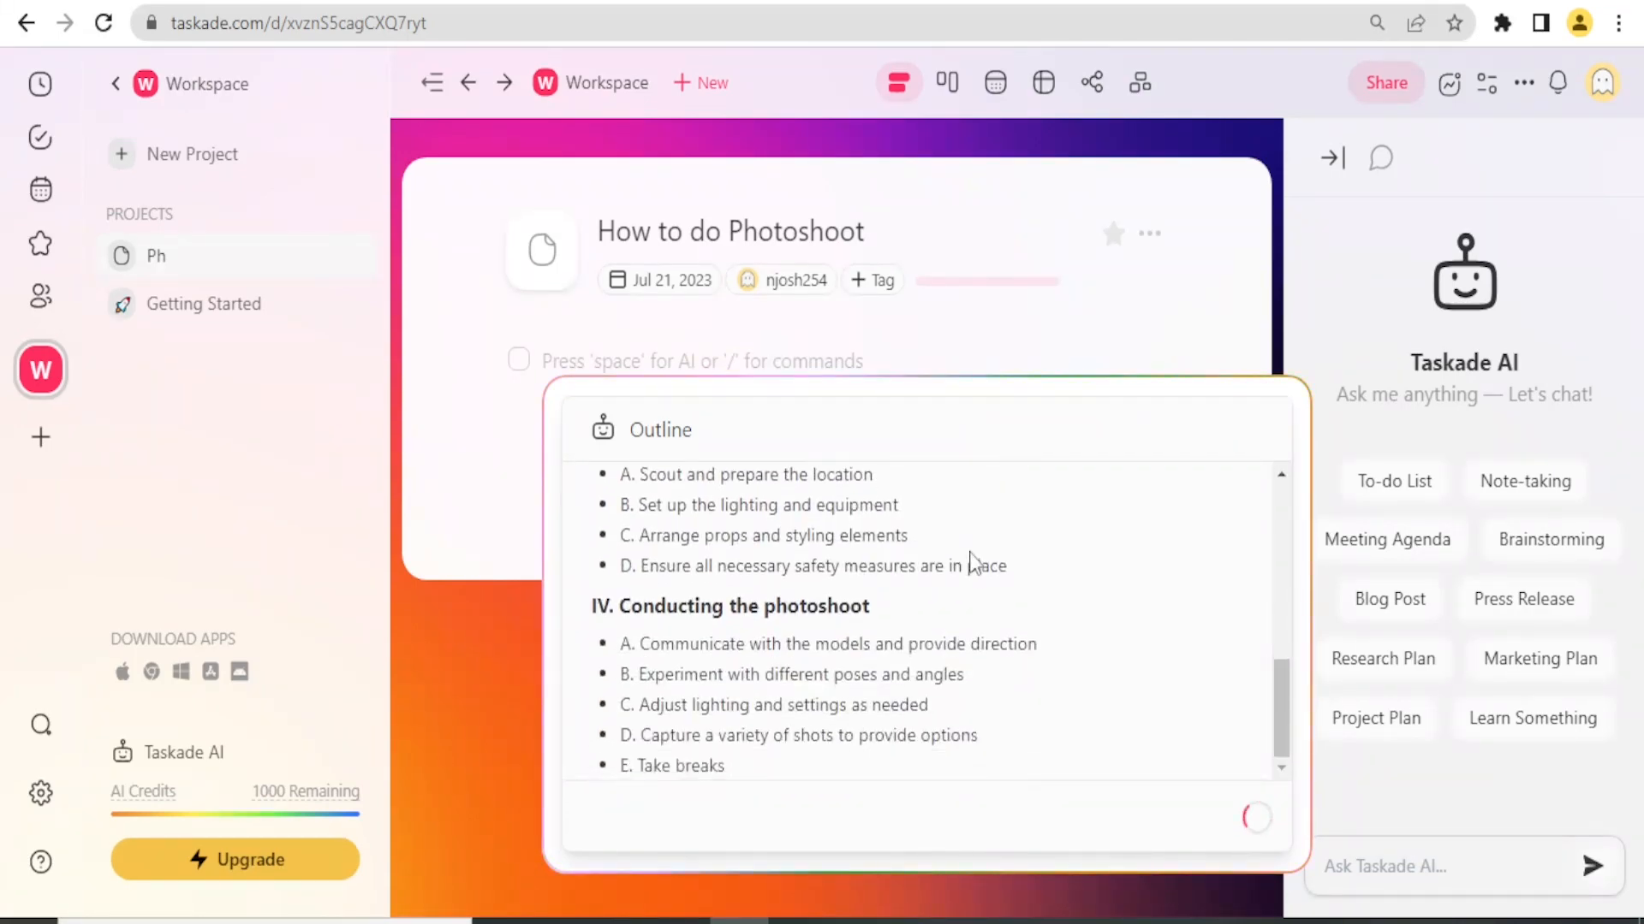
scroll("down", 3)
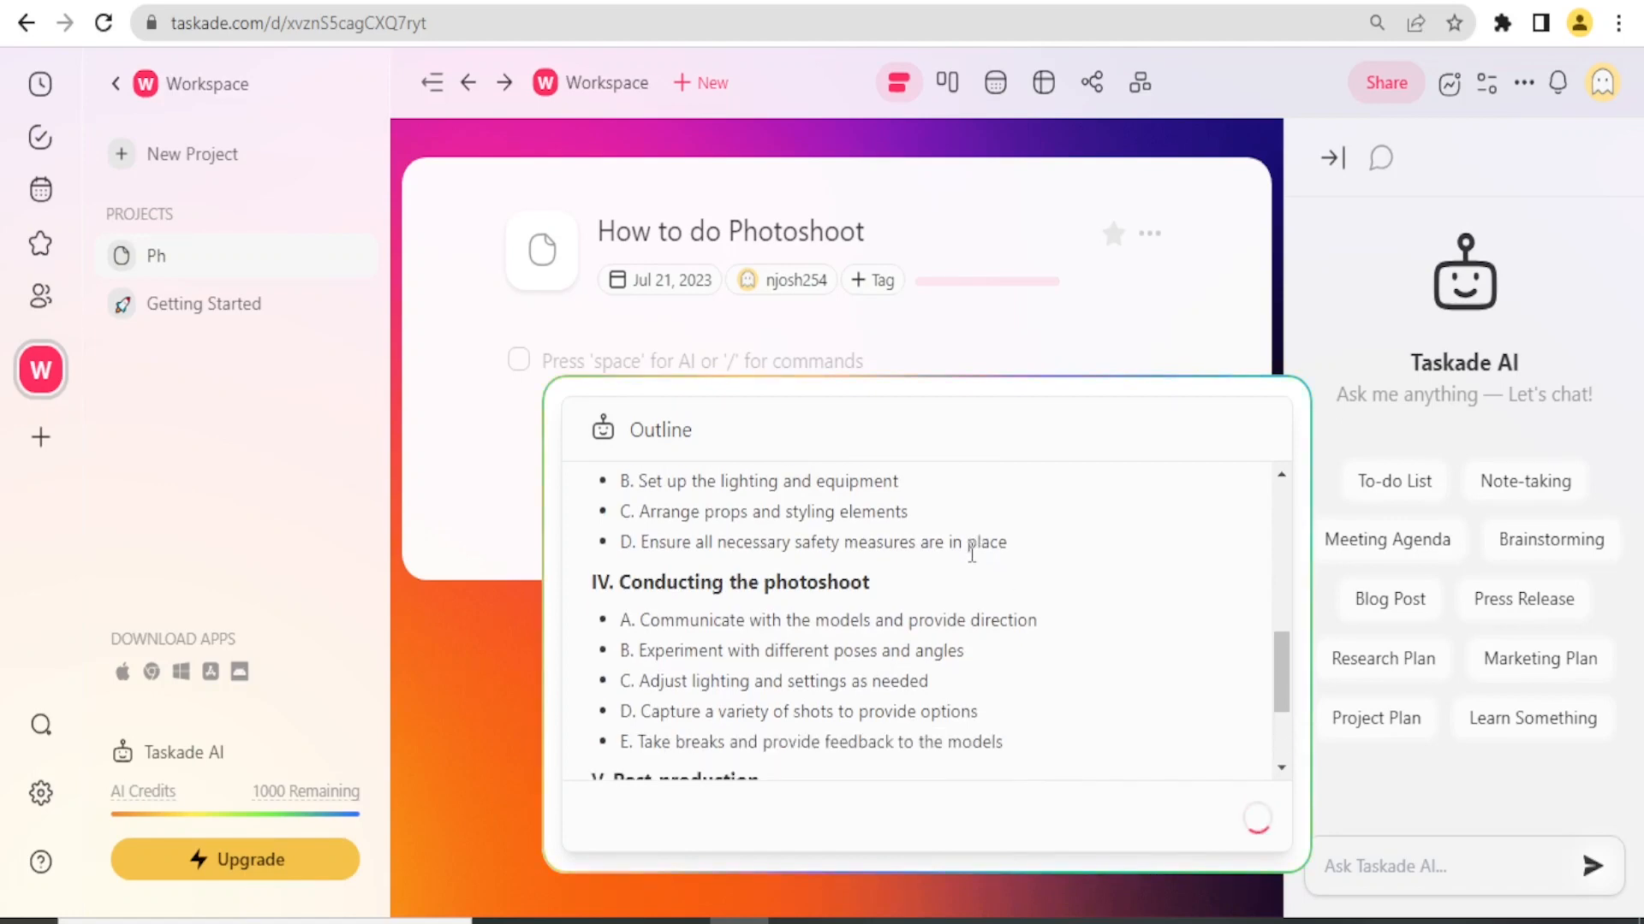
scroll("down", 3)
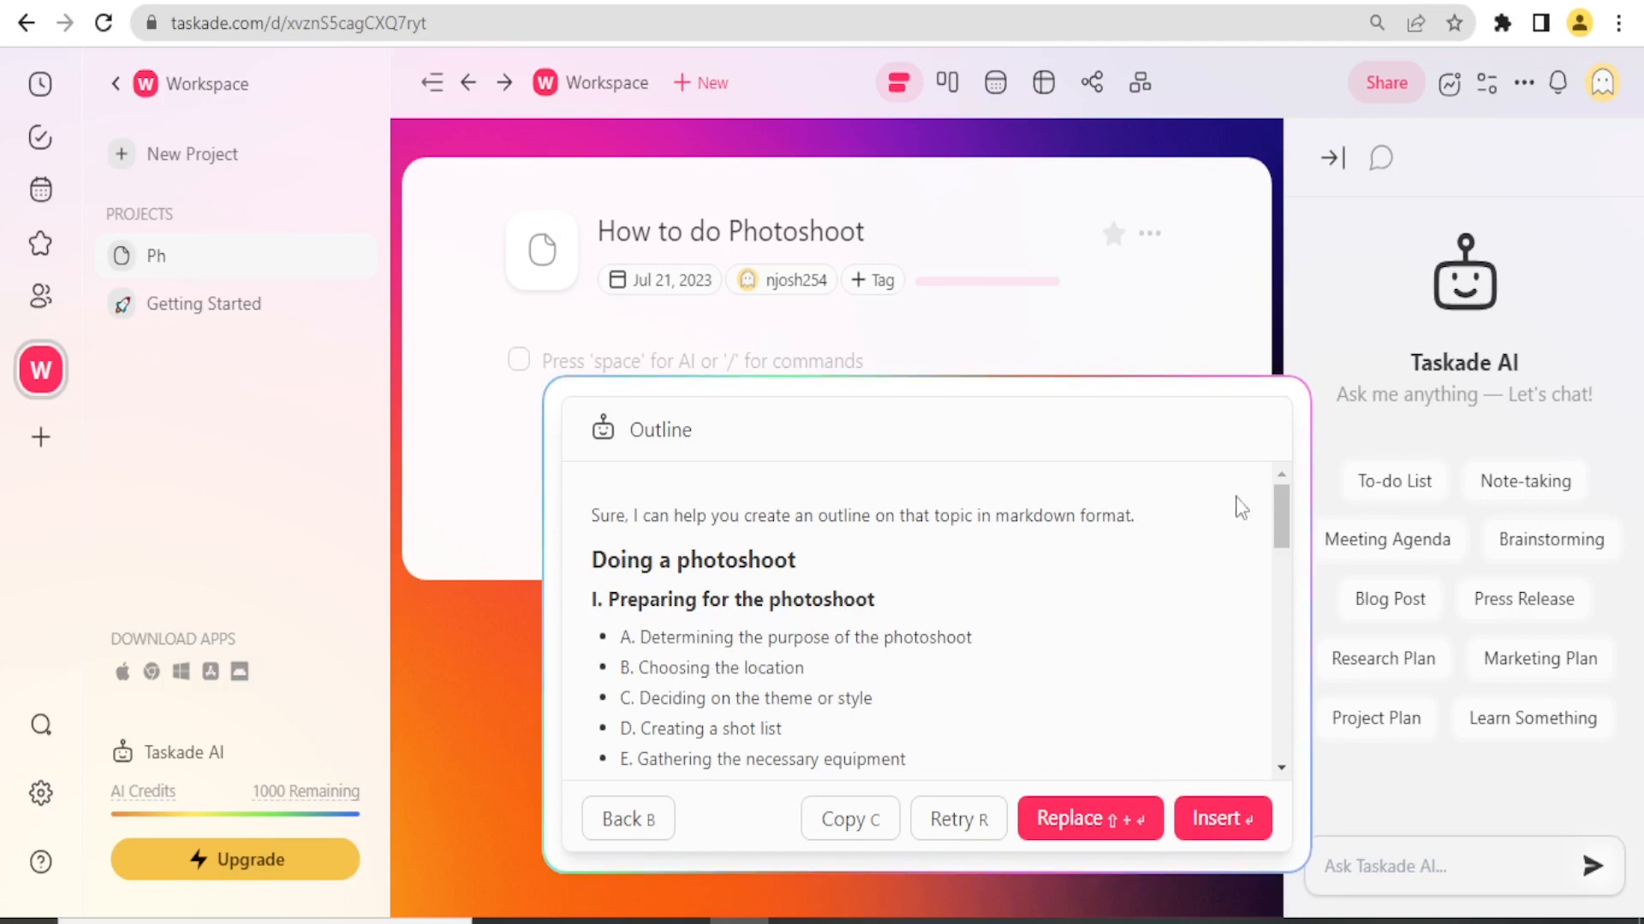
- Review the rest of the generated outline and insert it into the project
scroll("down", 3)
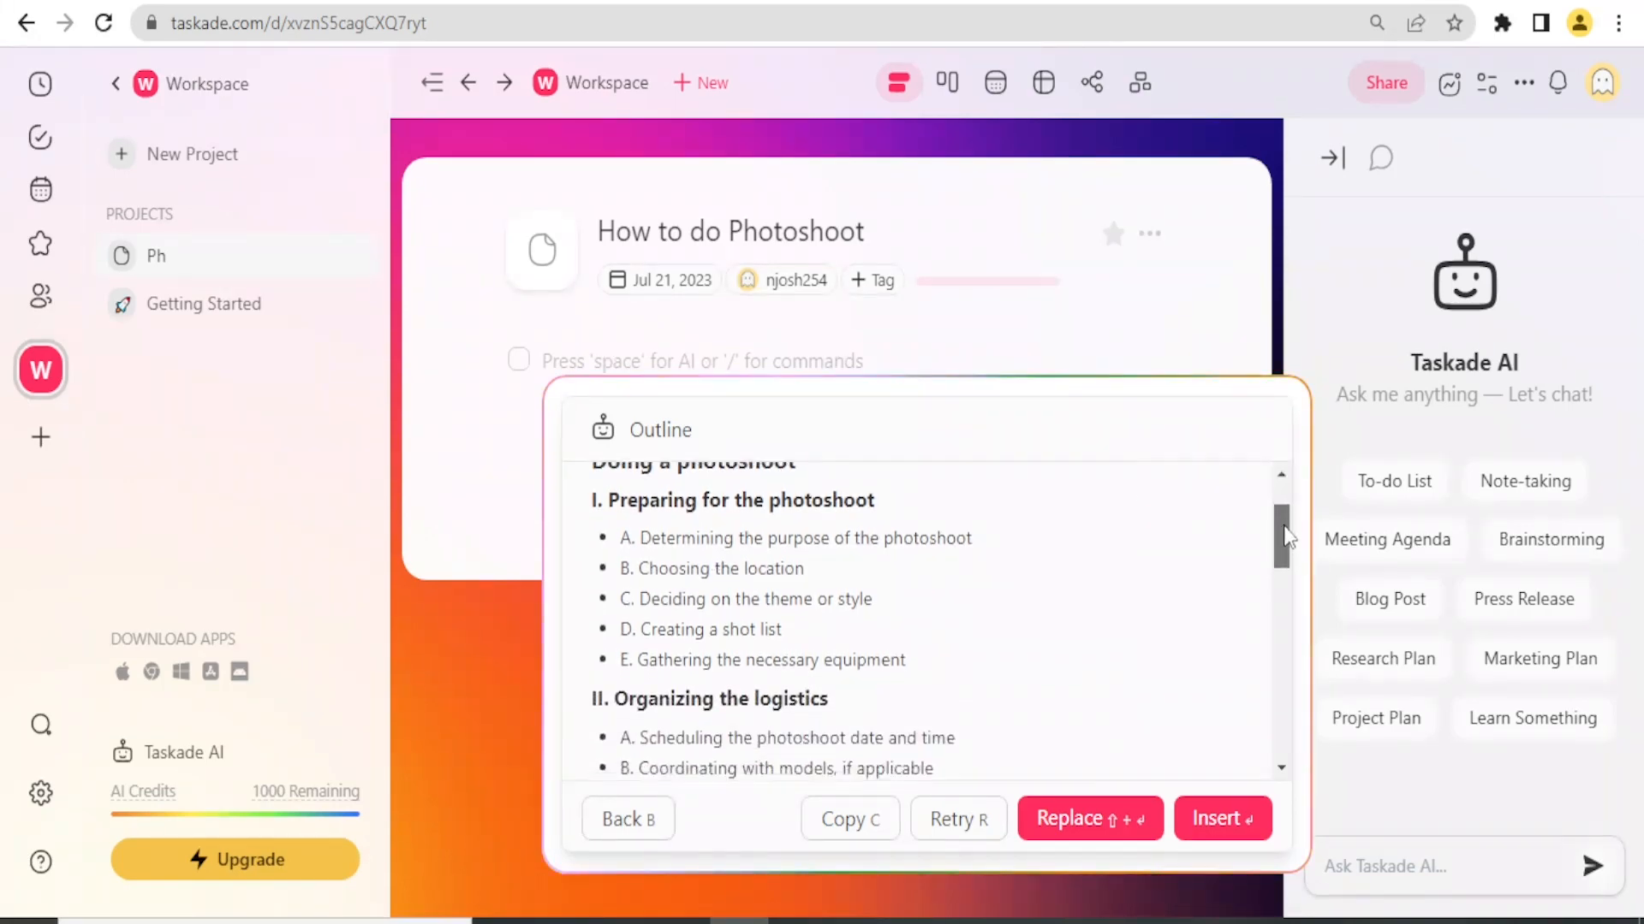
scroll("down", 3)
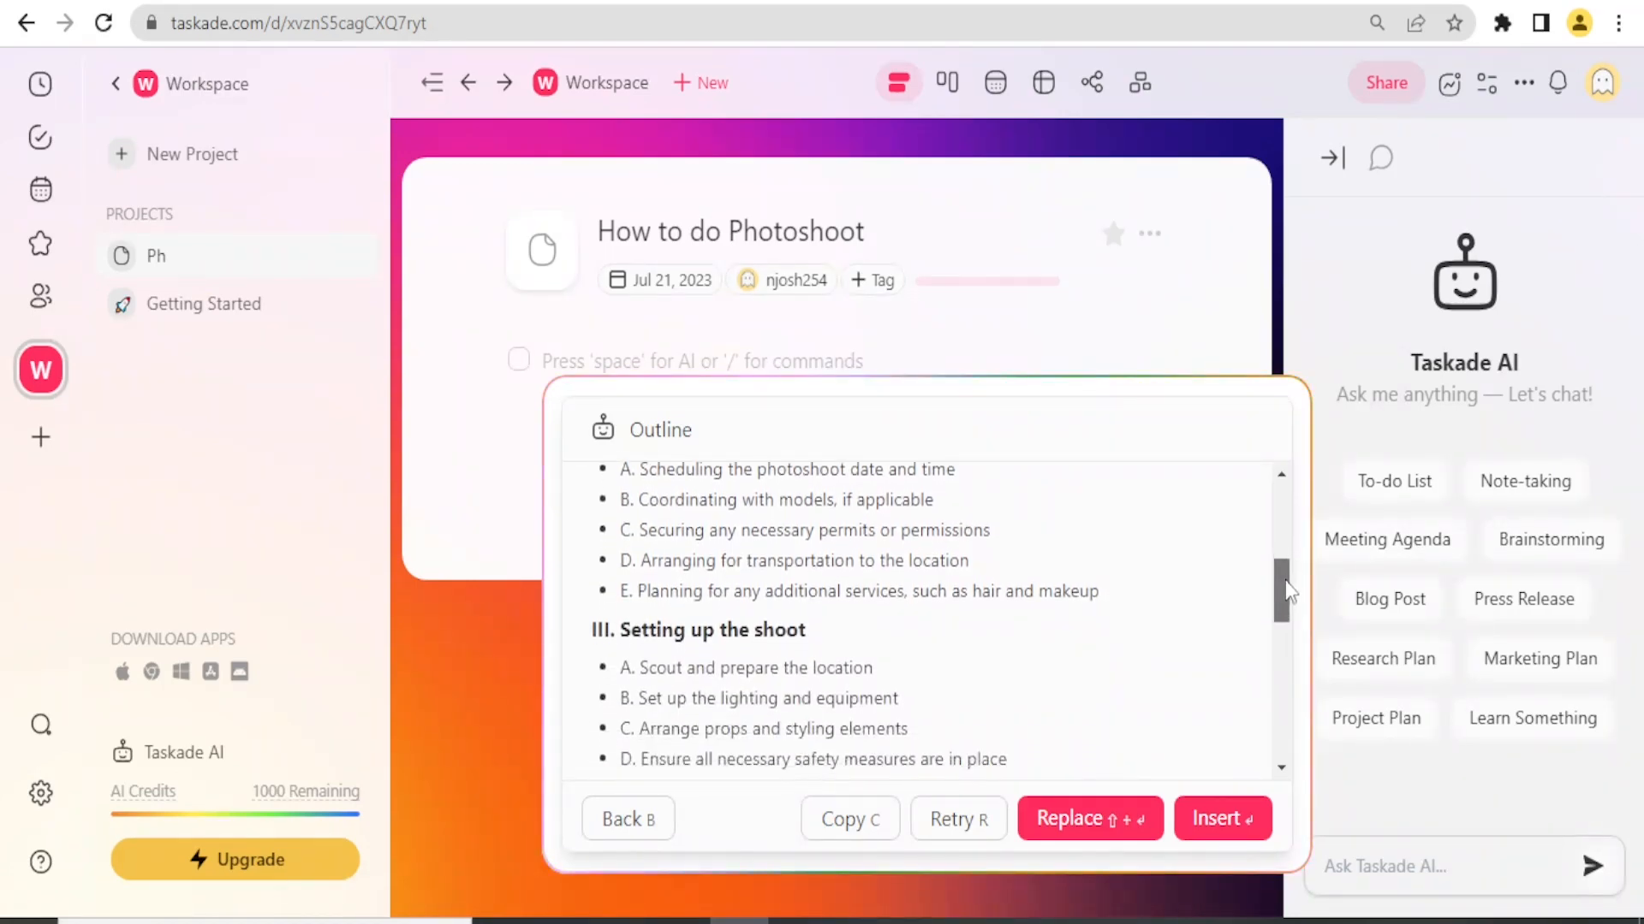
scroll("down", 3)
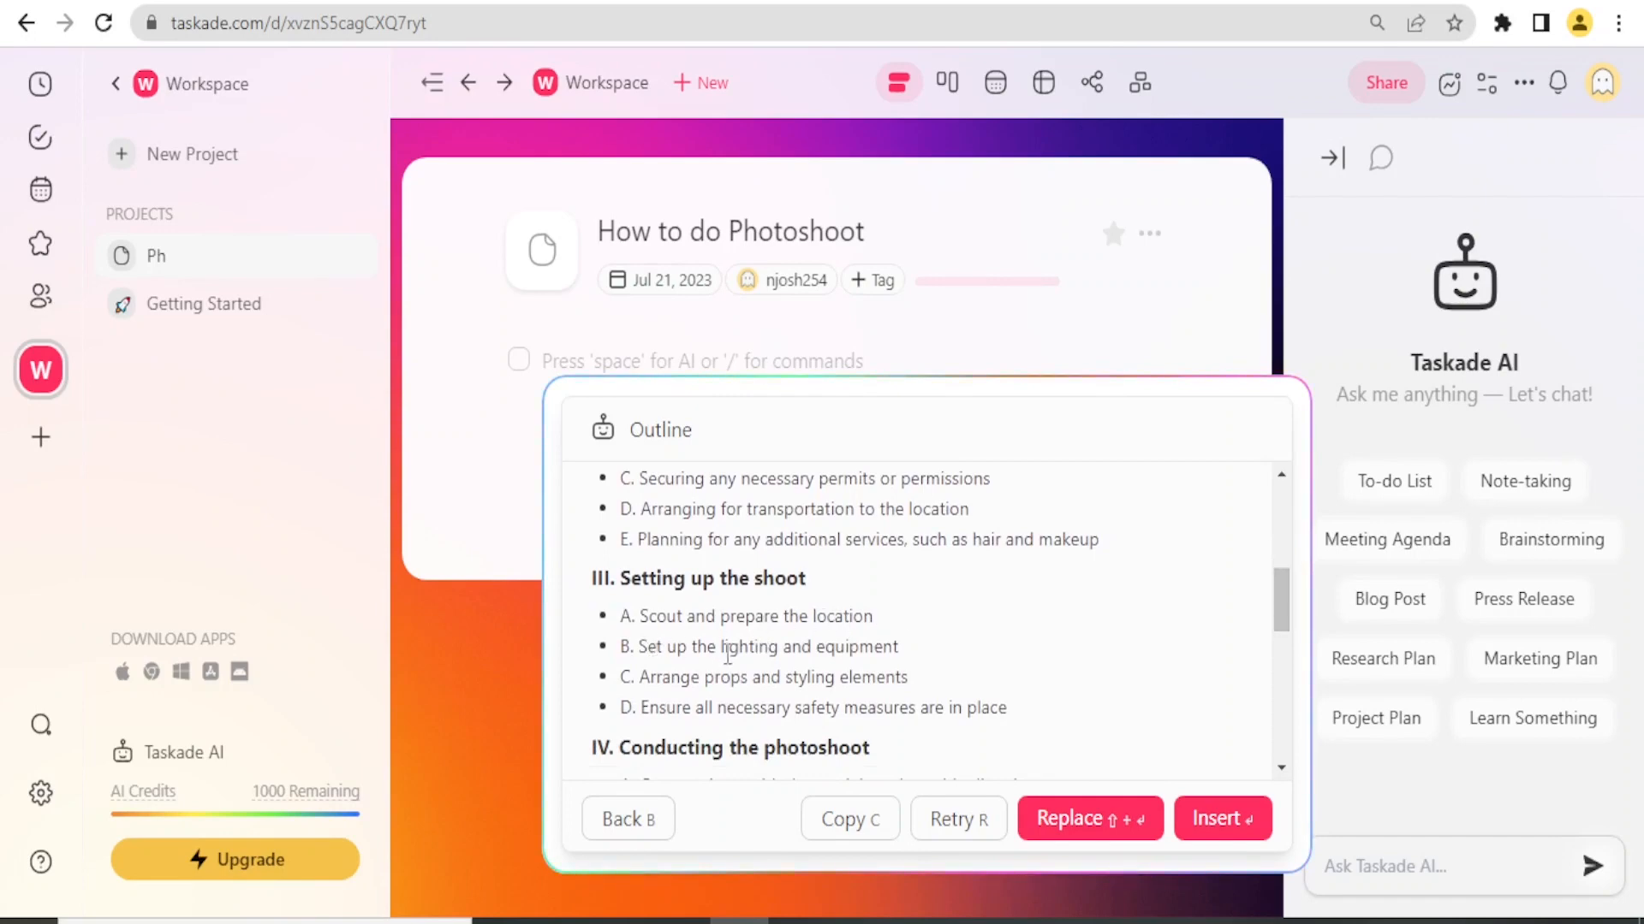
scroll("down", 3)
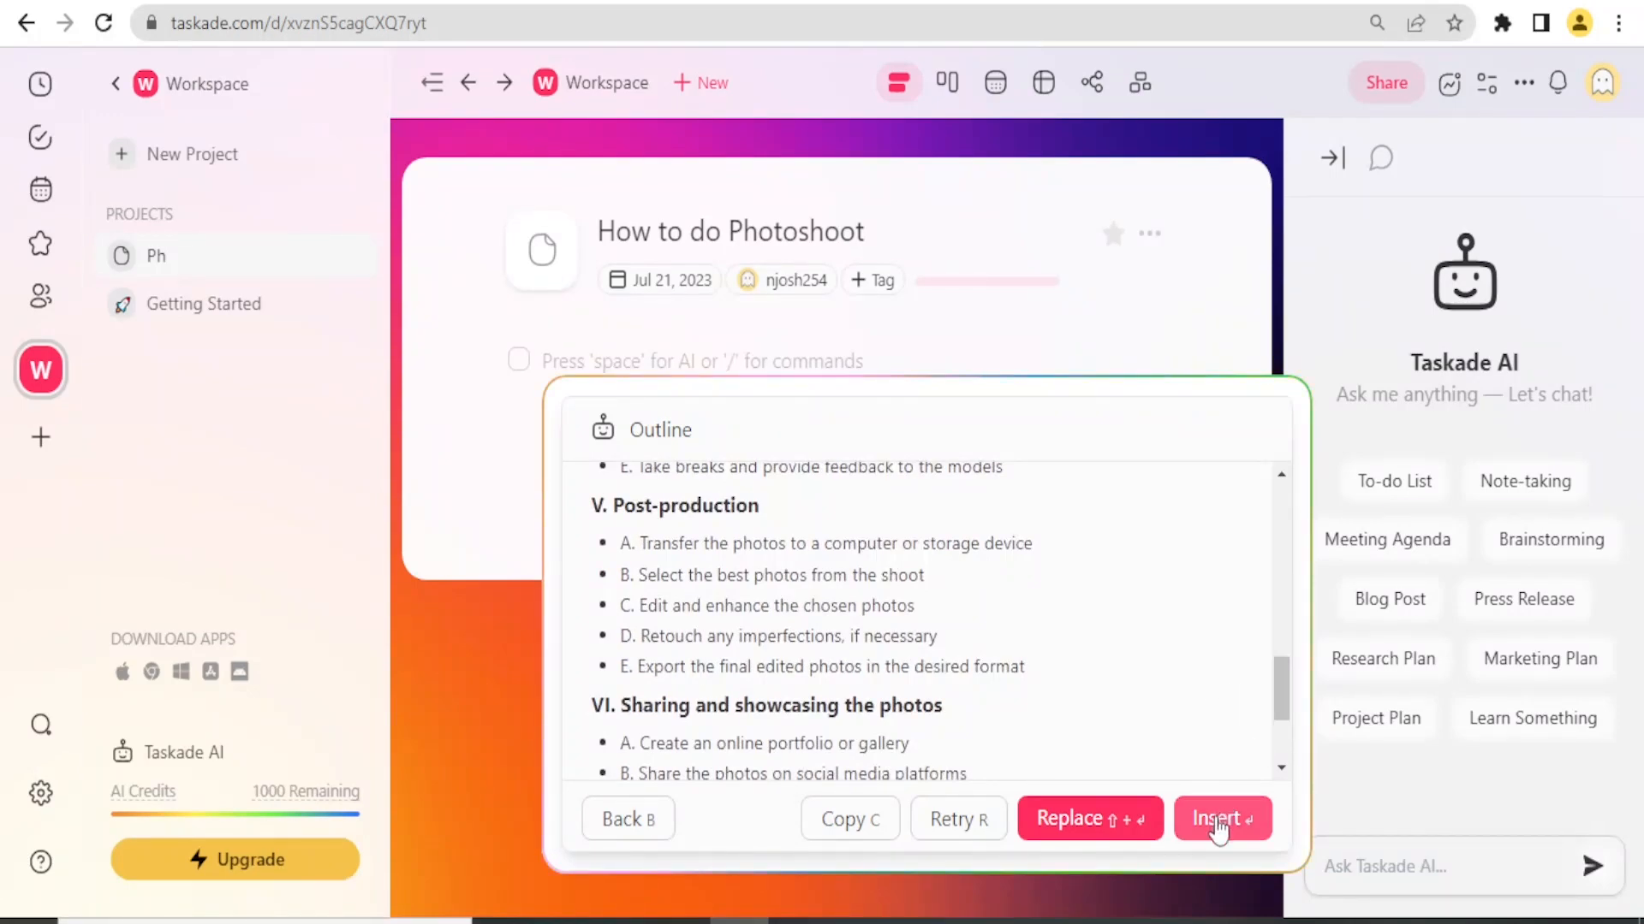
left_click(1222, 818)
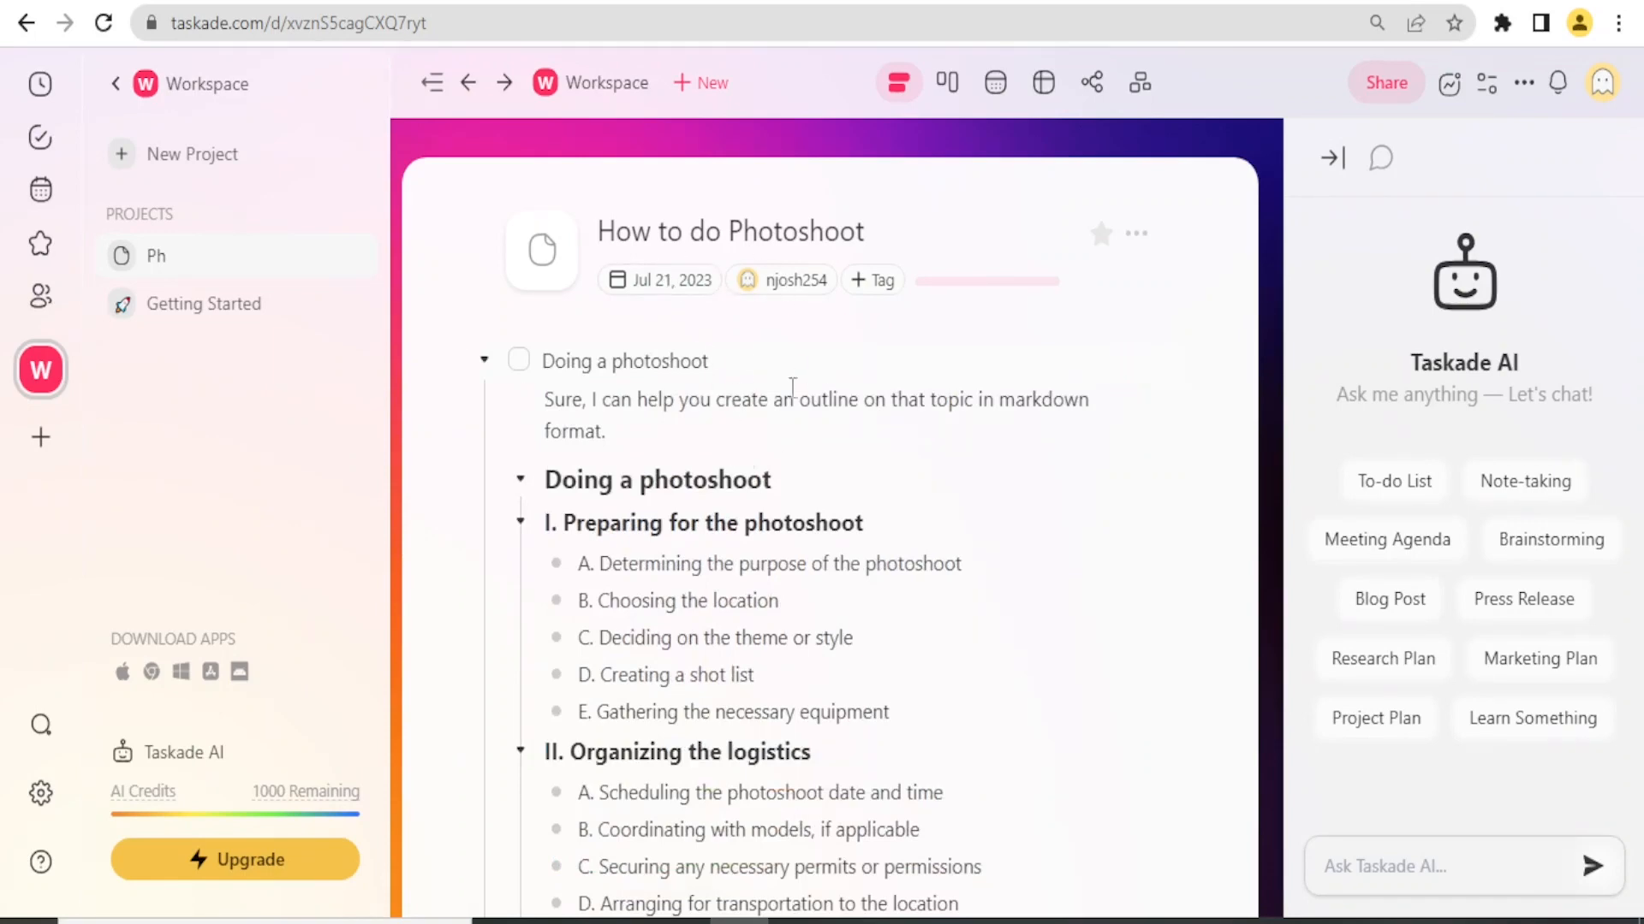
mouse_move(1242, 439)
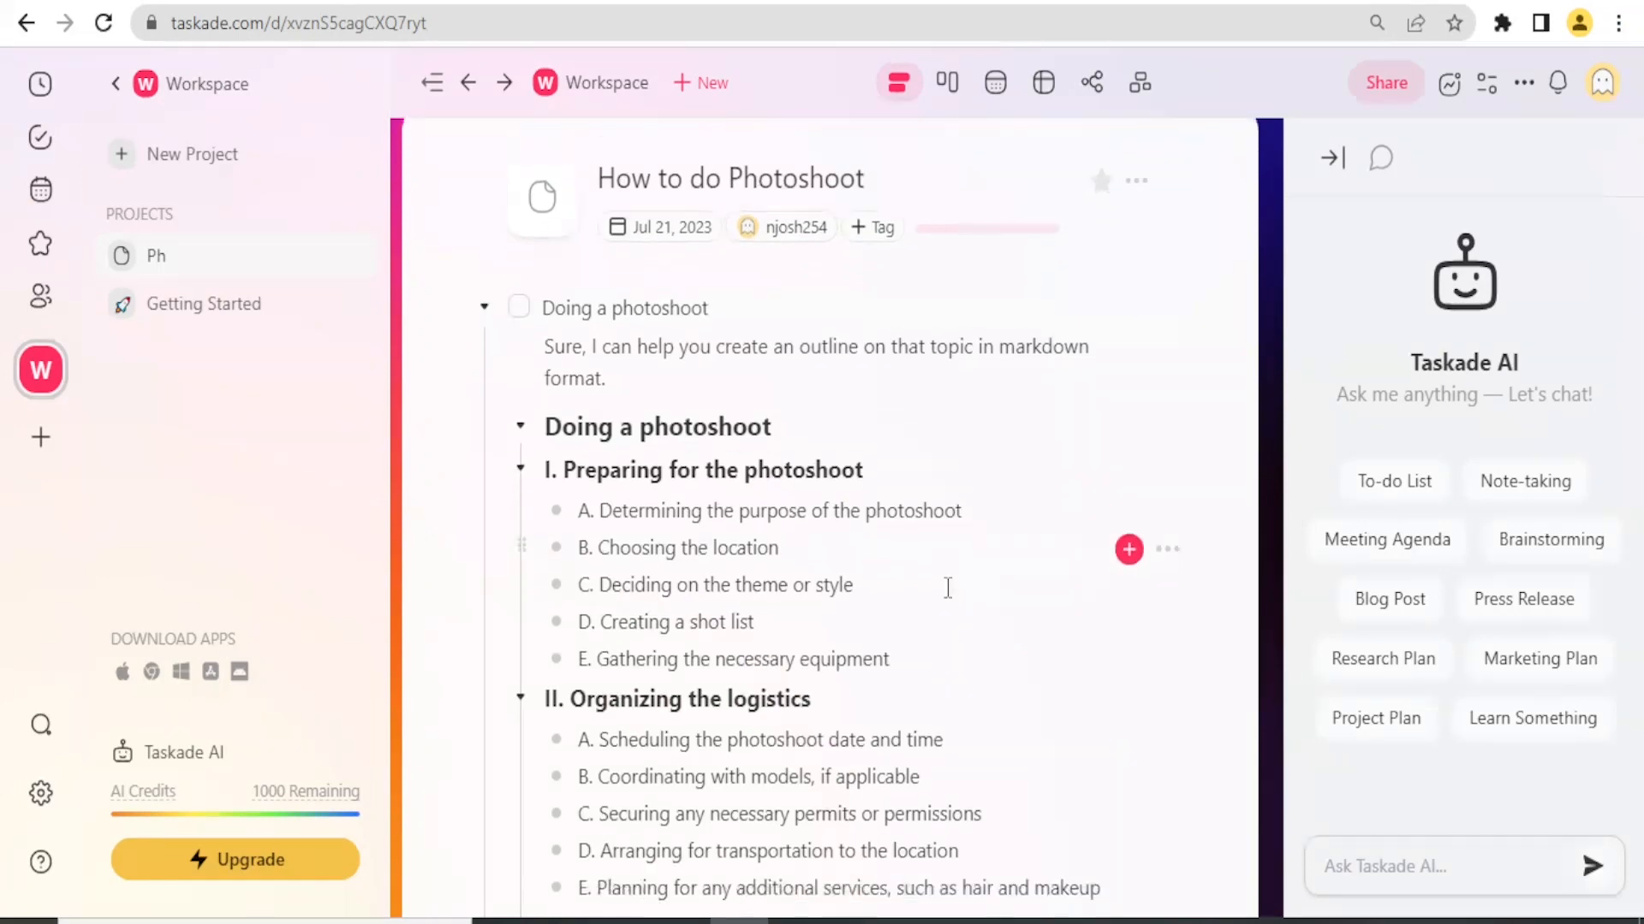
- Scroll through the inserted outline's preparation, logistics and setup sections
scroll("down", 3)
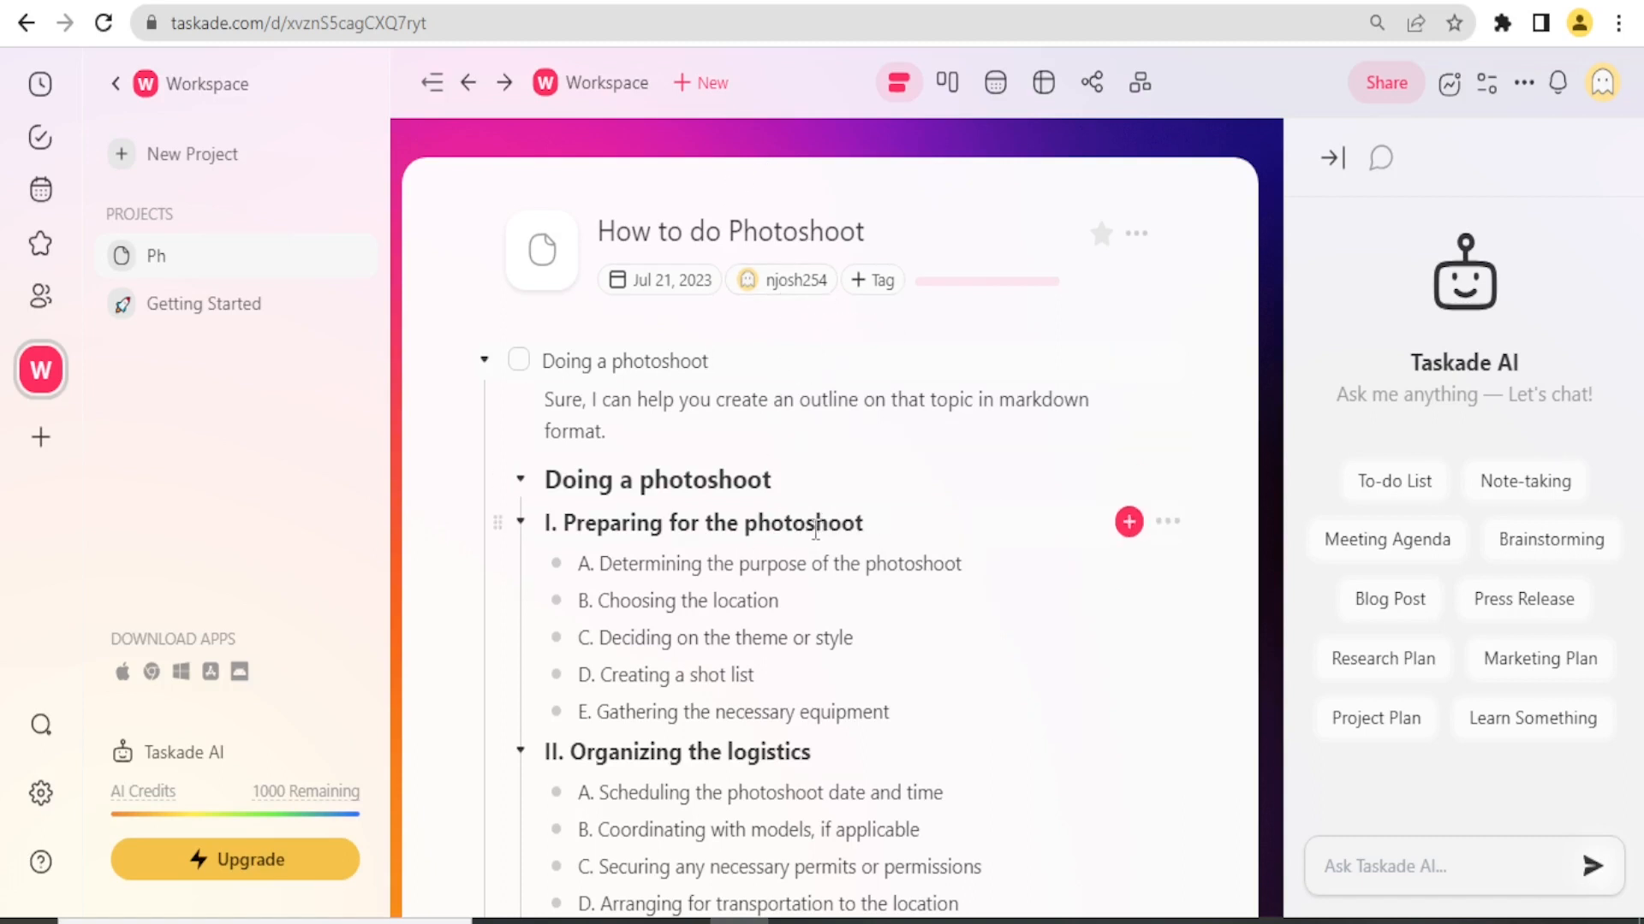
scroll("down", 3)
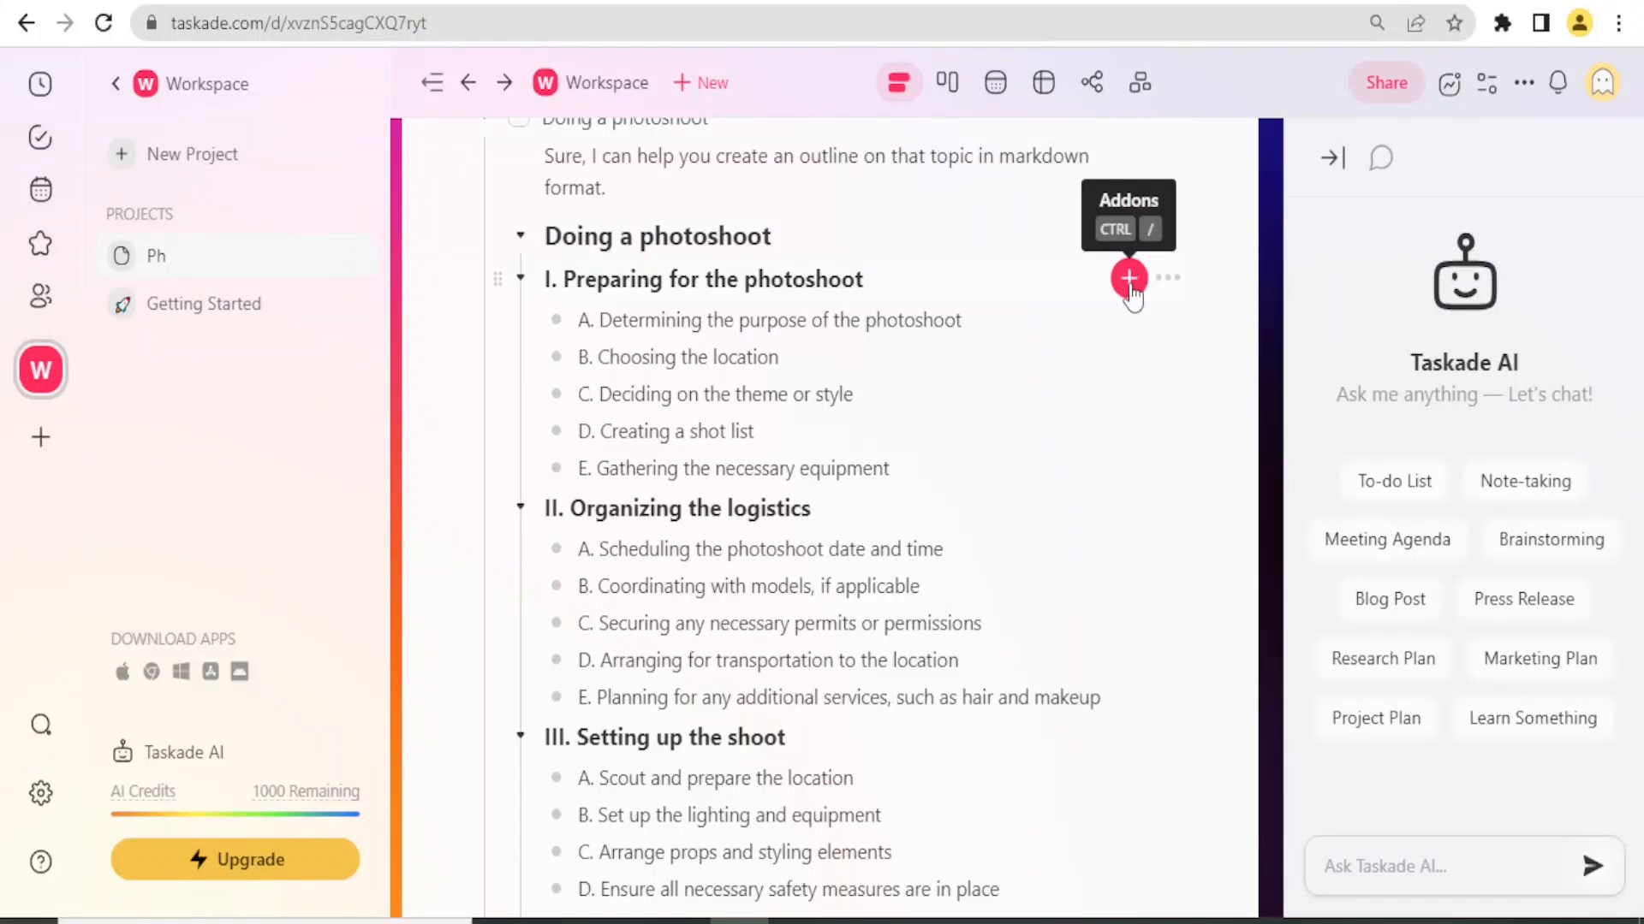
left_click(1129, 279)
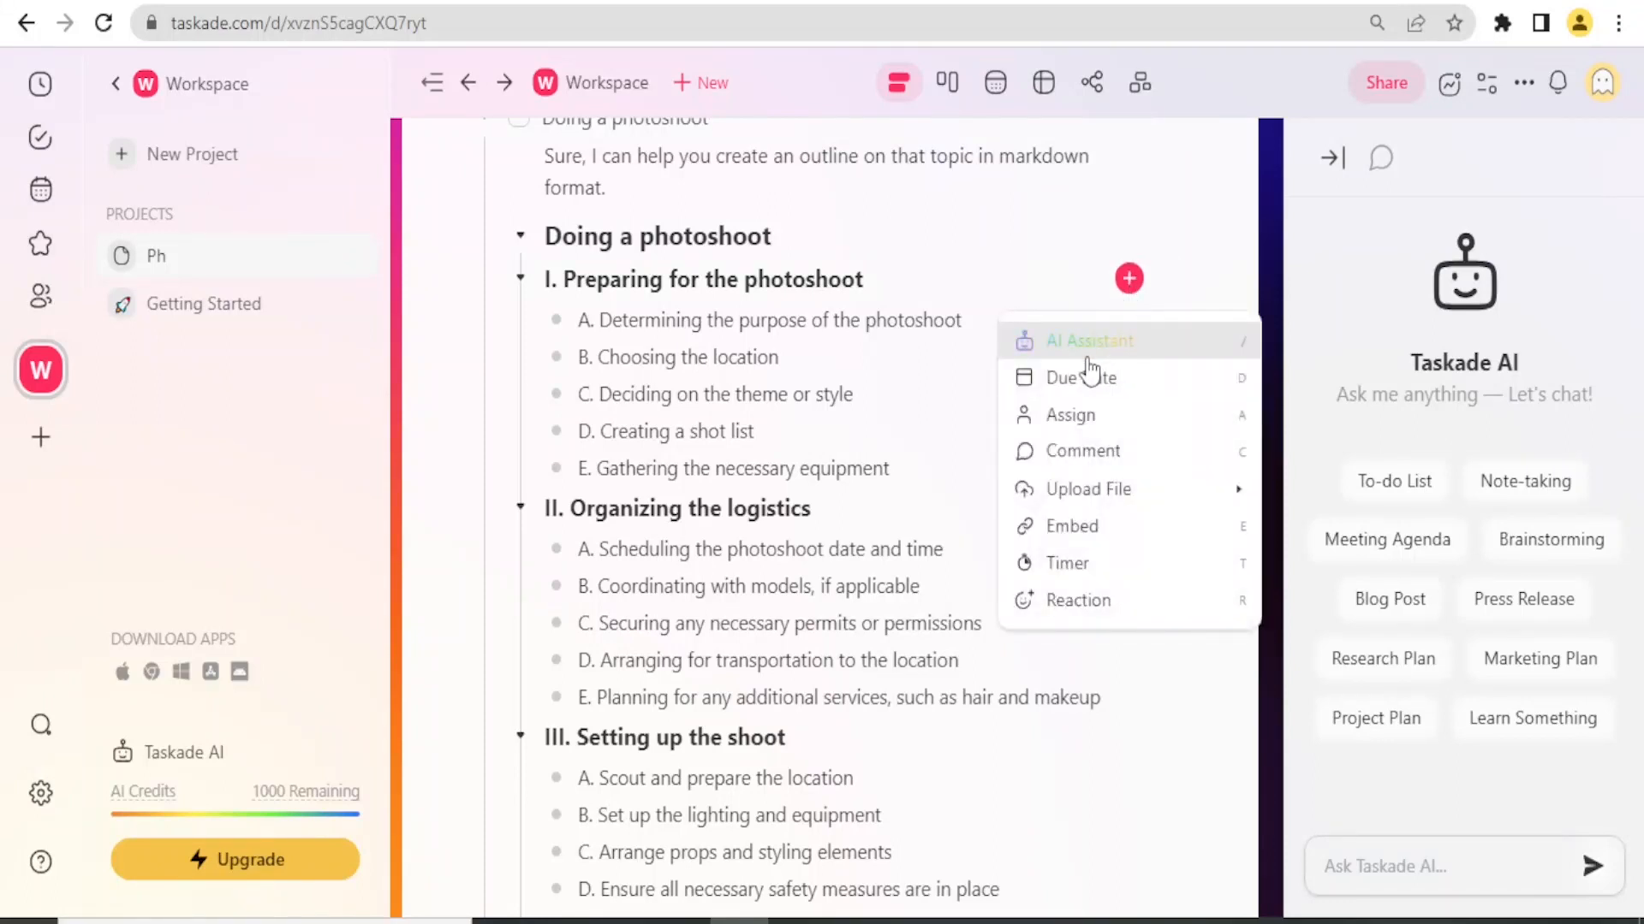
mouse_move(1070, 414)
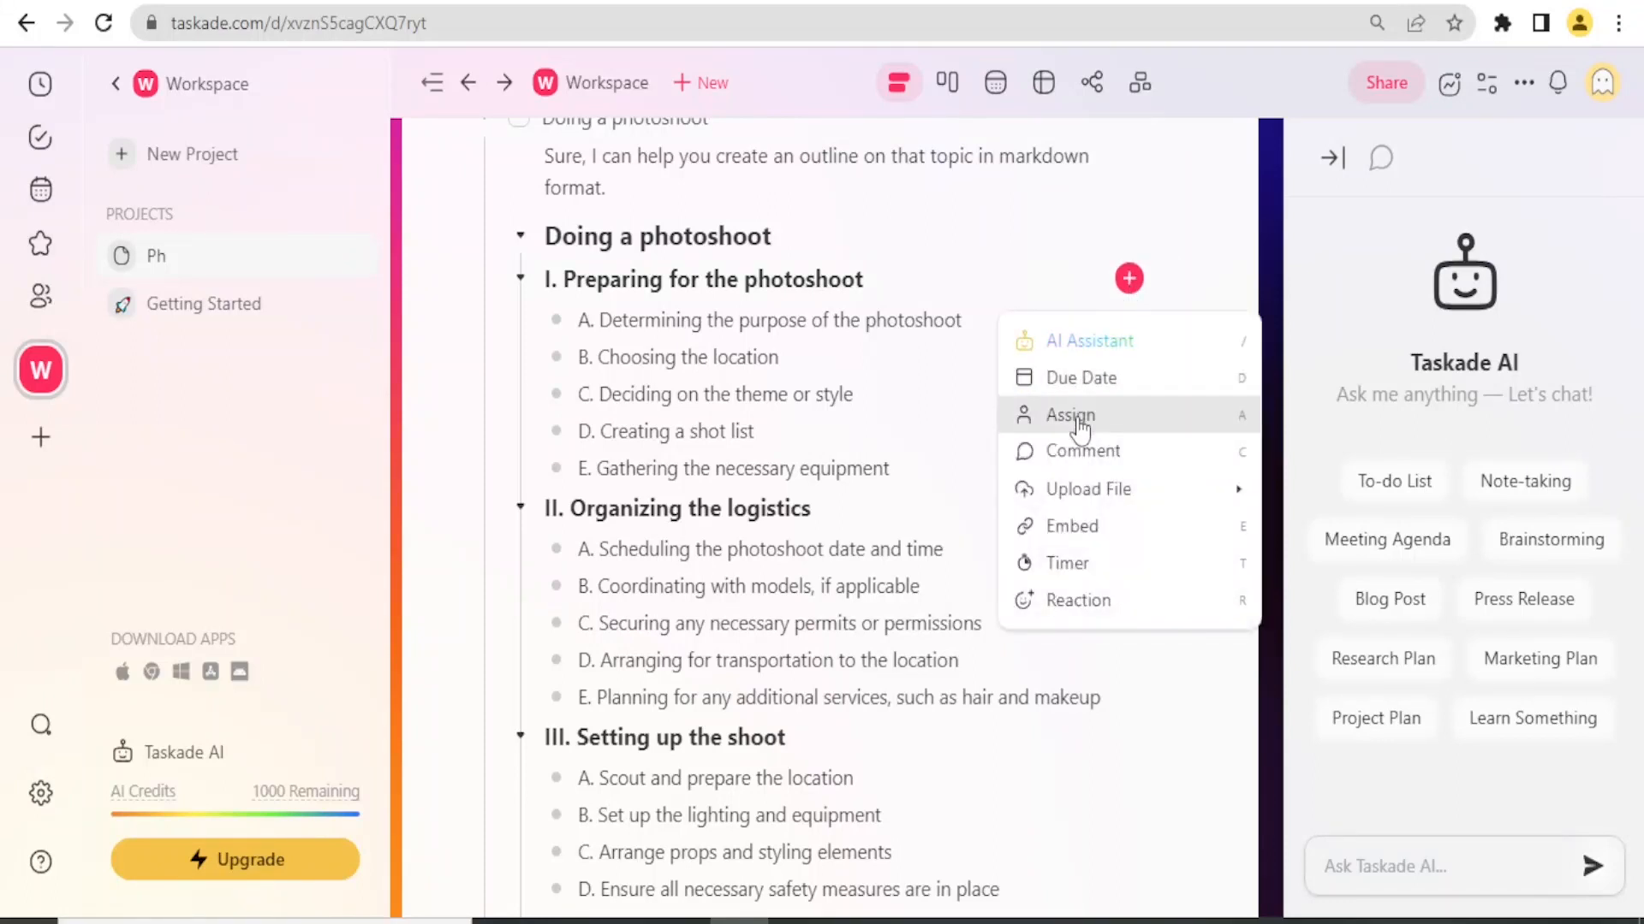
mouse_move(1079, 452)
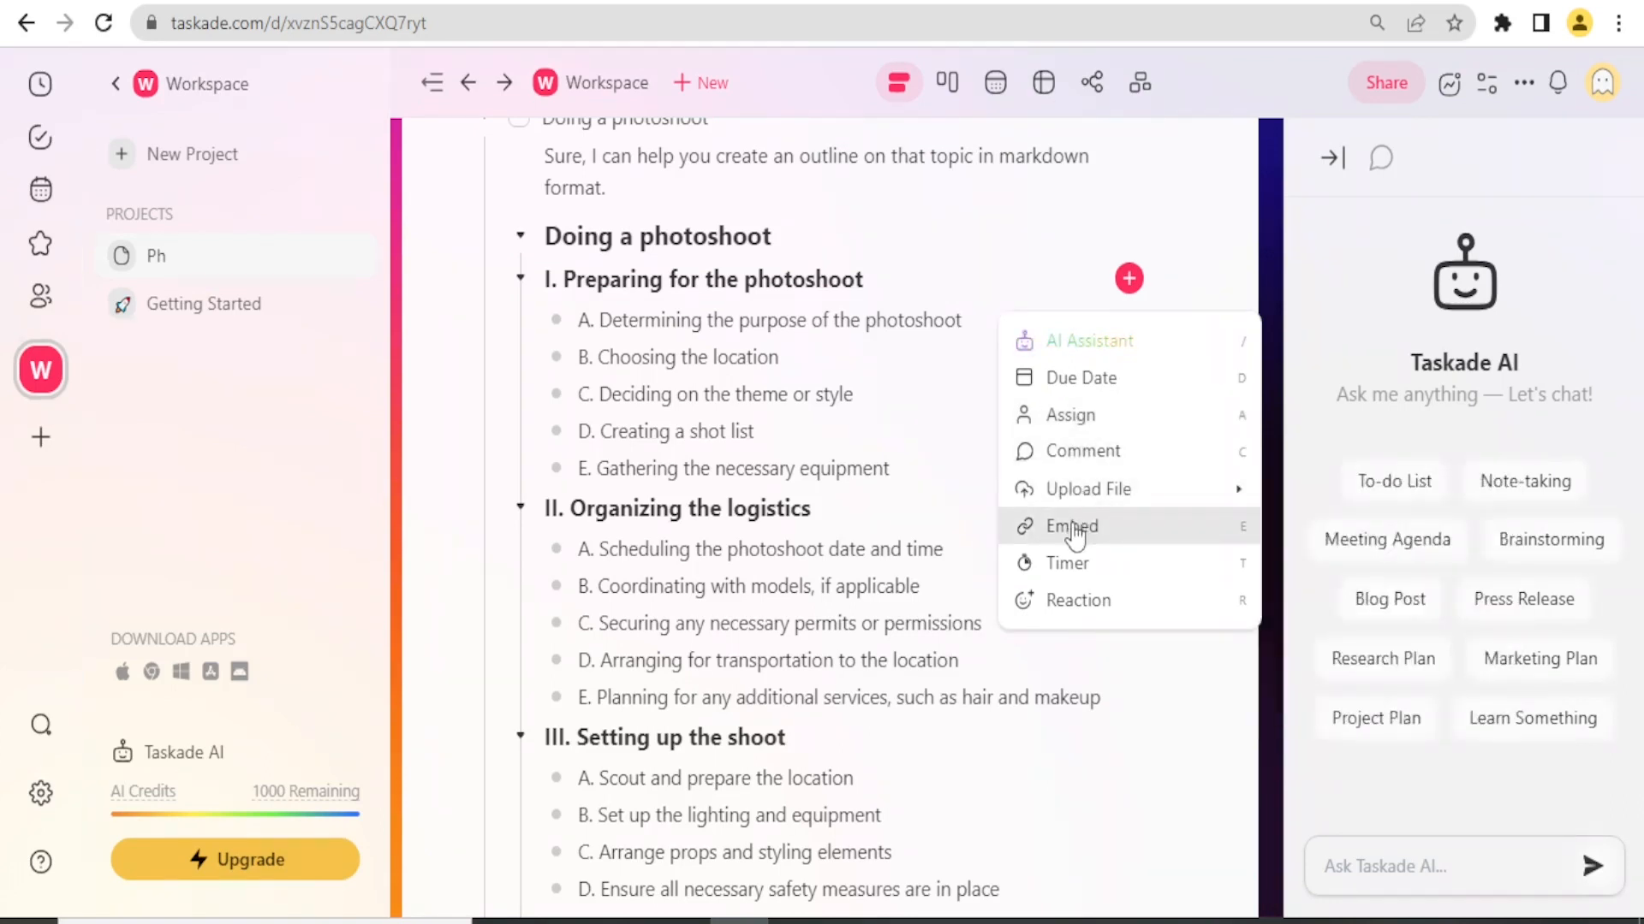
mouse_move(1077, 601)
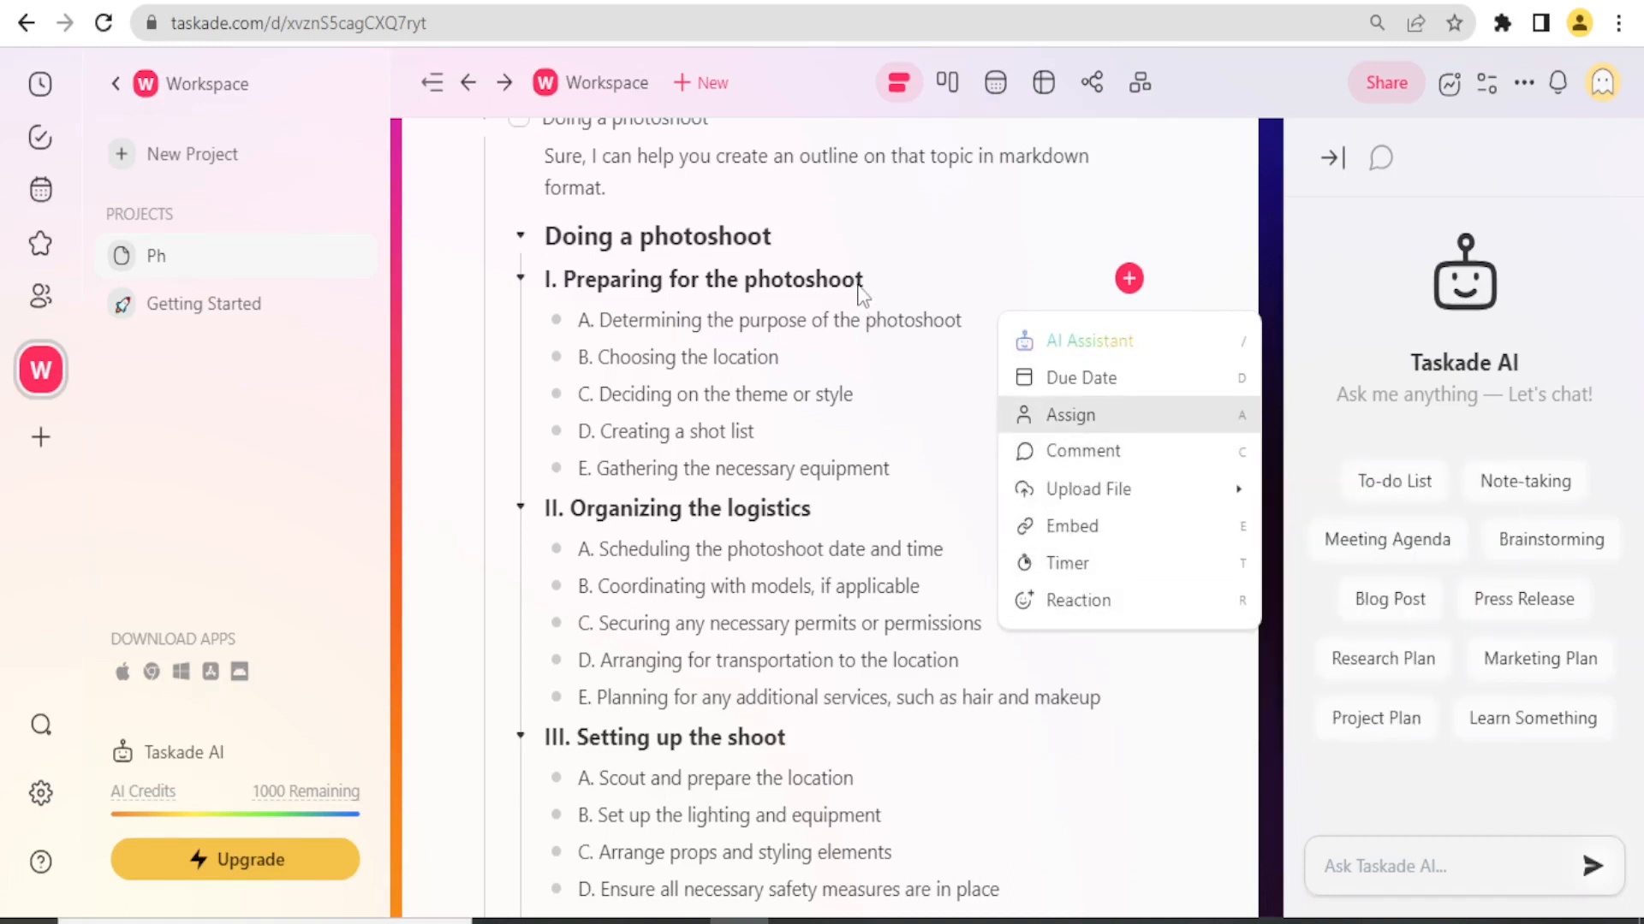
mouse_move(1055, 424)
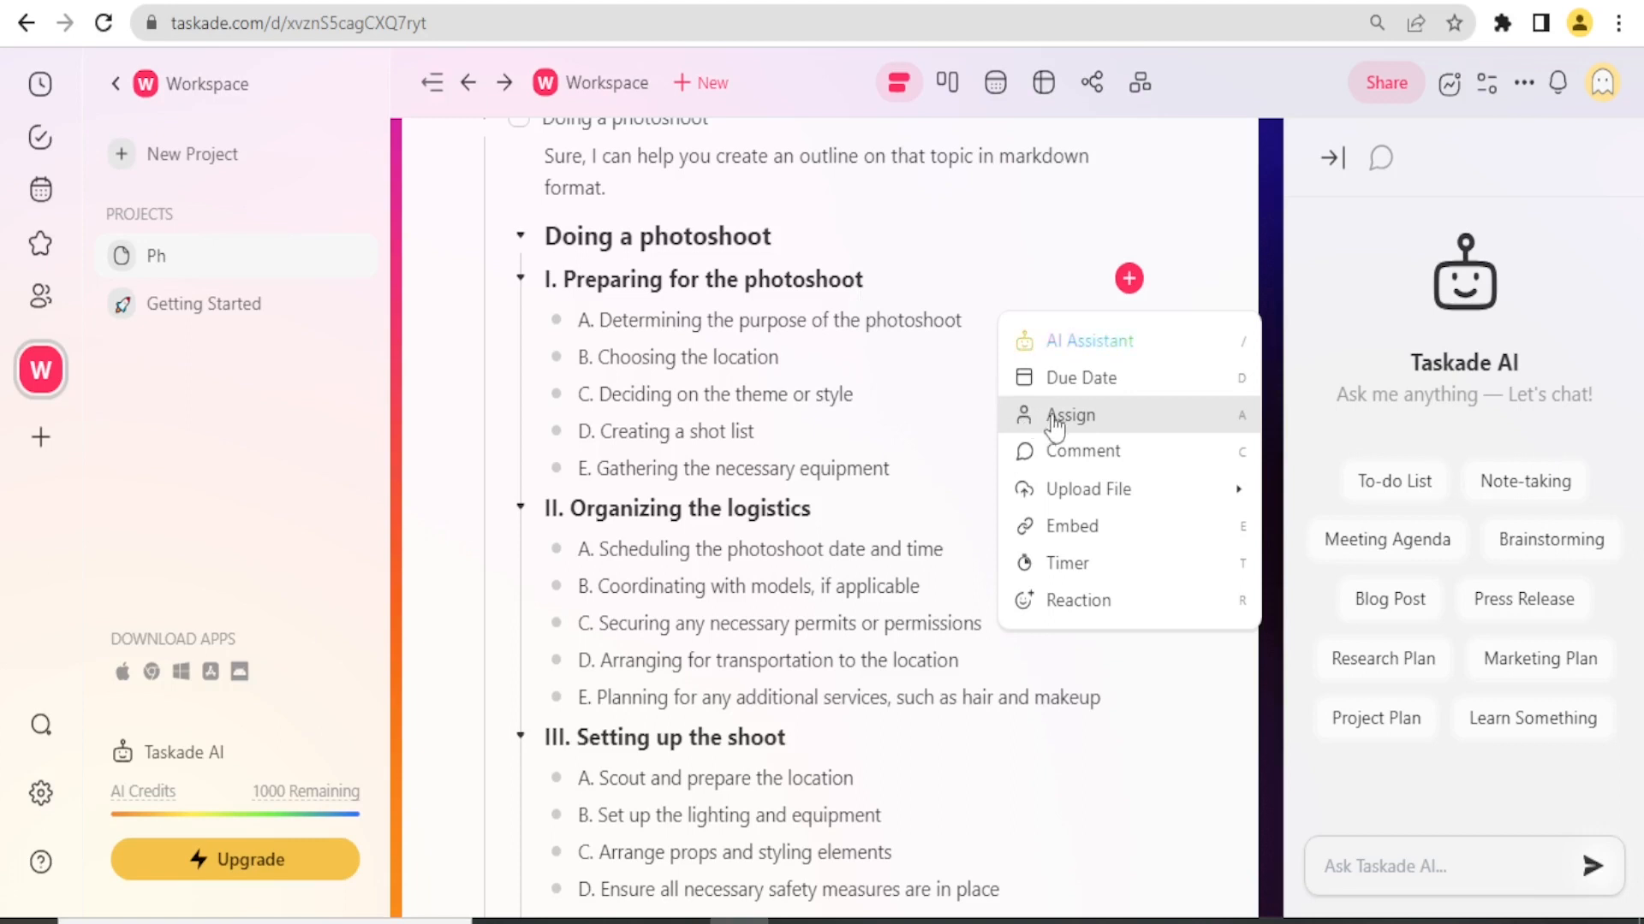
left_click(1070, 415)
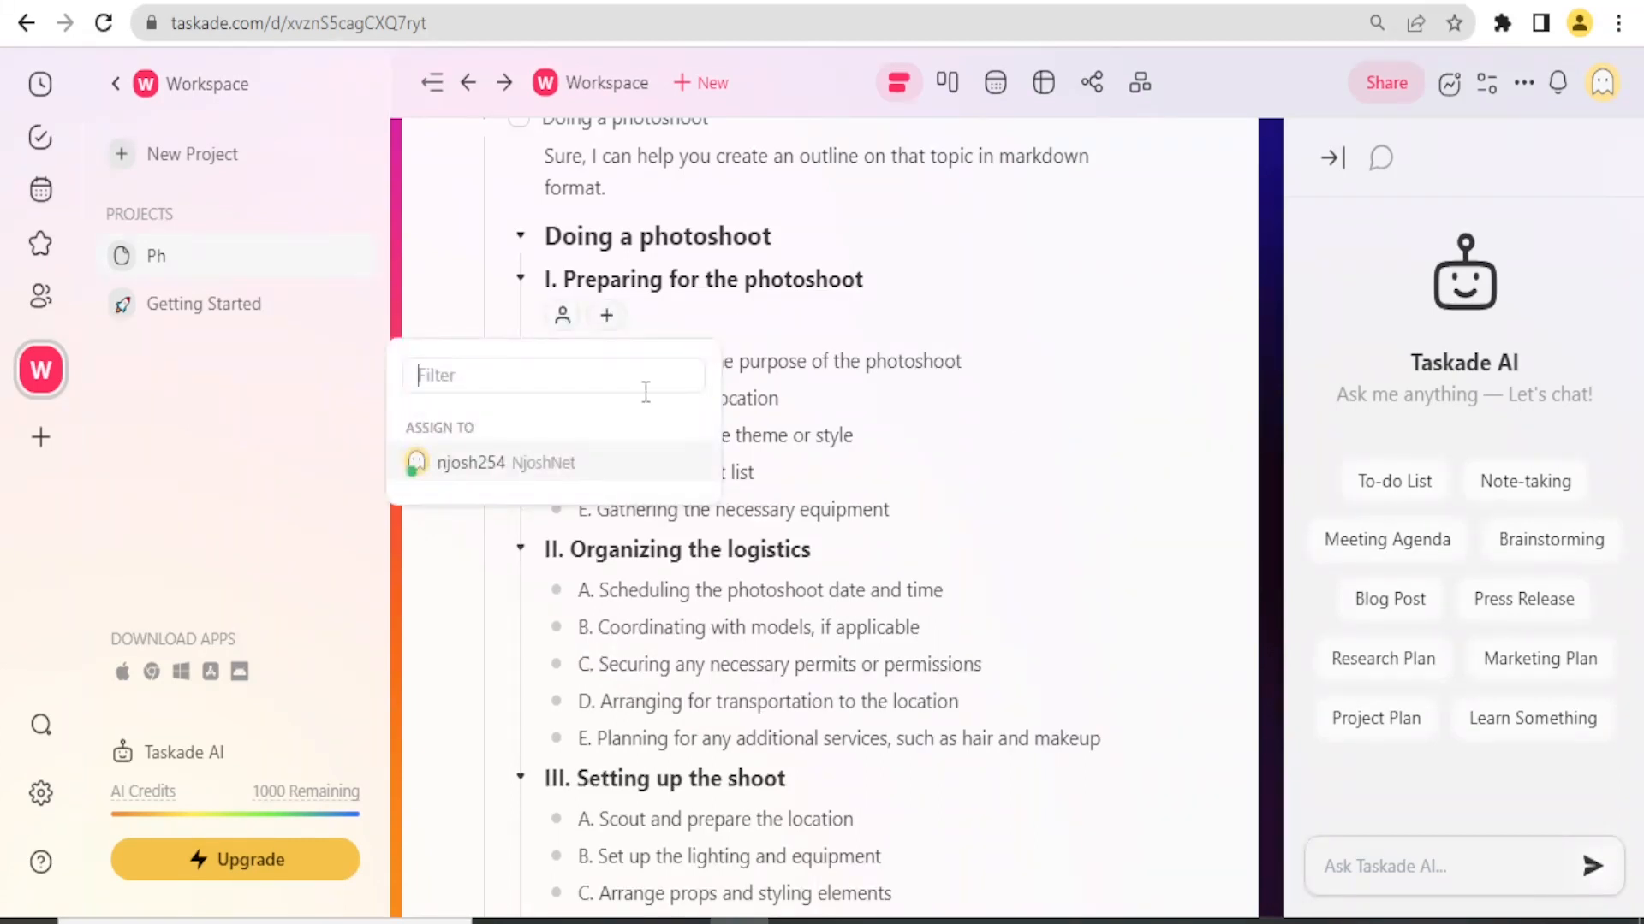
mouse_move(459, 462)
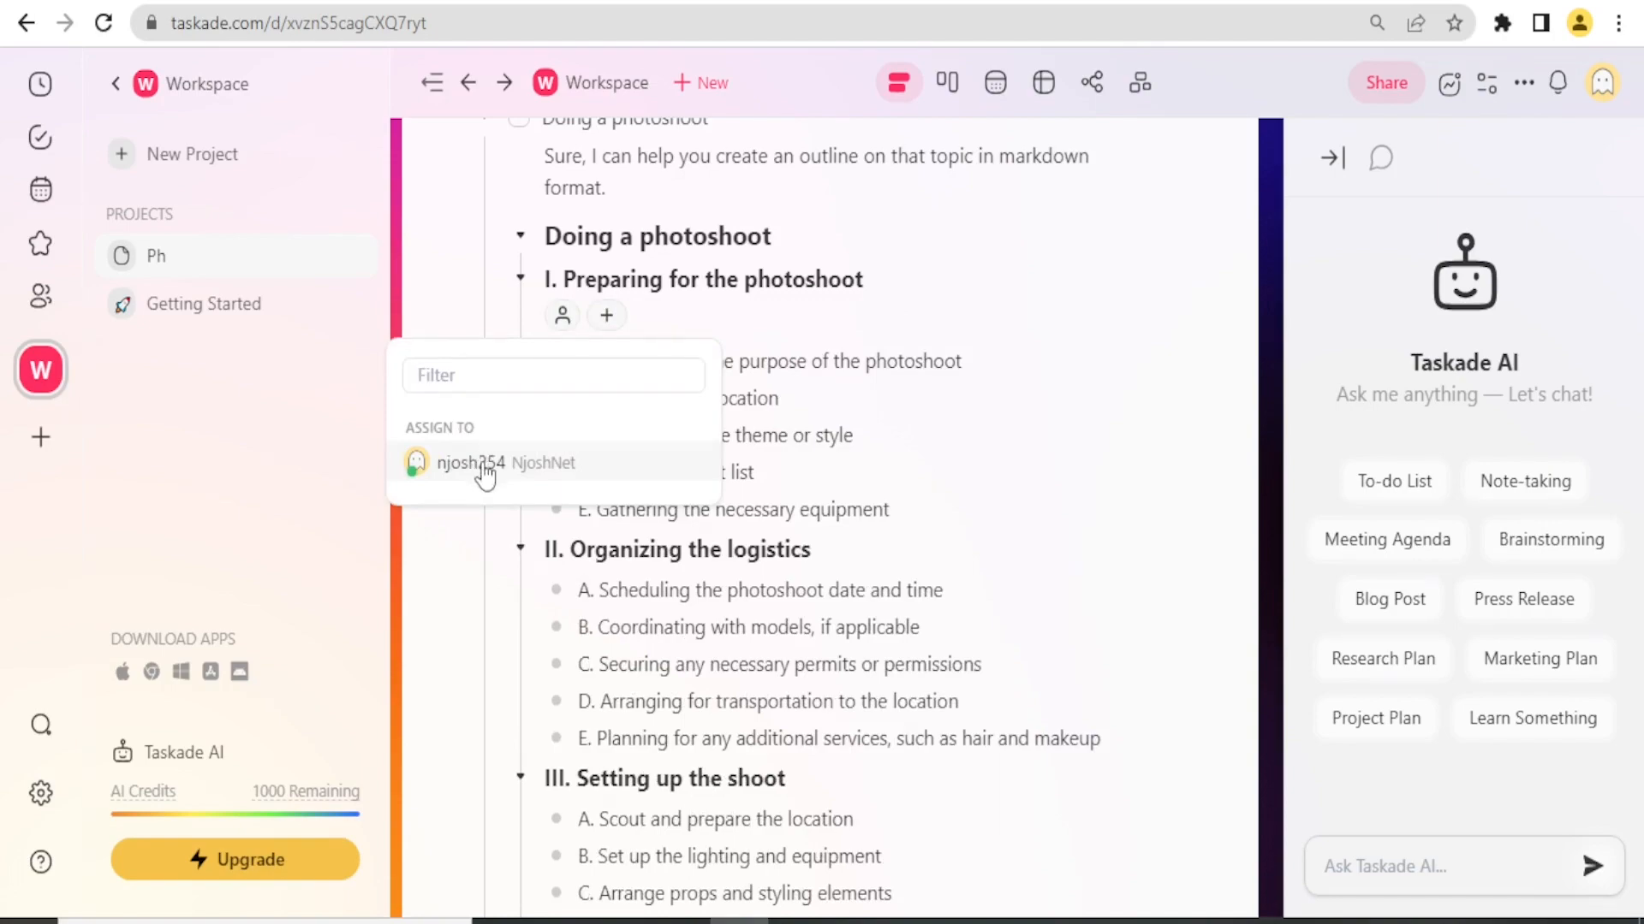
left_click(489, 462)
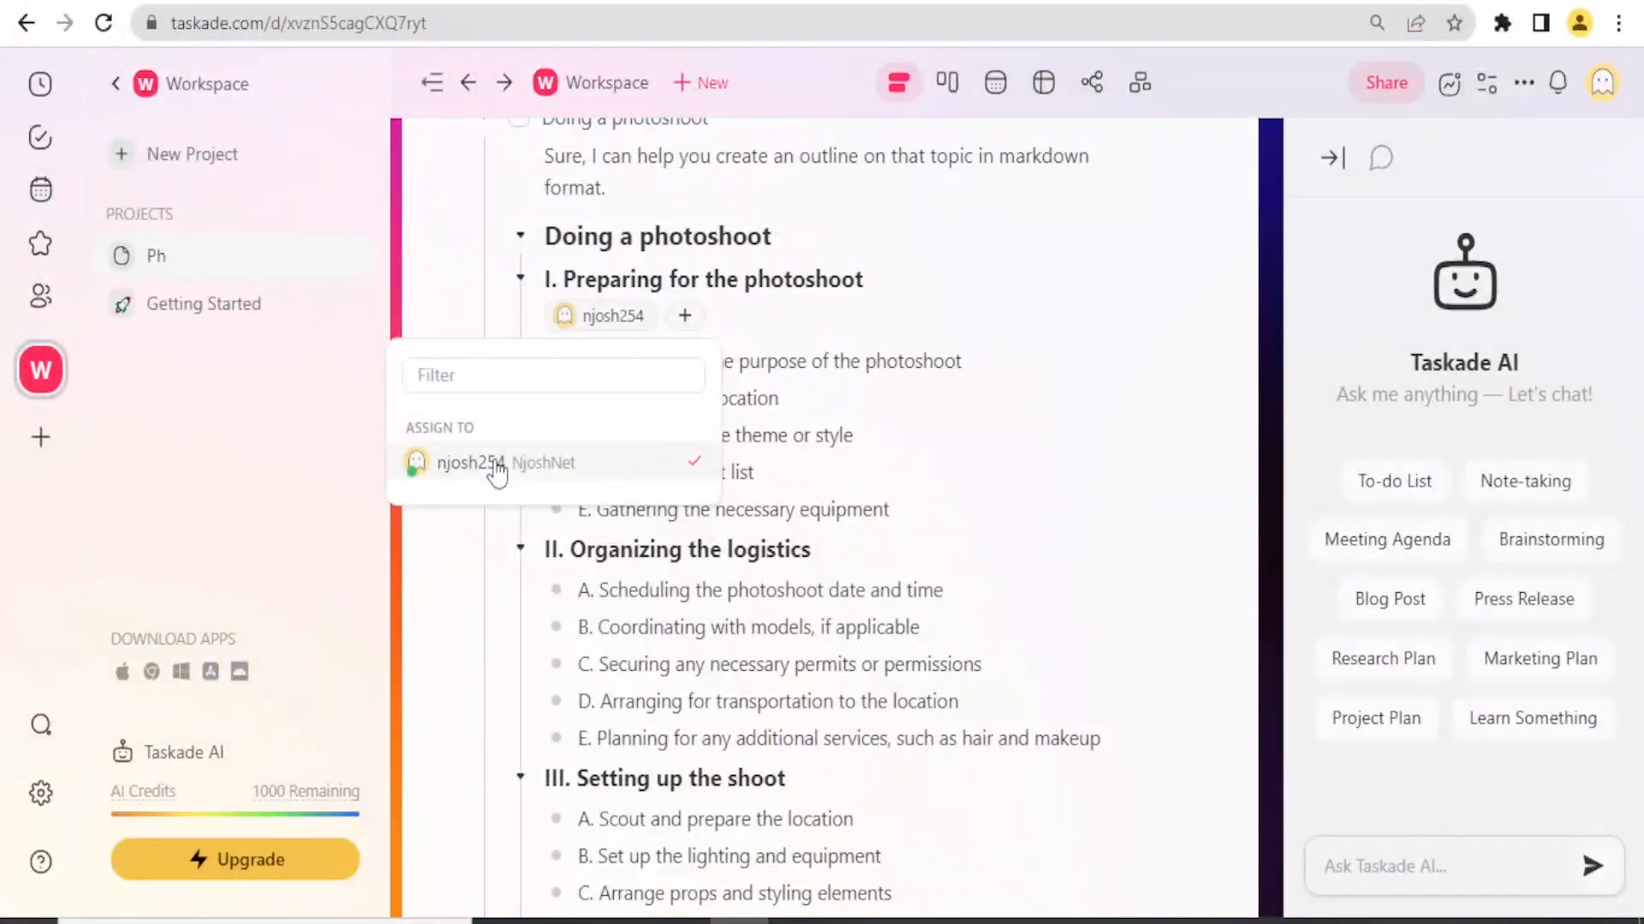
left_click(493, 462)
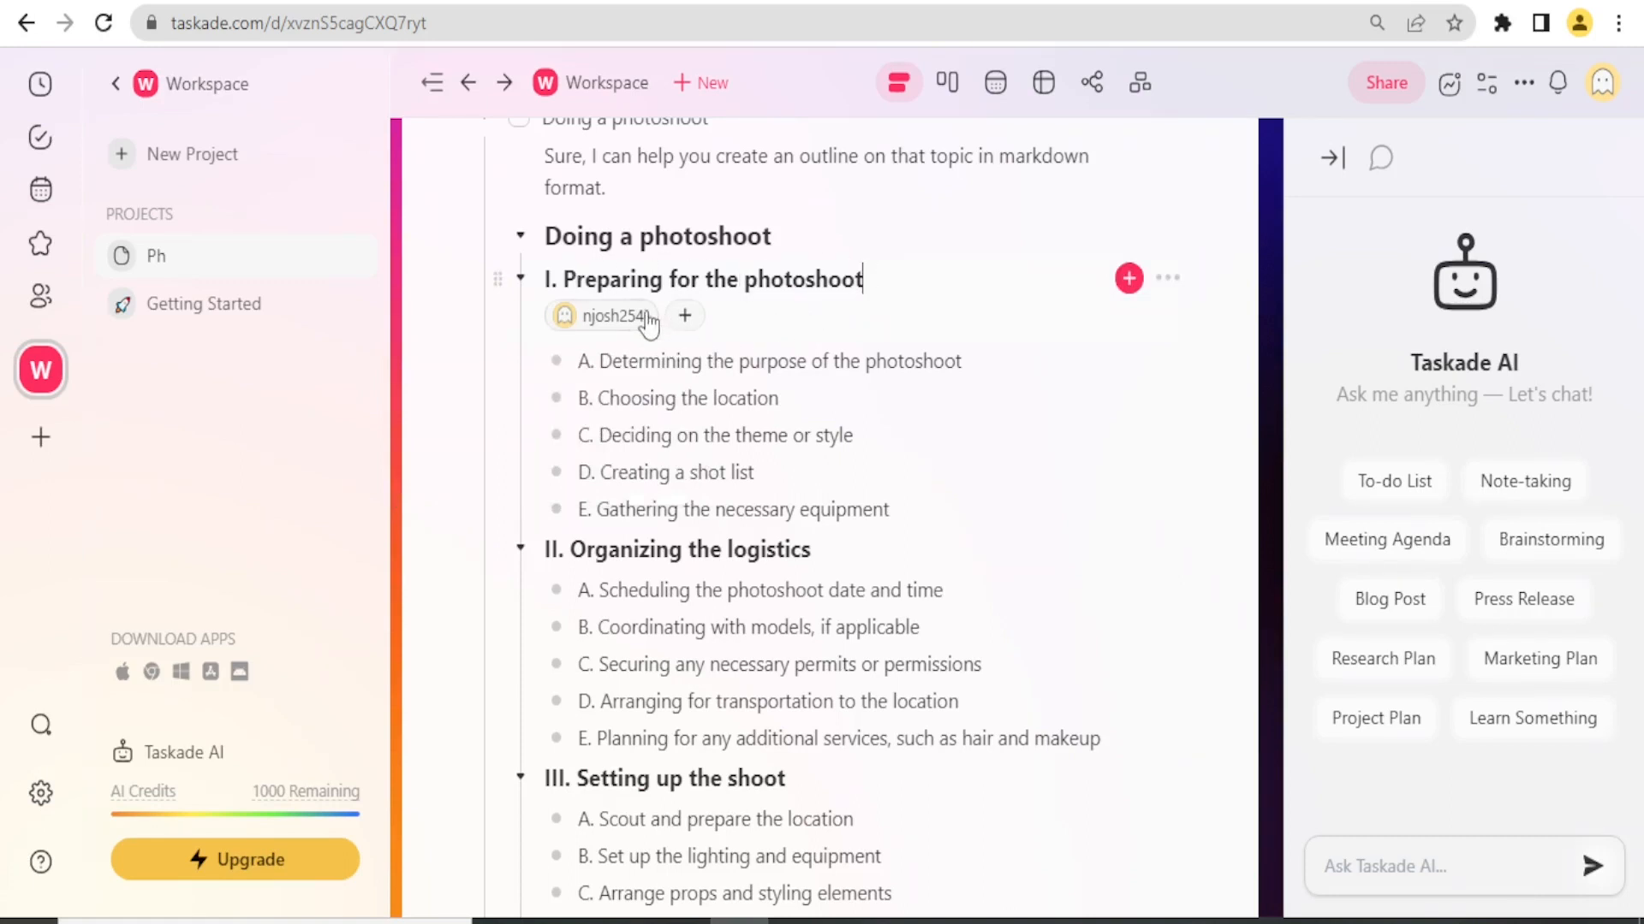
mouse_move(603, 316)
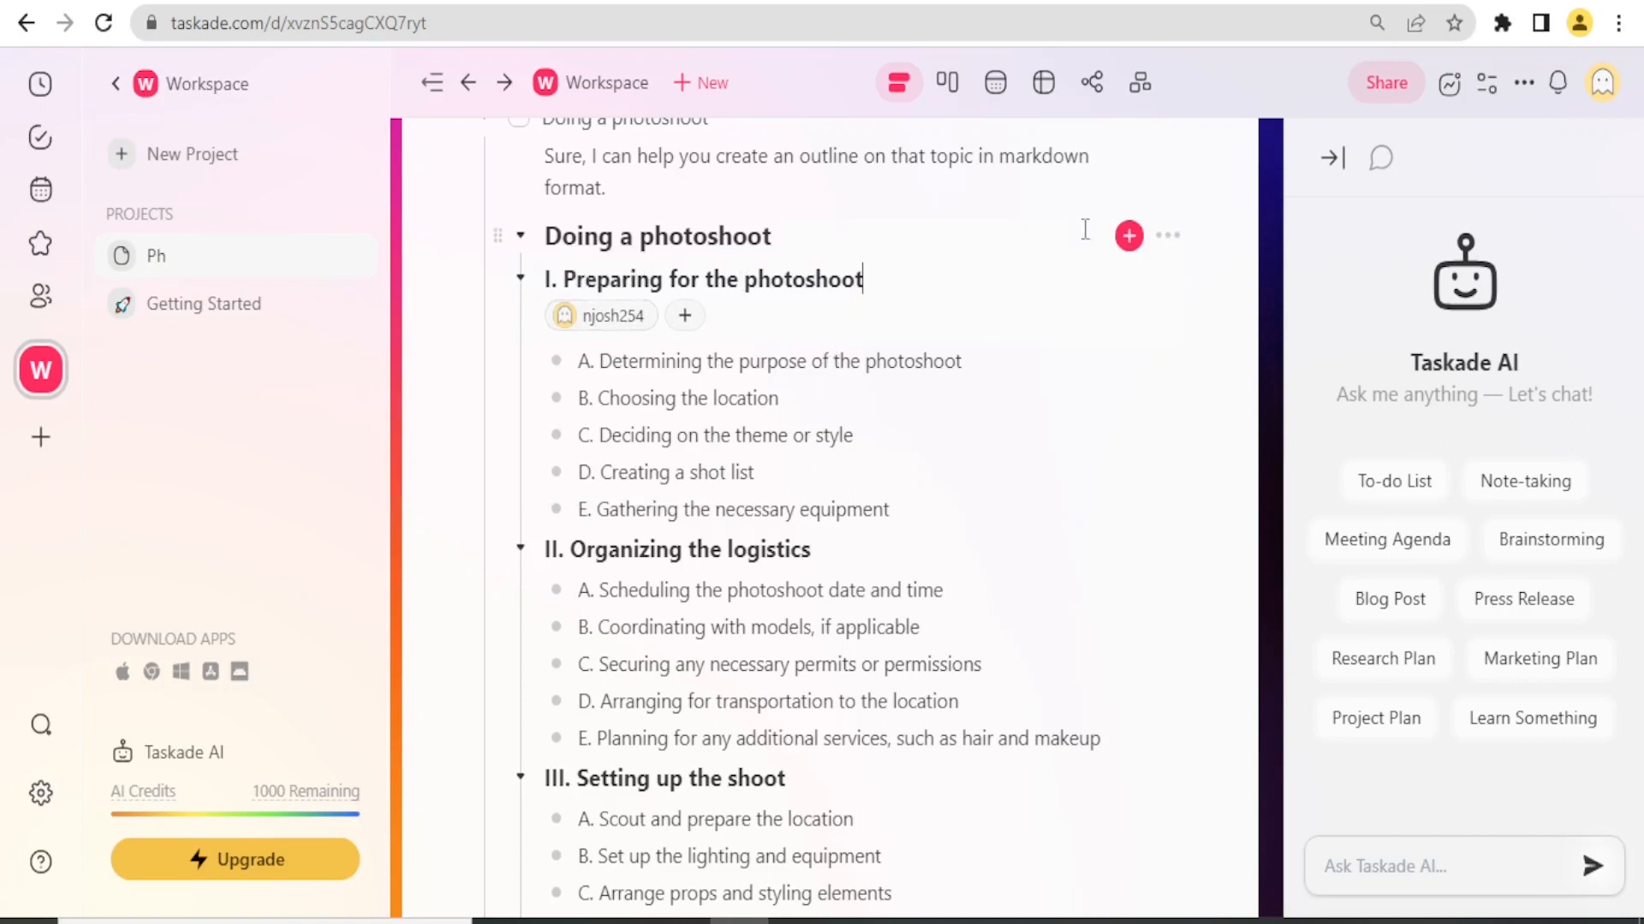
mouse_move(685, 315)
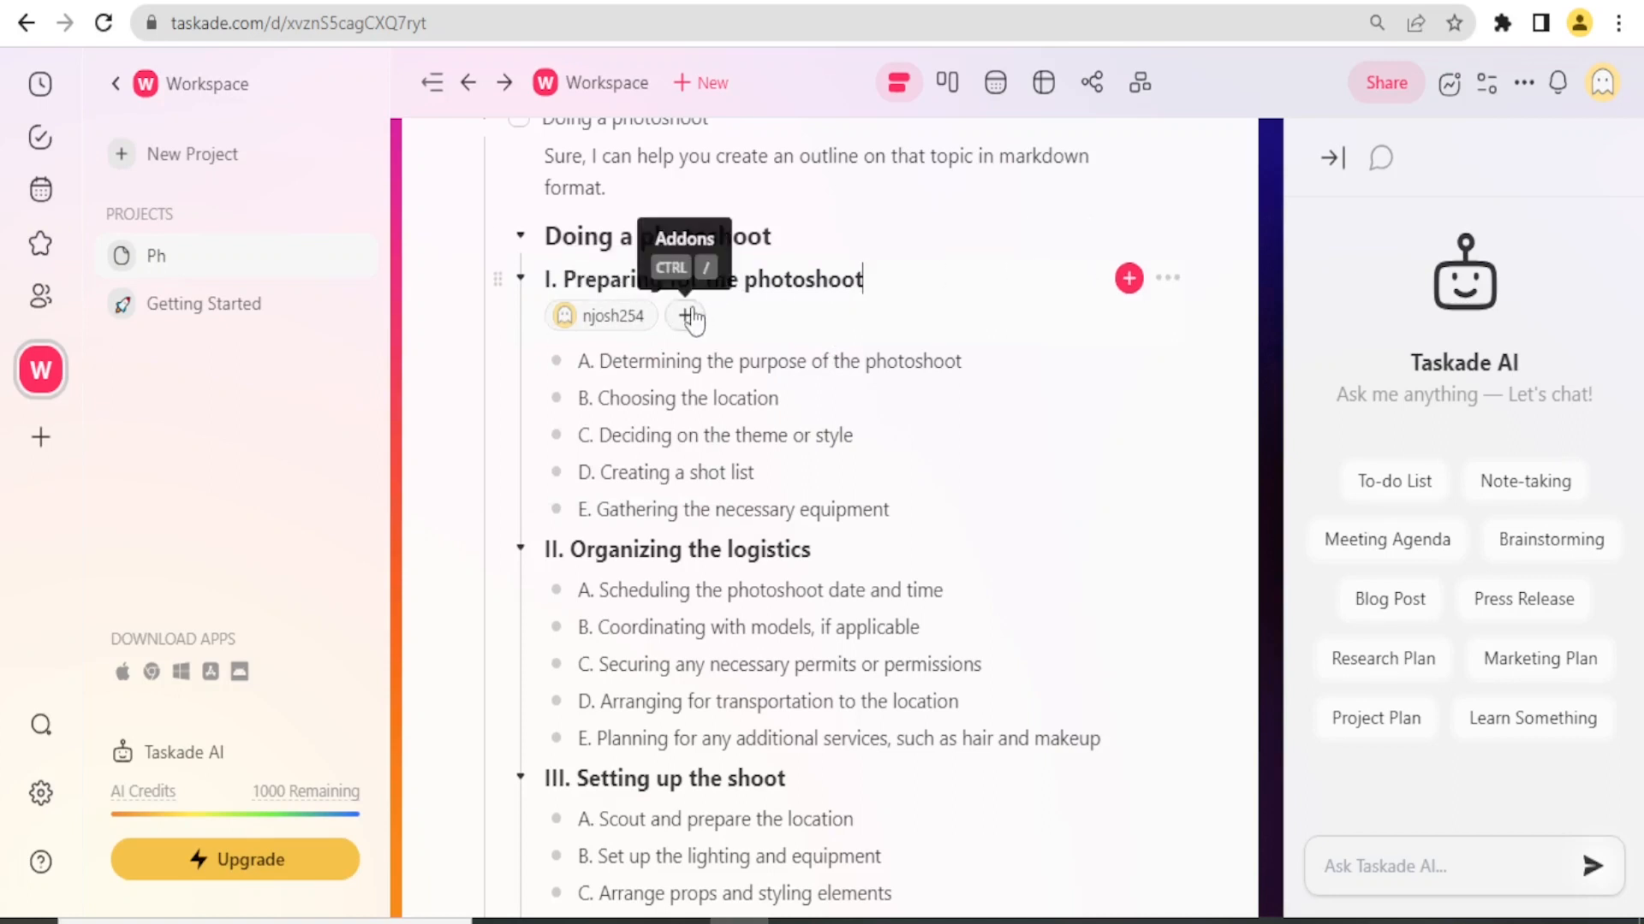
- Give the 'Preparing for the photoshoot' section a Jul 21, 2023 due date
left_click(684, 316)
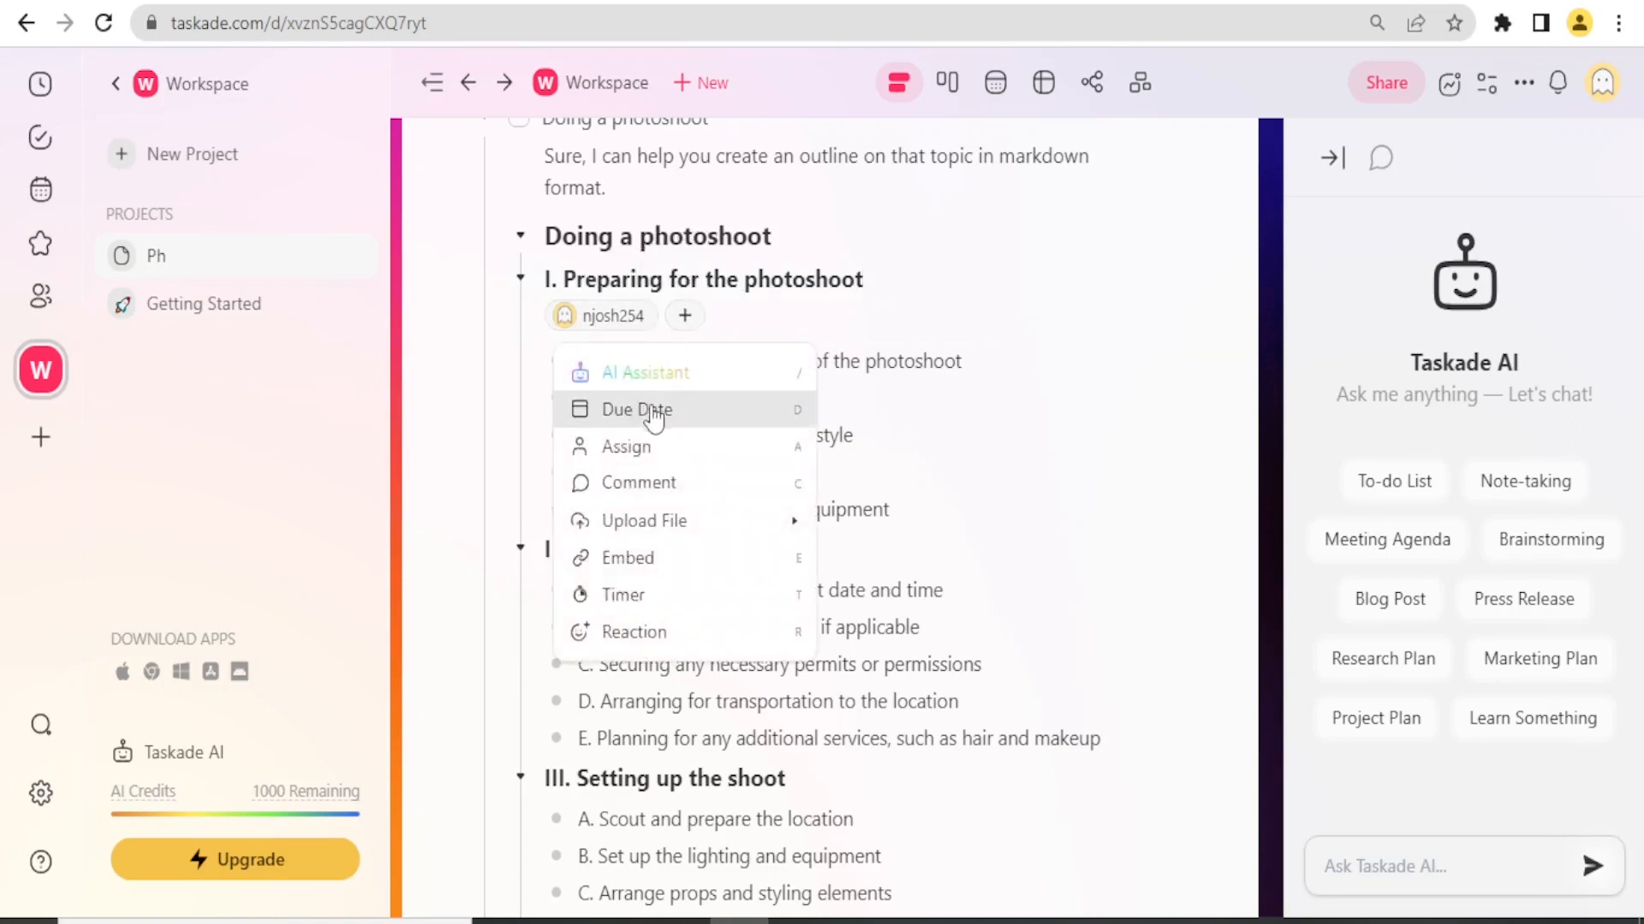
mouse_move(641, 483)
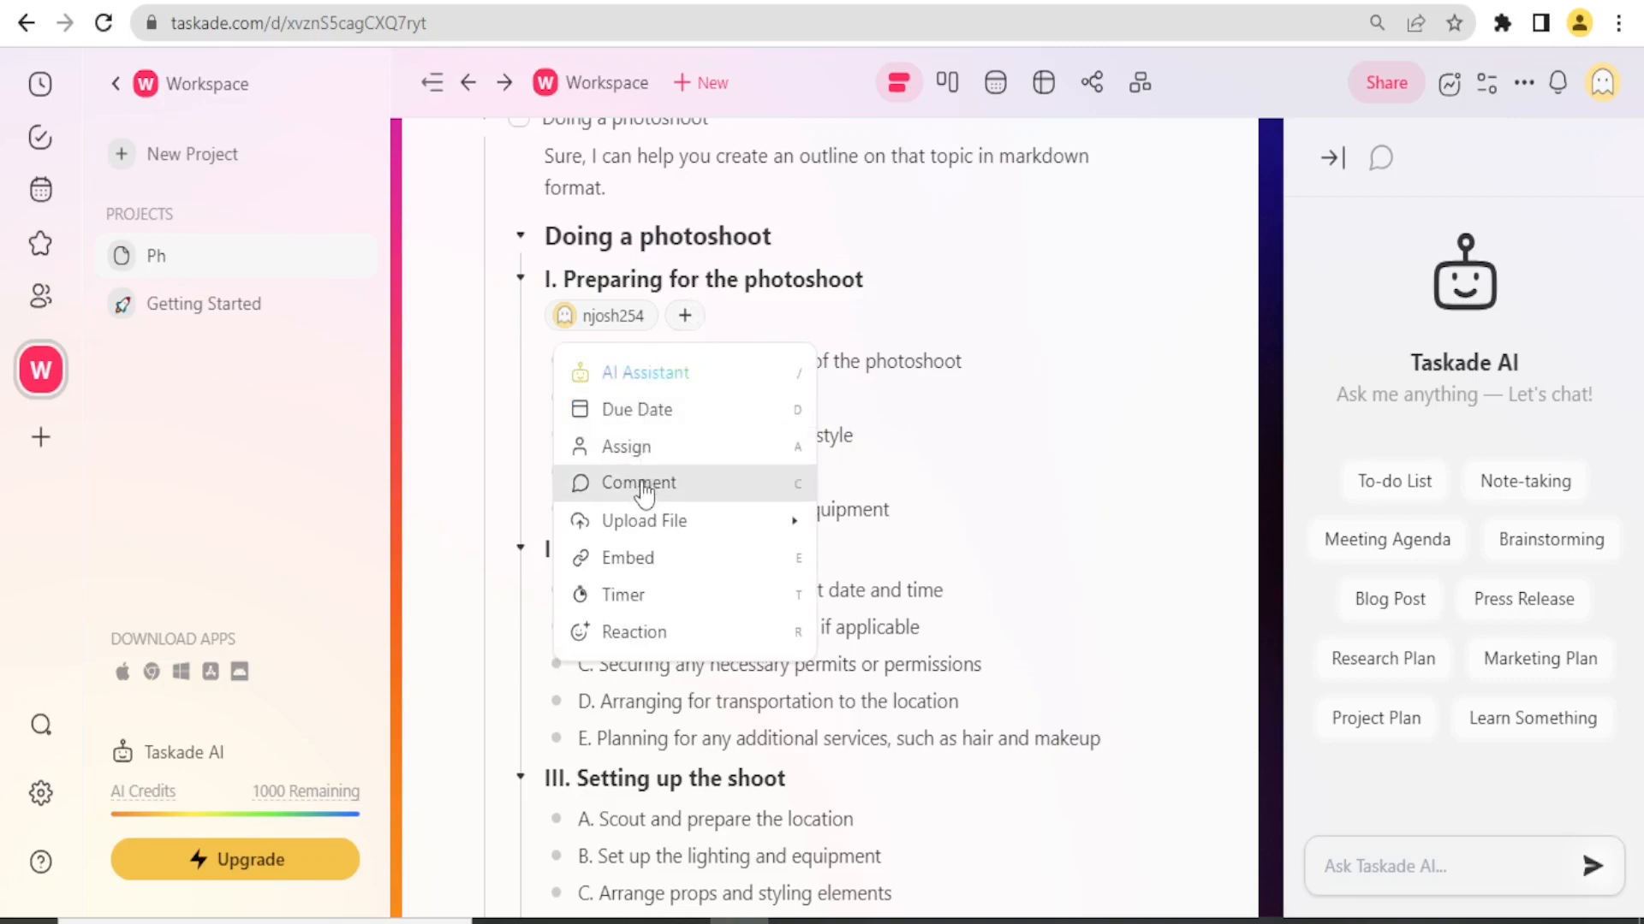
mouse_move(642, 446)
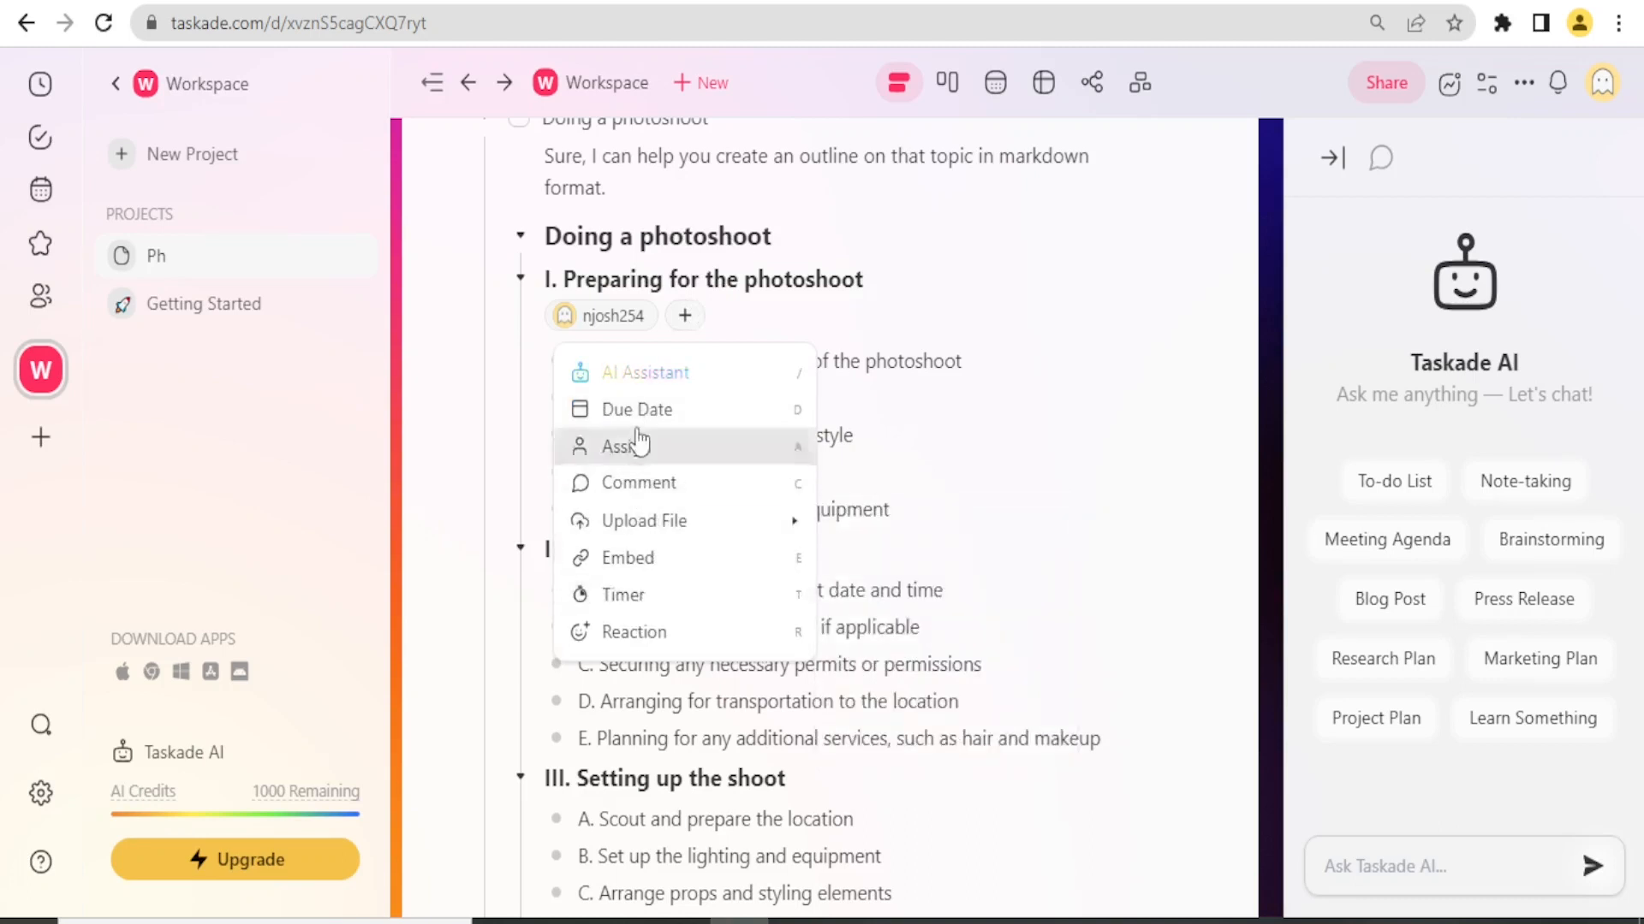
left_click(636, 409)
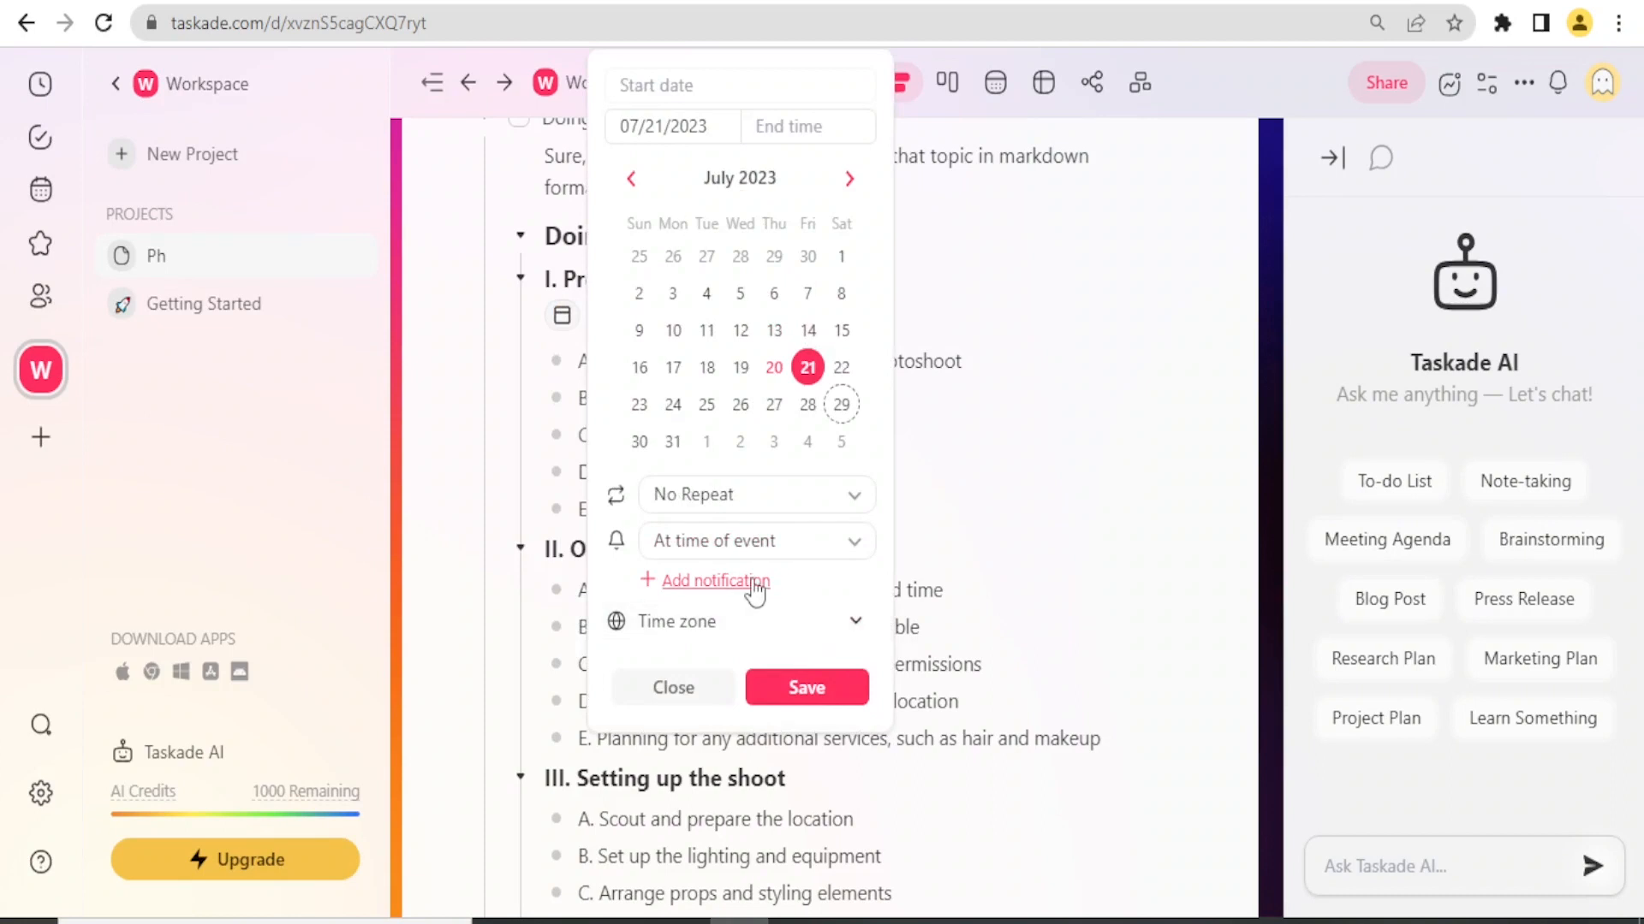
mouse_move(793, 575)
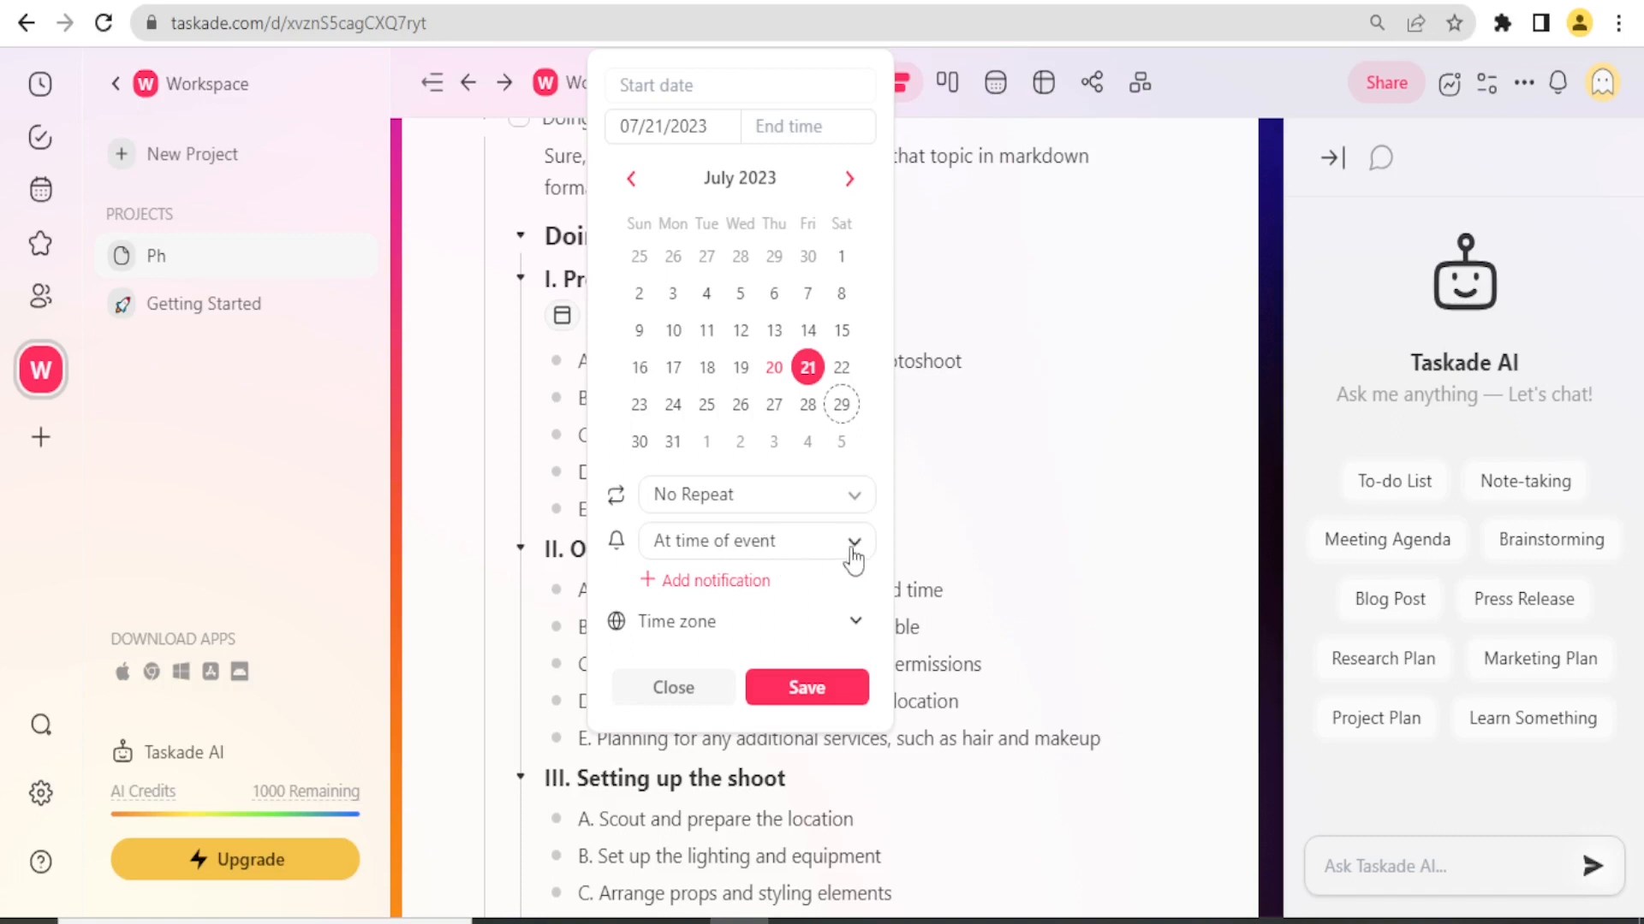
left_click(854, 541)
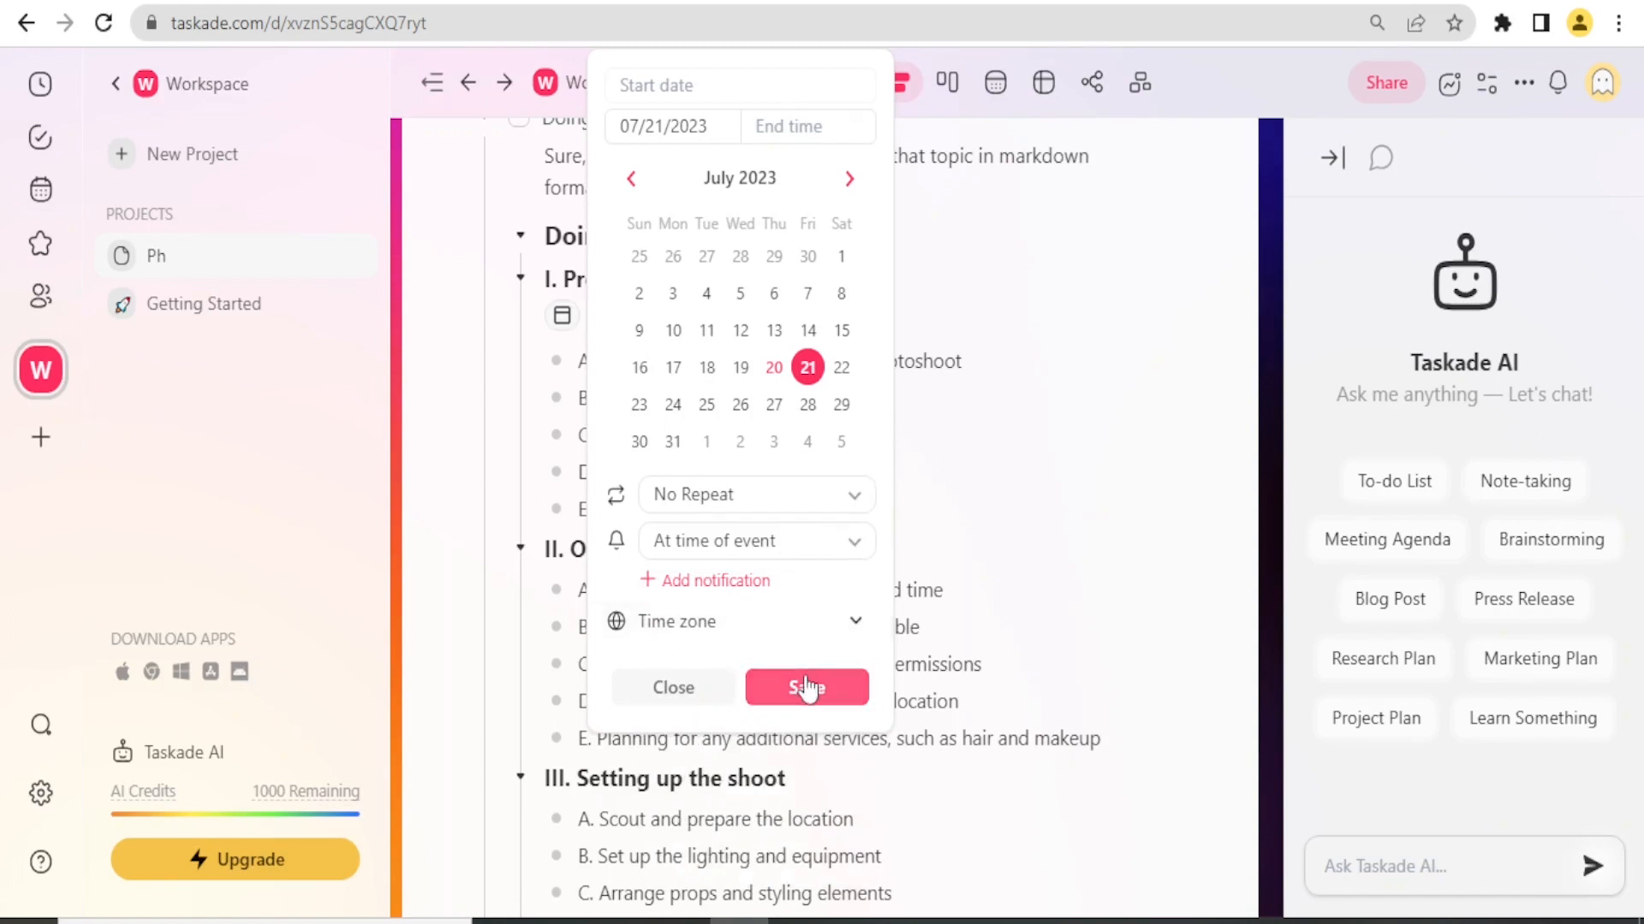
left_click(807, 688)
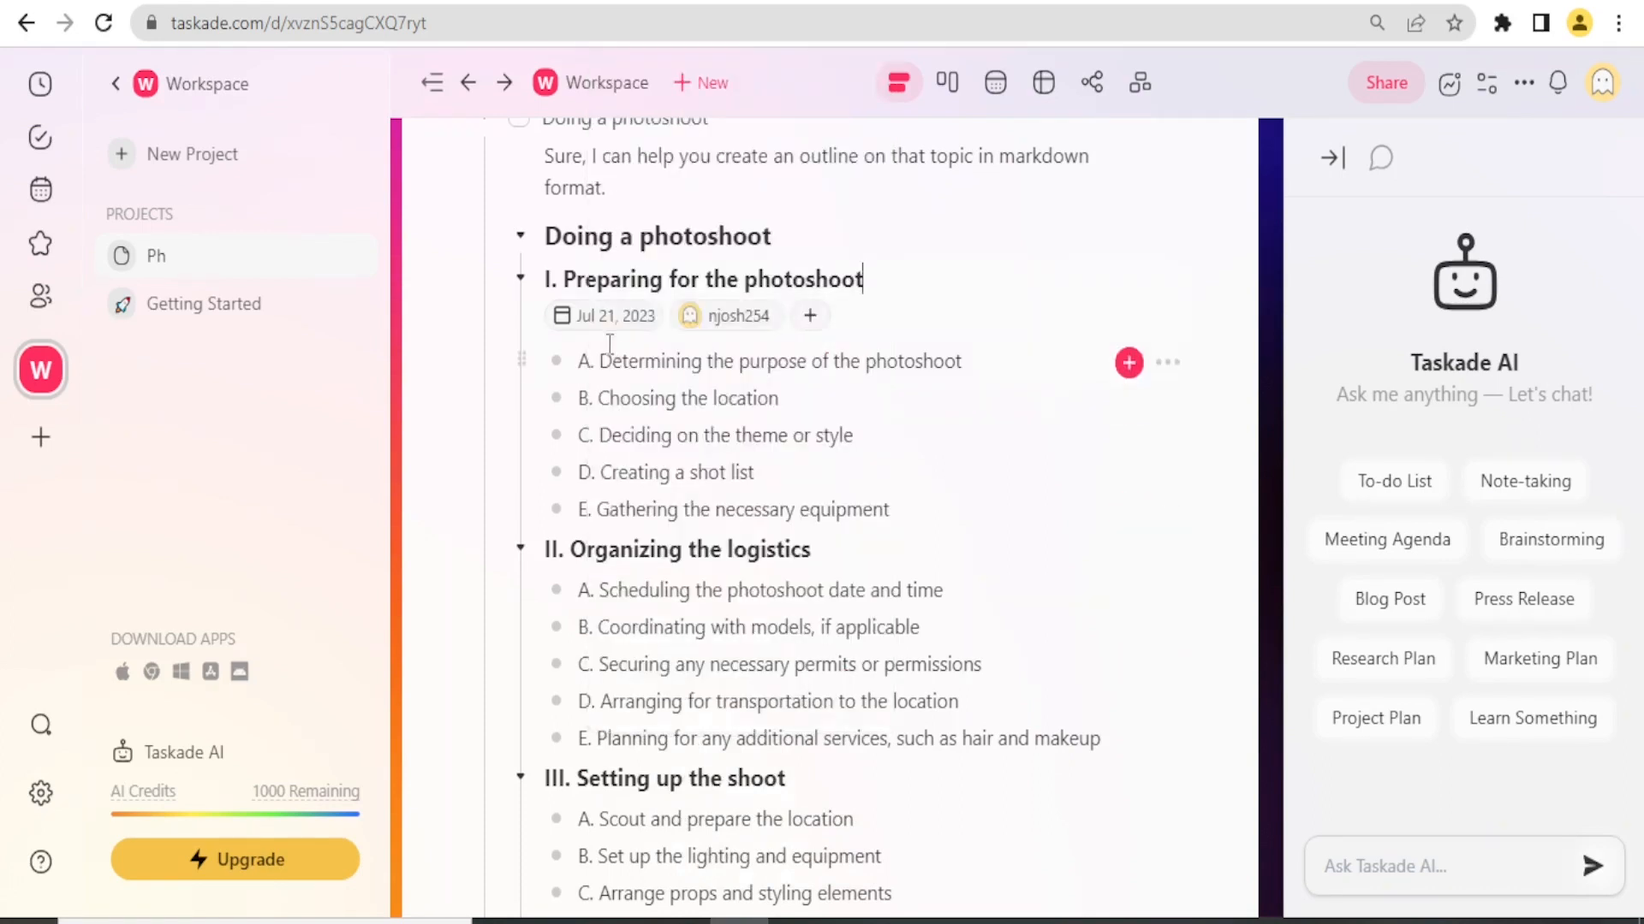
mouse_move(724, 316)
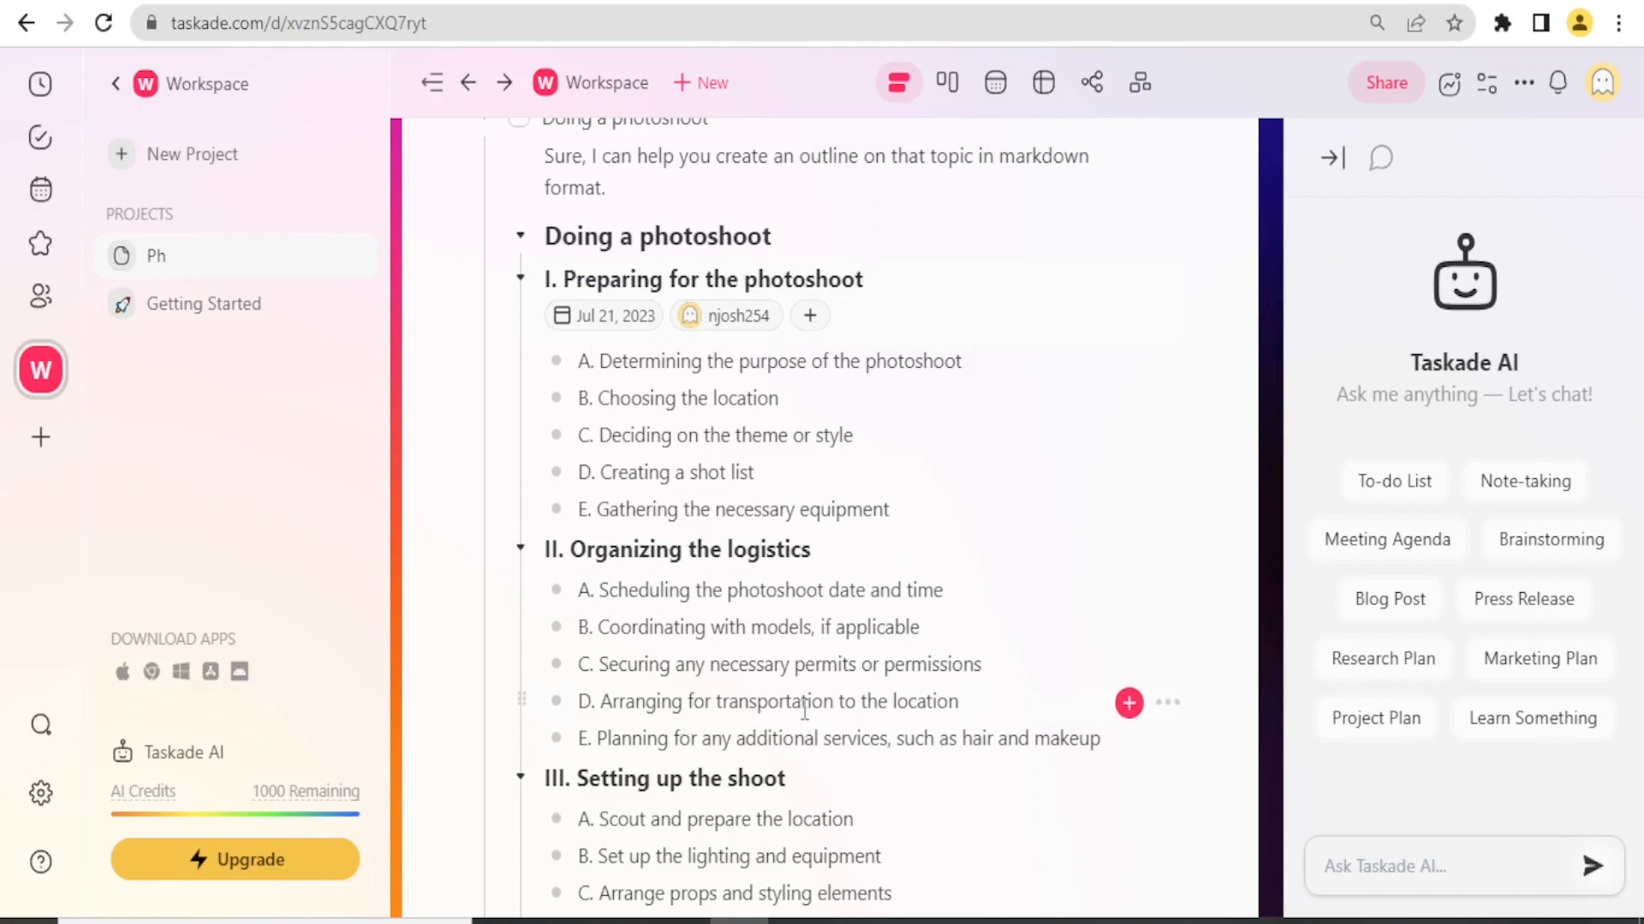
left_click(960, 701)
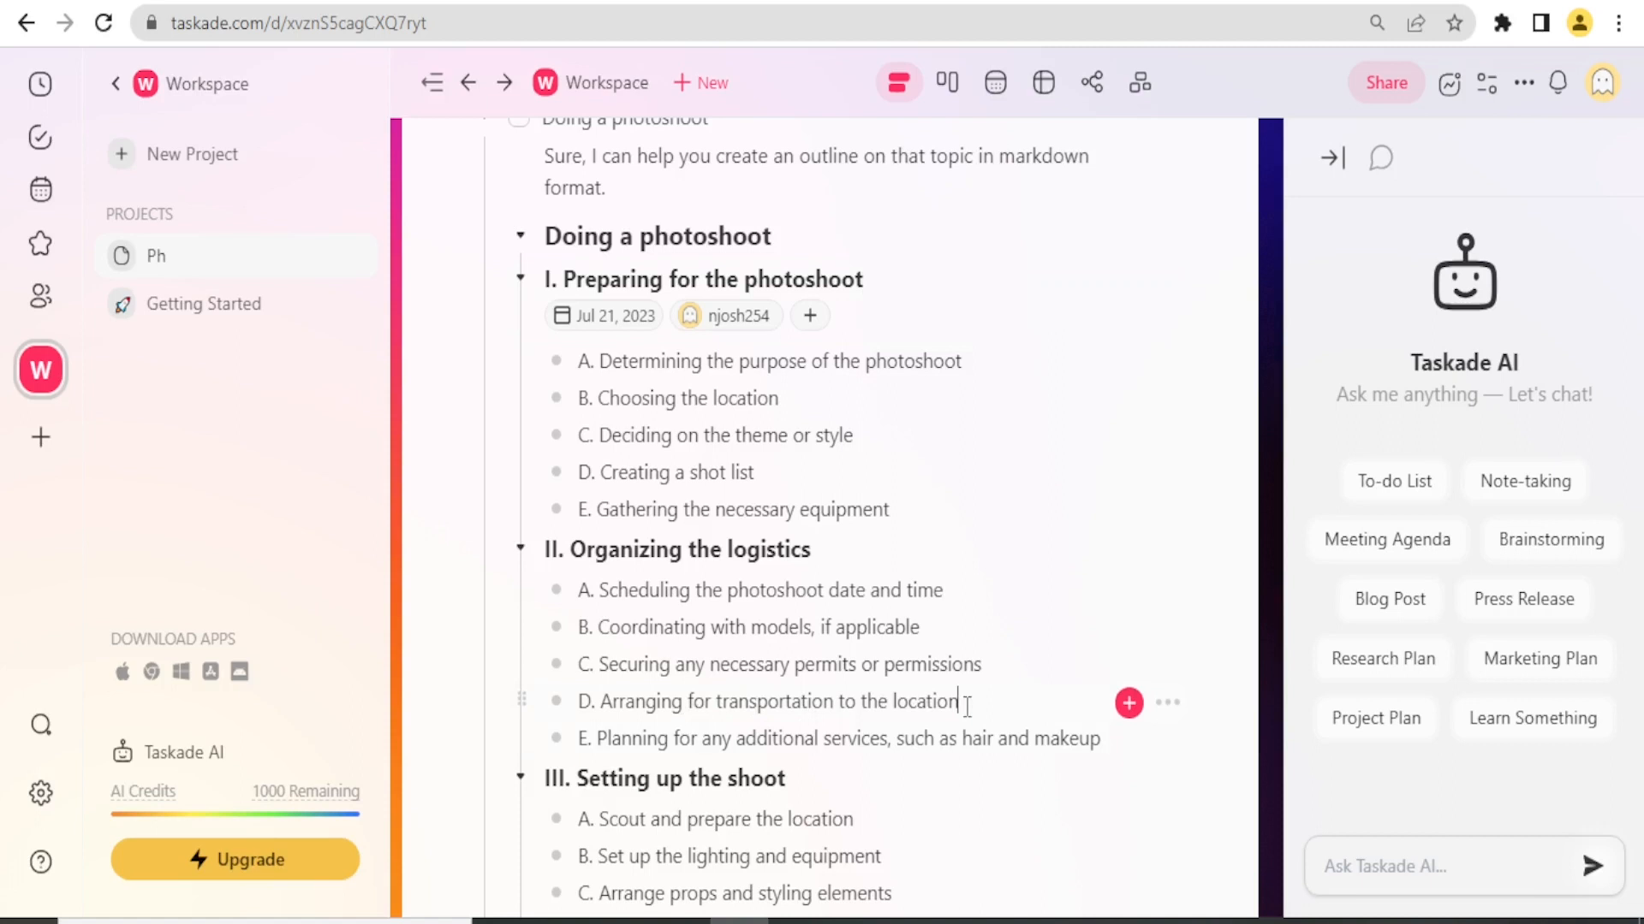
mouse_move(1167, 705)
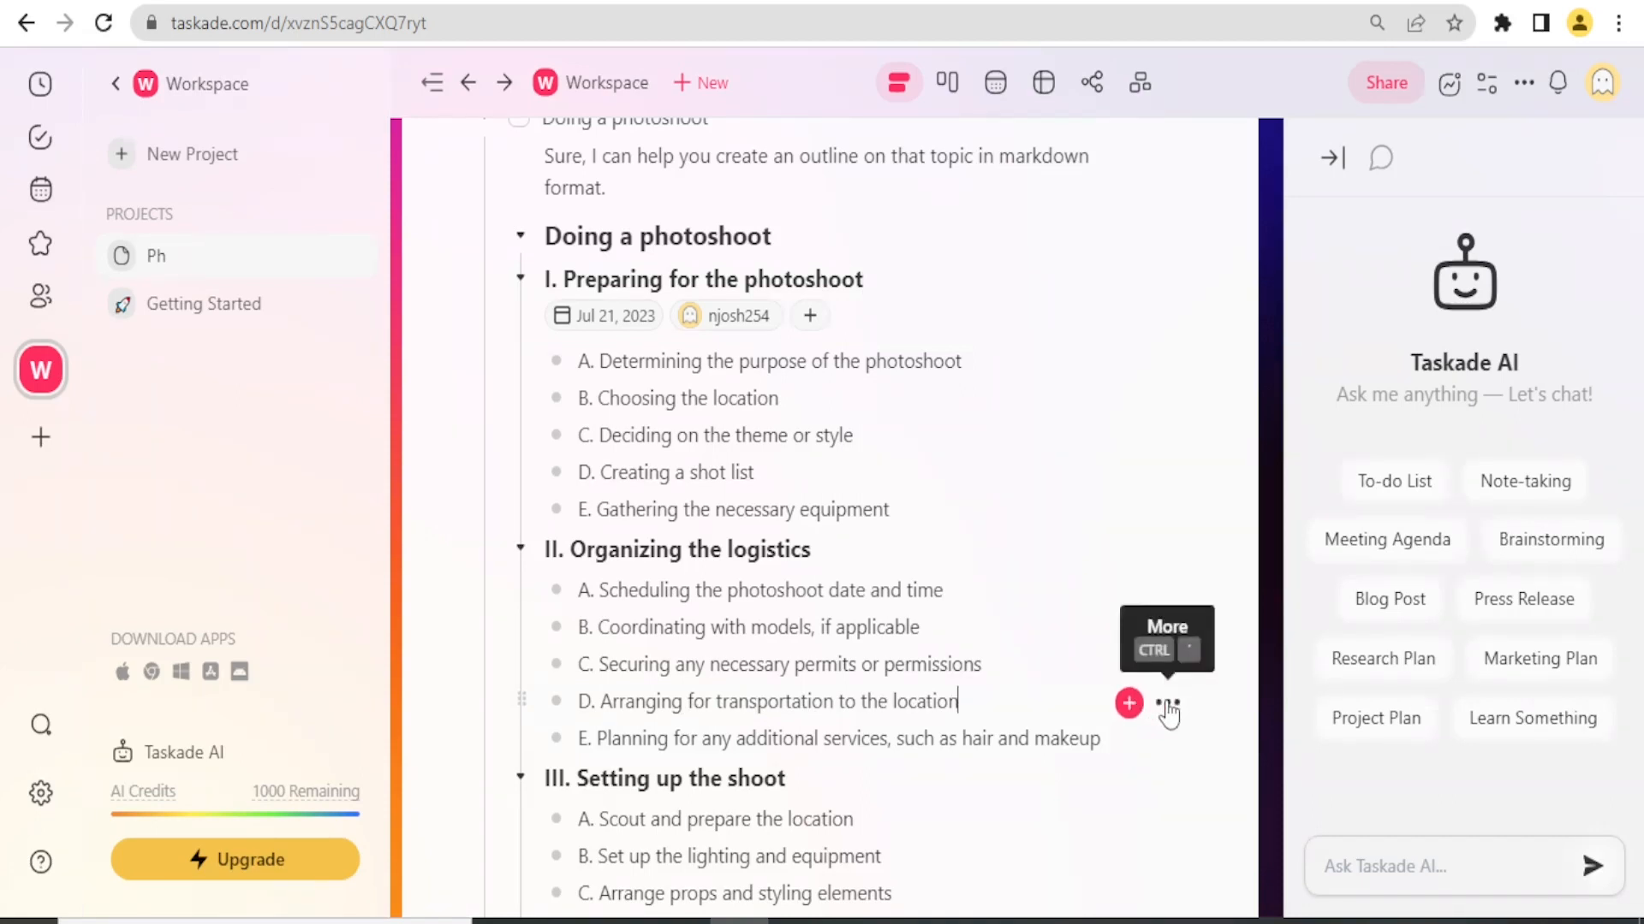
- Delete item D, transportation, from the Organizing the logistics section
left_click(1167, 703)
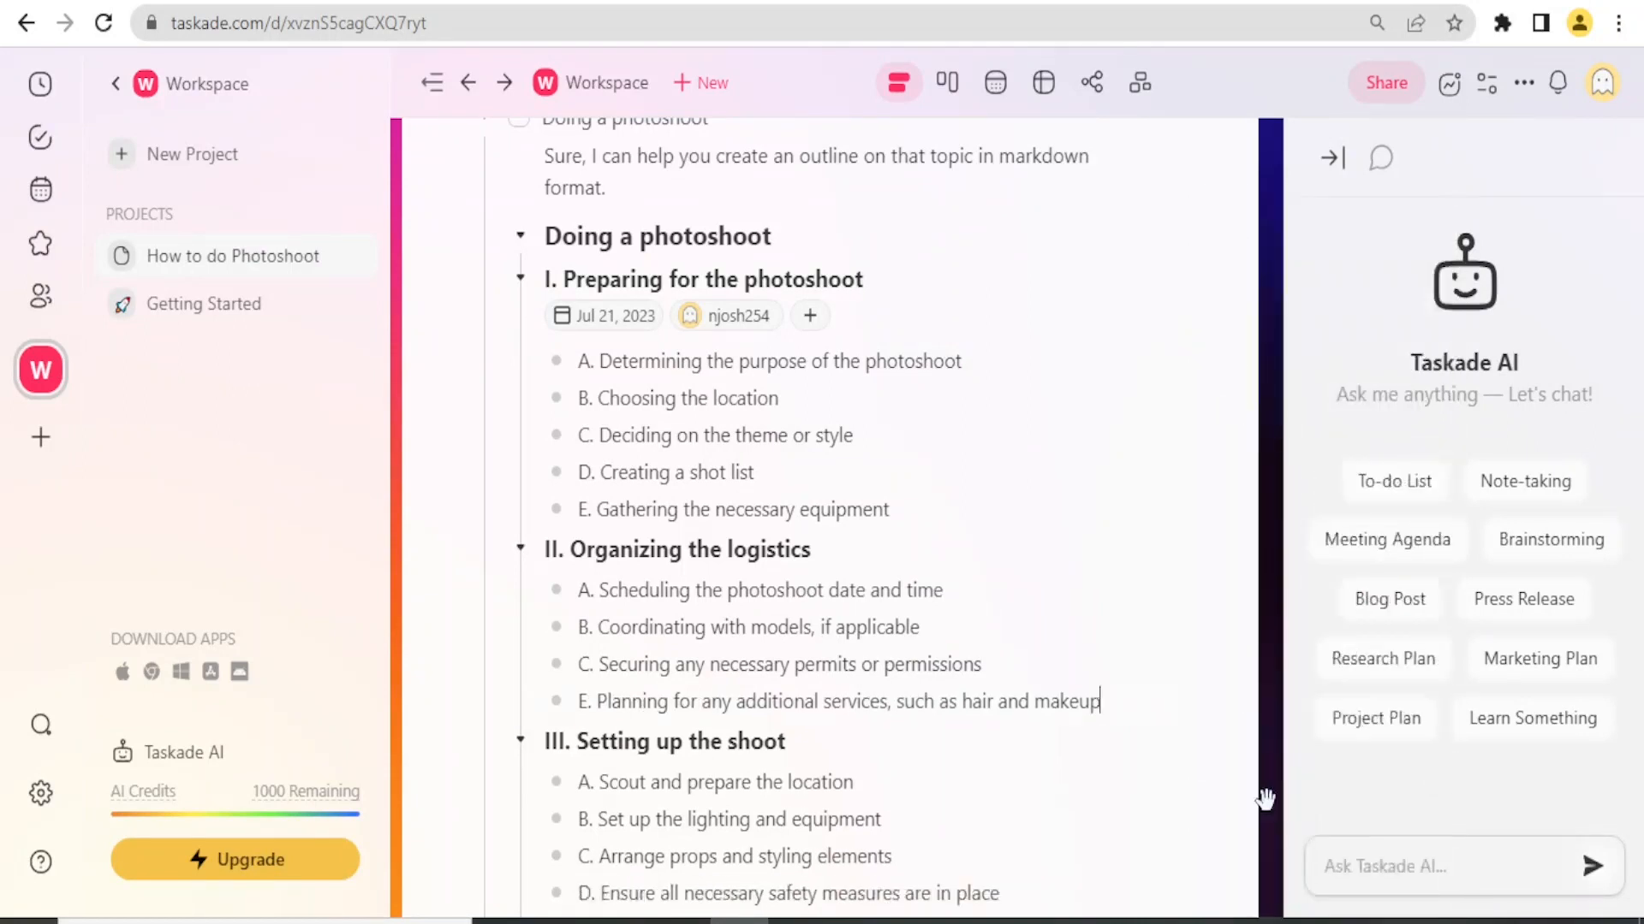
mouse_move(1233, 594)
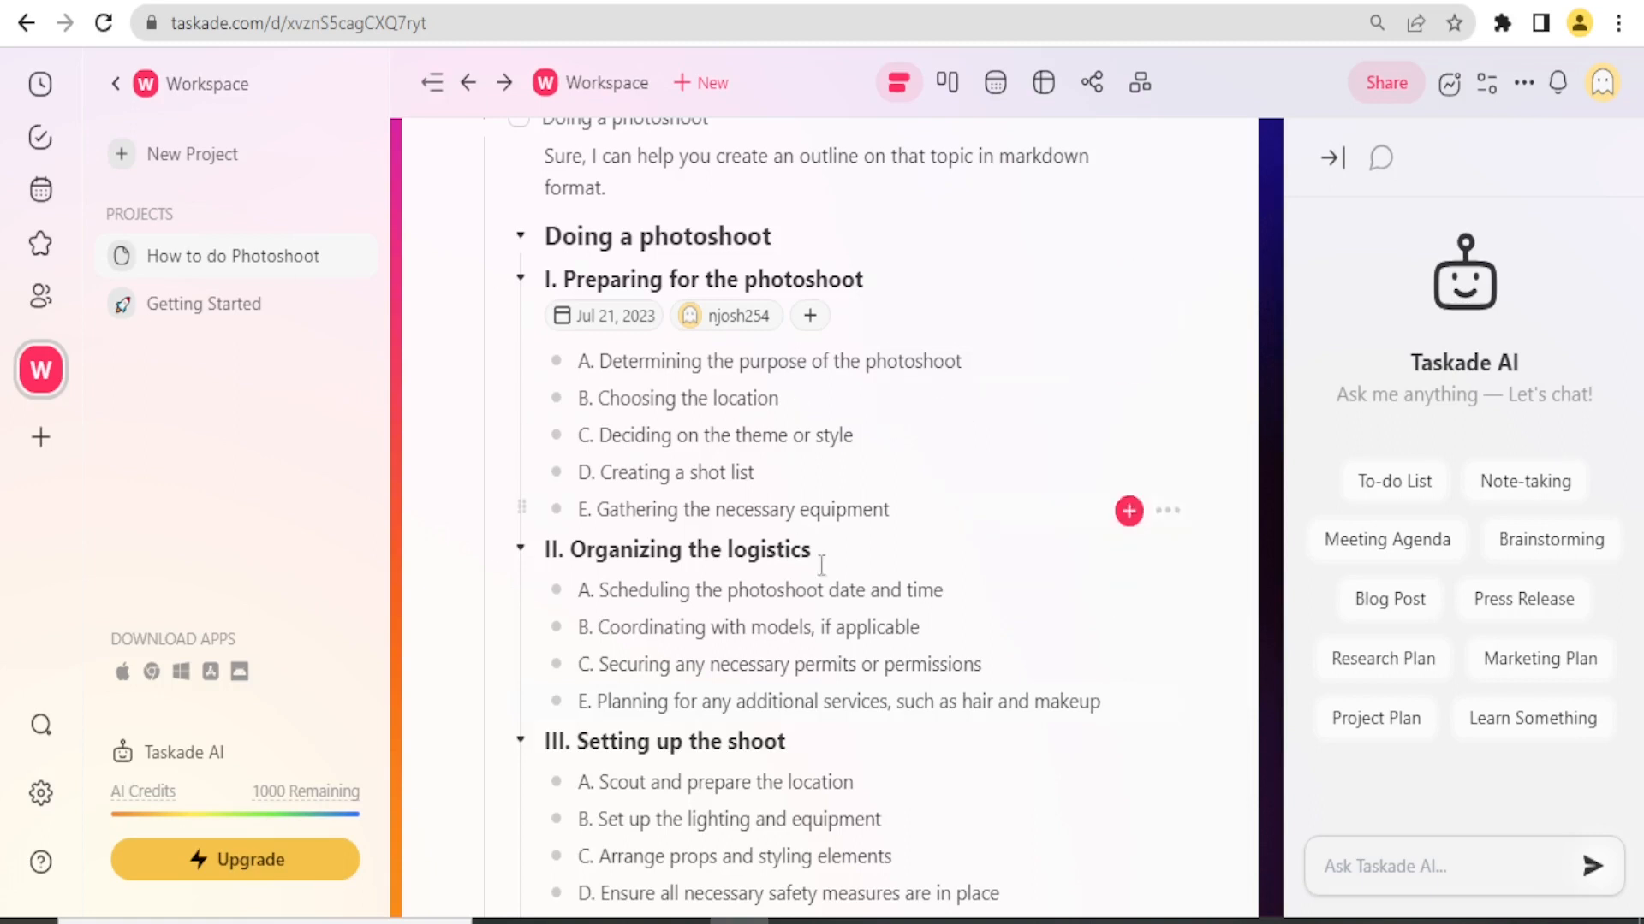
mouse_move(1079, 590)
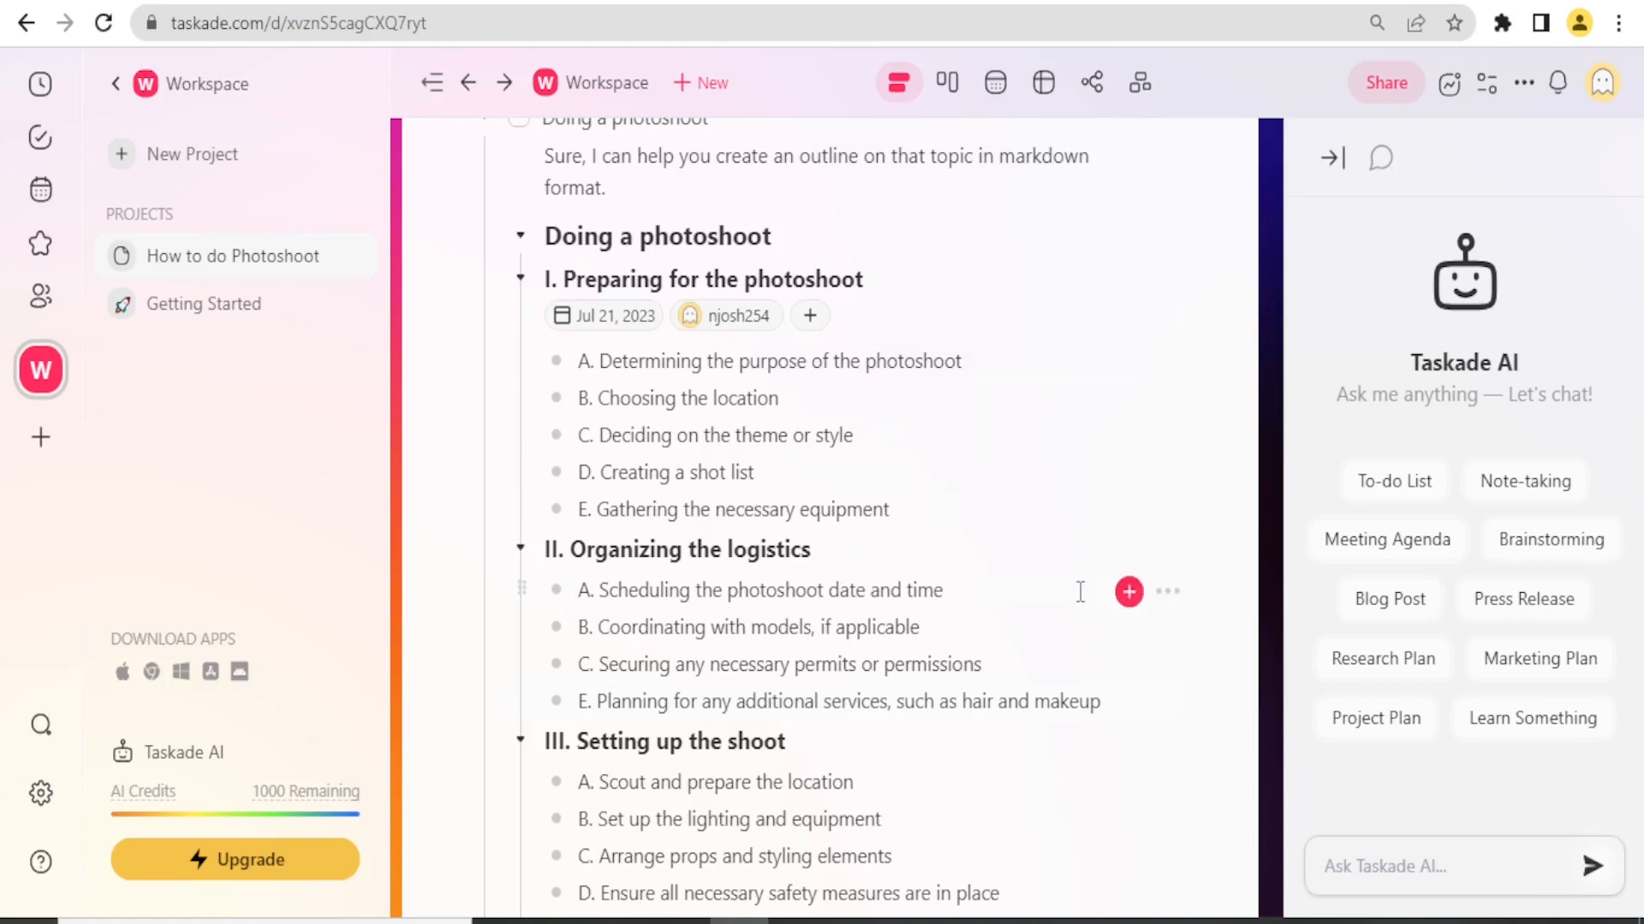
- Ask the AI chat for a corn-planting project lifecycle plan
scroll("down", 3)
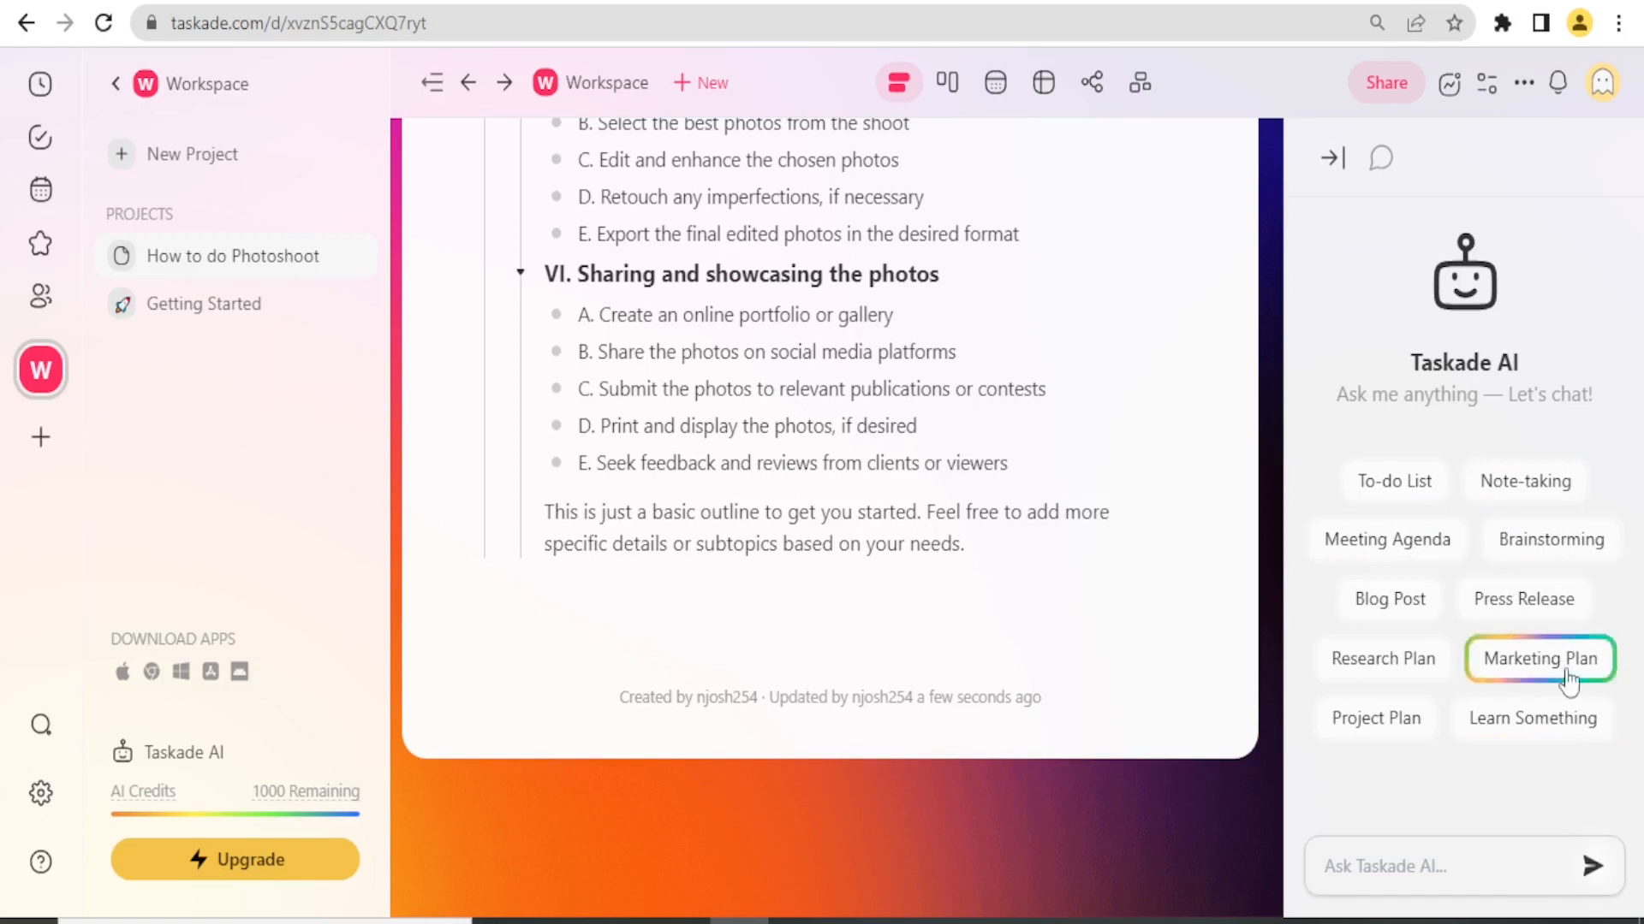
mouse_move(1523, 599)
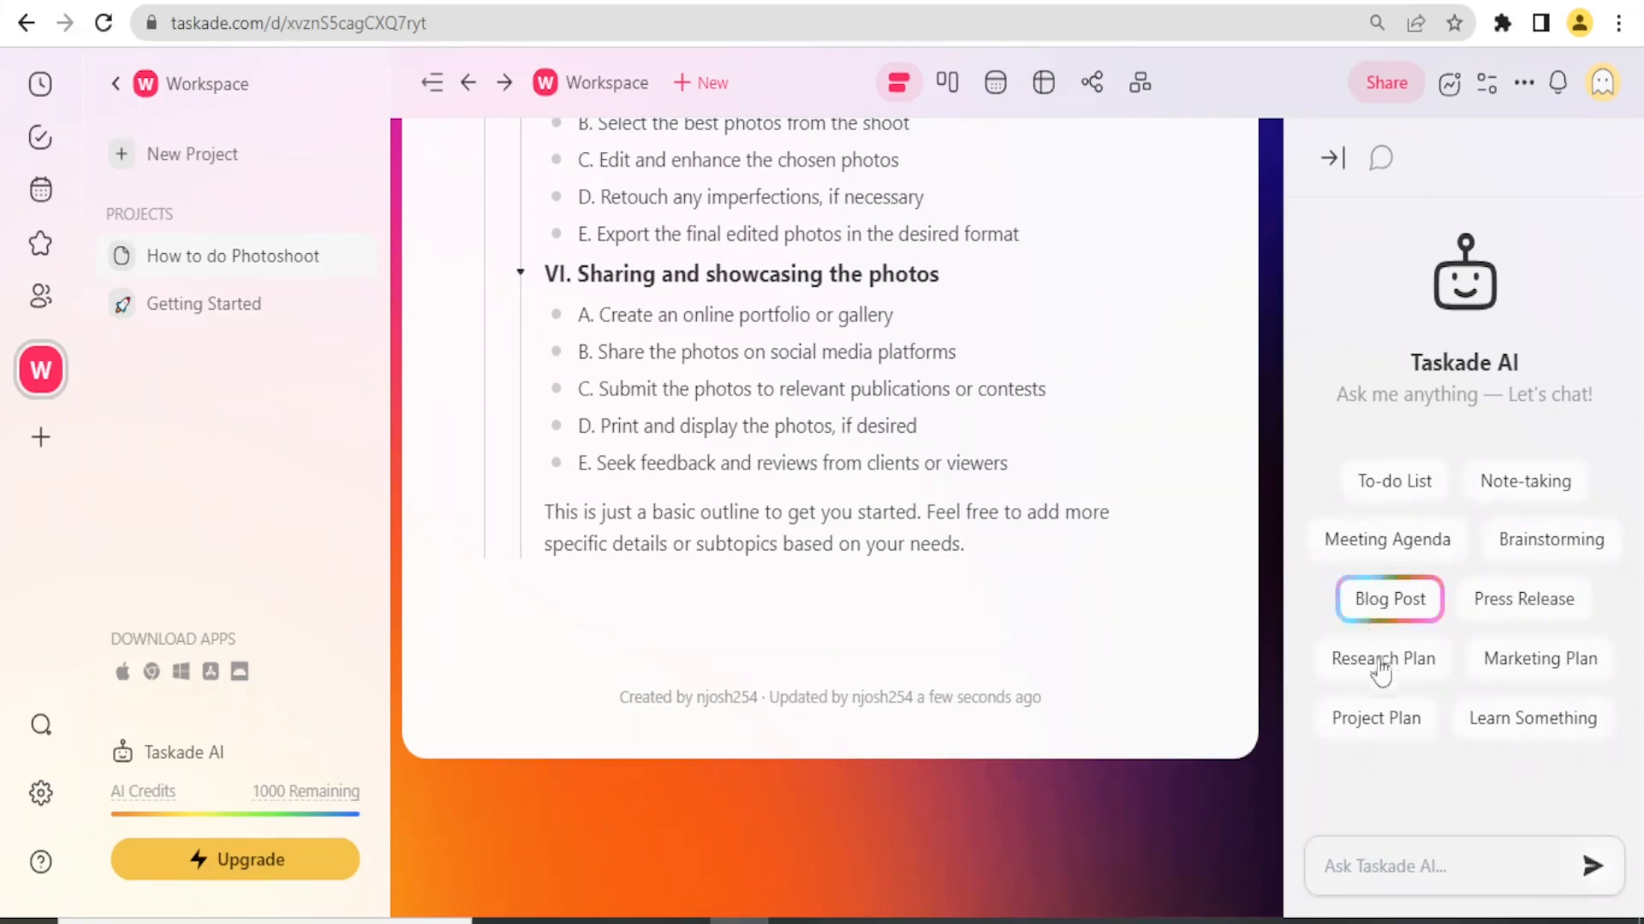
mouse_move(1375, 718)
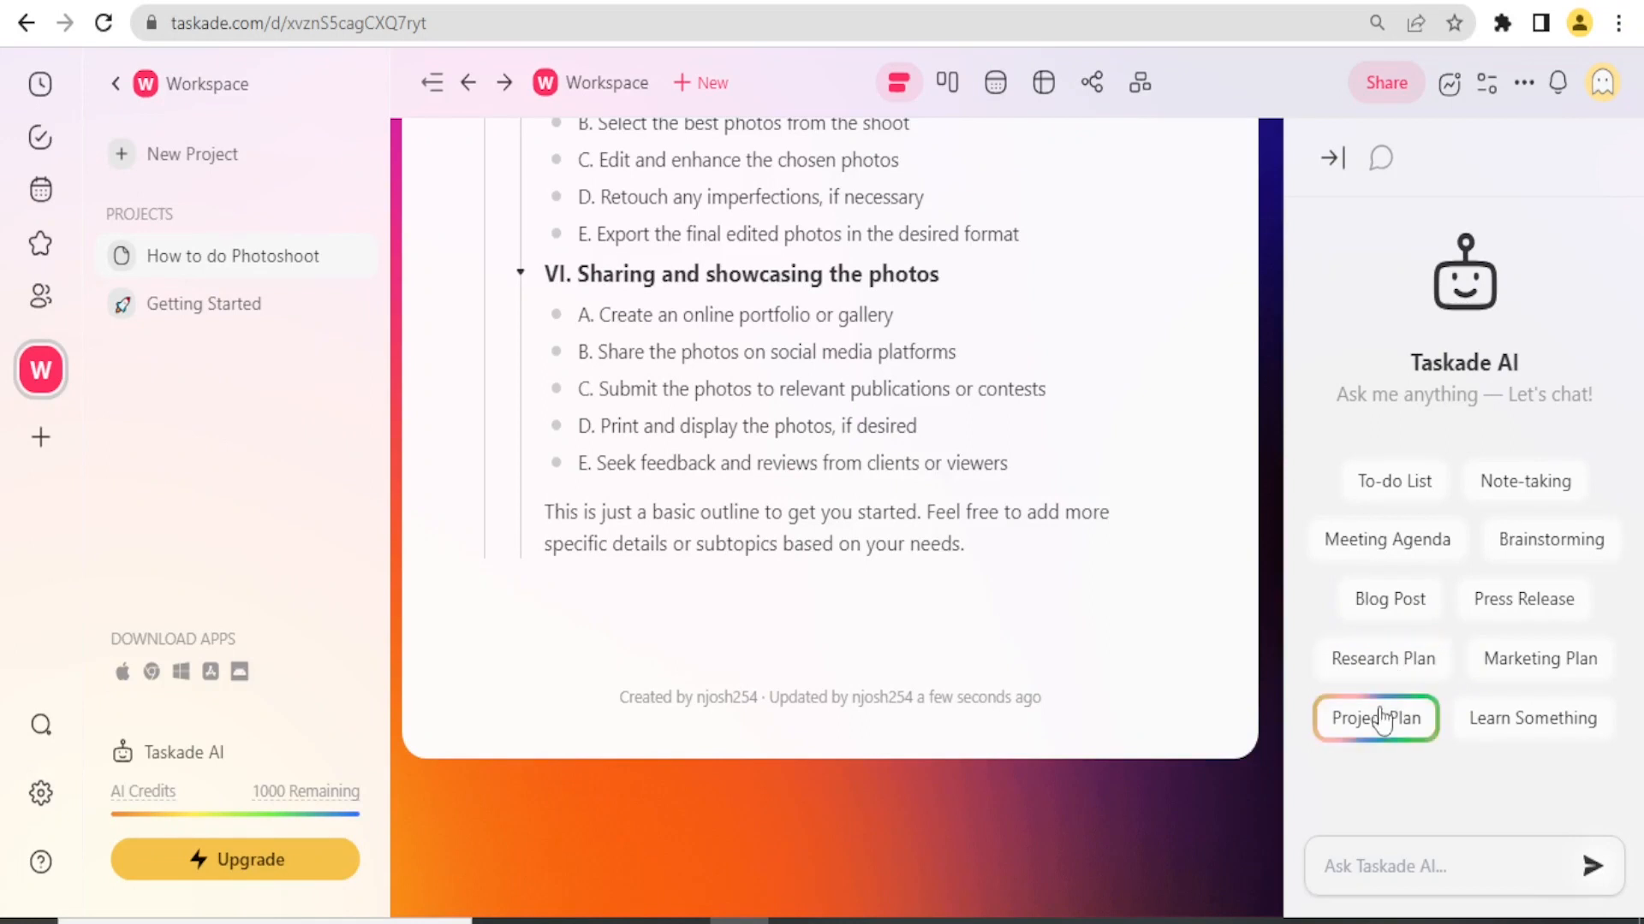
left_click(1375, 718)
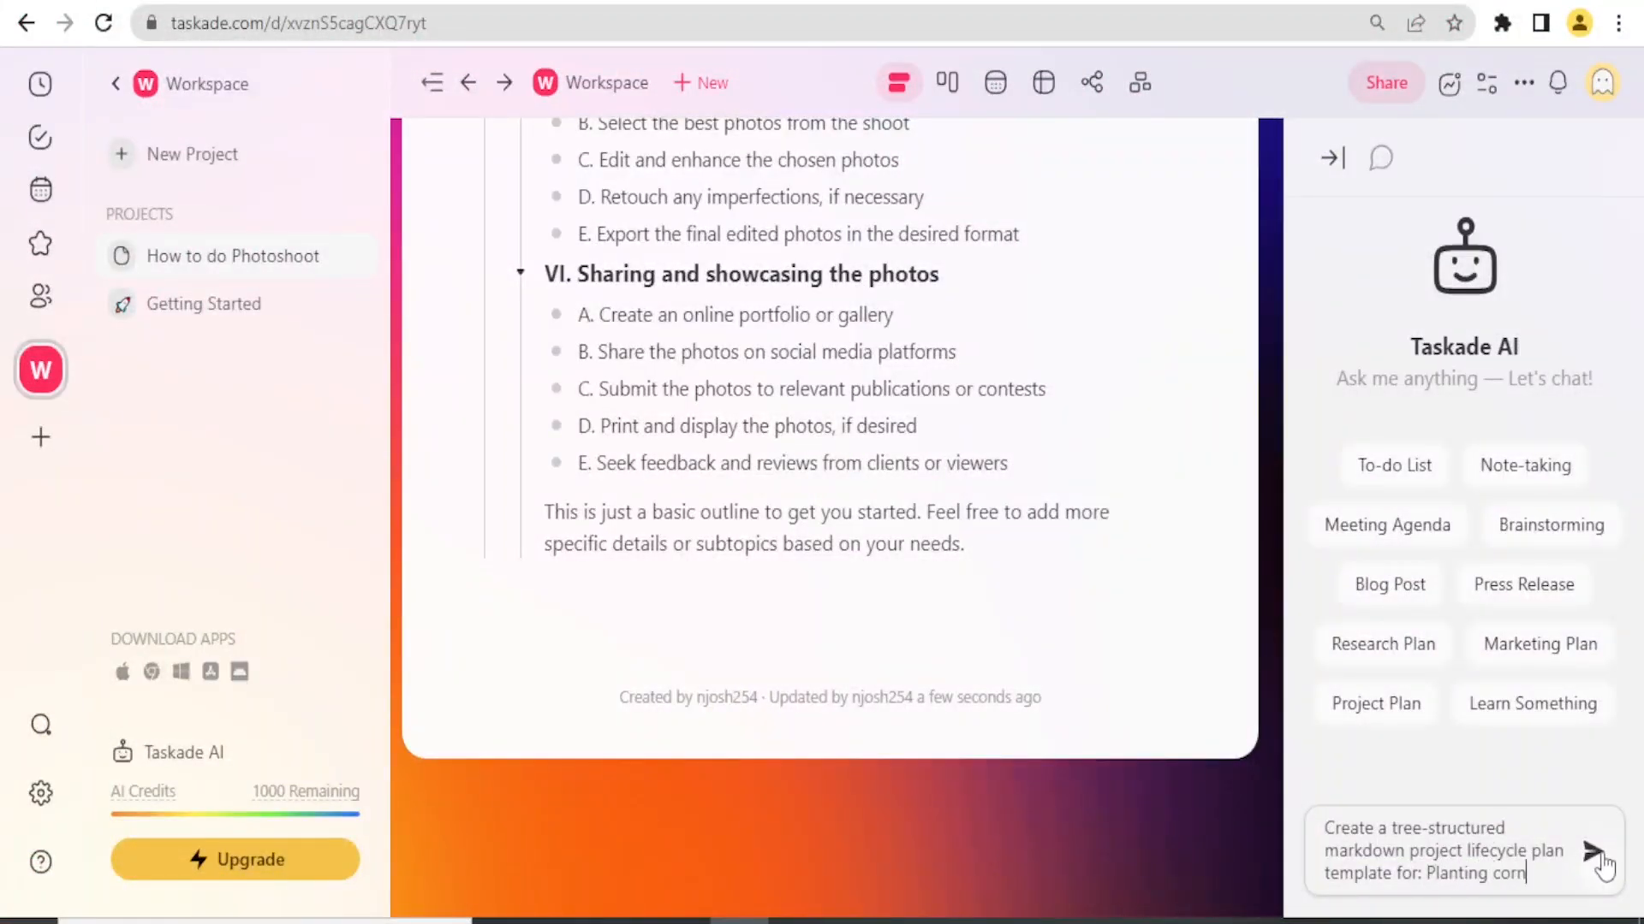
left_click(1597, 851)
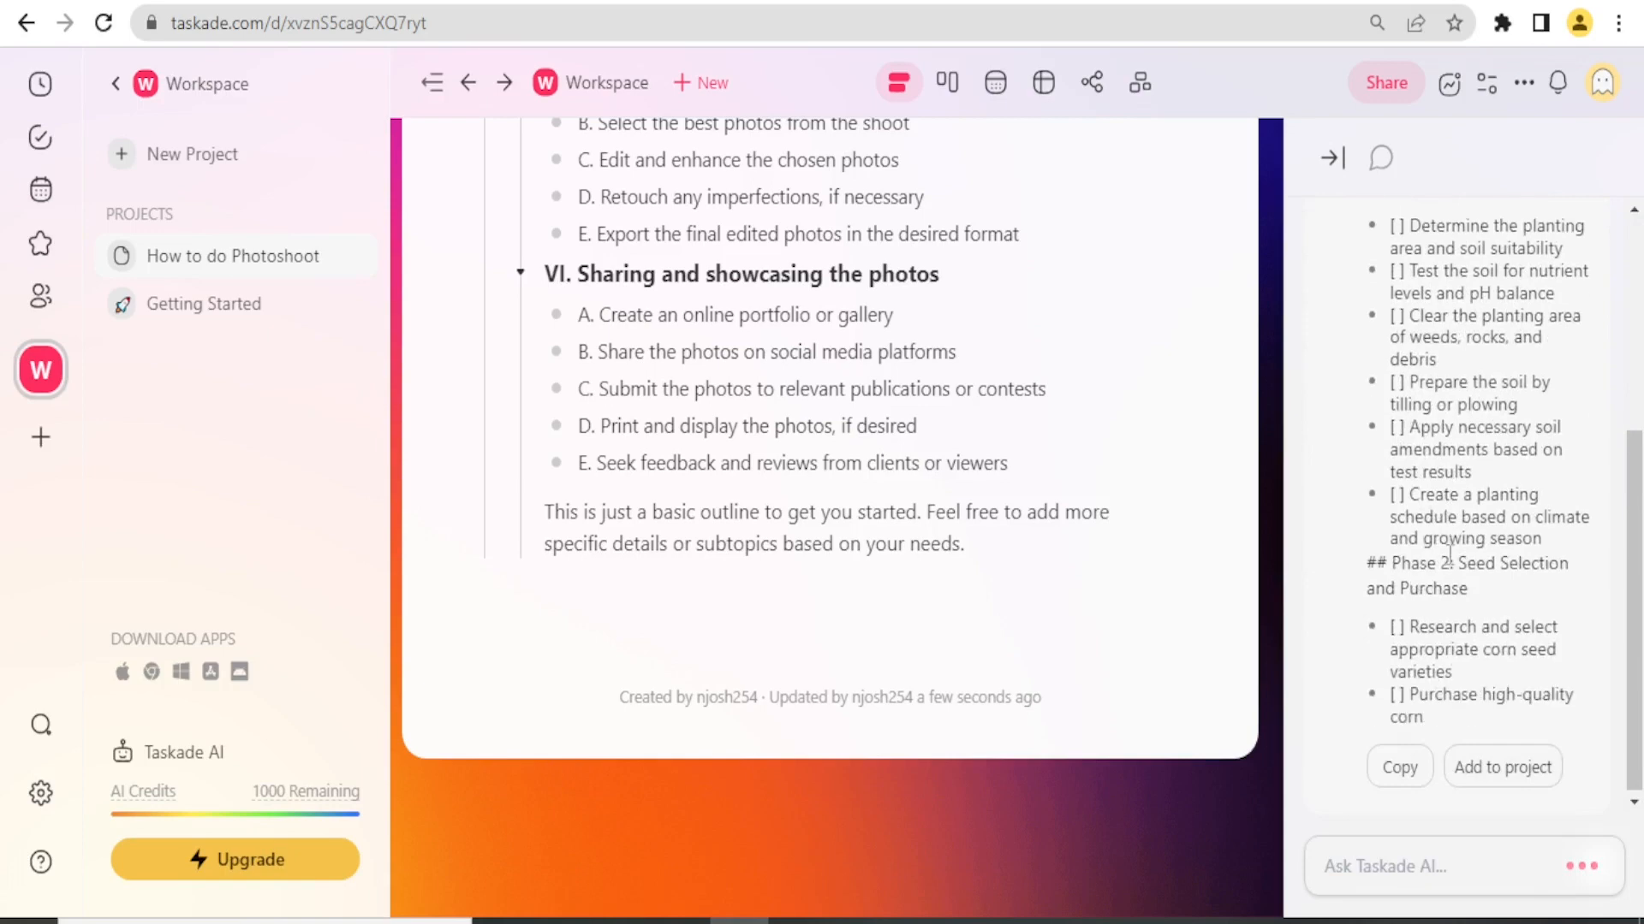
- Read through the generated Planting Corn Project Lifecycle Plan to its post-harvest activities
scroll("down", 3)
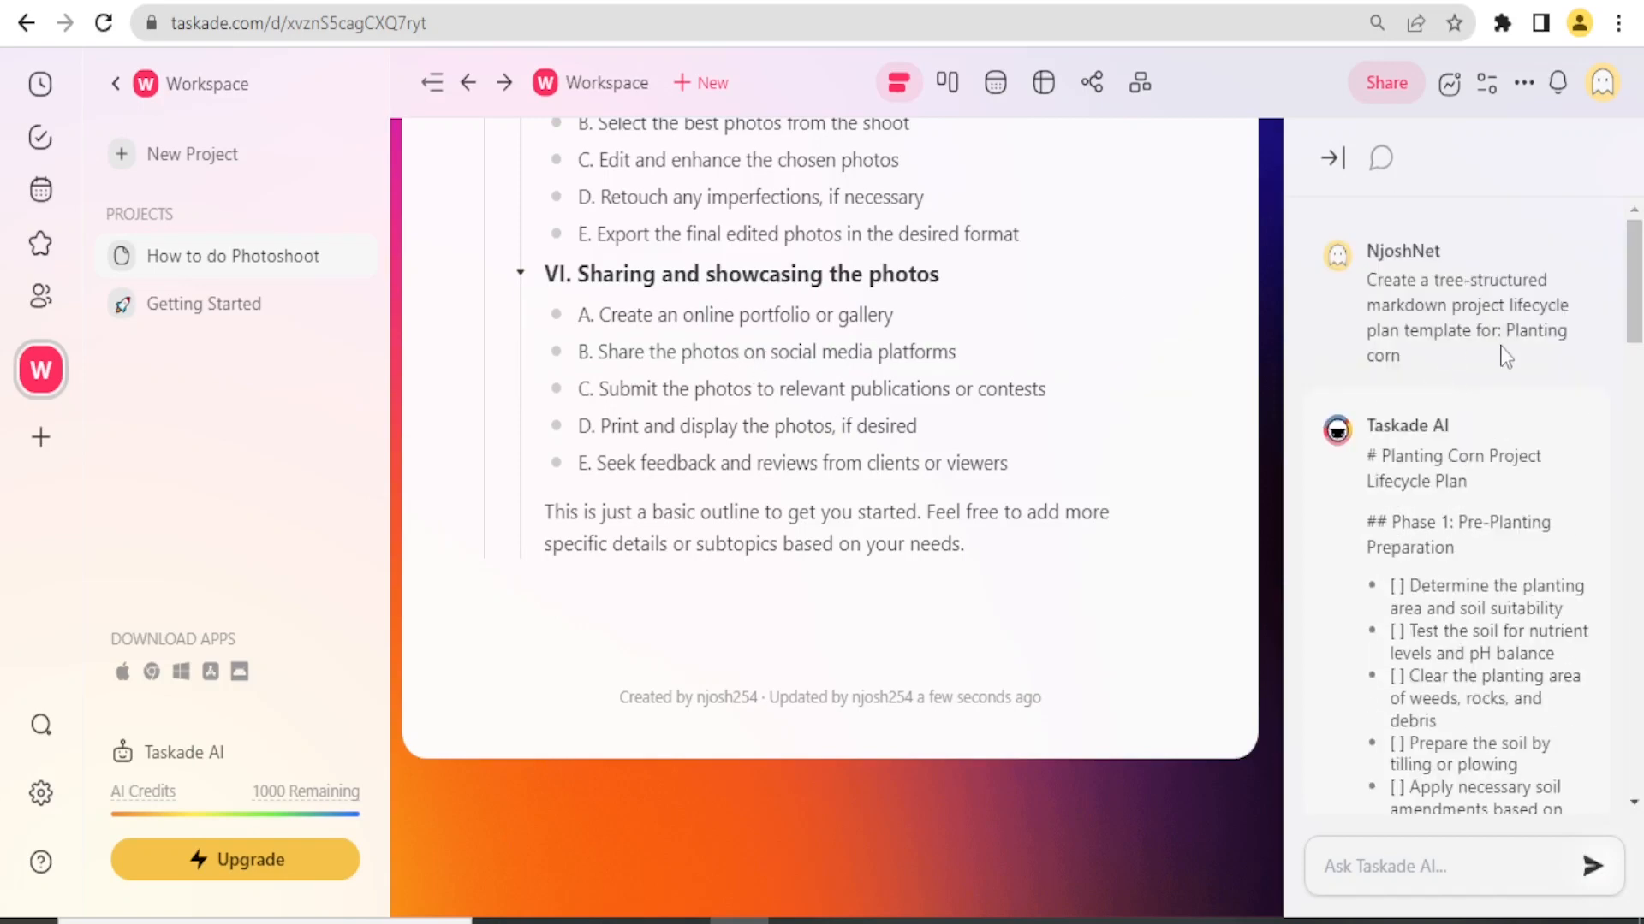
mouse_move(1434, 364)
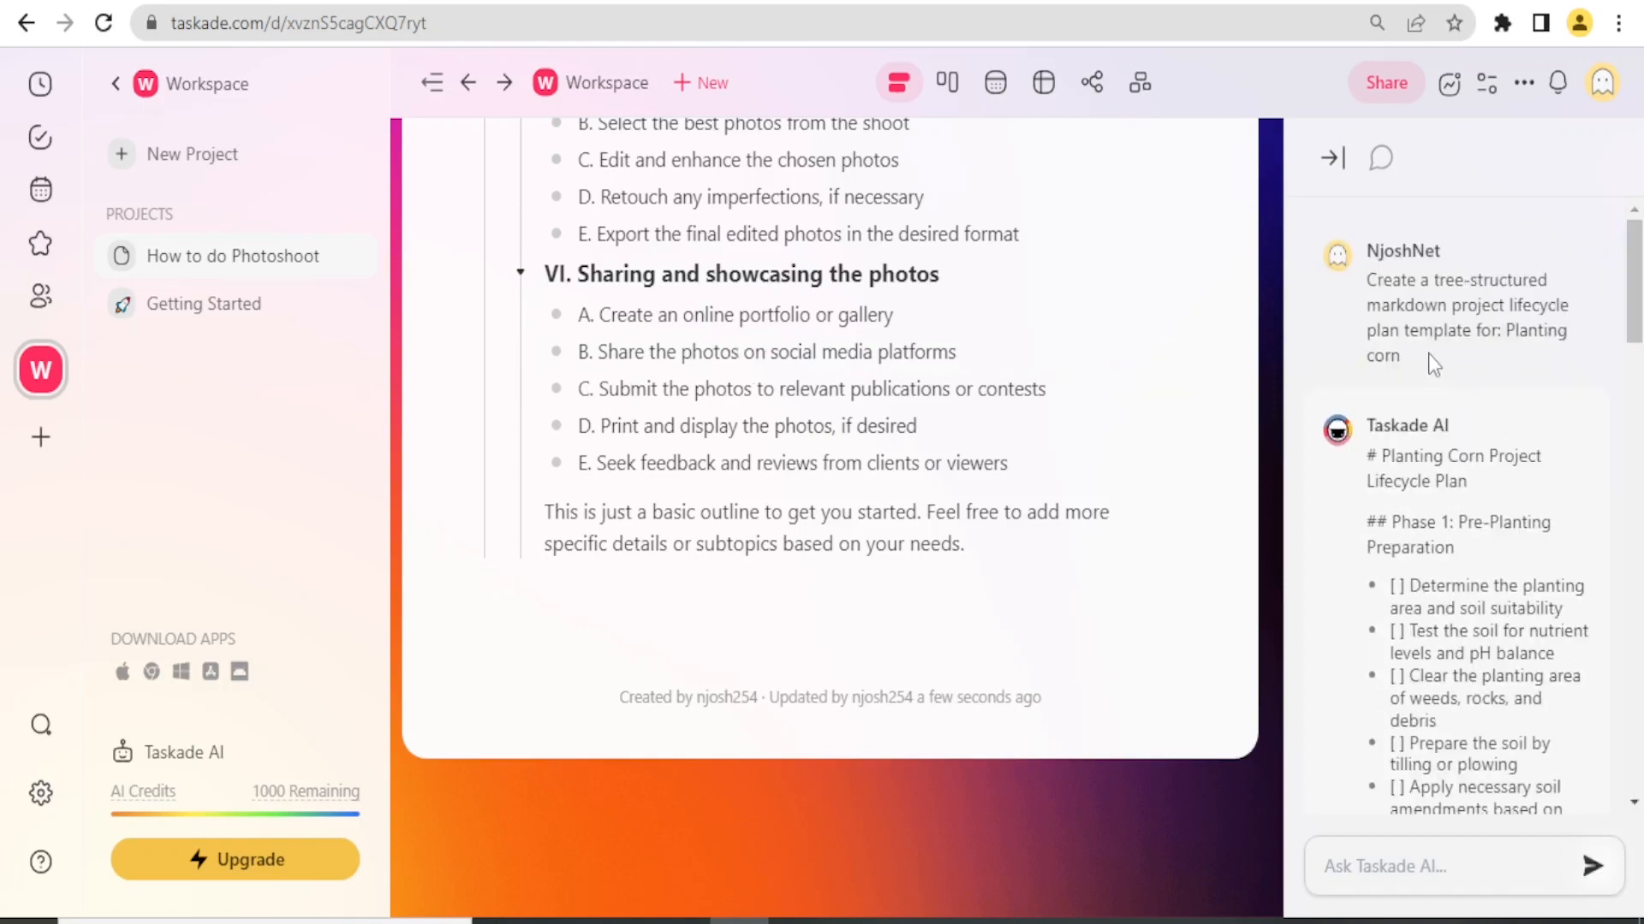
mouse_move(1497, 354)
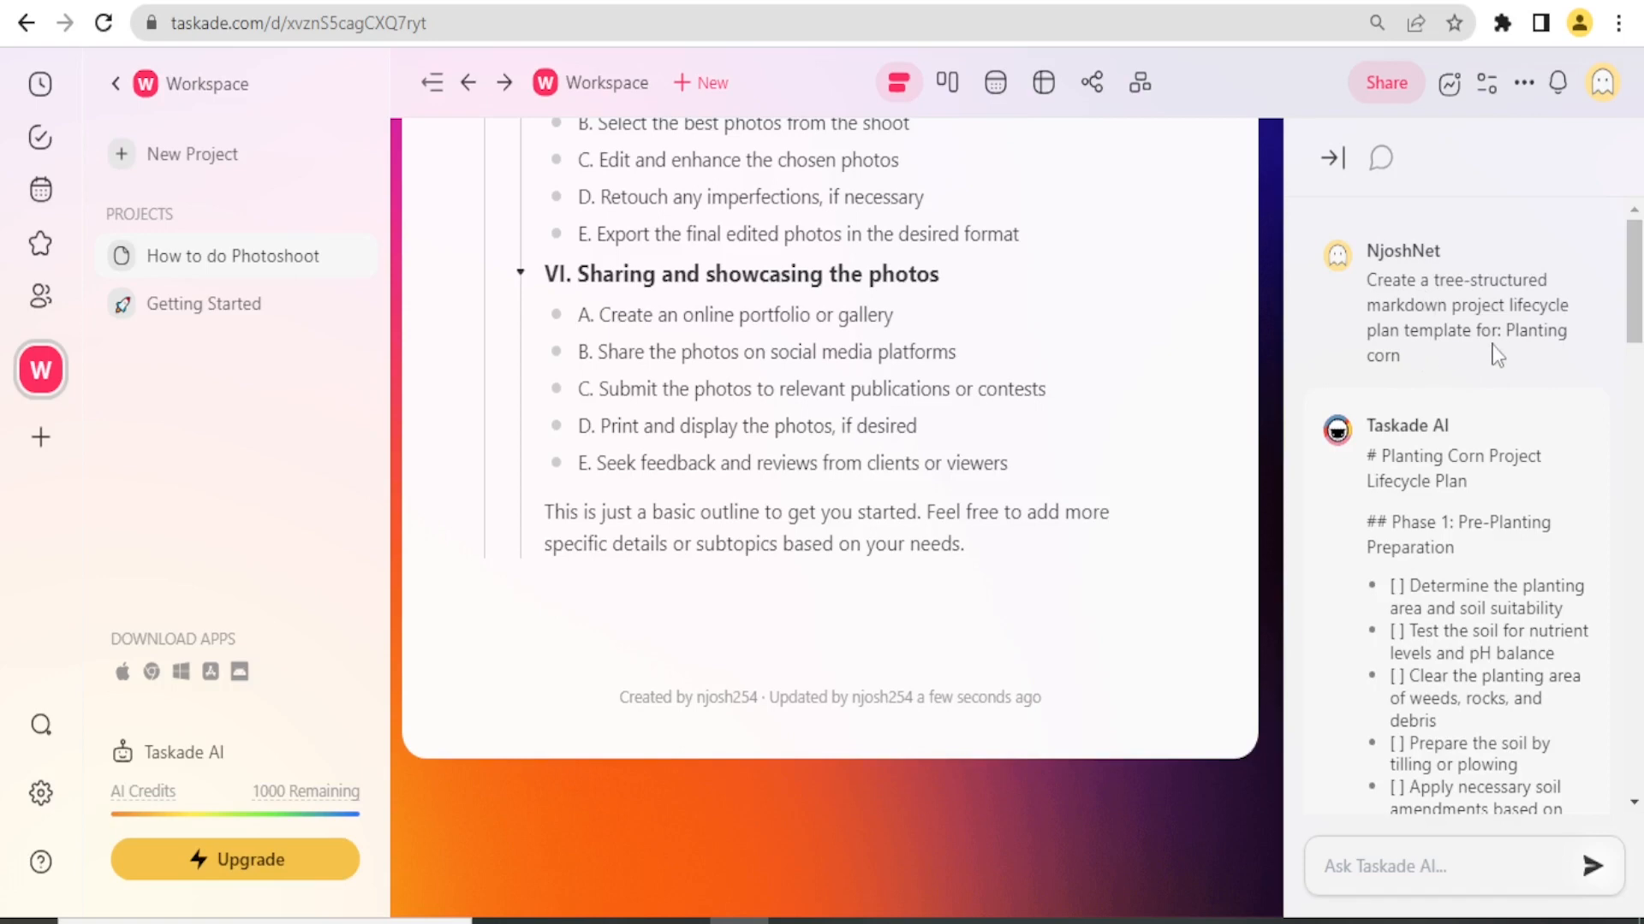
scroll("down", 3)
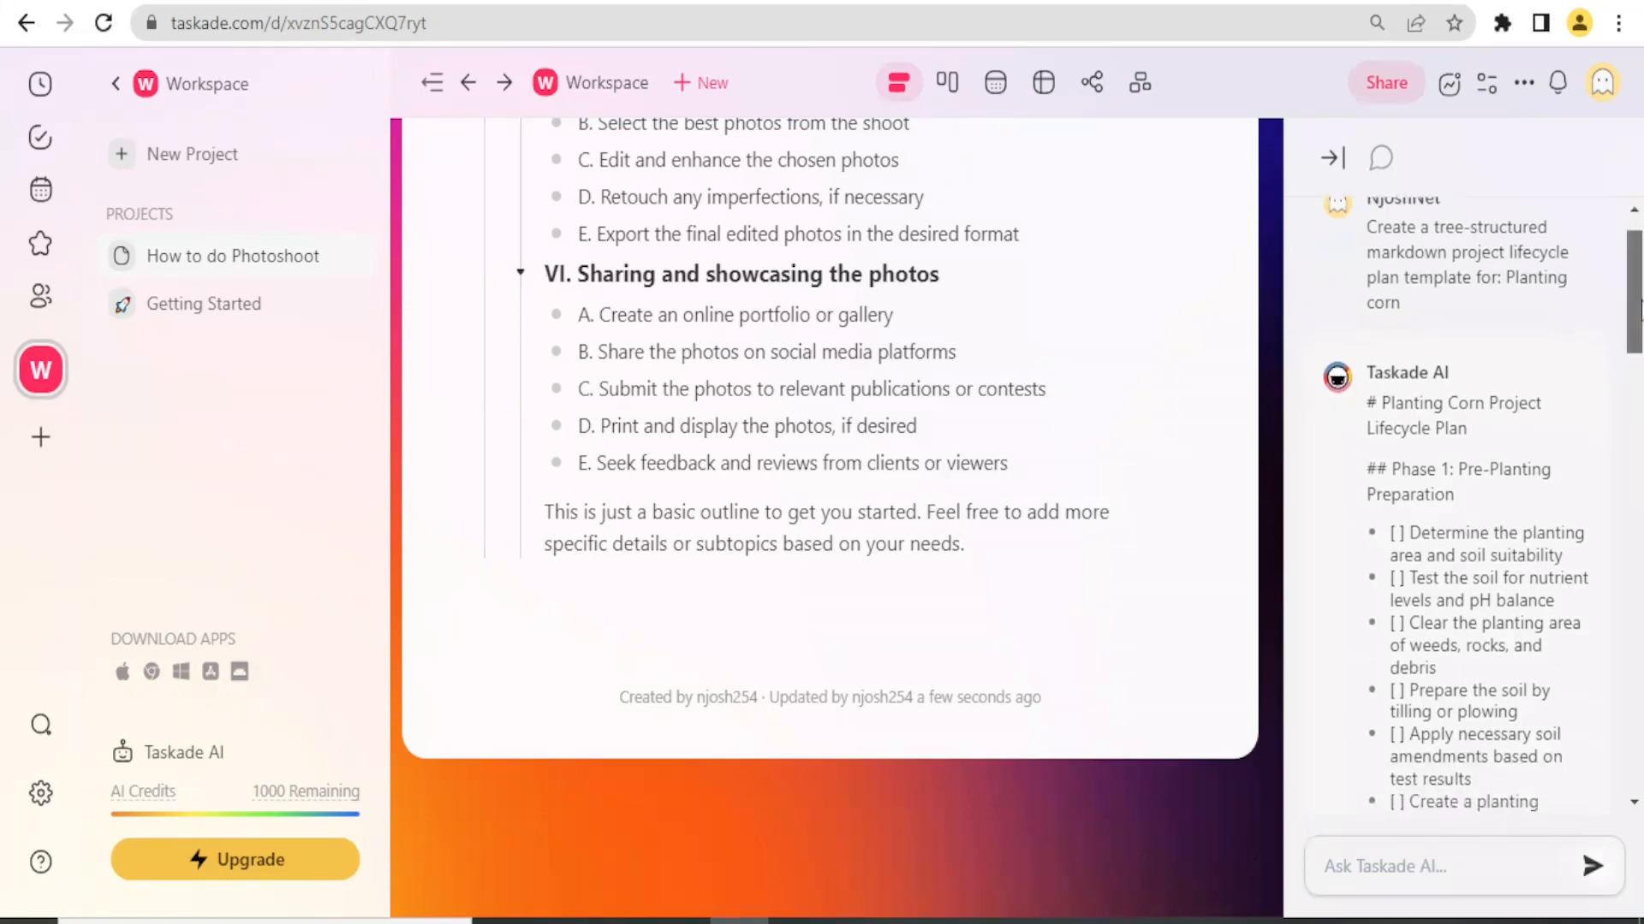
scroll("down", 3)
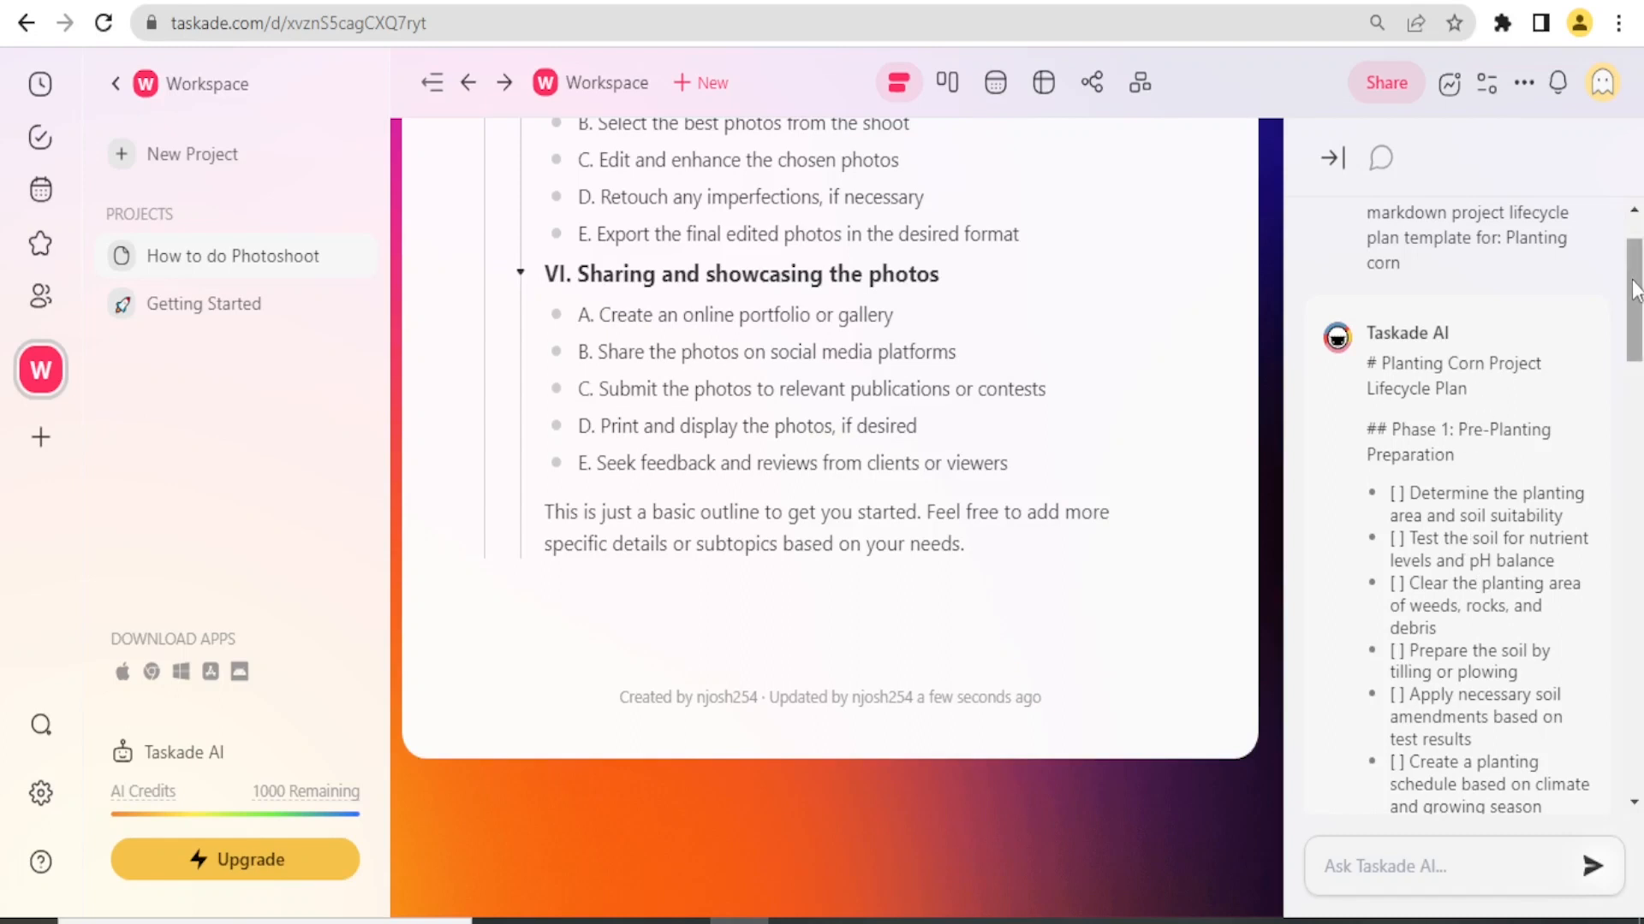
scroll("down", 3)
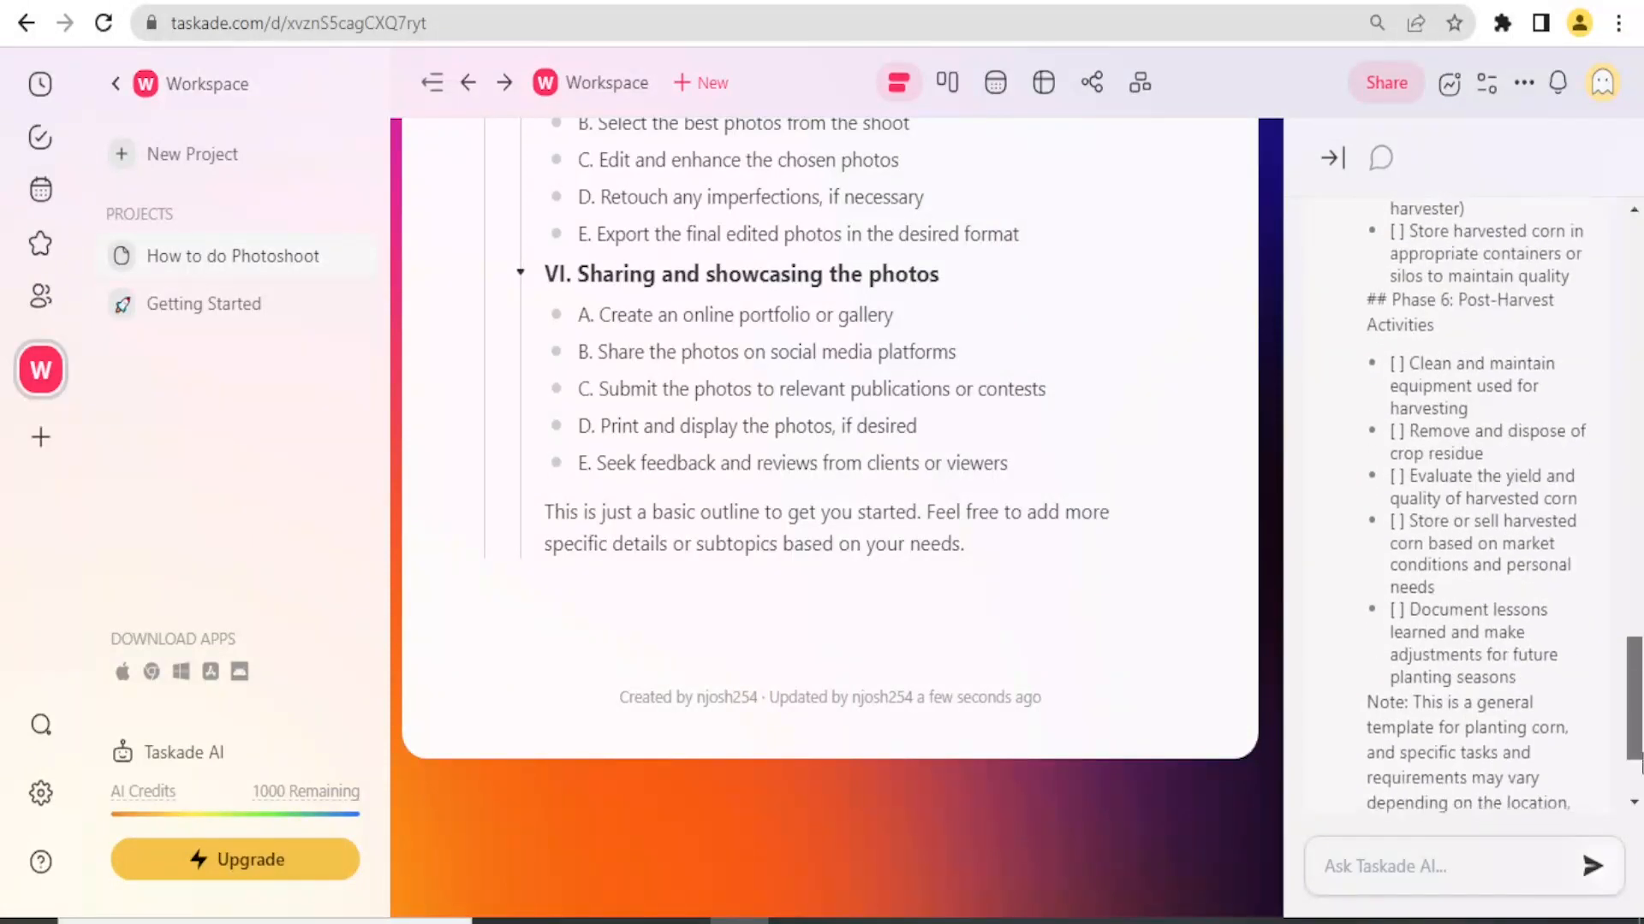
scroll("down", 3)
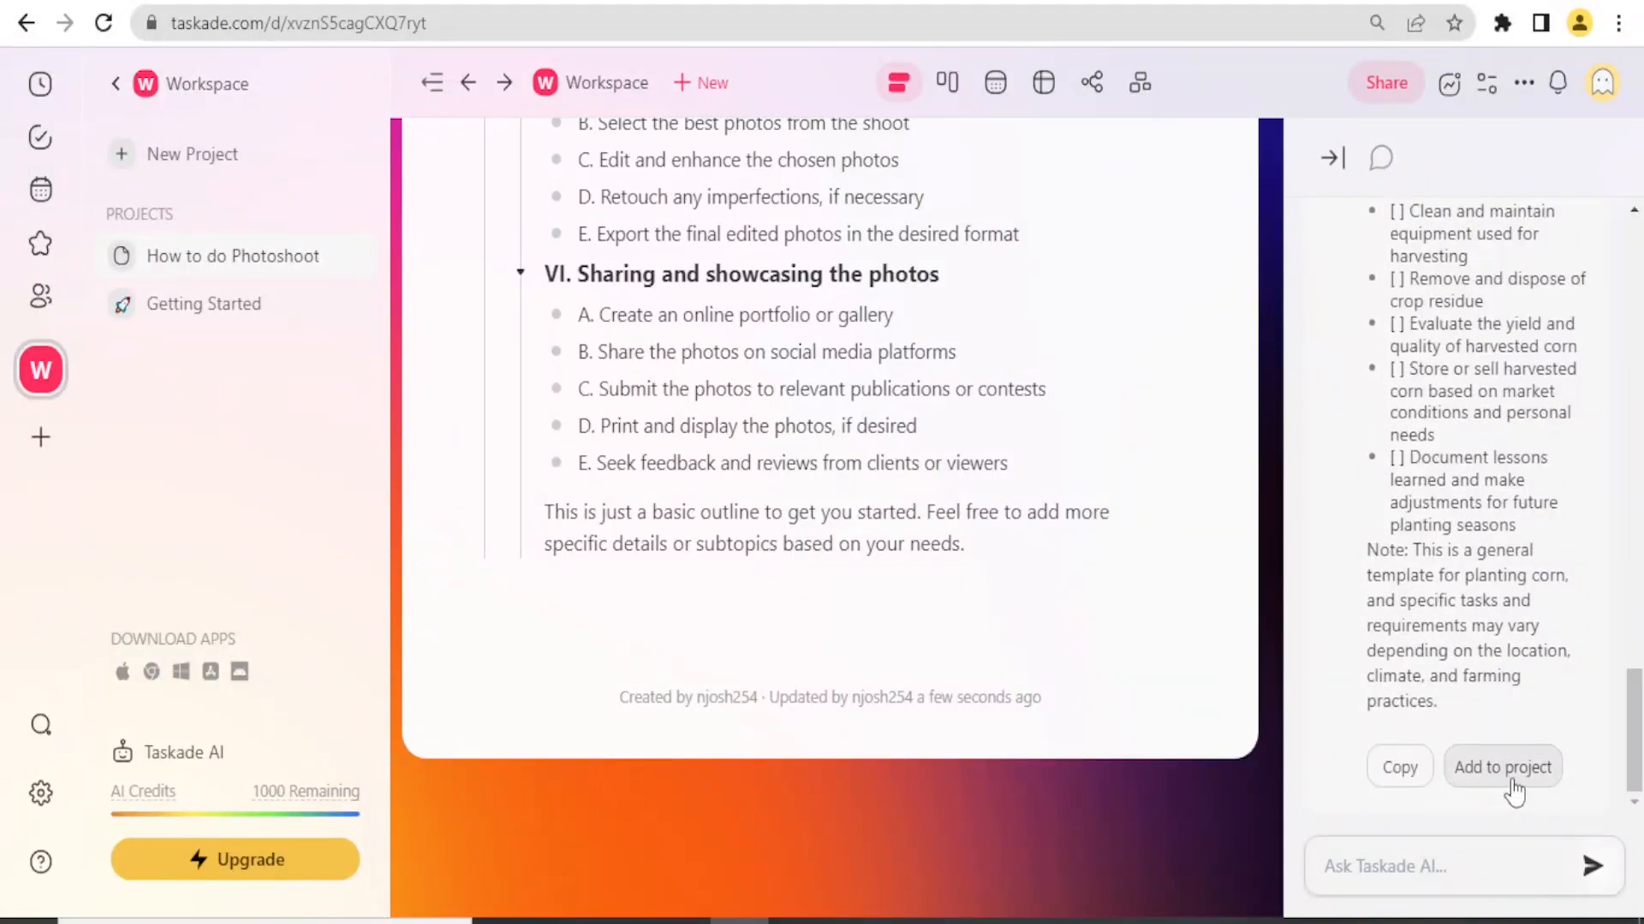
left_click(1502, 766)
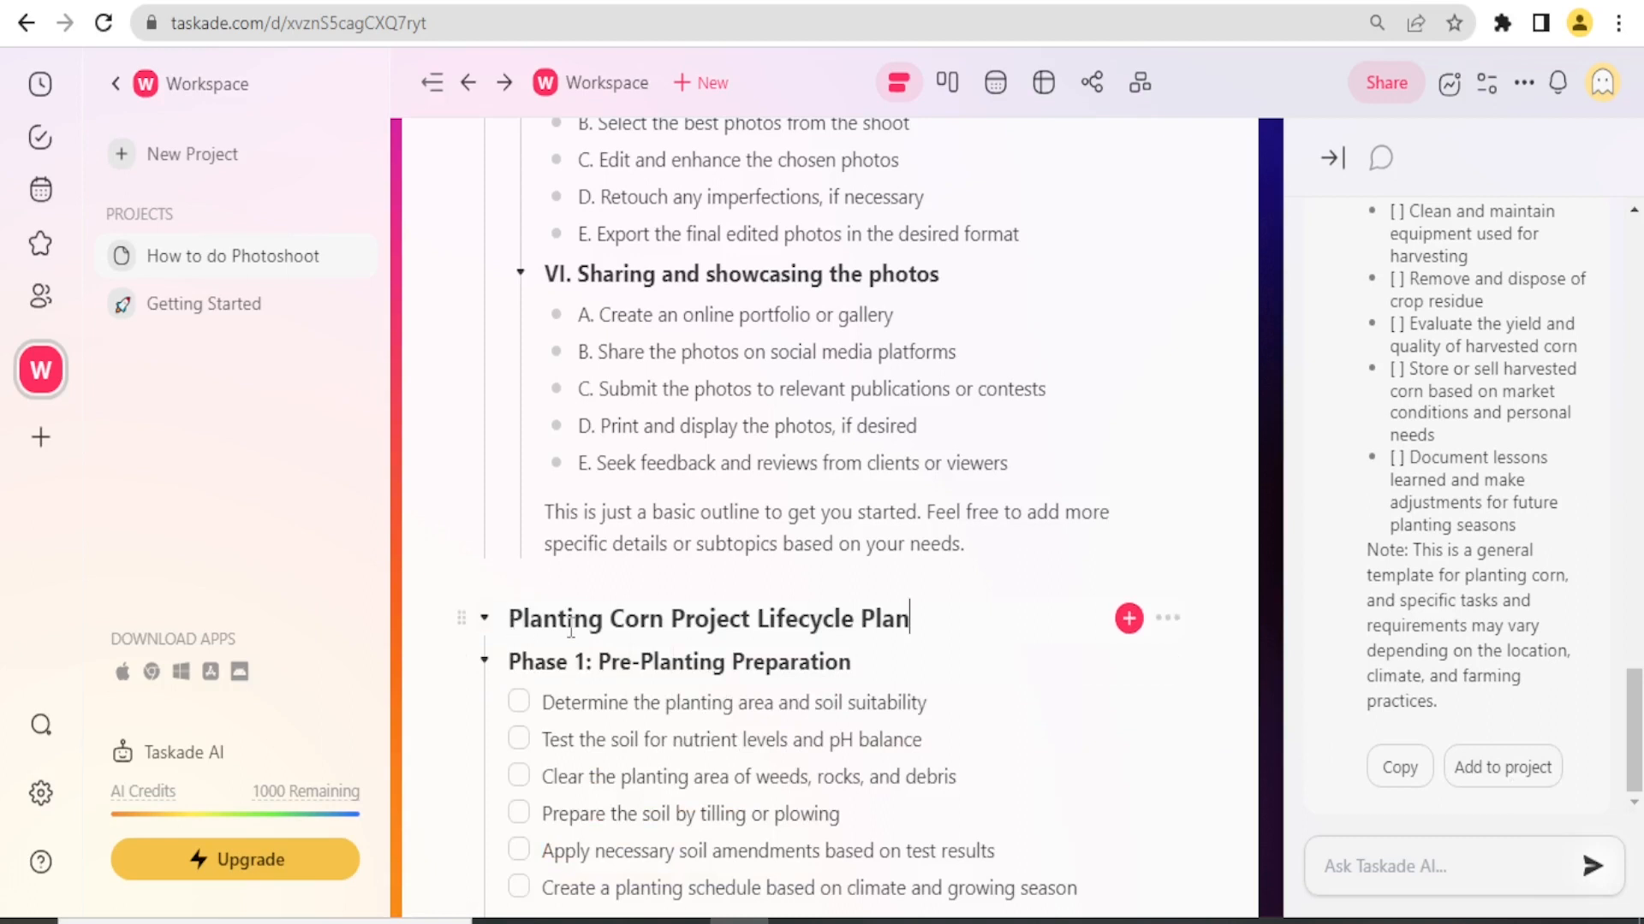
mouse_move(920, 756)
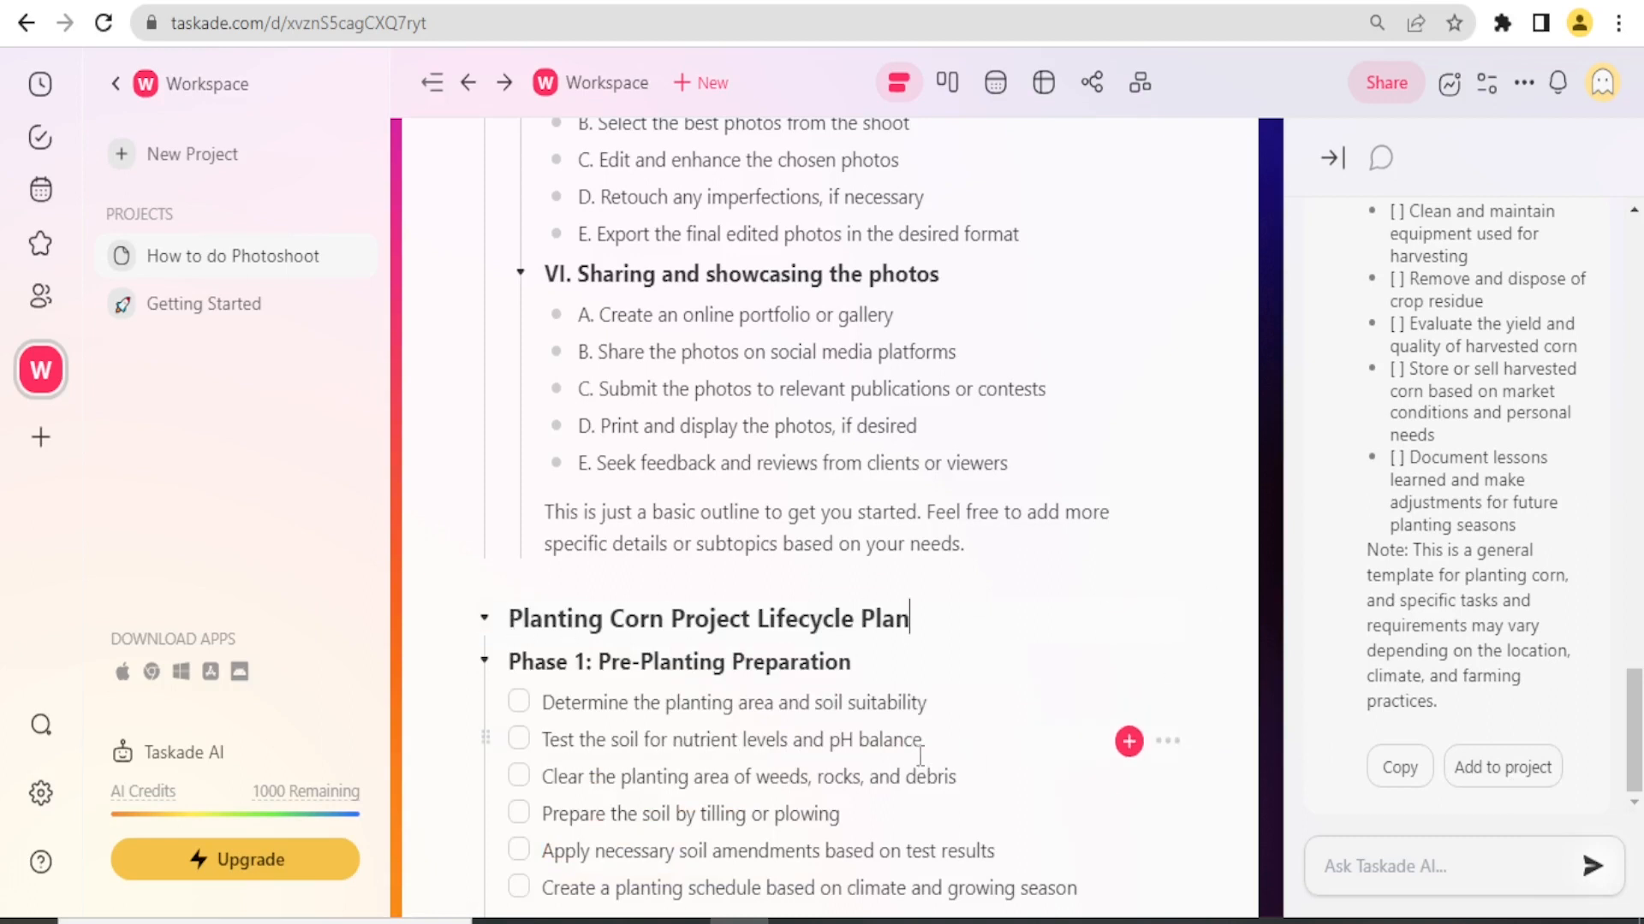
- Scroll to view the inserted corn plan's Phase 1 to Phase 3 checklist tasks
scroll("down", 3)
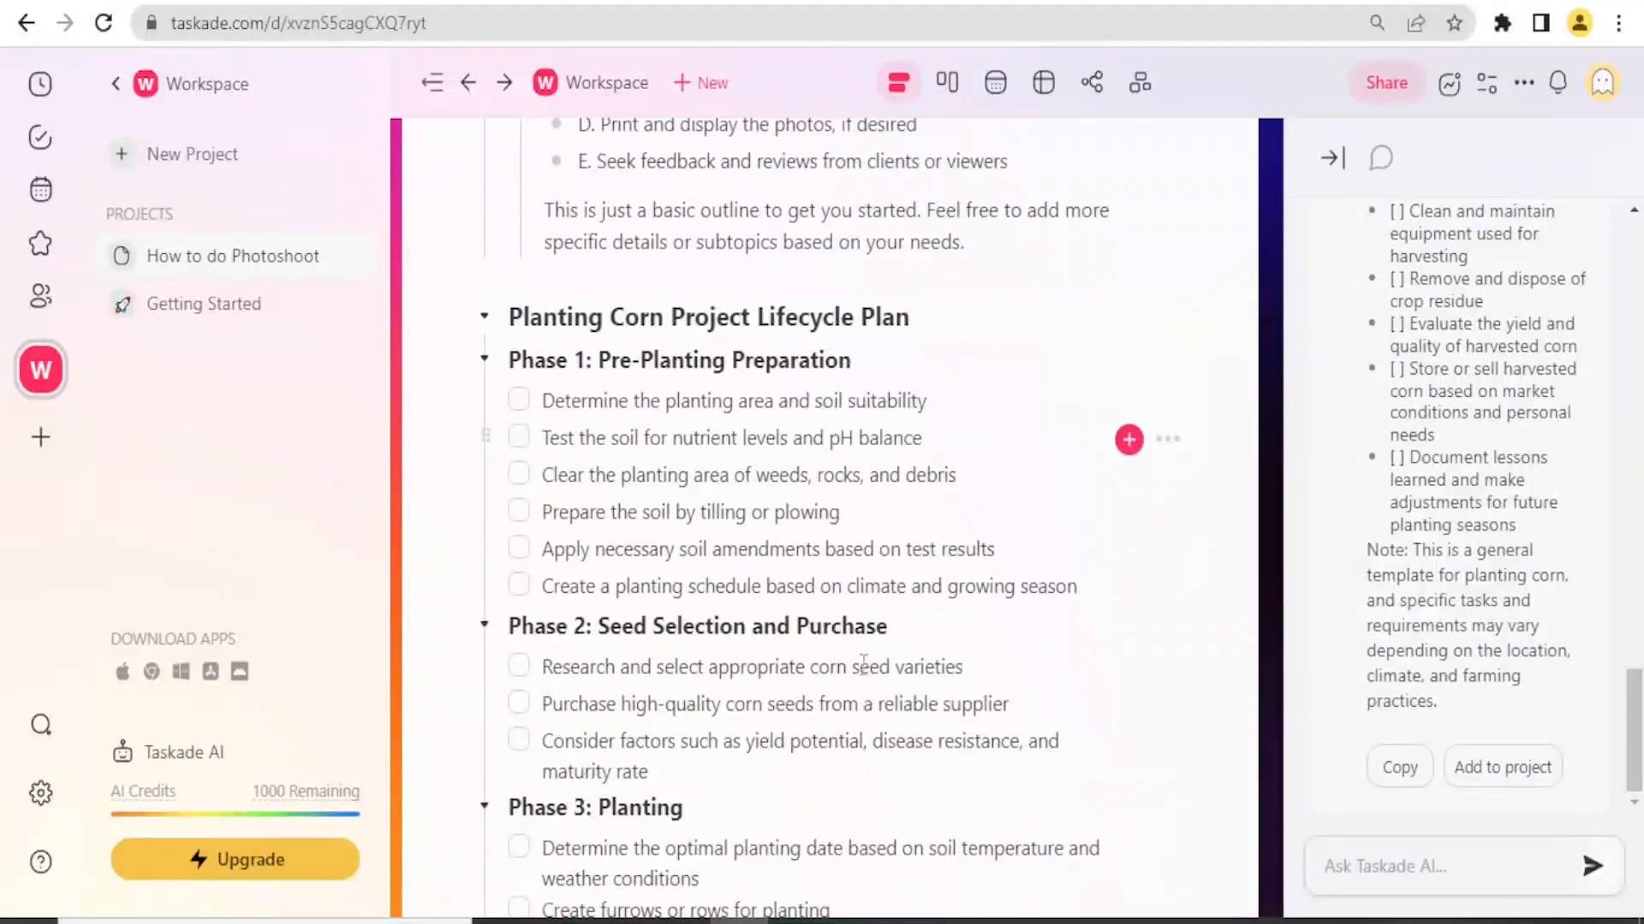
mouse_move(692, 451)
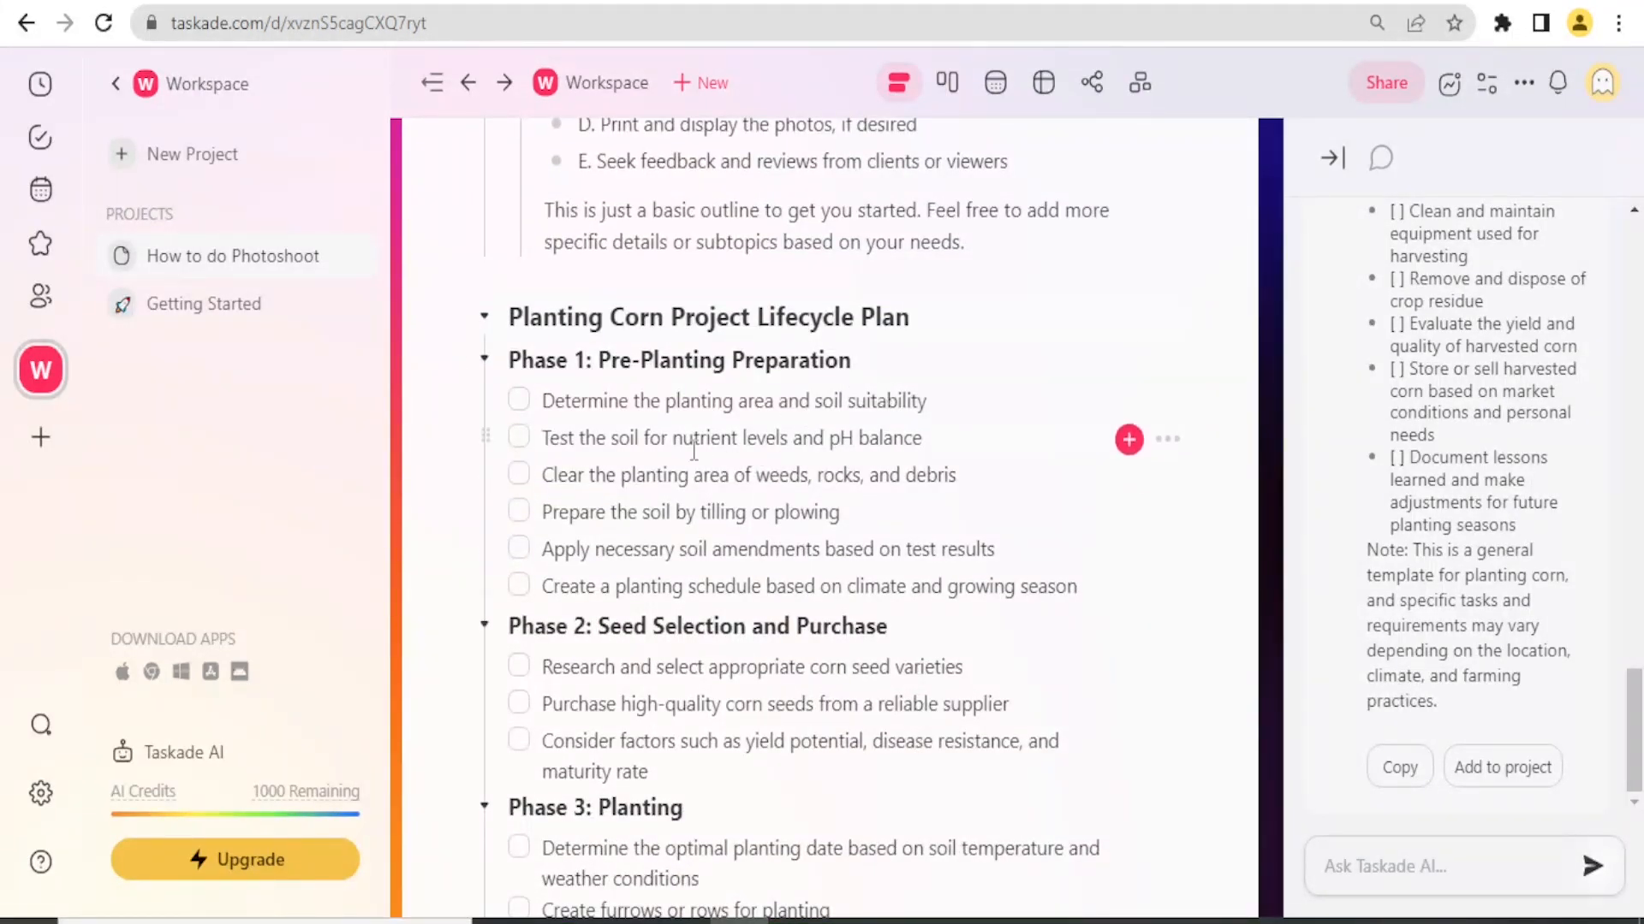
mouse_move(854, 392)
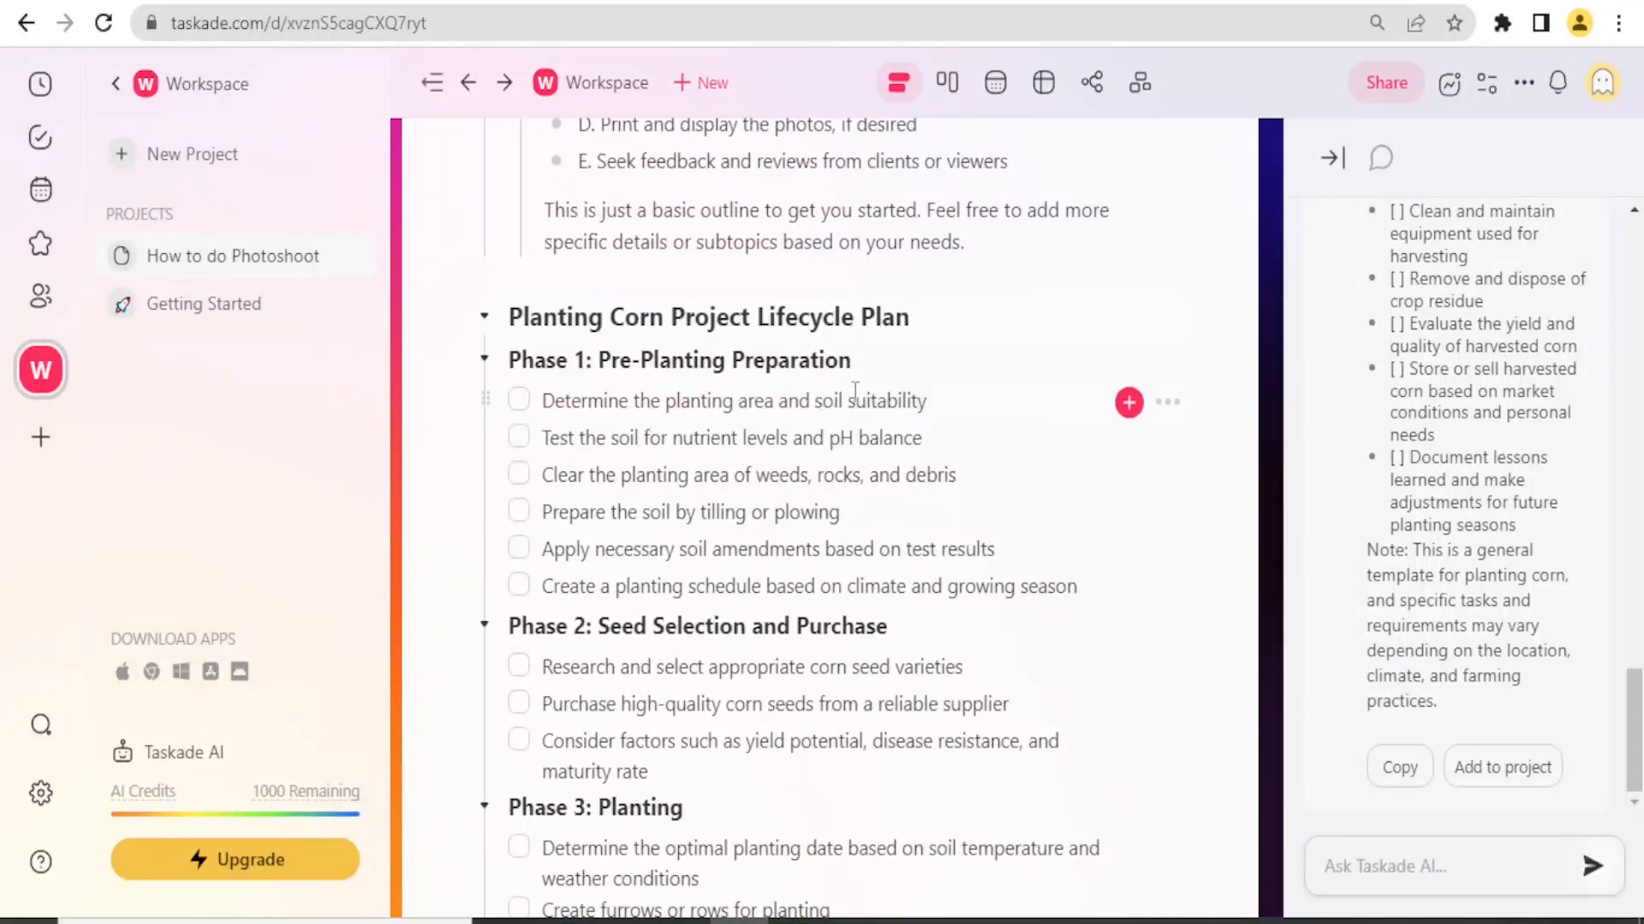
mouse_move(629, 439)
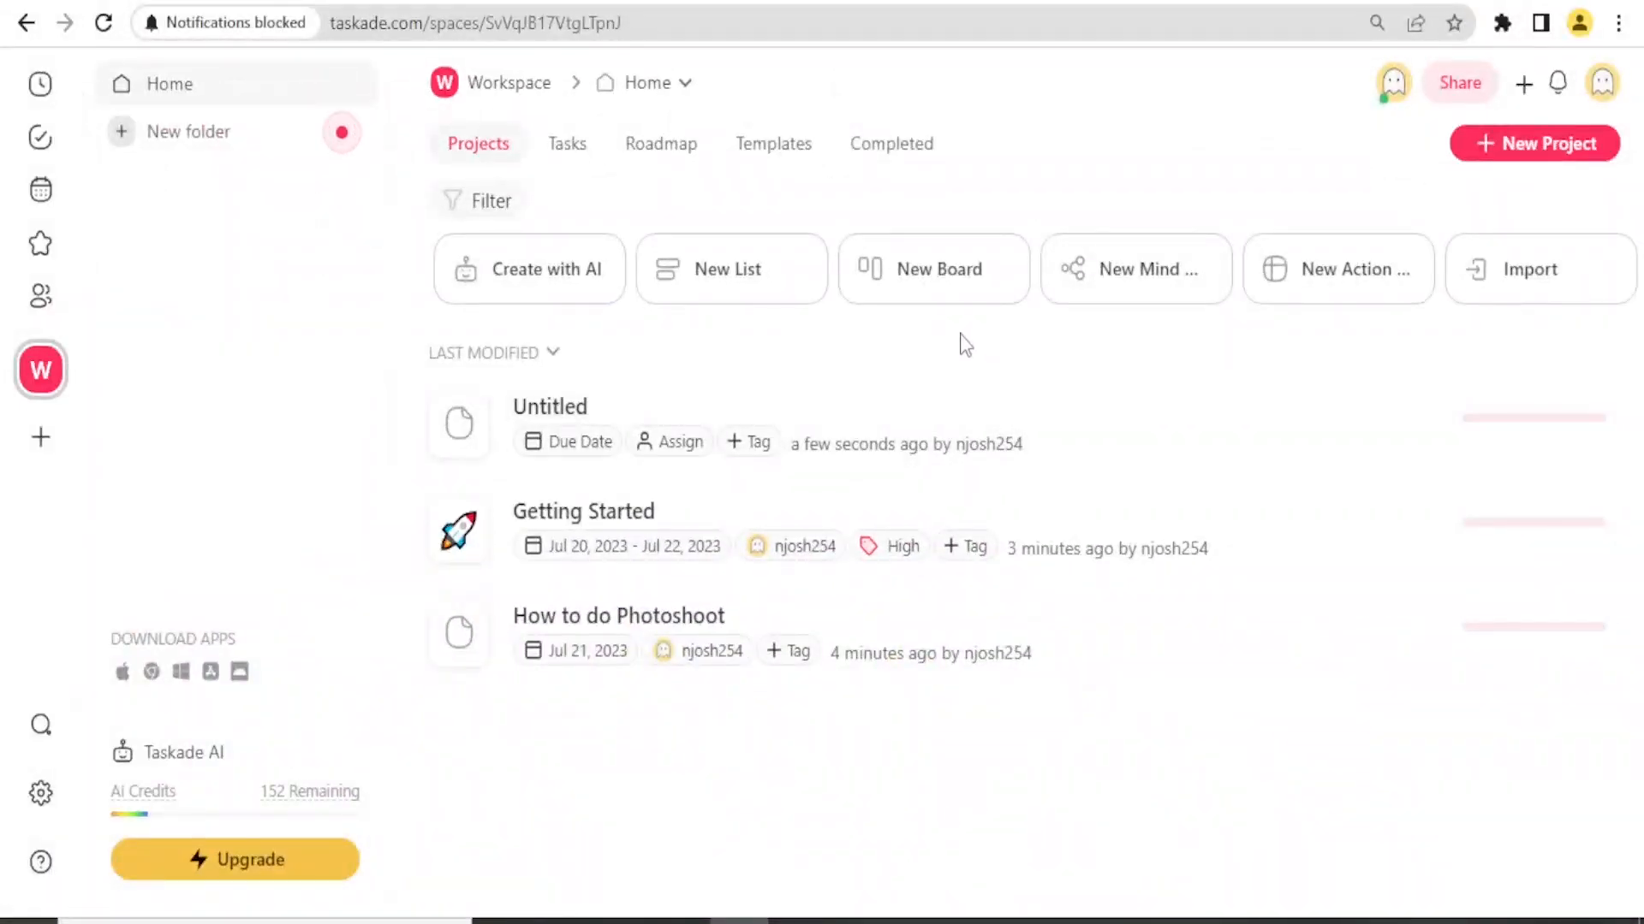
mouse_move(744, 297)
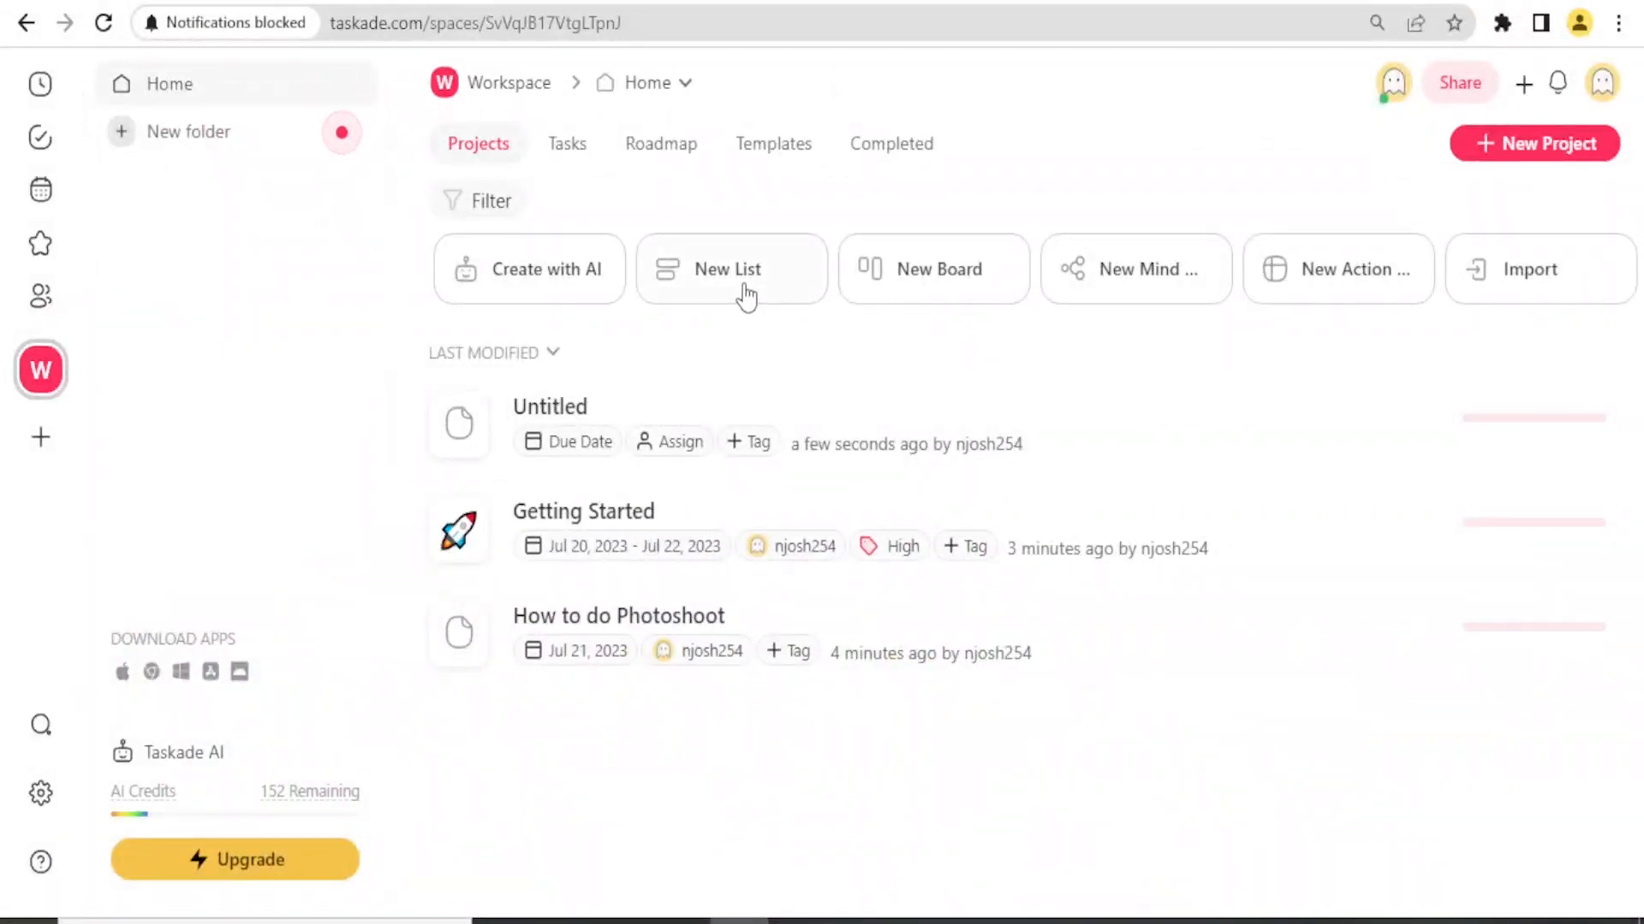
mouse_move(1121, 258)
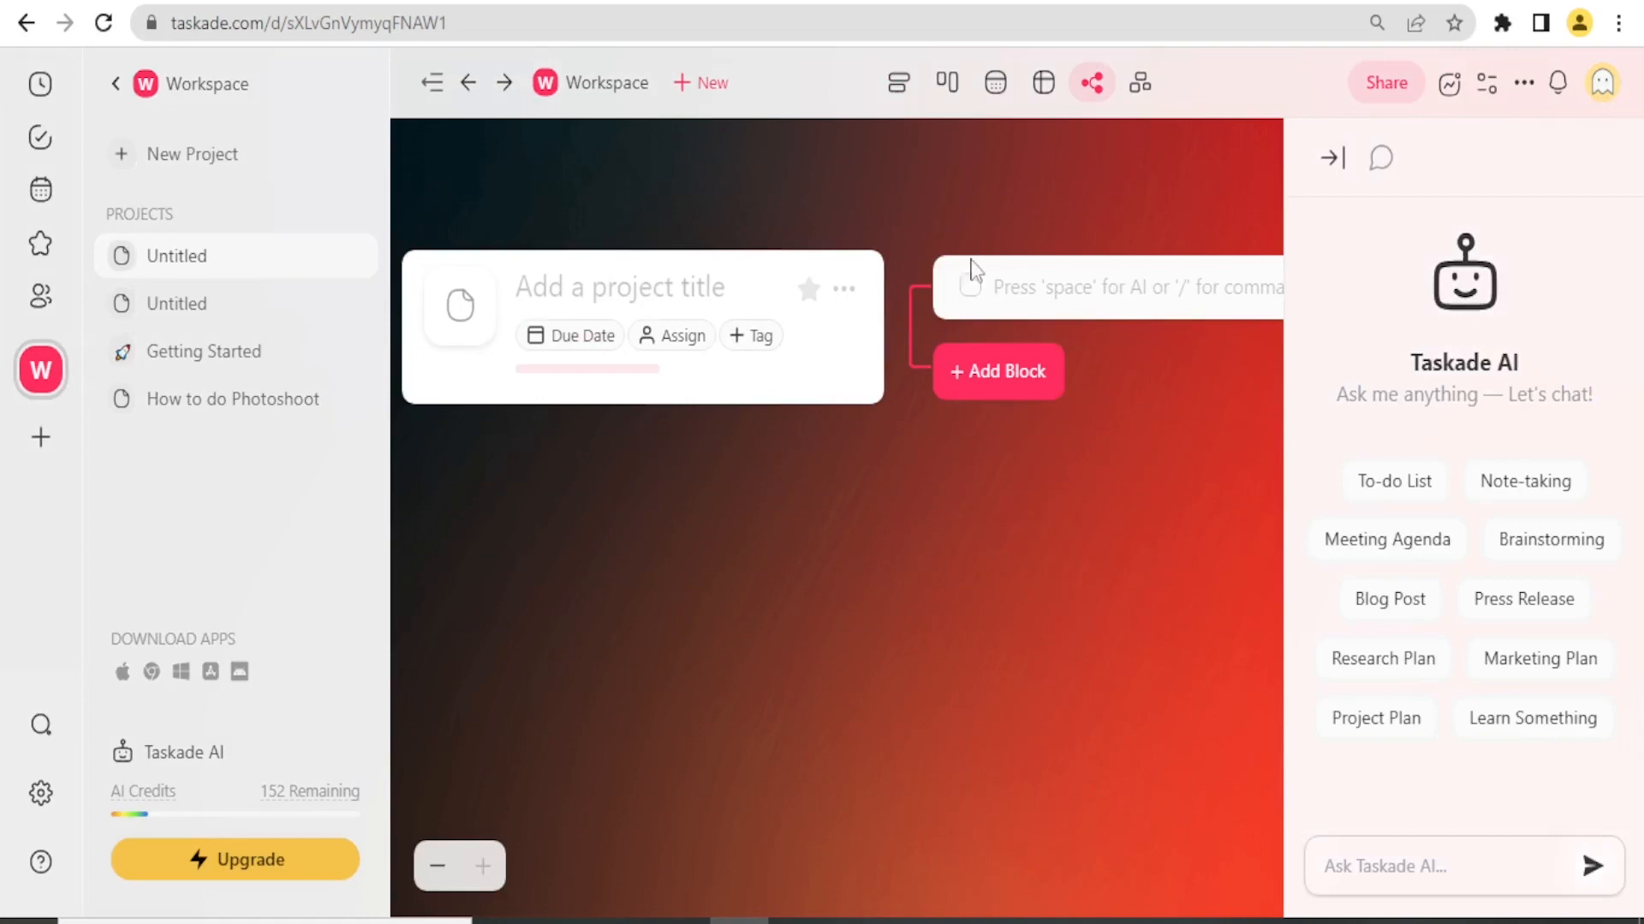
- Title the new mind map project 'Wedding video shoot'
left_click(618, 286)
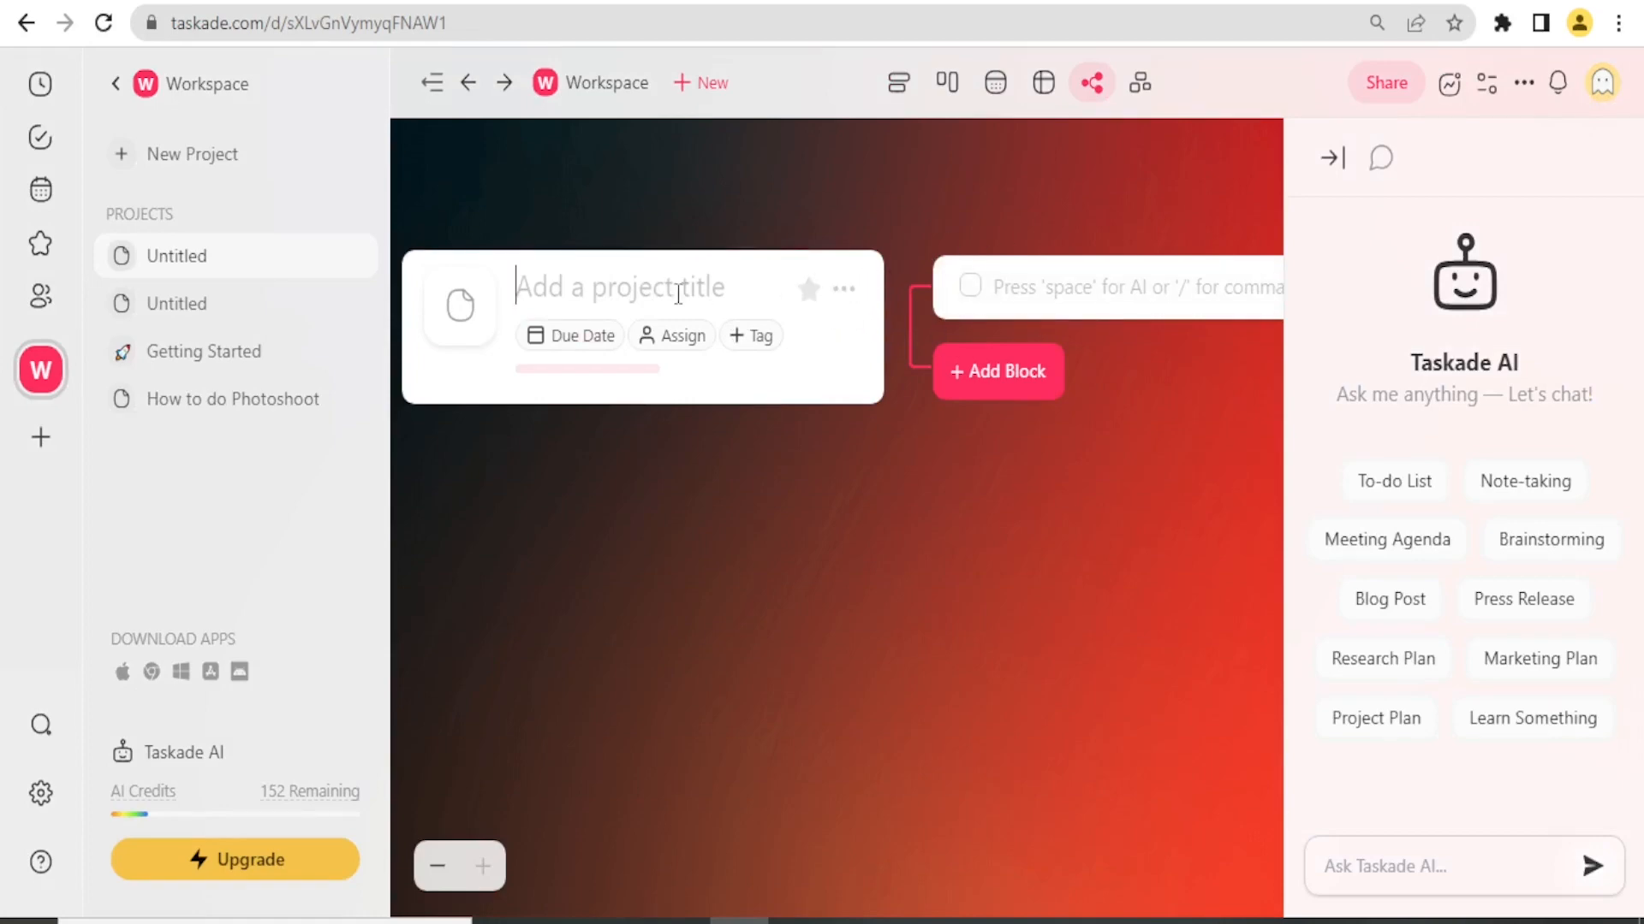
type("Wedding video shoot")
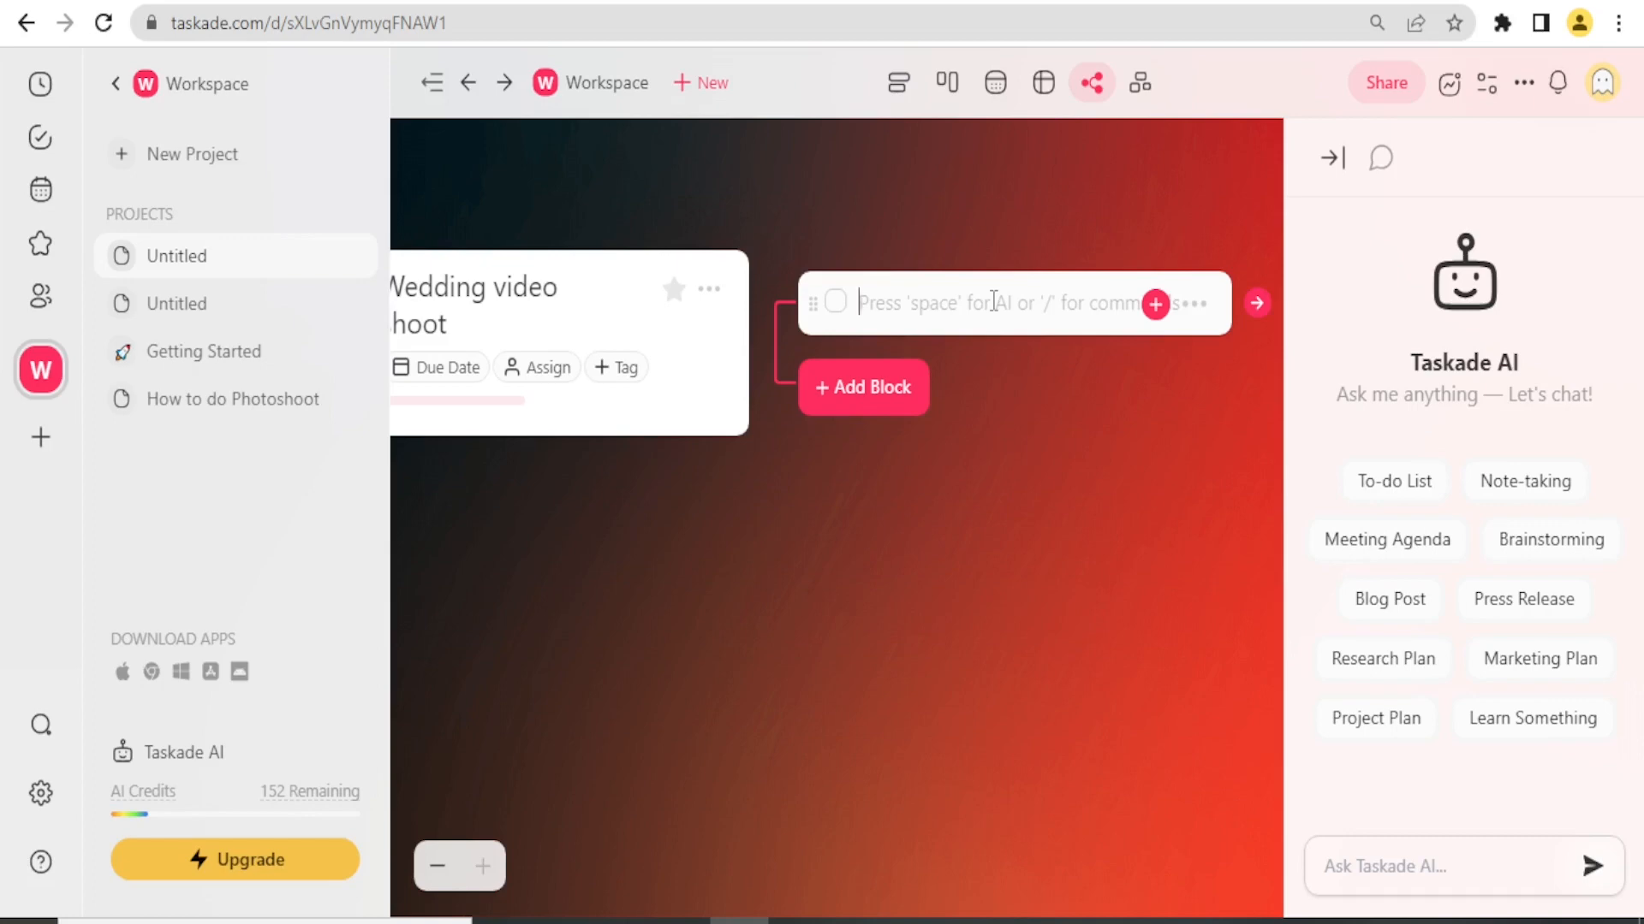
key("space")
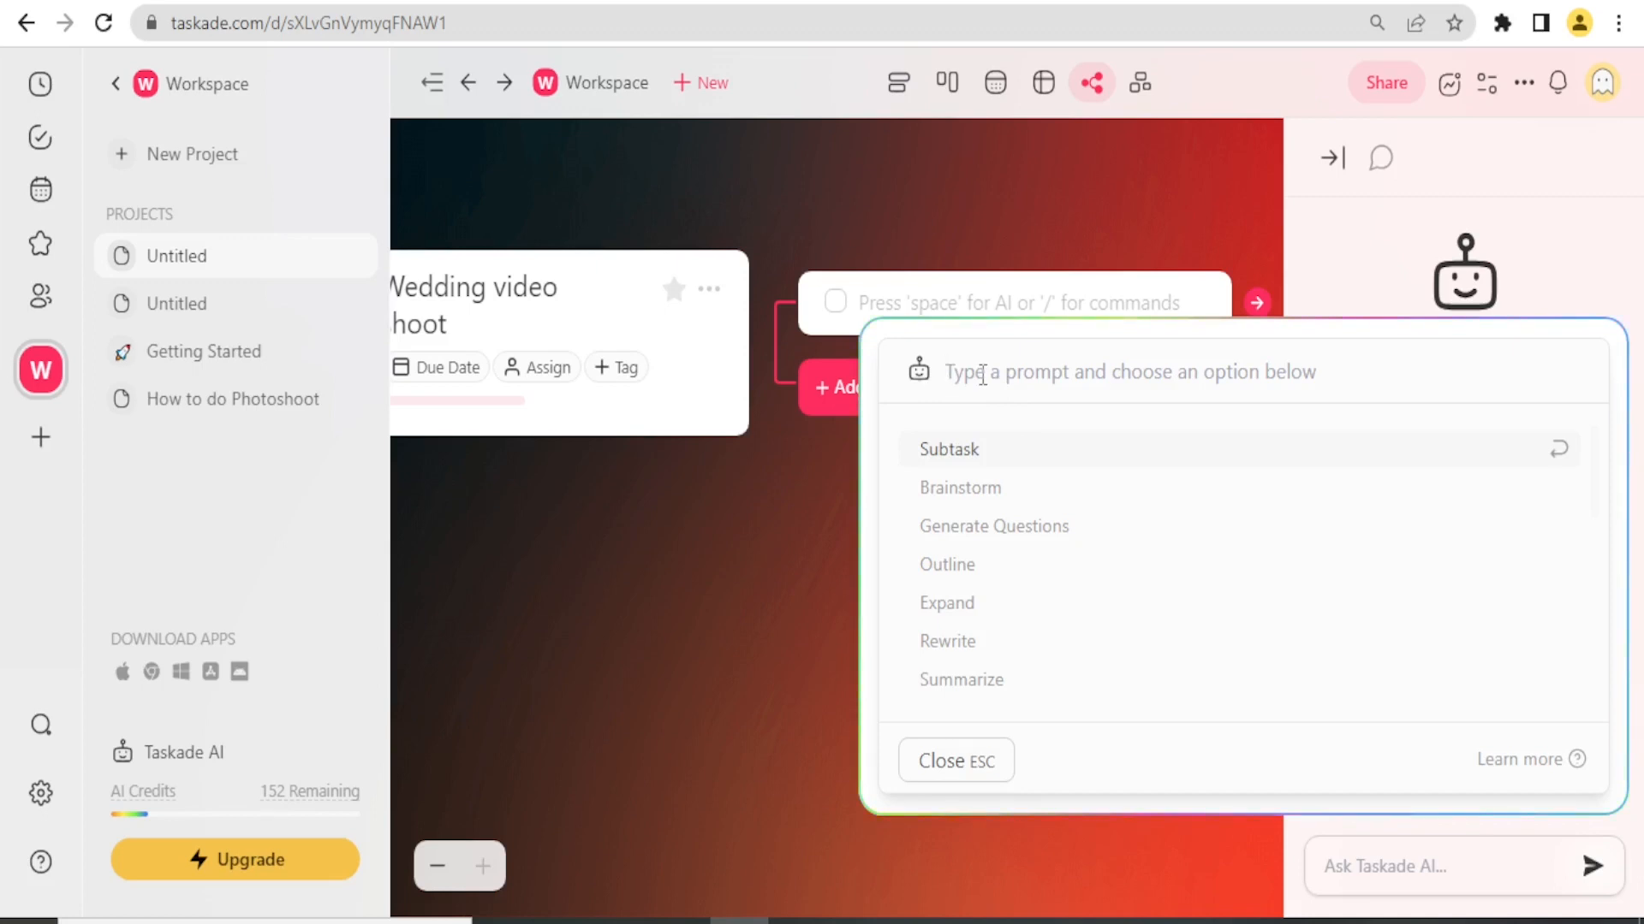
- Generate AI subtasks from the prompt 'Wedding video shoot plan' and review them
type("Wedding")
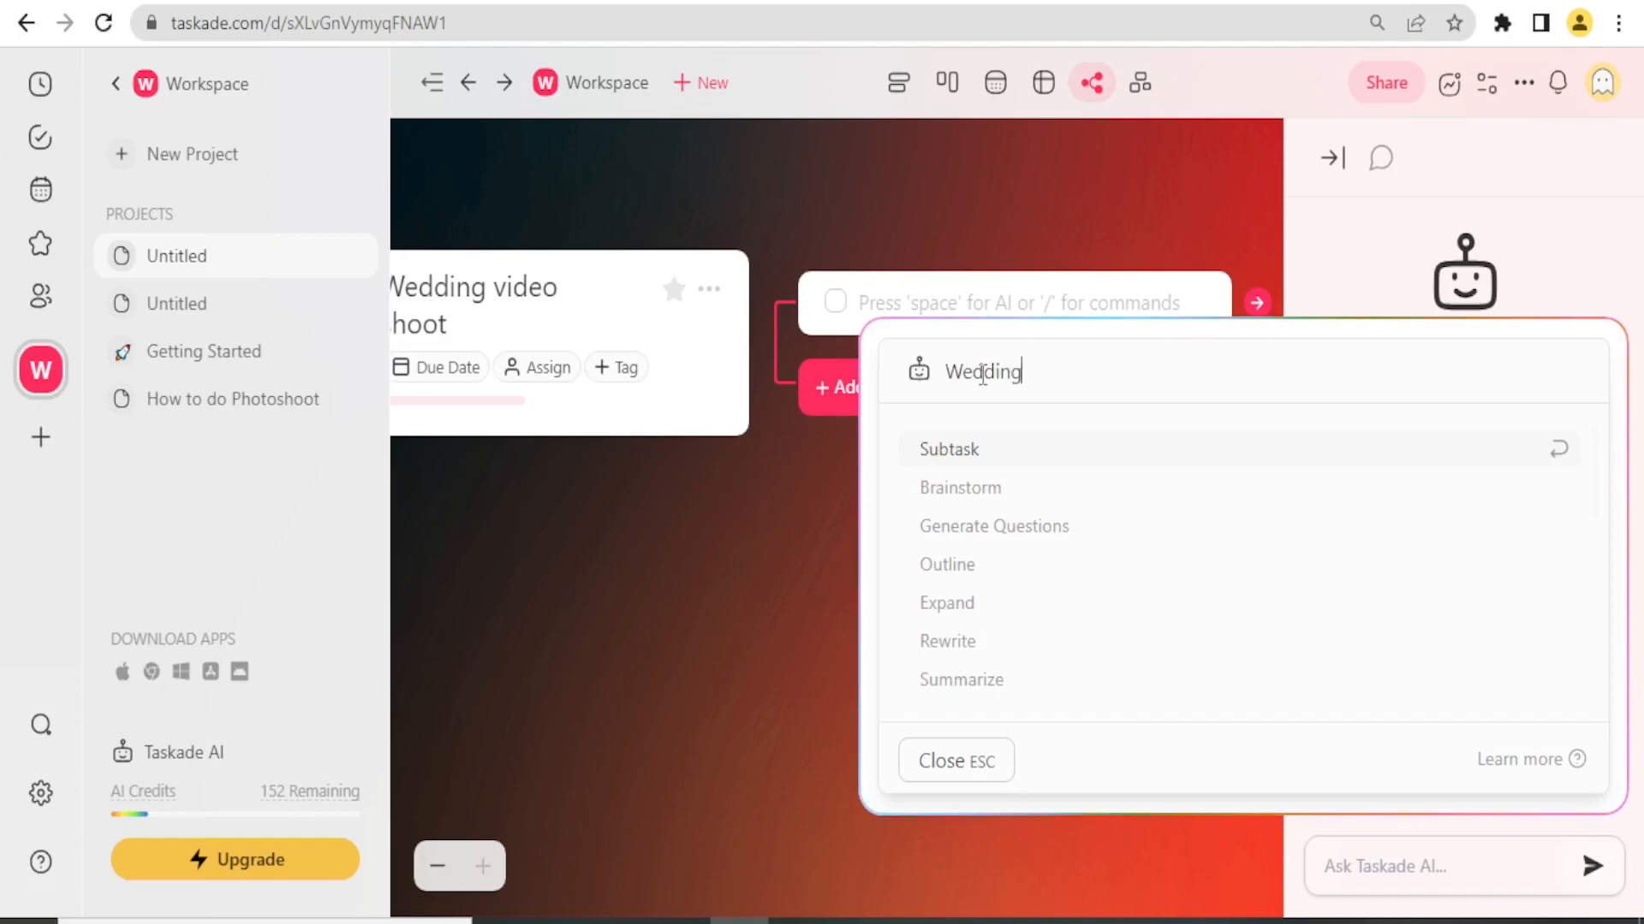
type("video shoot plan")
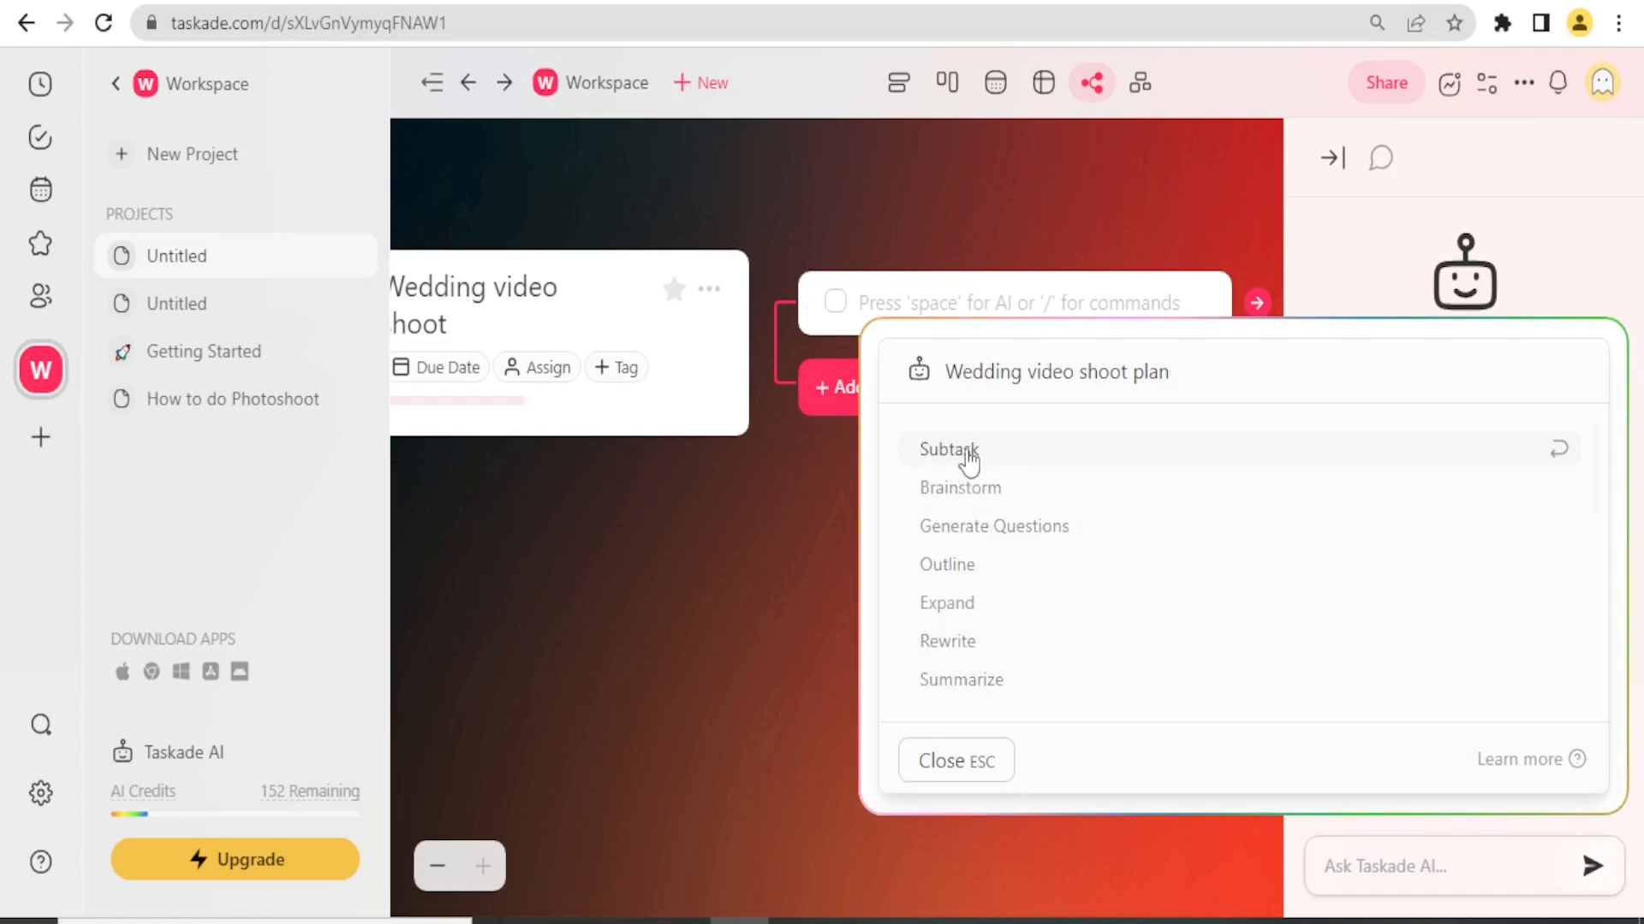
left_click(947, 449)
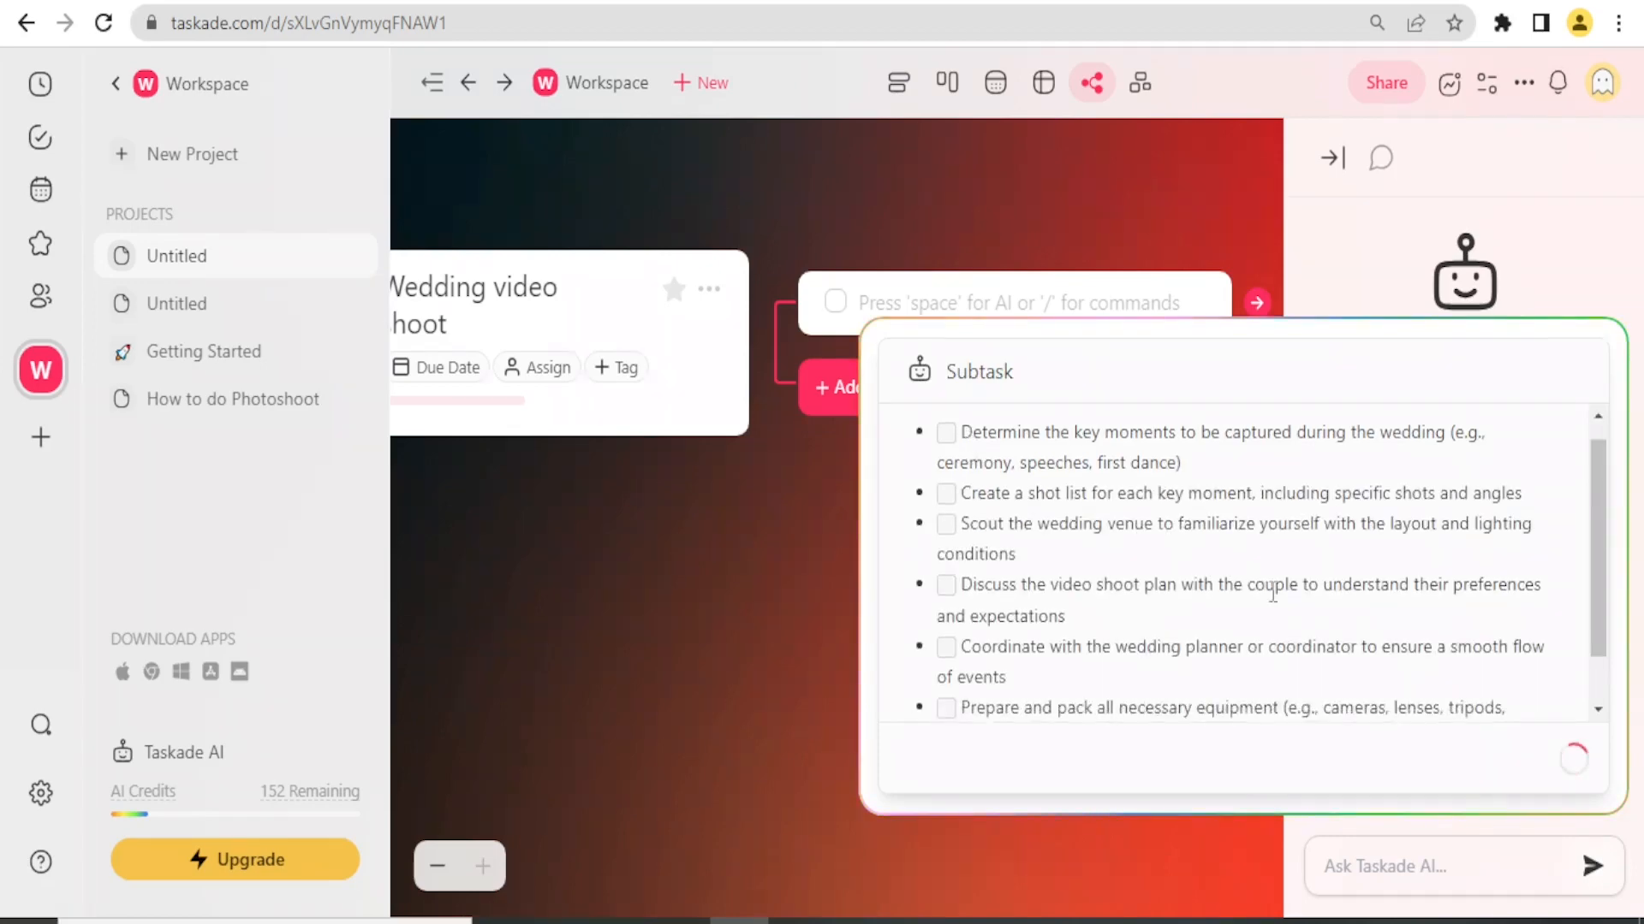
scroll("down", 3)
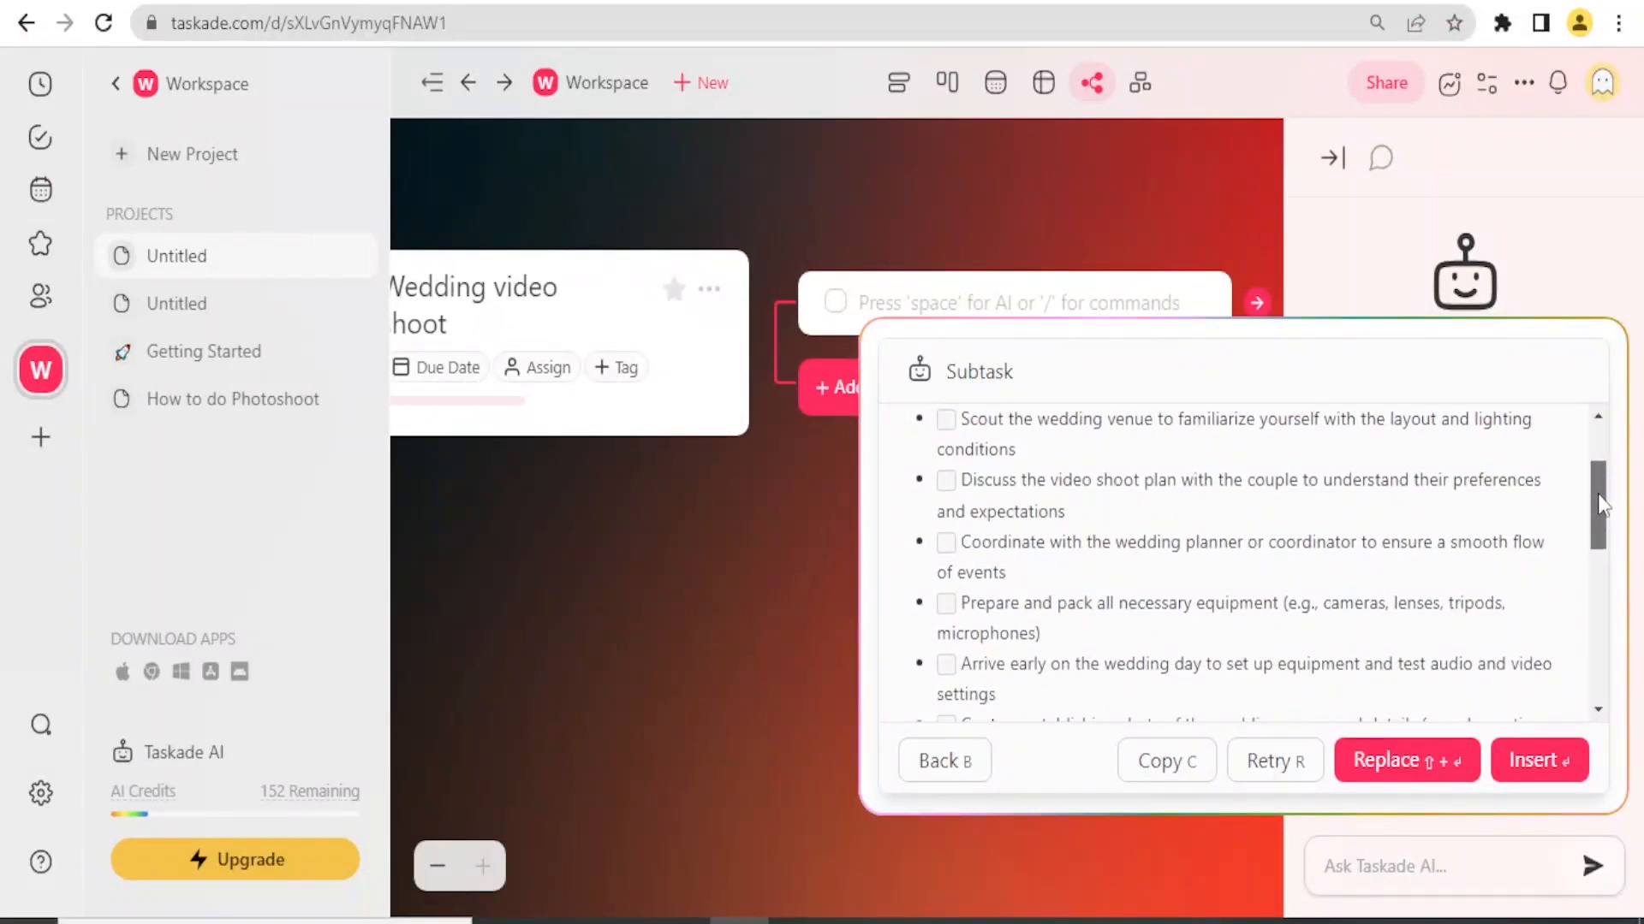
scroll("down", 3)
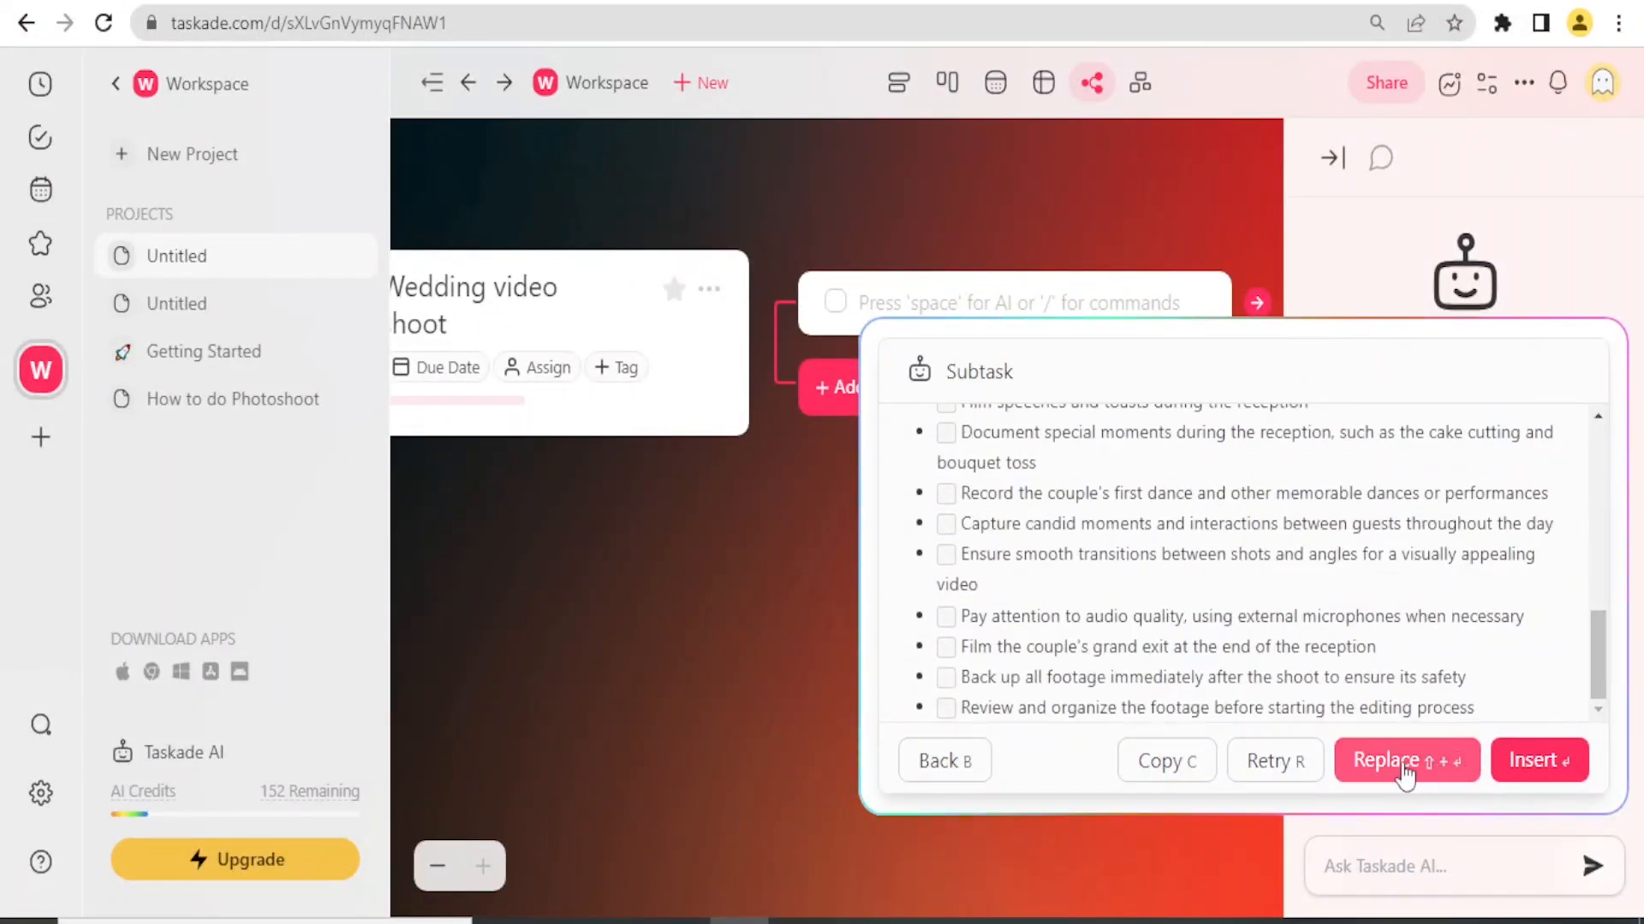
- Replace the empty block with the AI wedding shoot subtasks and browse the branches
left_click(1405, 760)
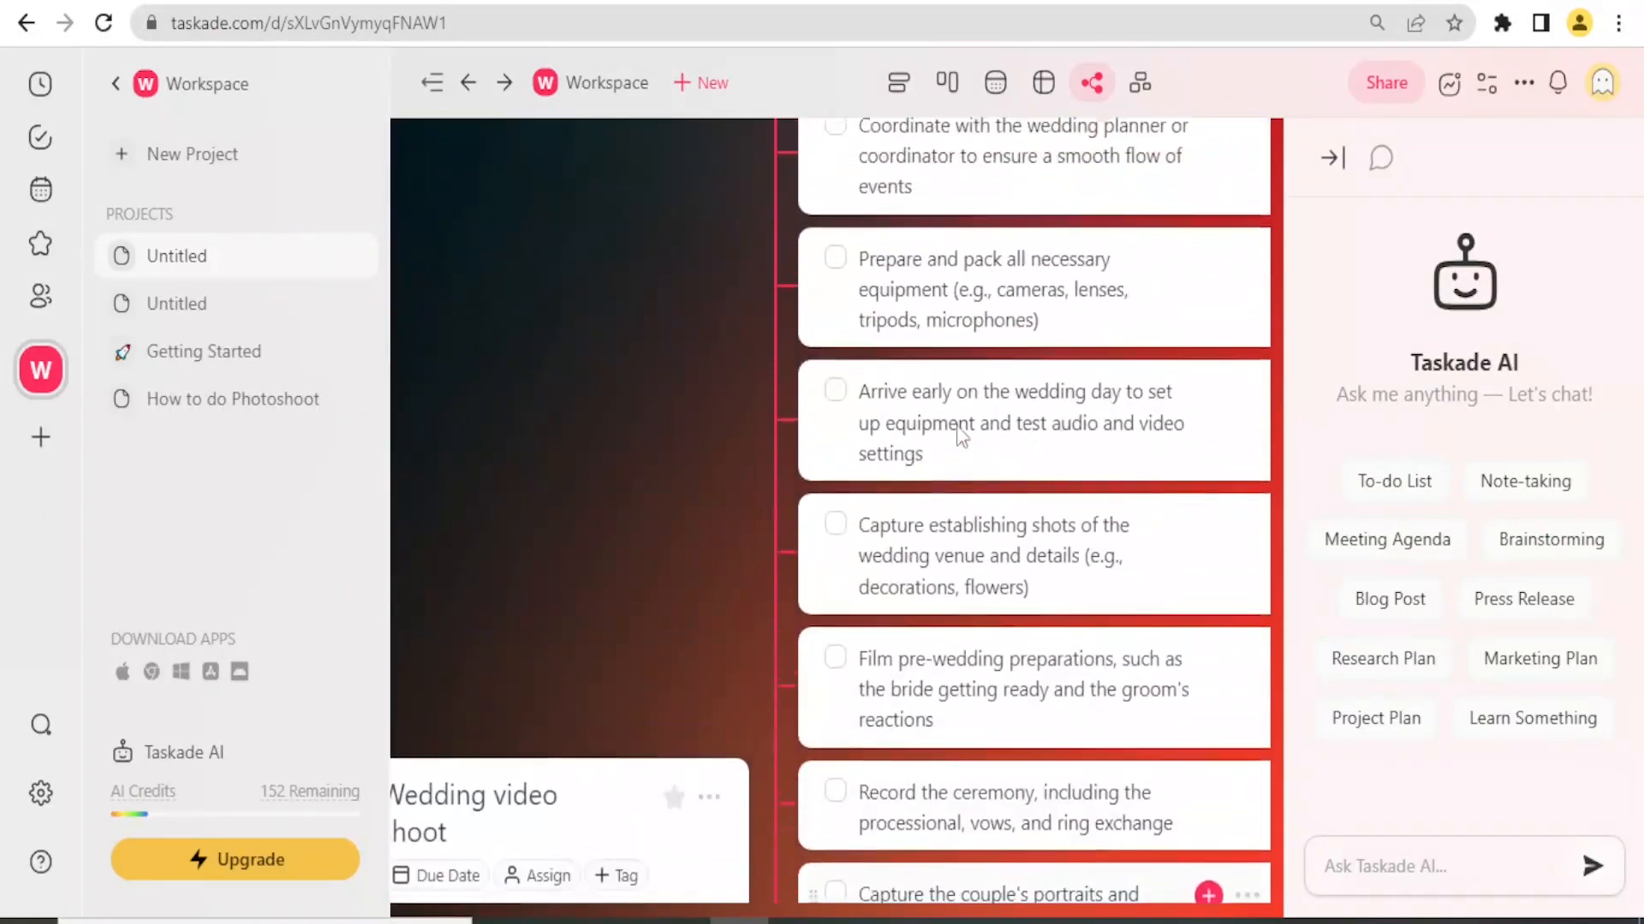
scroll("down", 3)
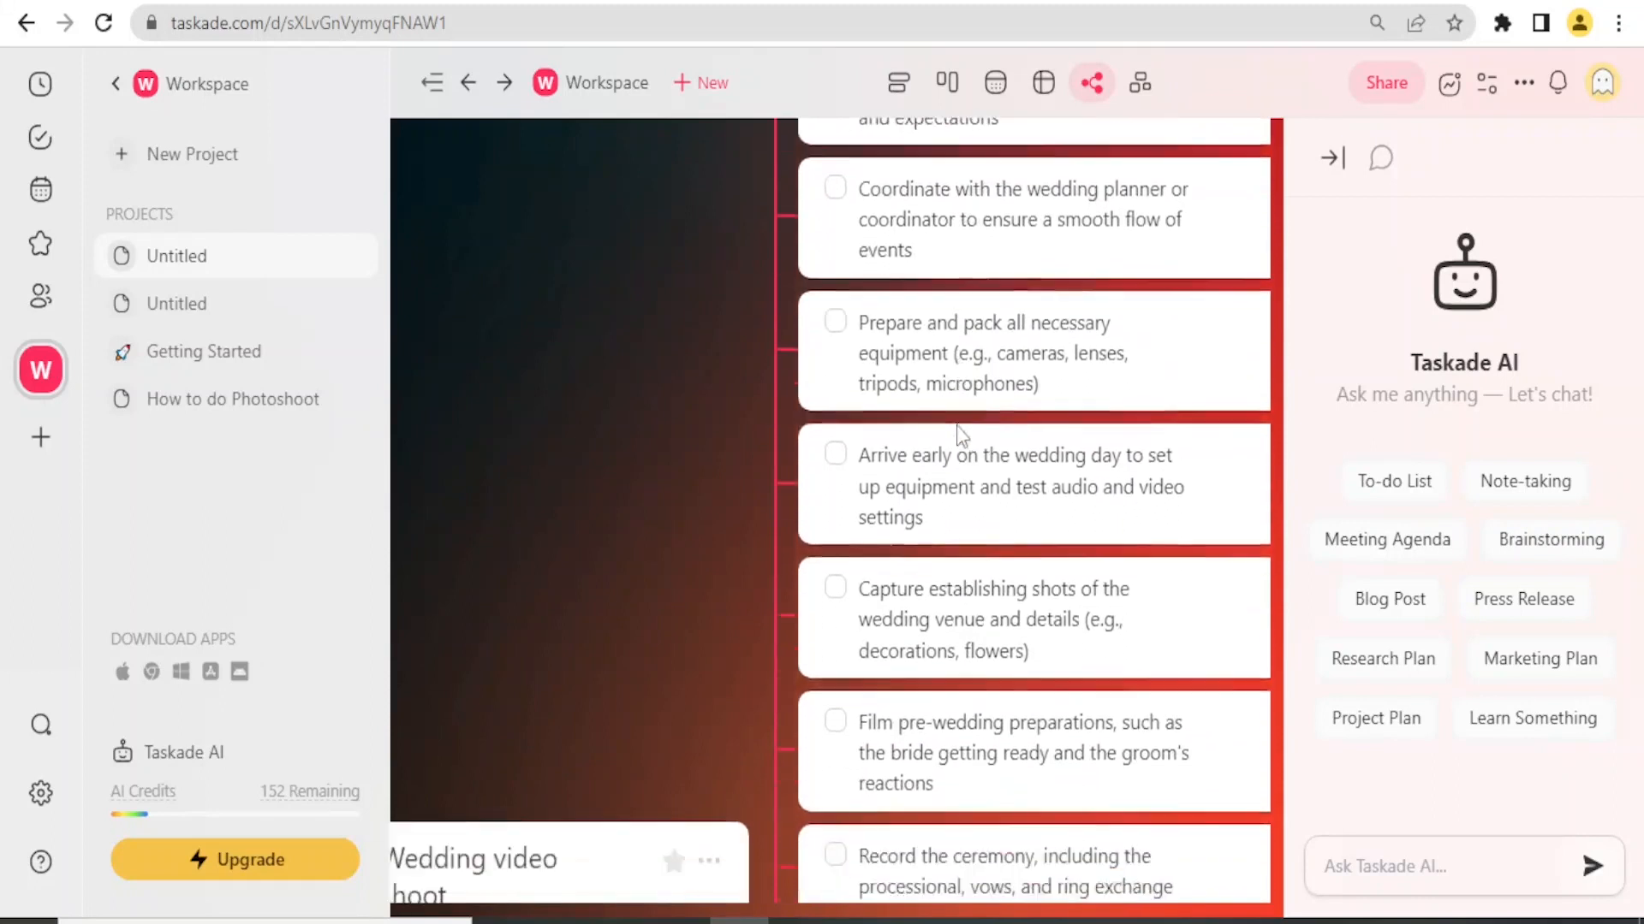
scroll("down", 3)
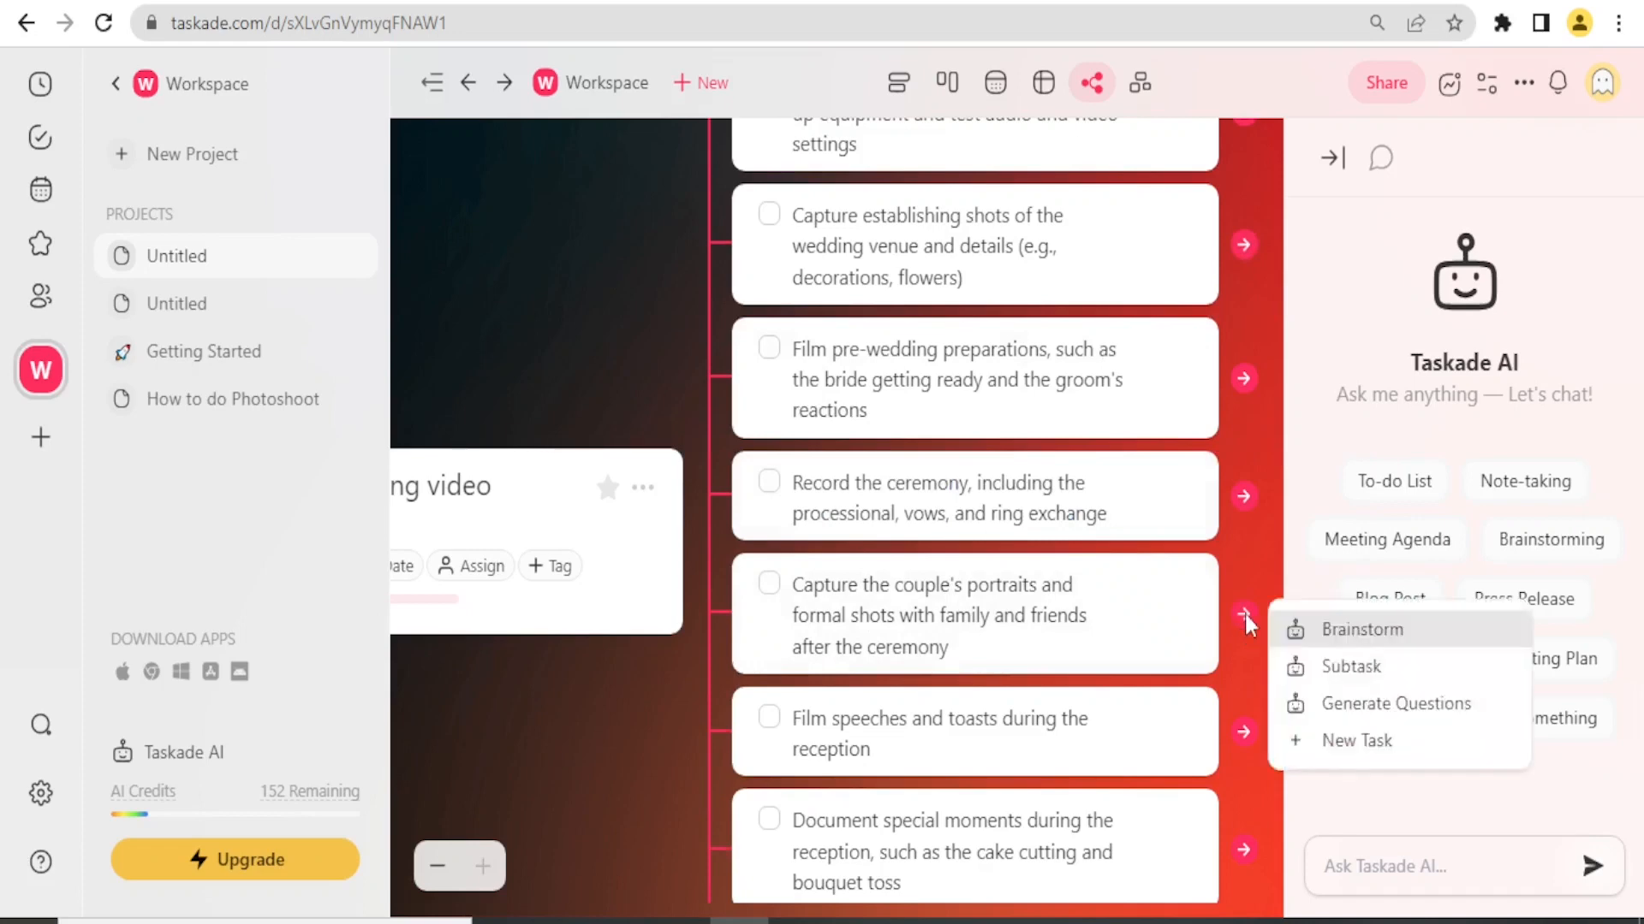
mouse_move(1301, 630)
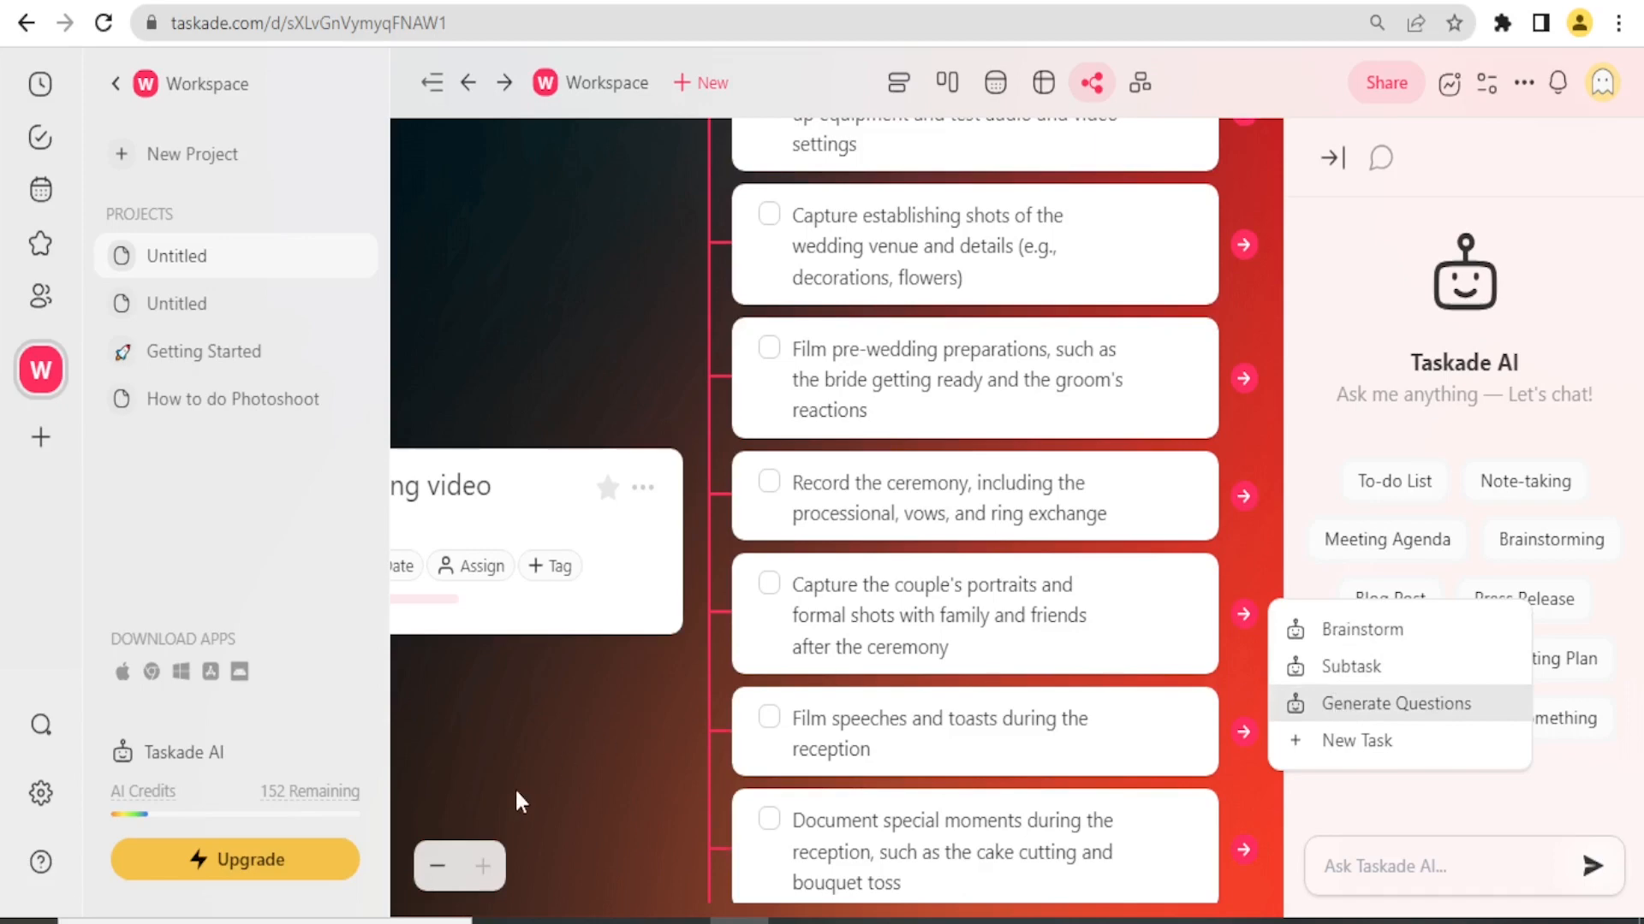
mouse_move(554, 768)
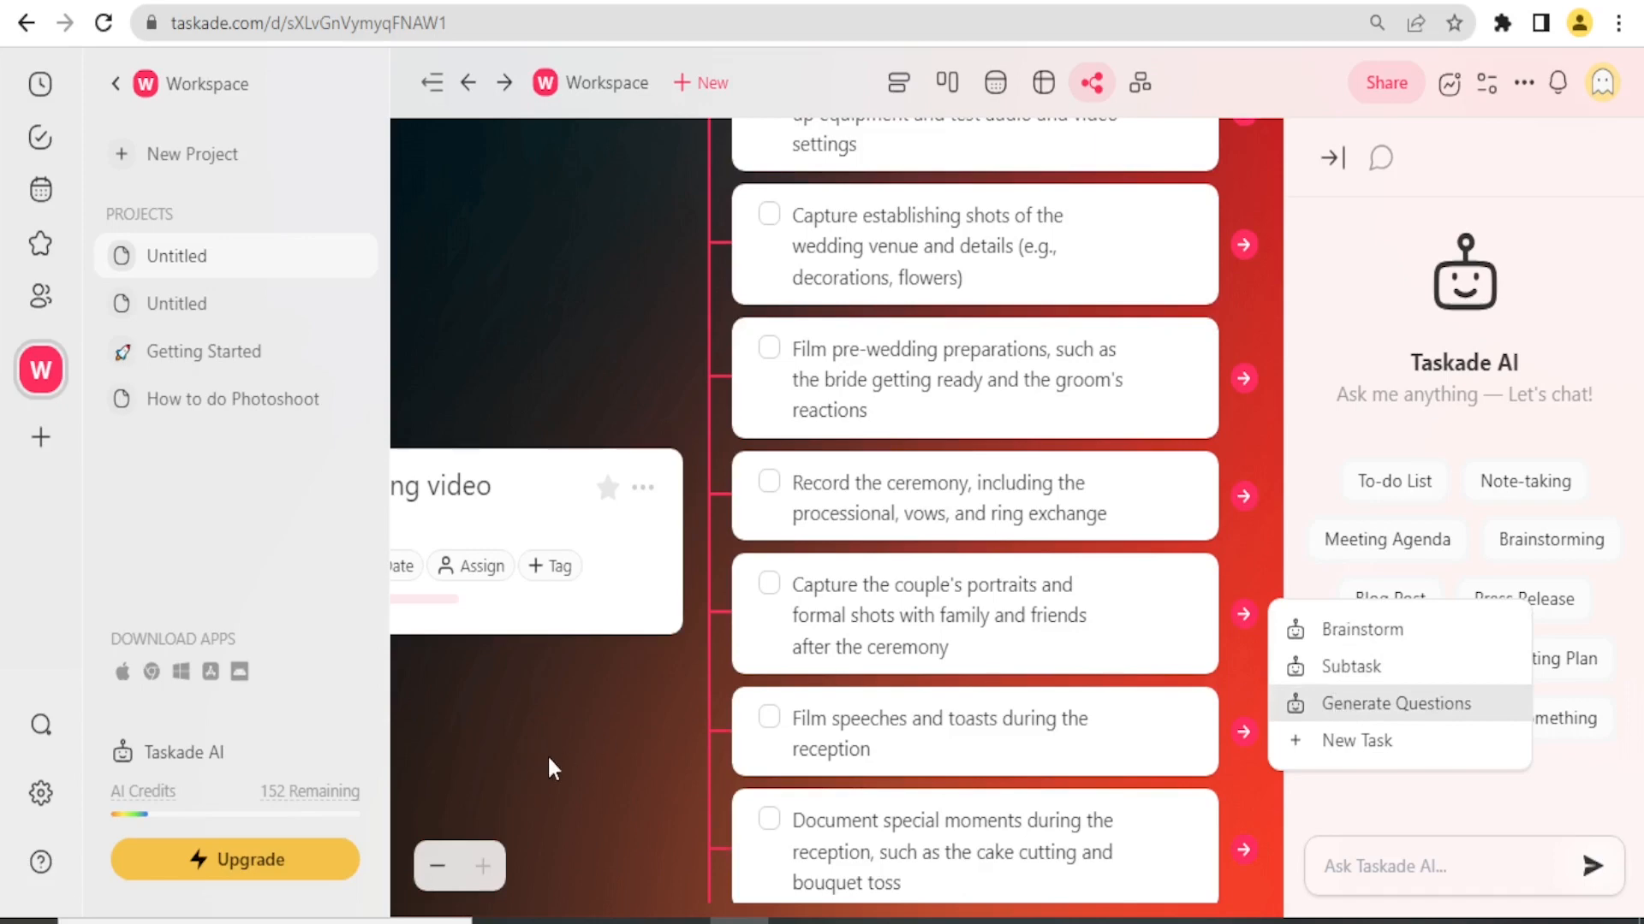
mouse_move(671, 337)
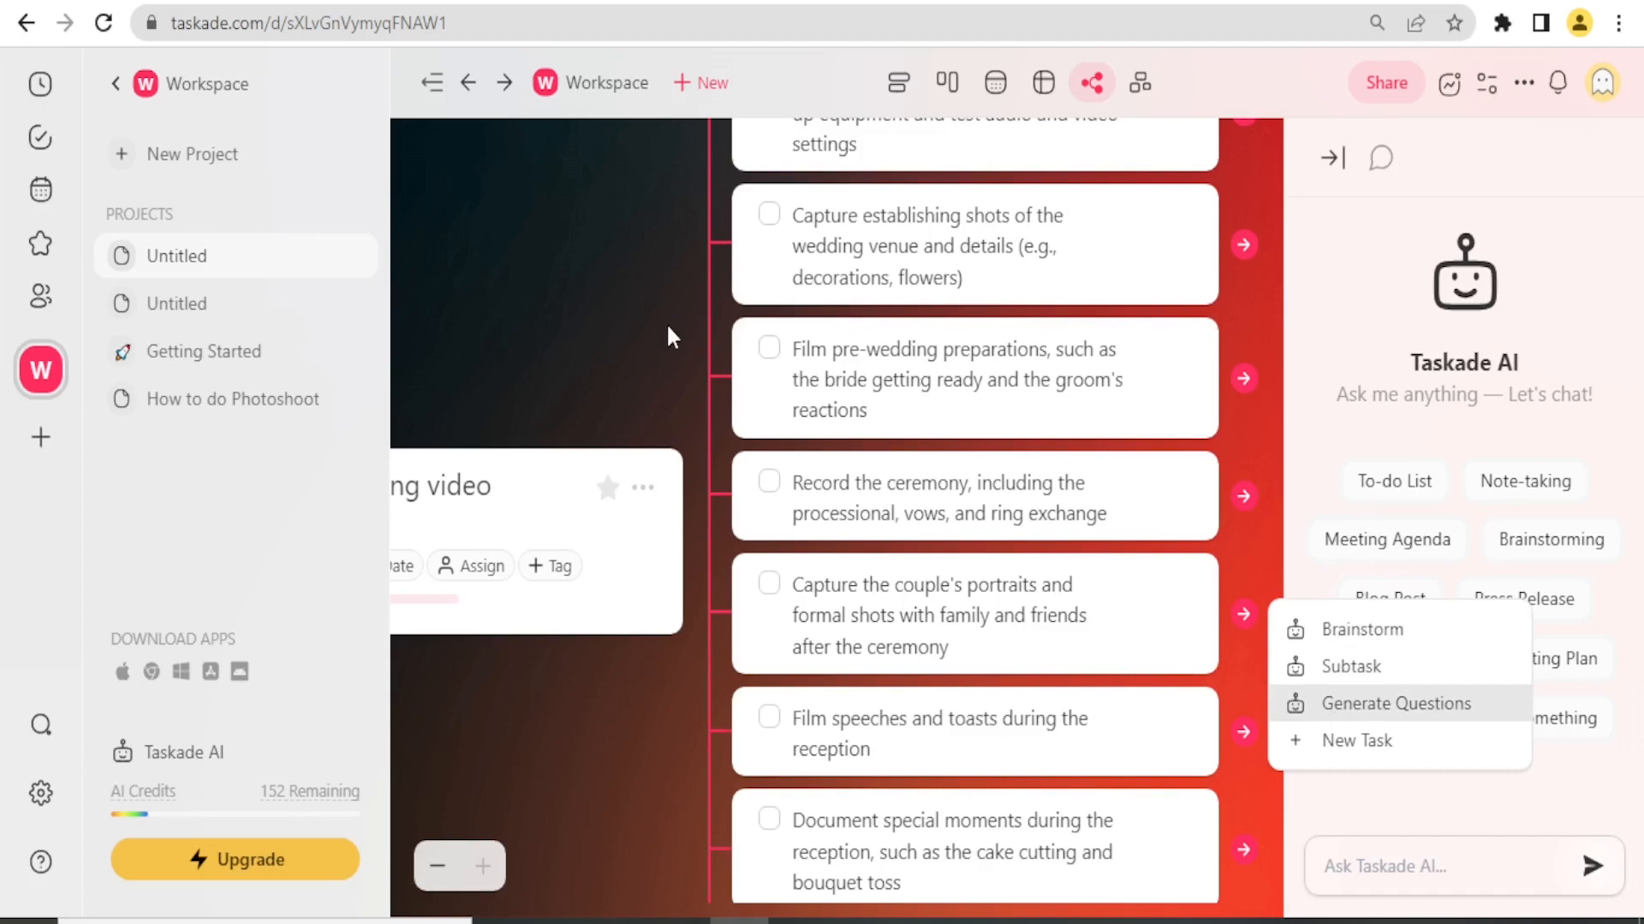